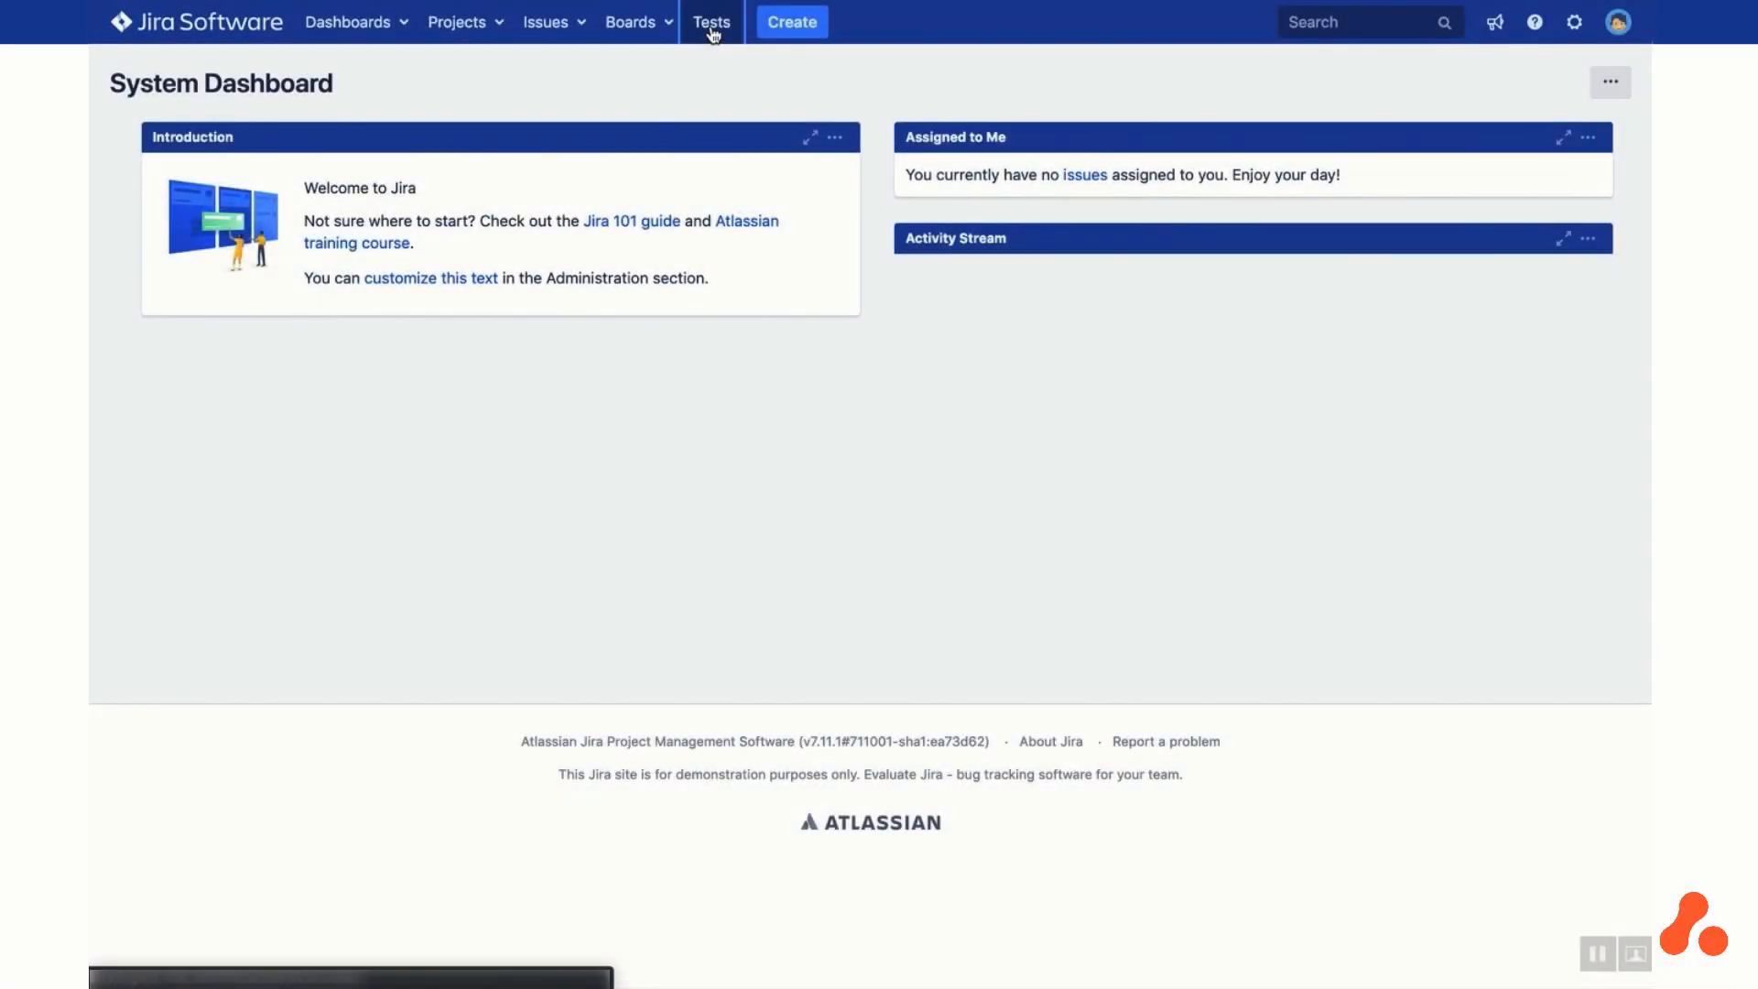
Switch Test Management for Jira to On for the ERP project via project settings
left_click(710, 22)
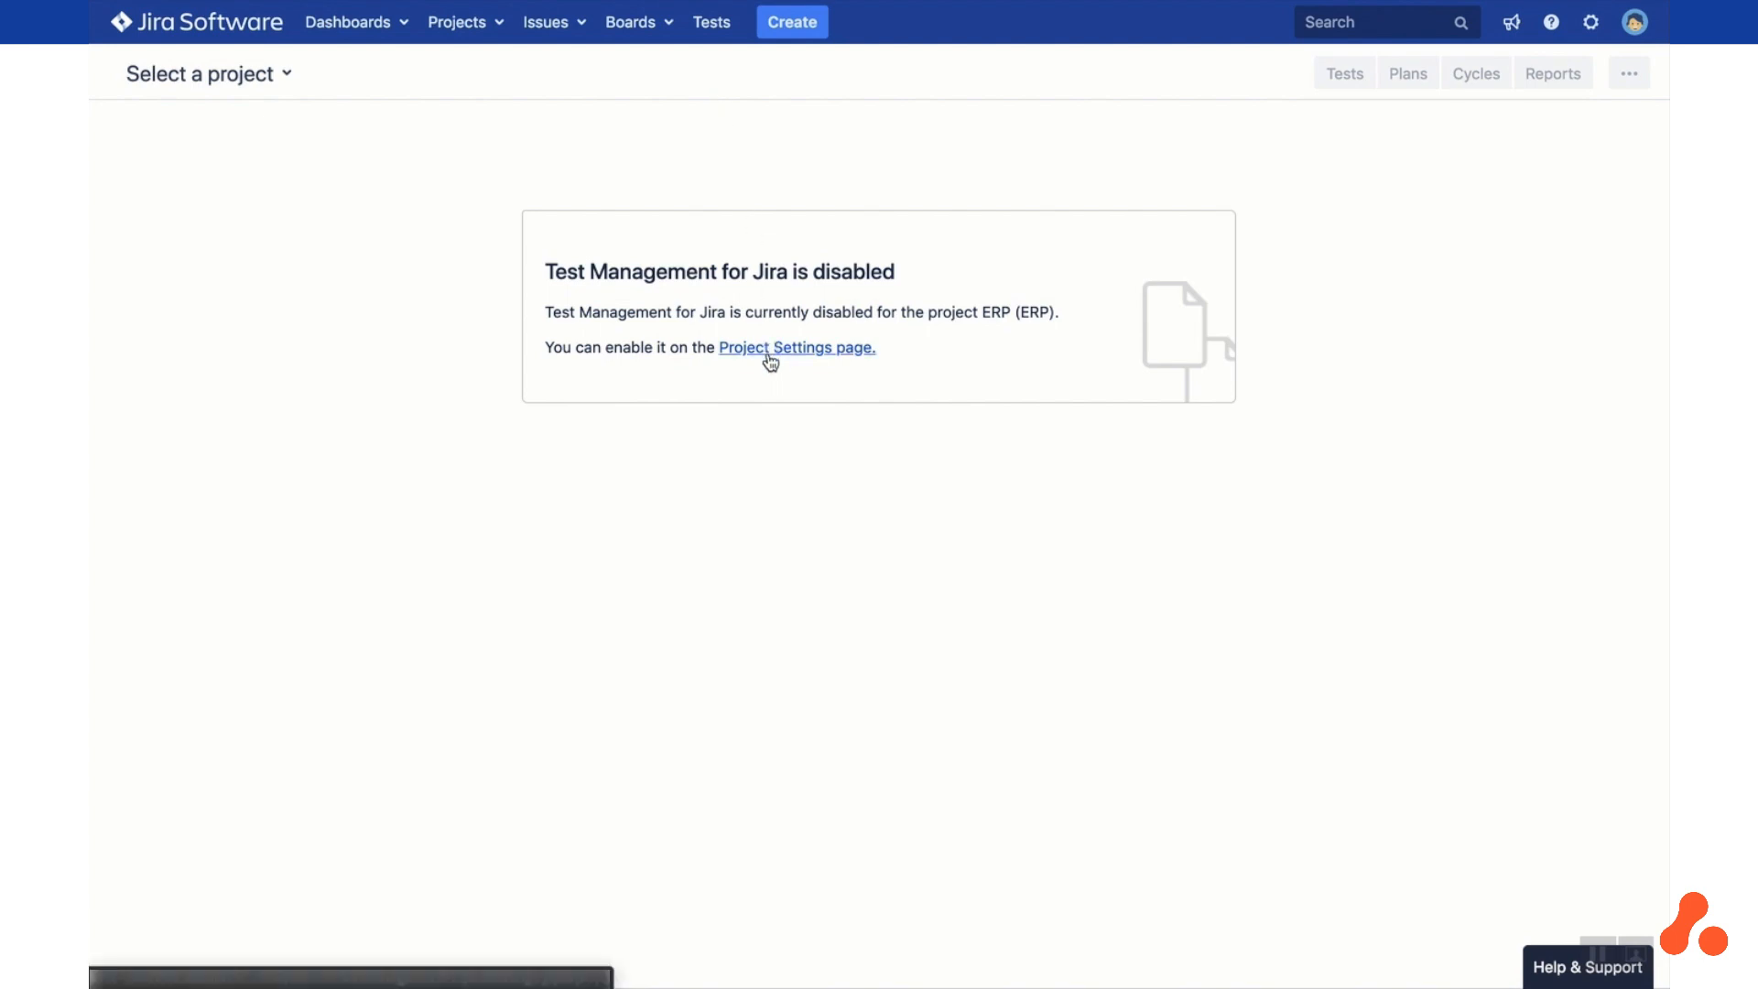
left_click(796, 348)
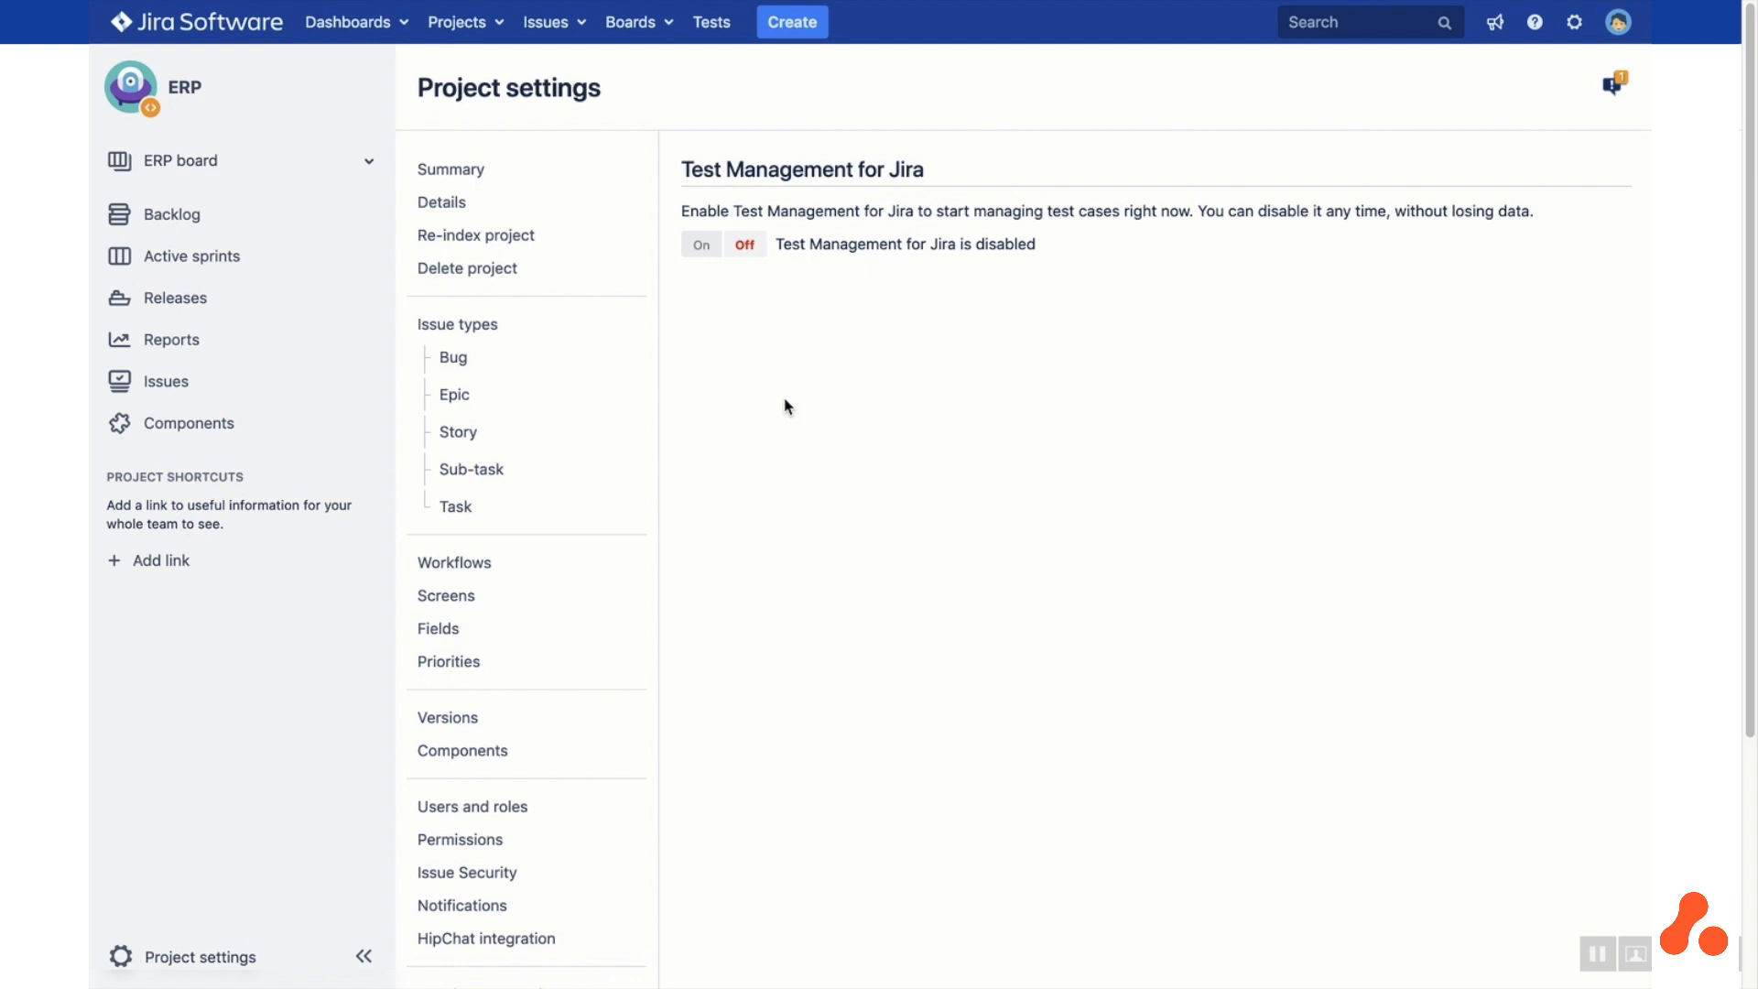
mouse_move(699, 243)
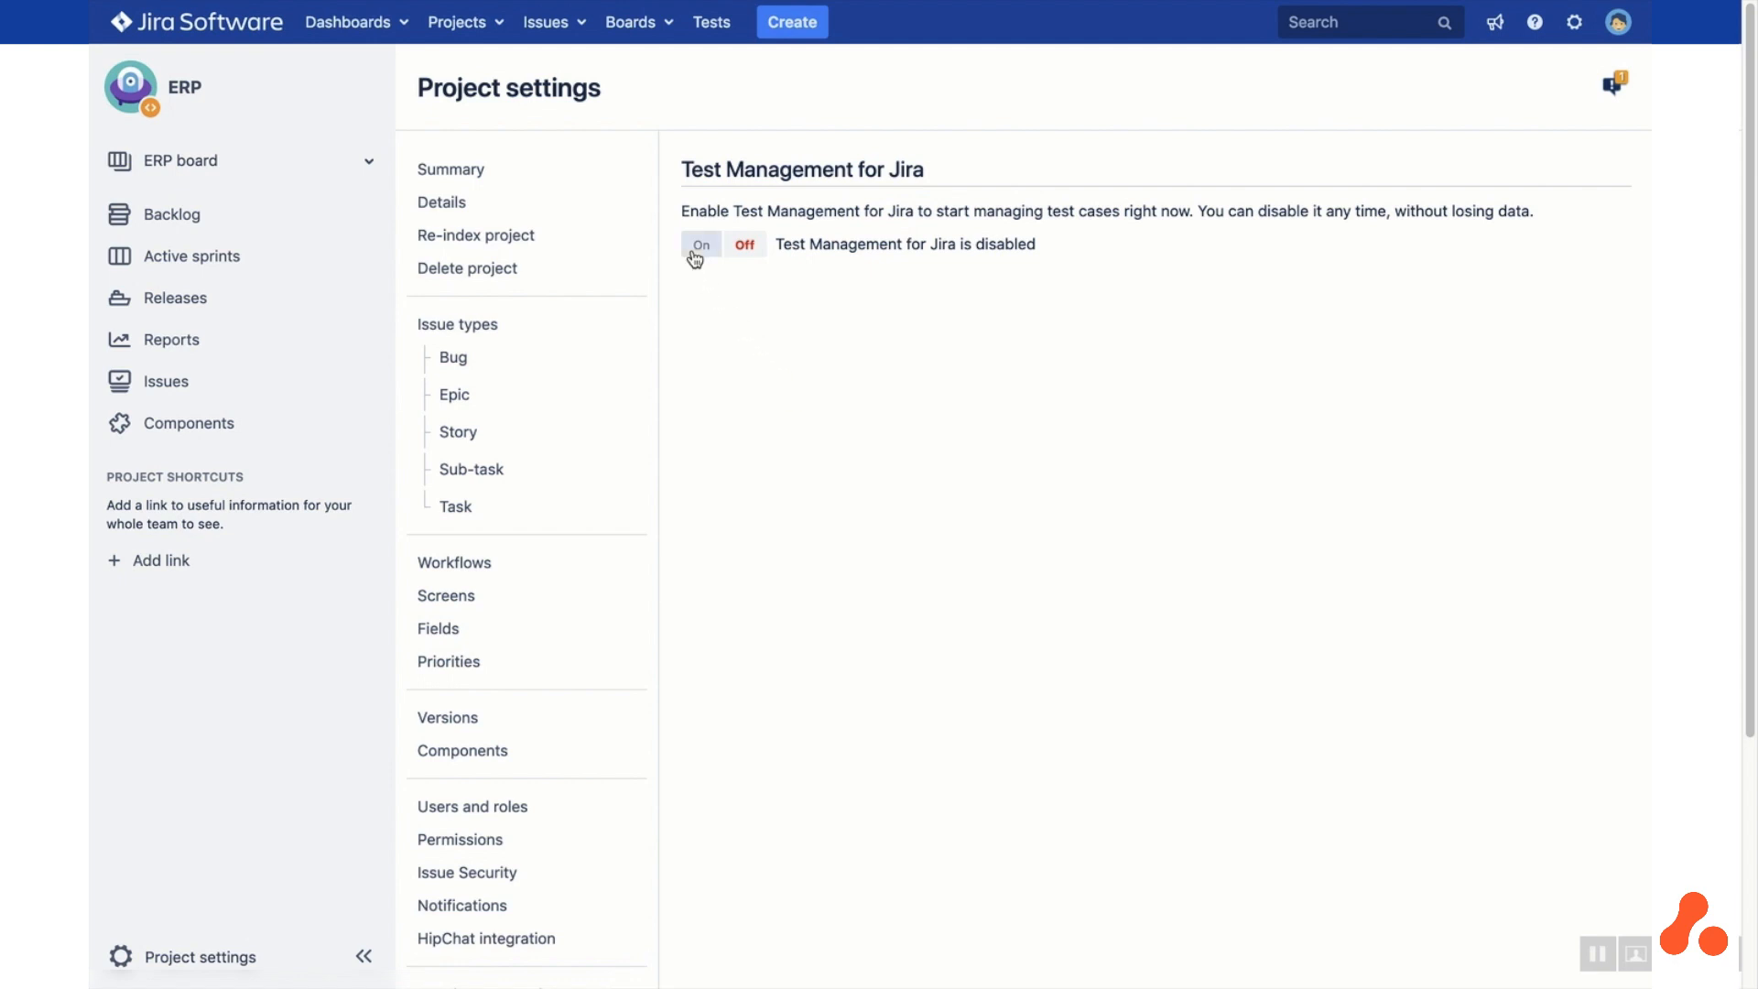
left_click(701, 244)
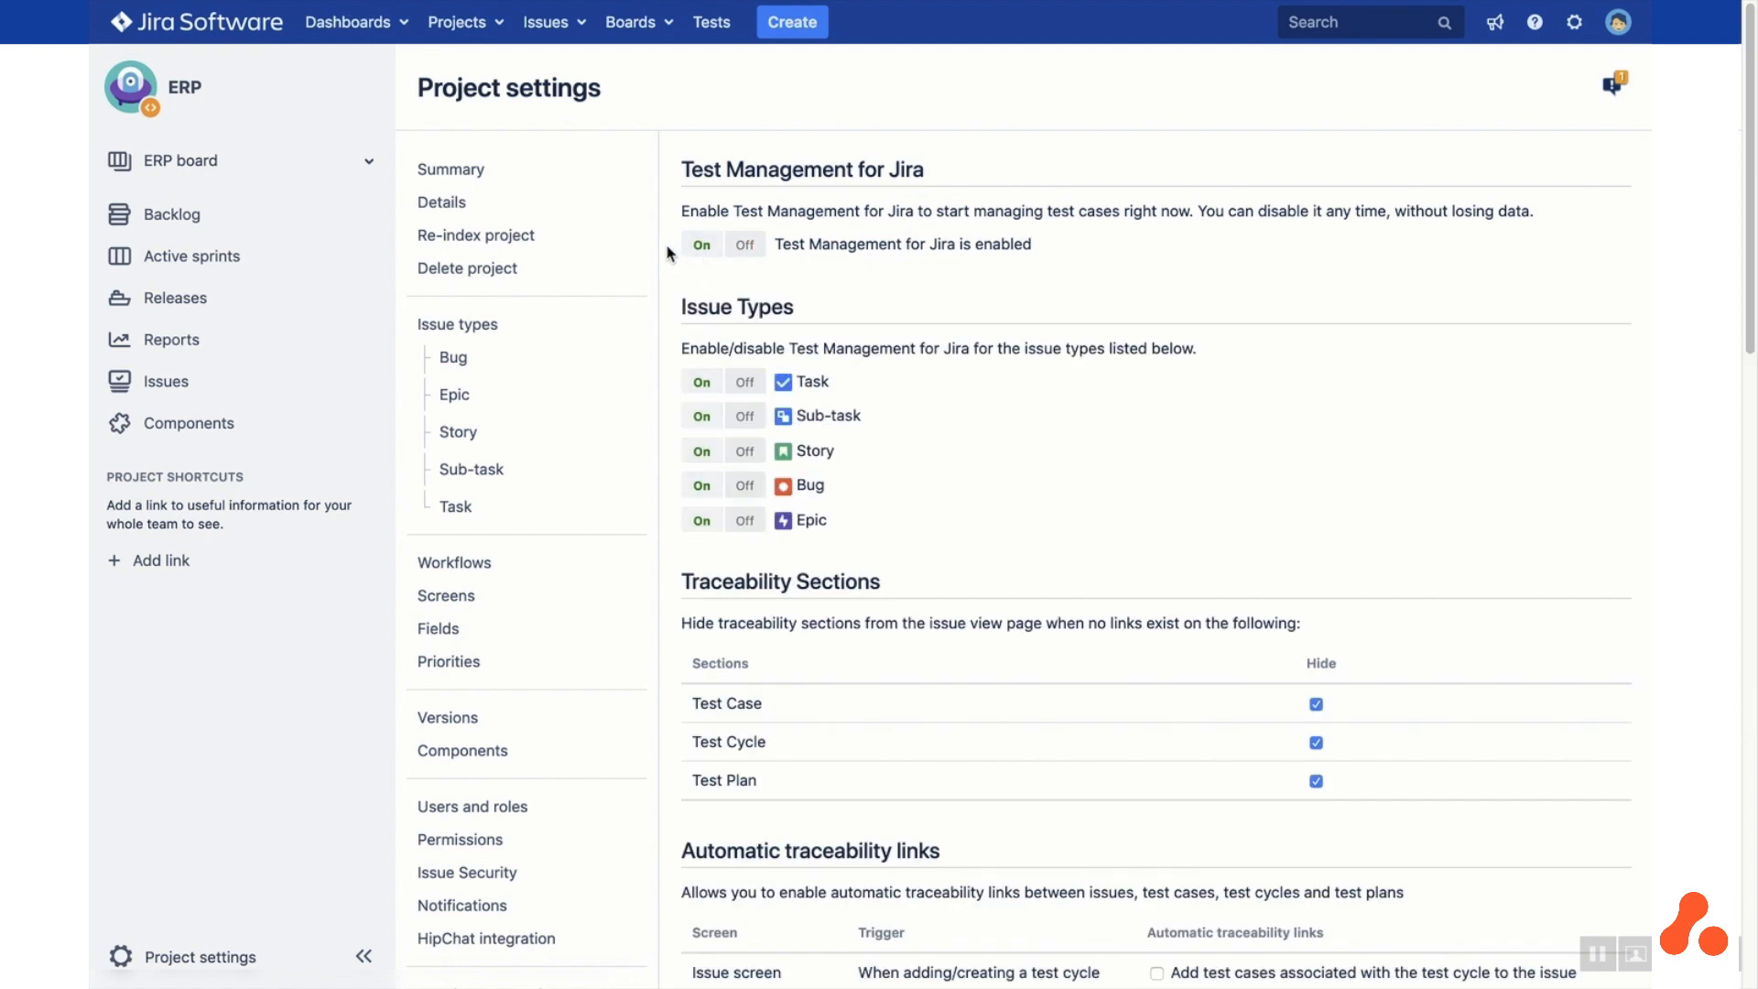
mouse_move(705, 132)
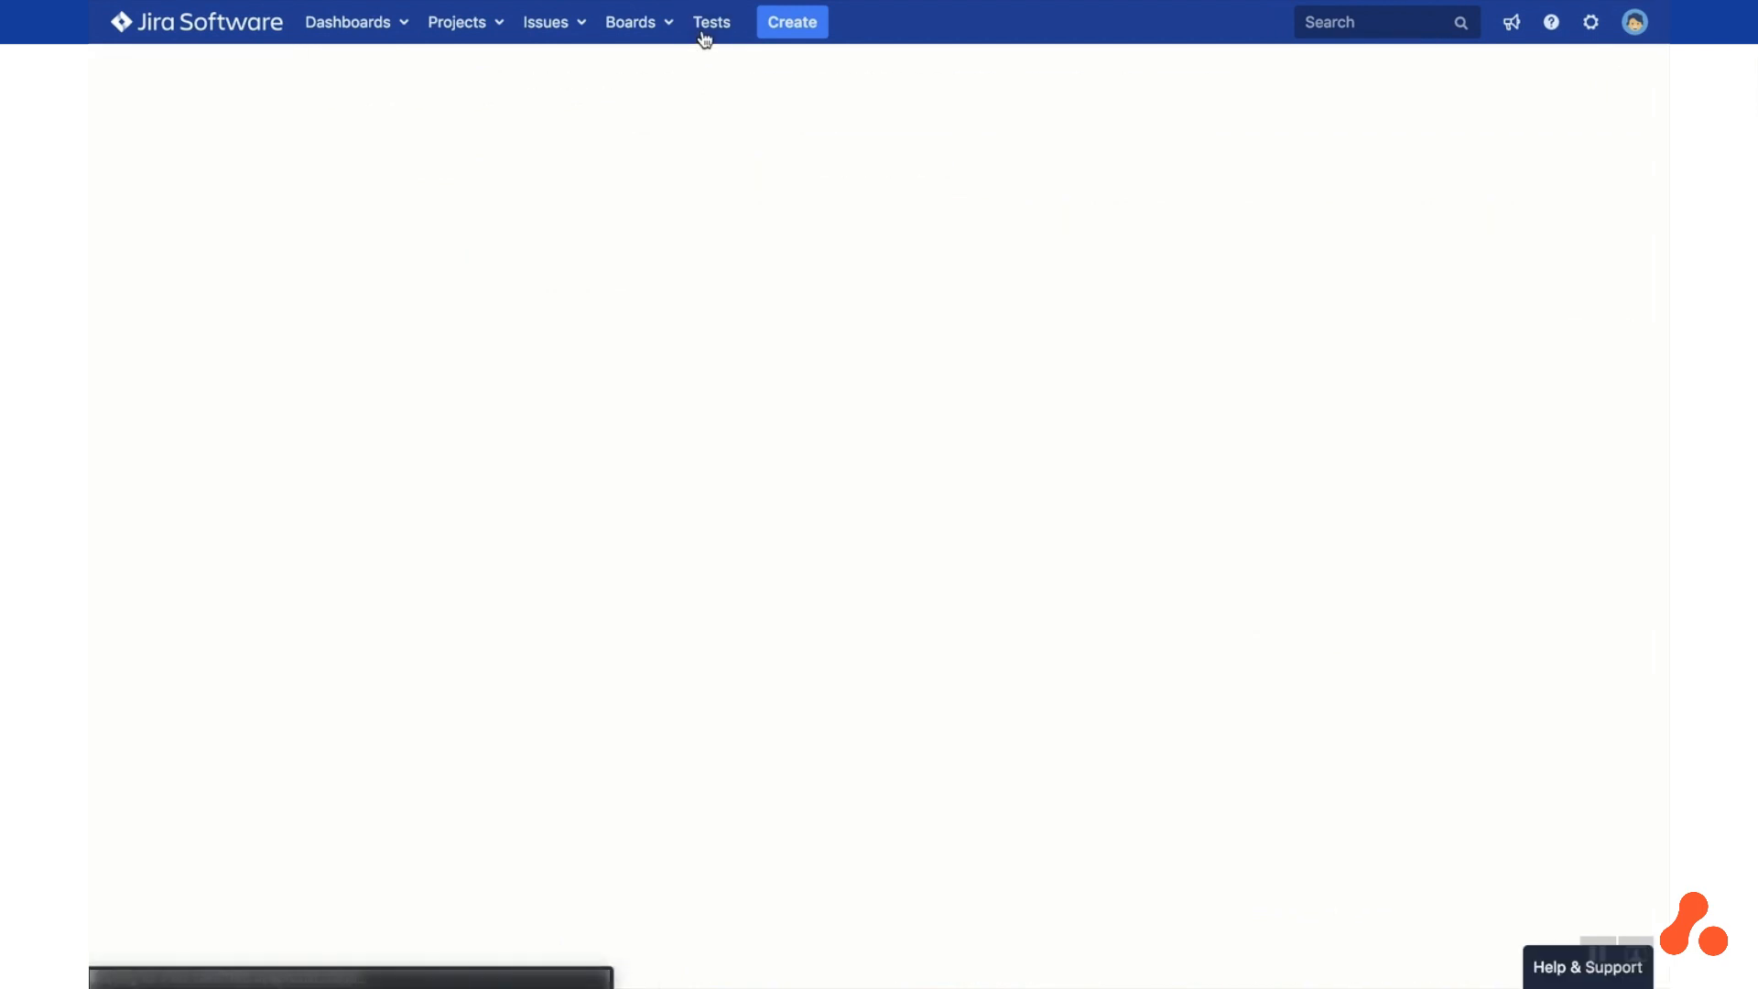
Create a new test-case folder named Approval in the ERP tests area
left_click(710, 22)
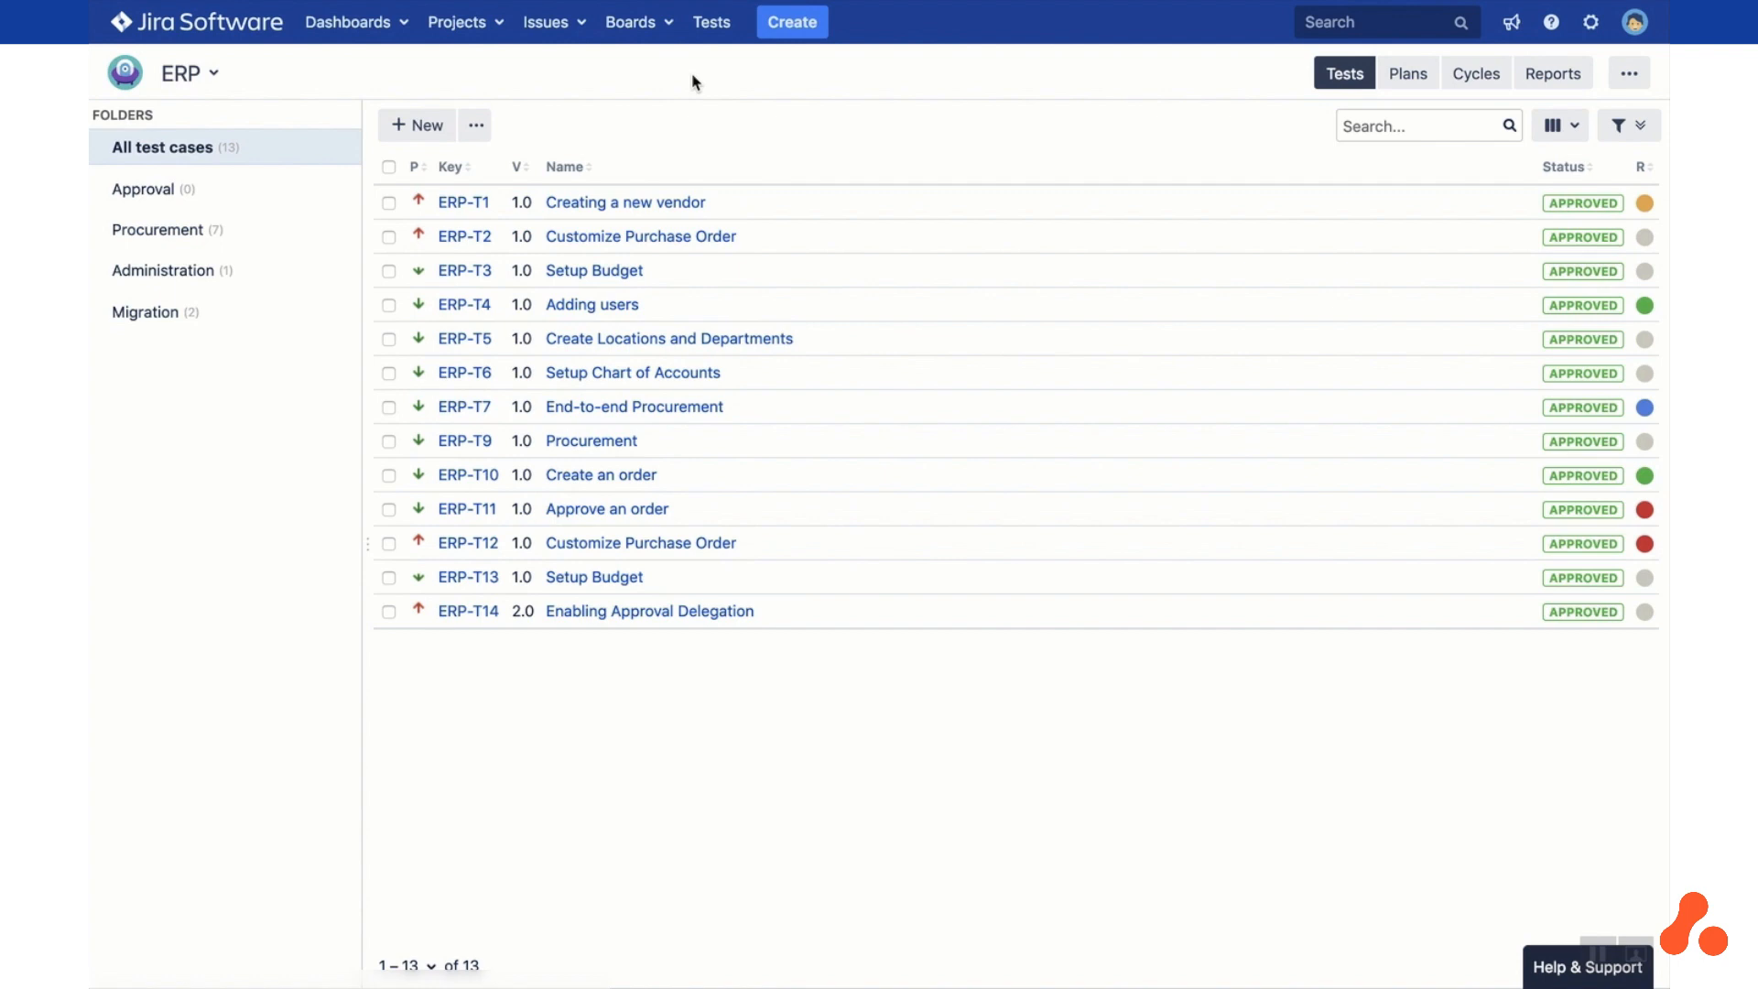
mouse_move(668, 88)
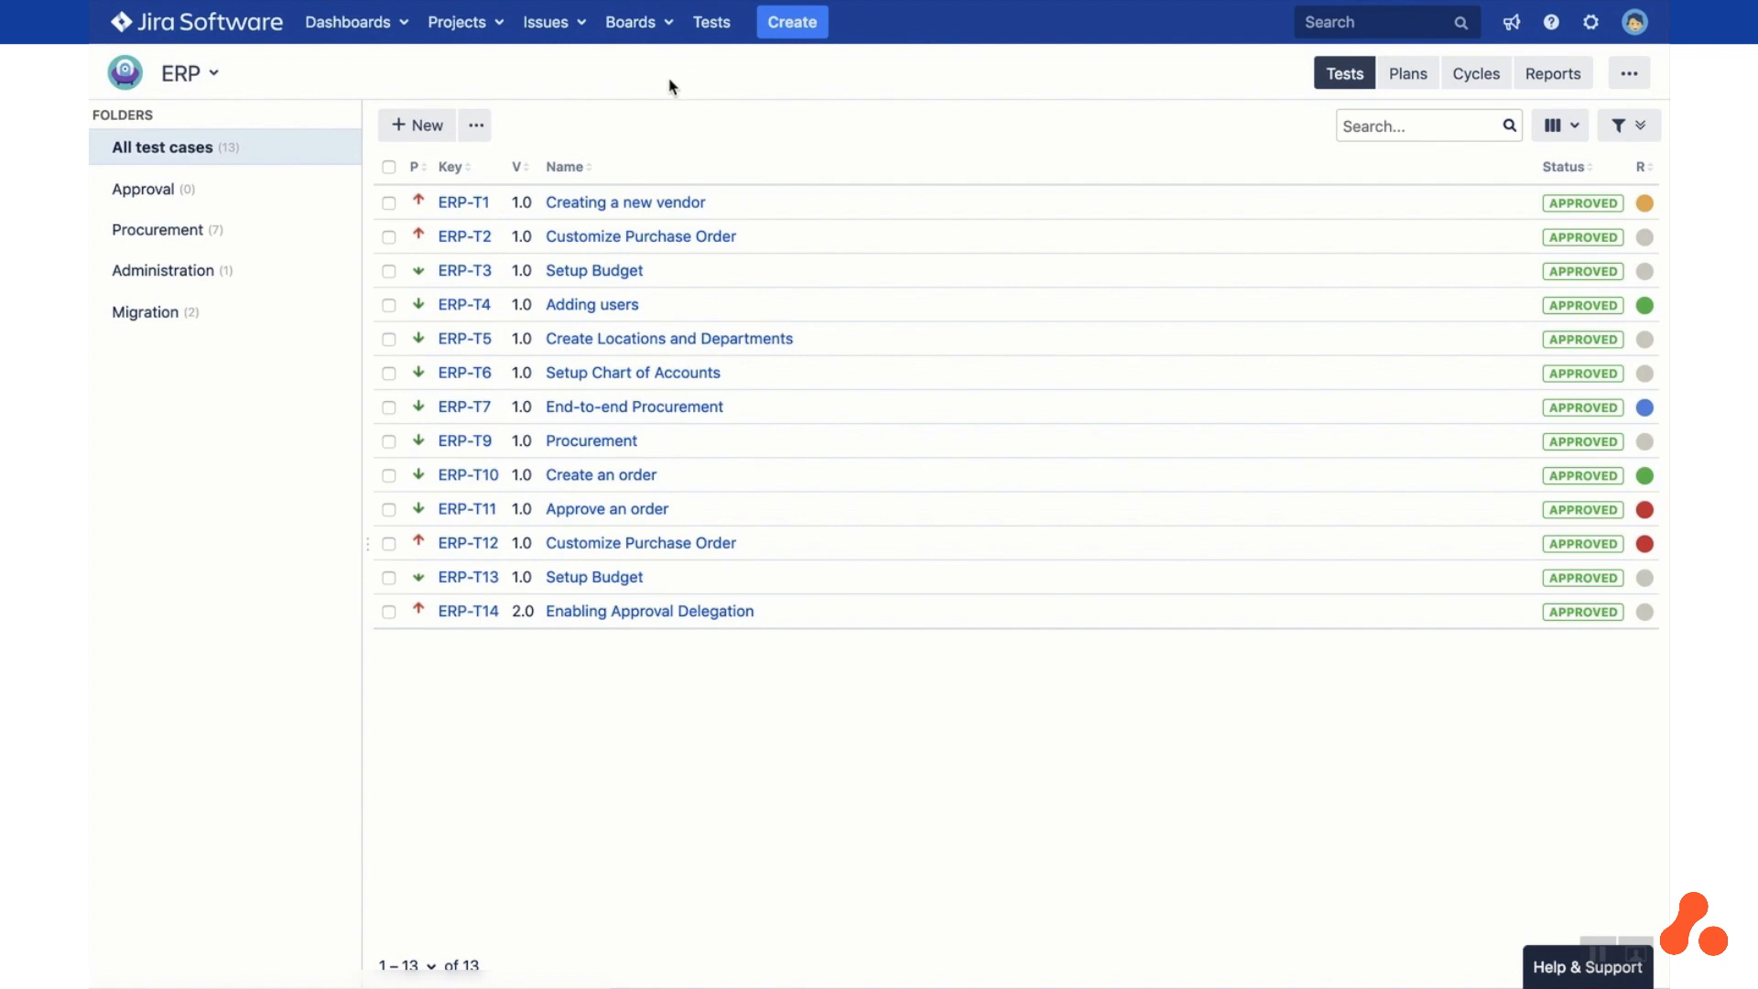
mouse_move(593, 64)
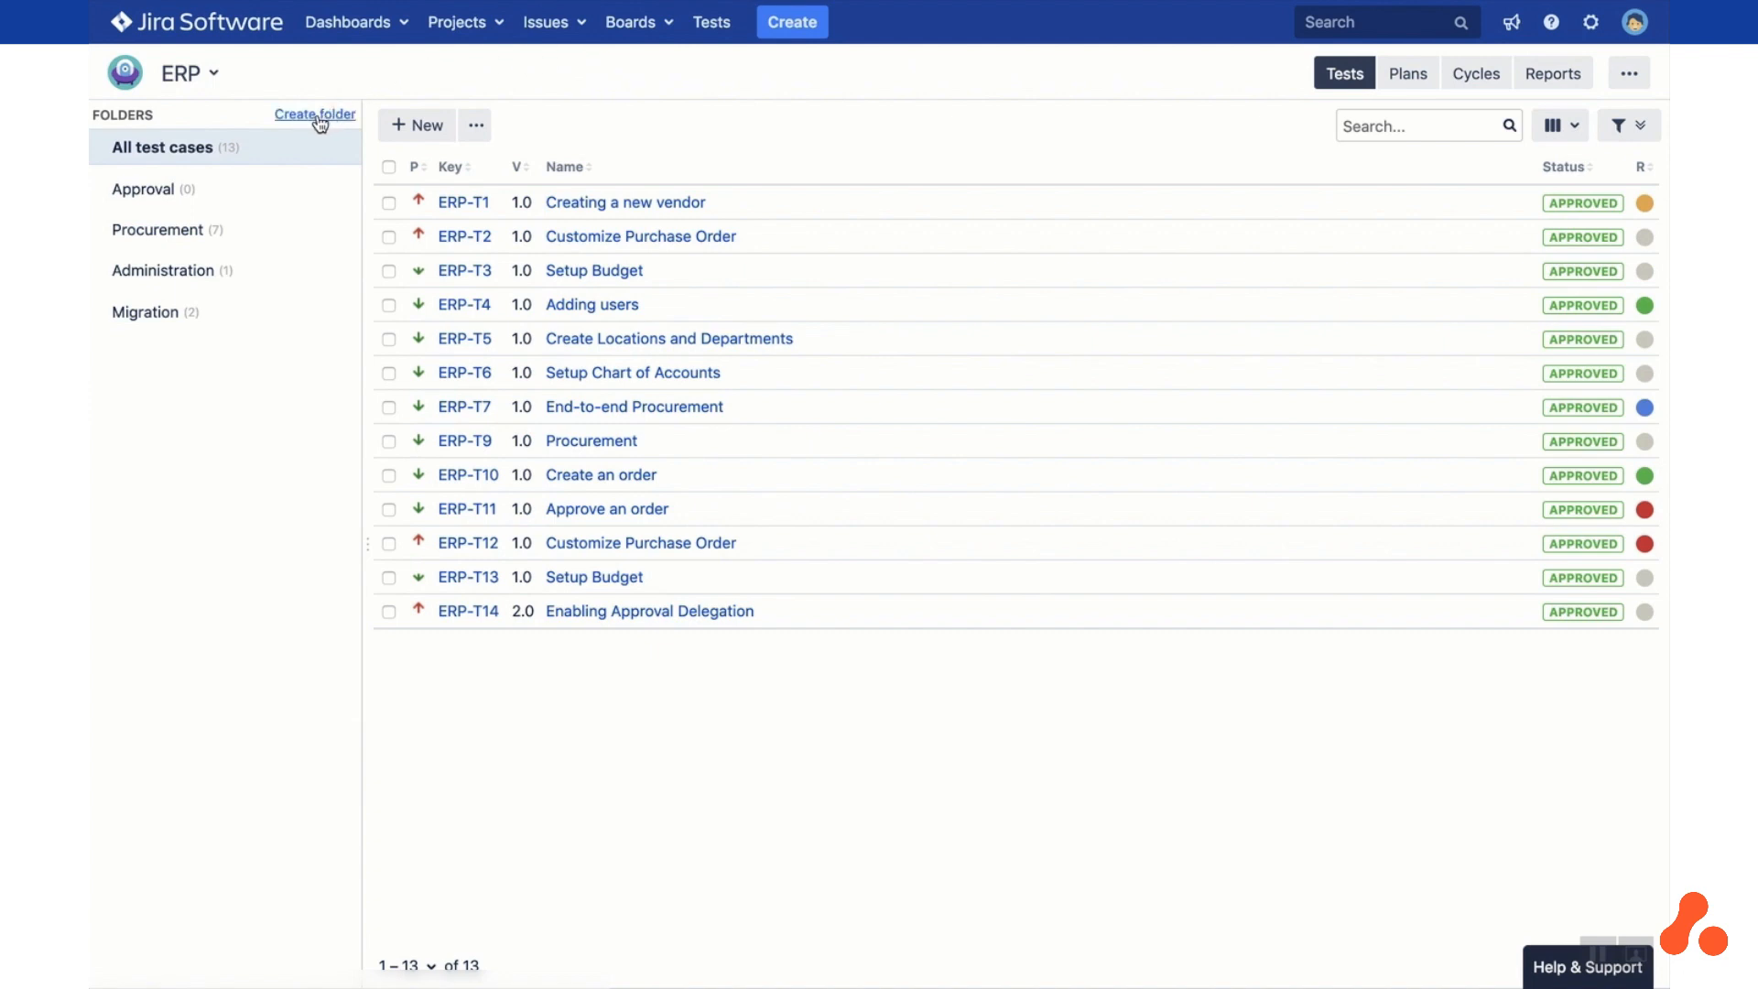
left_click(315, 113)
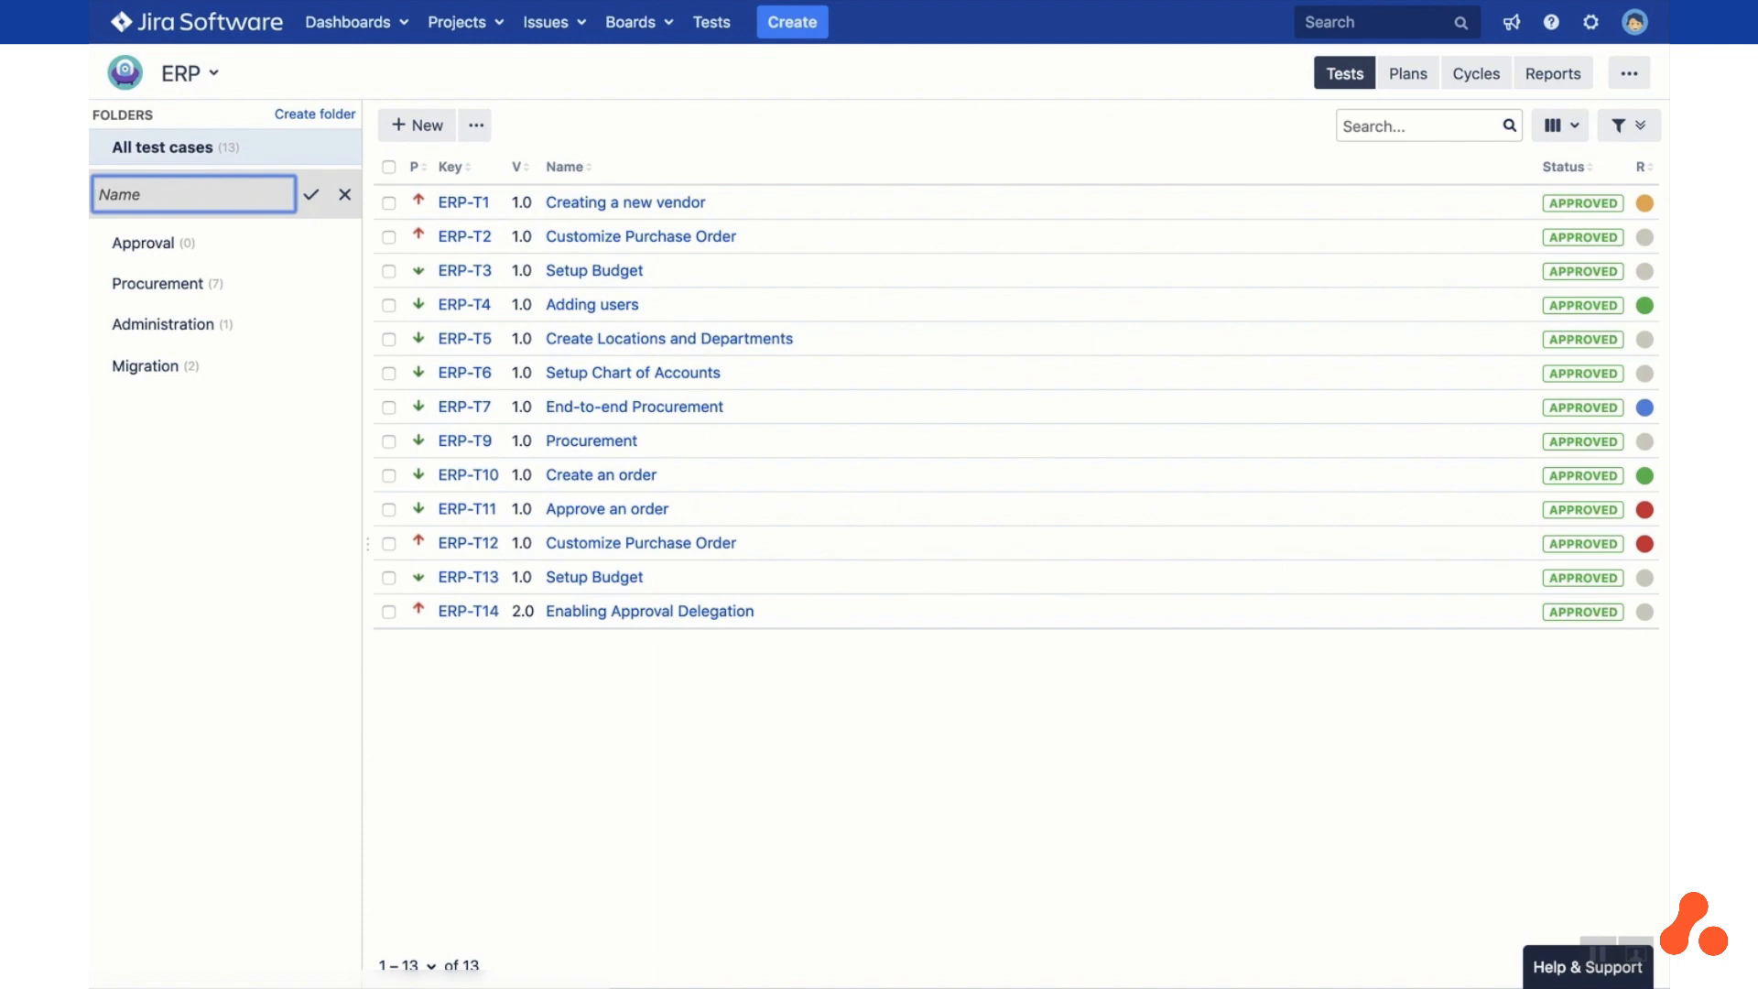
type("Approval")
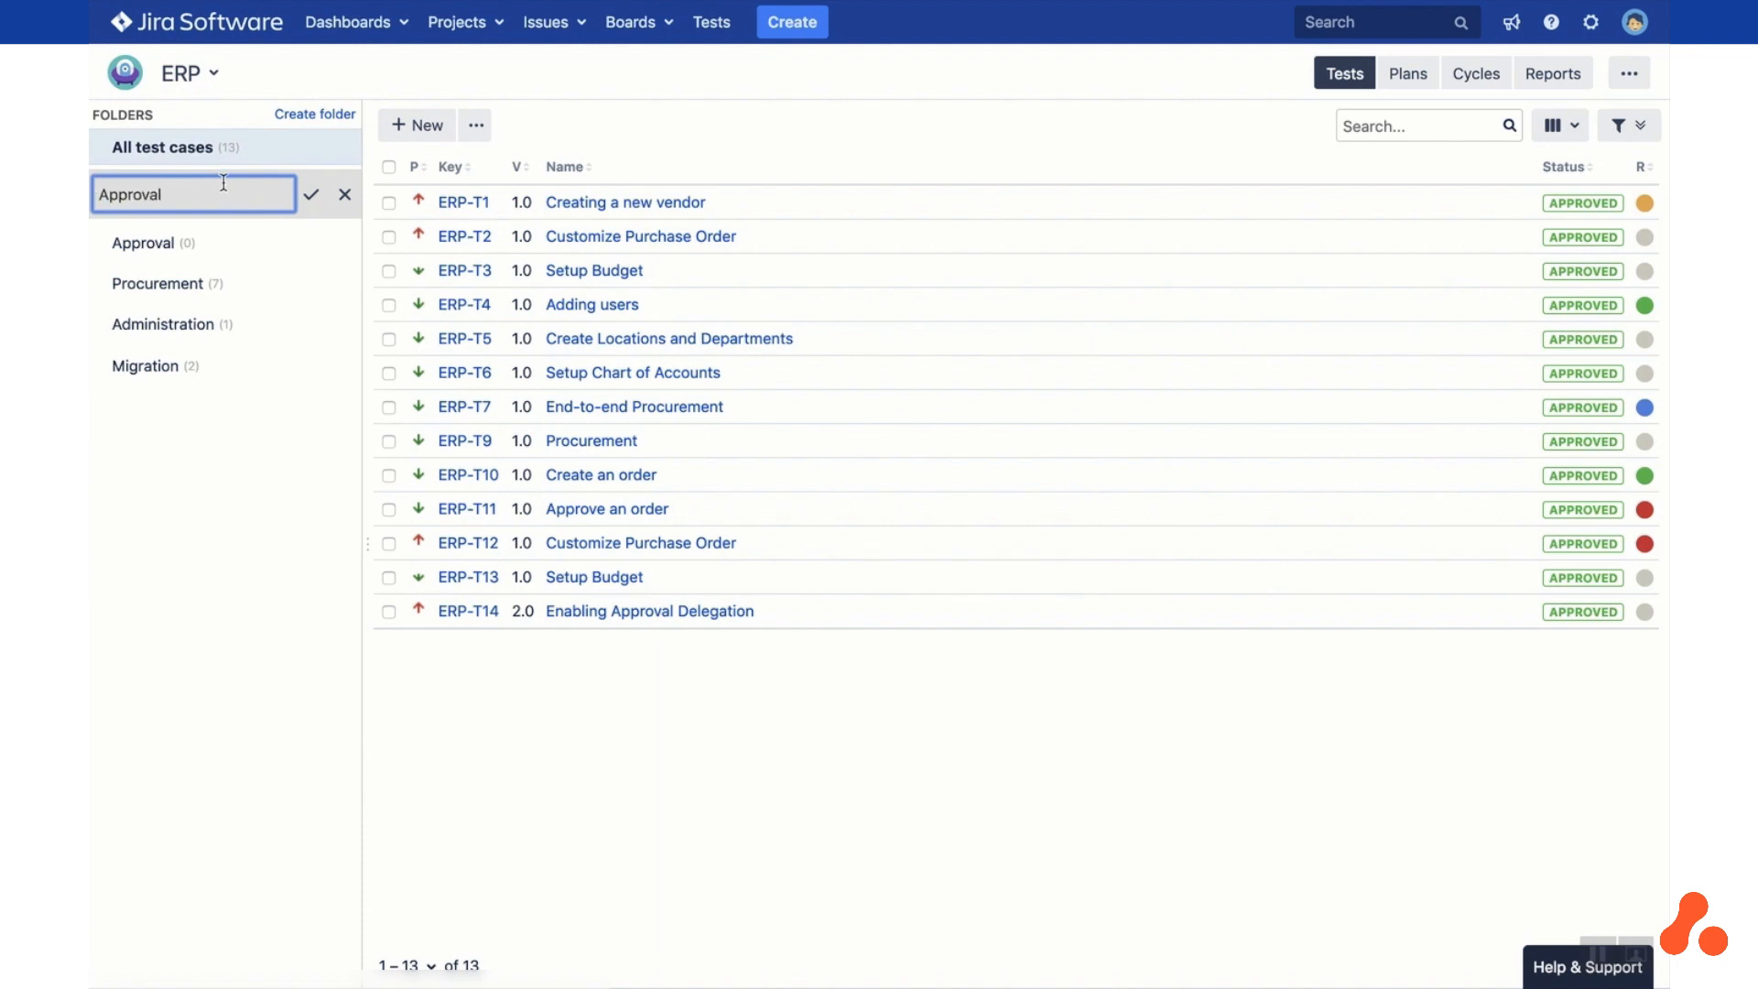
left_click(311, 194)
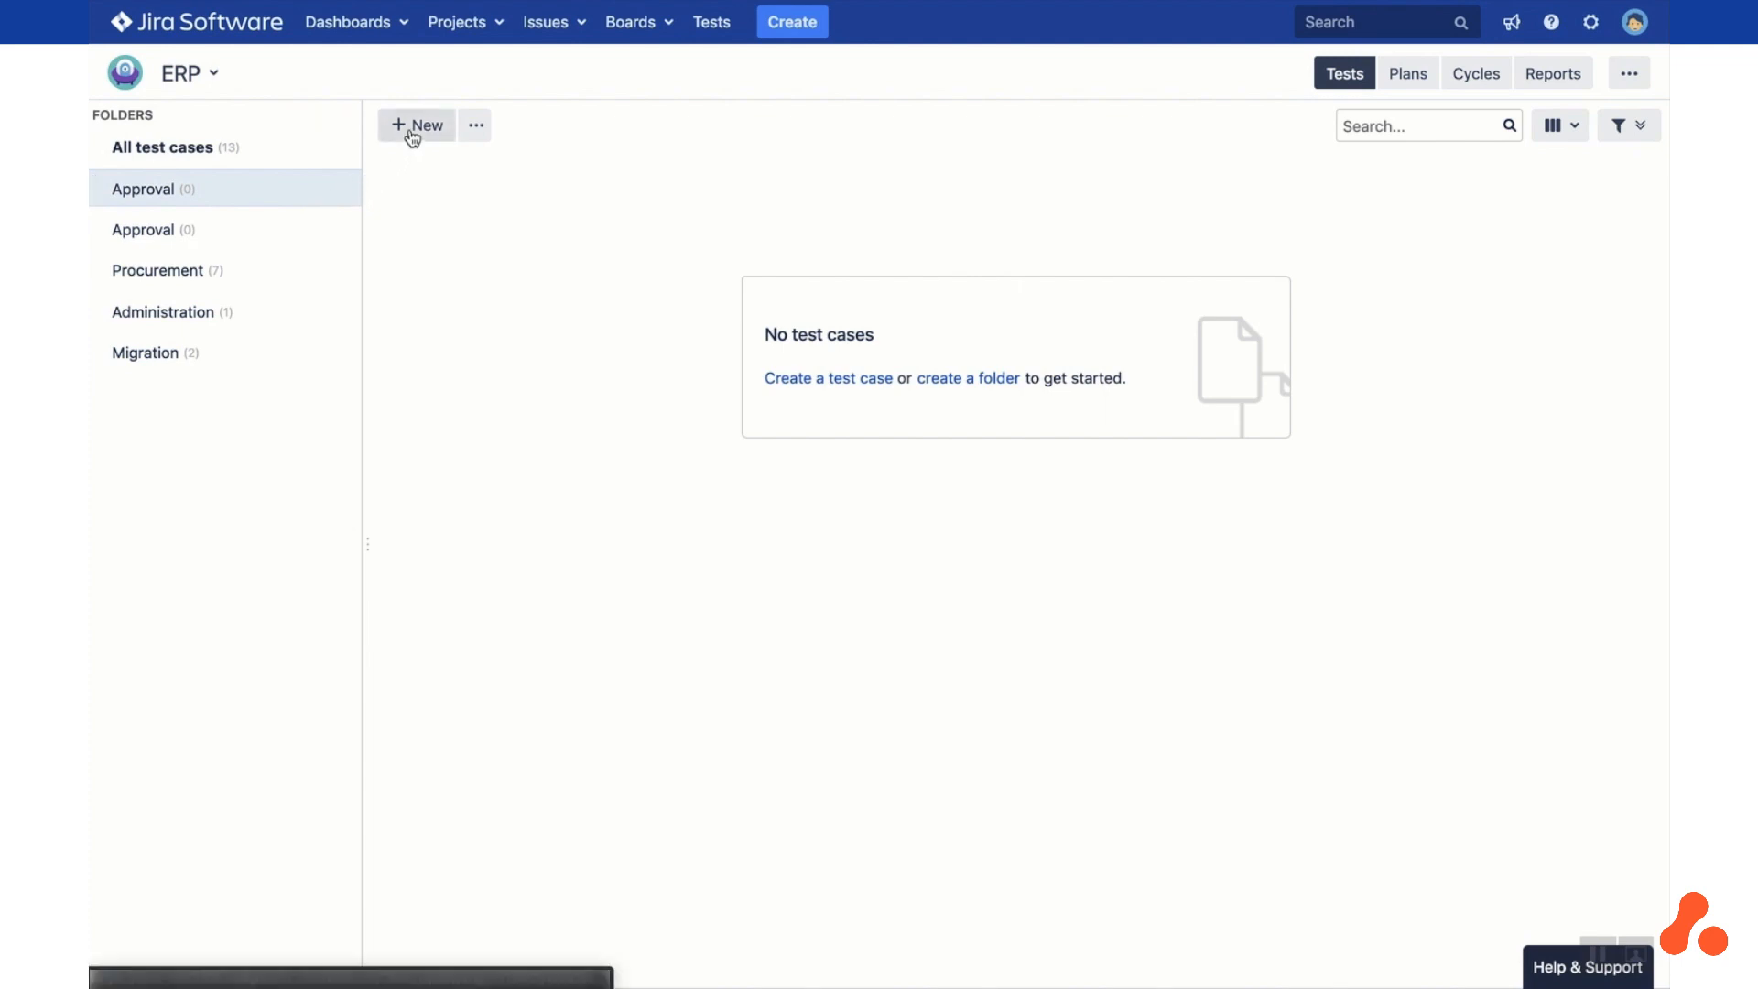
Start a new test case named 'Approve a Bill'
left_click(417, 125)
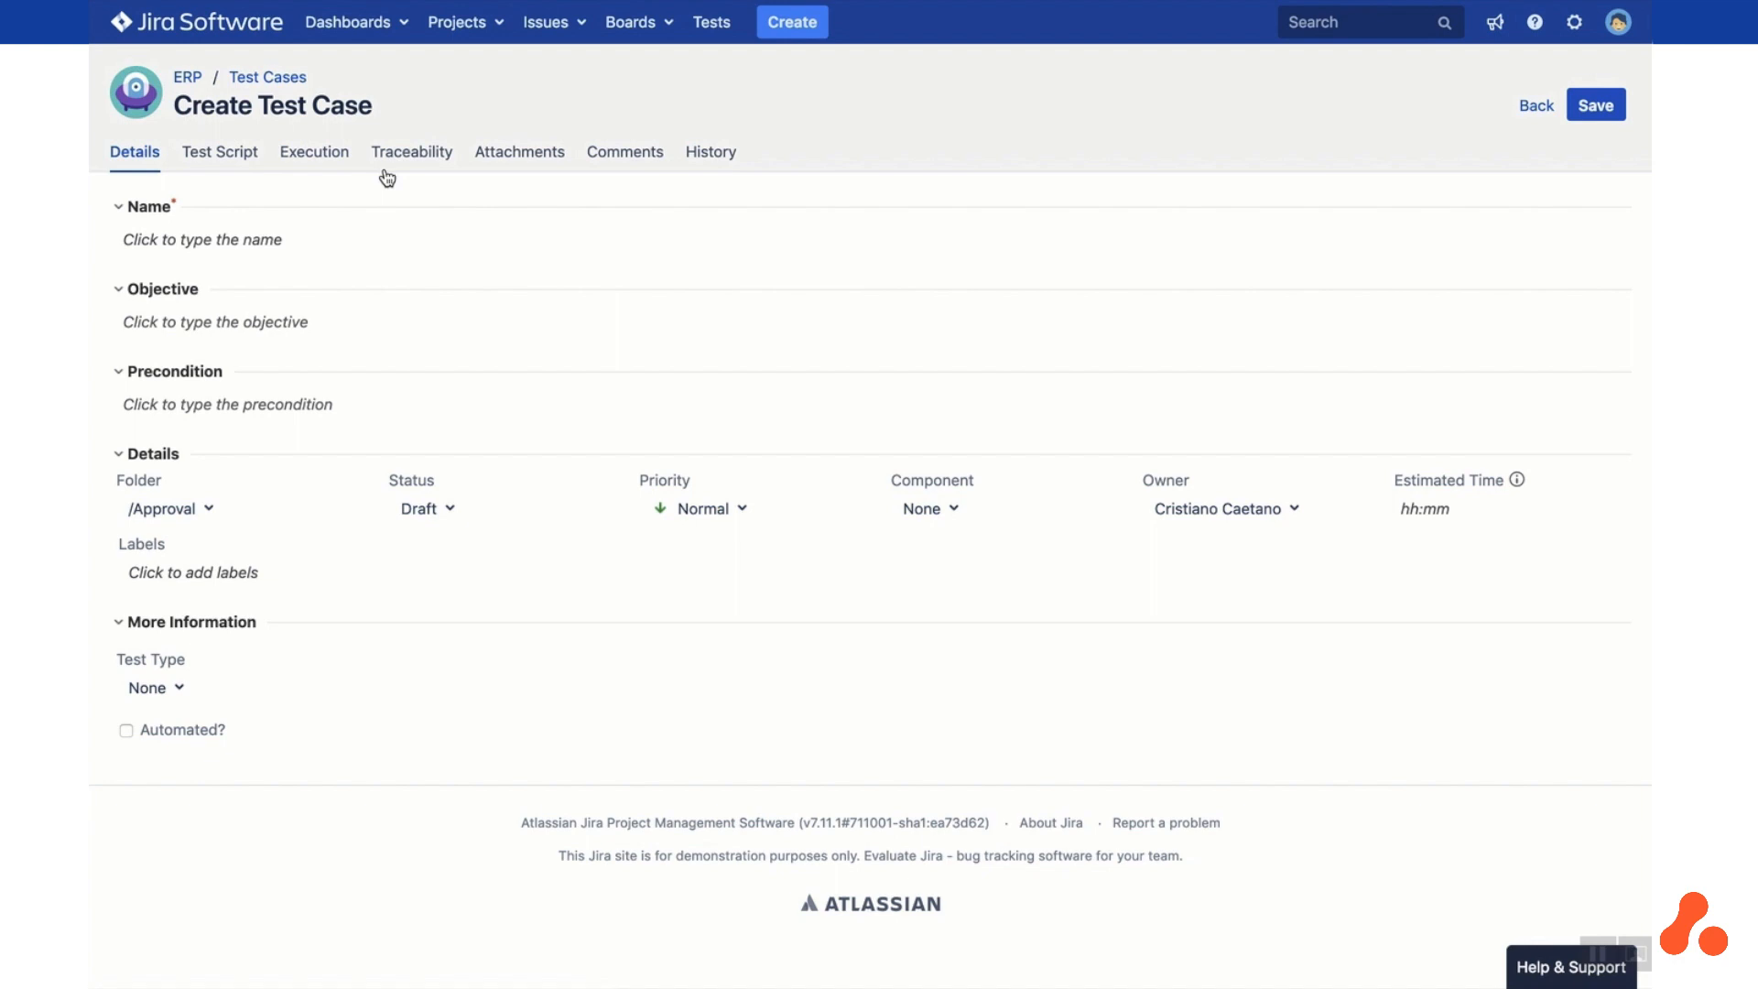
left_click(280, 238)
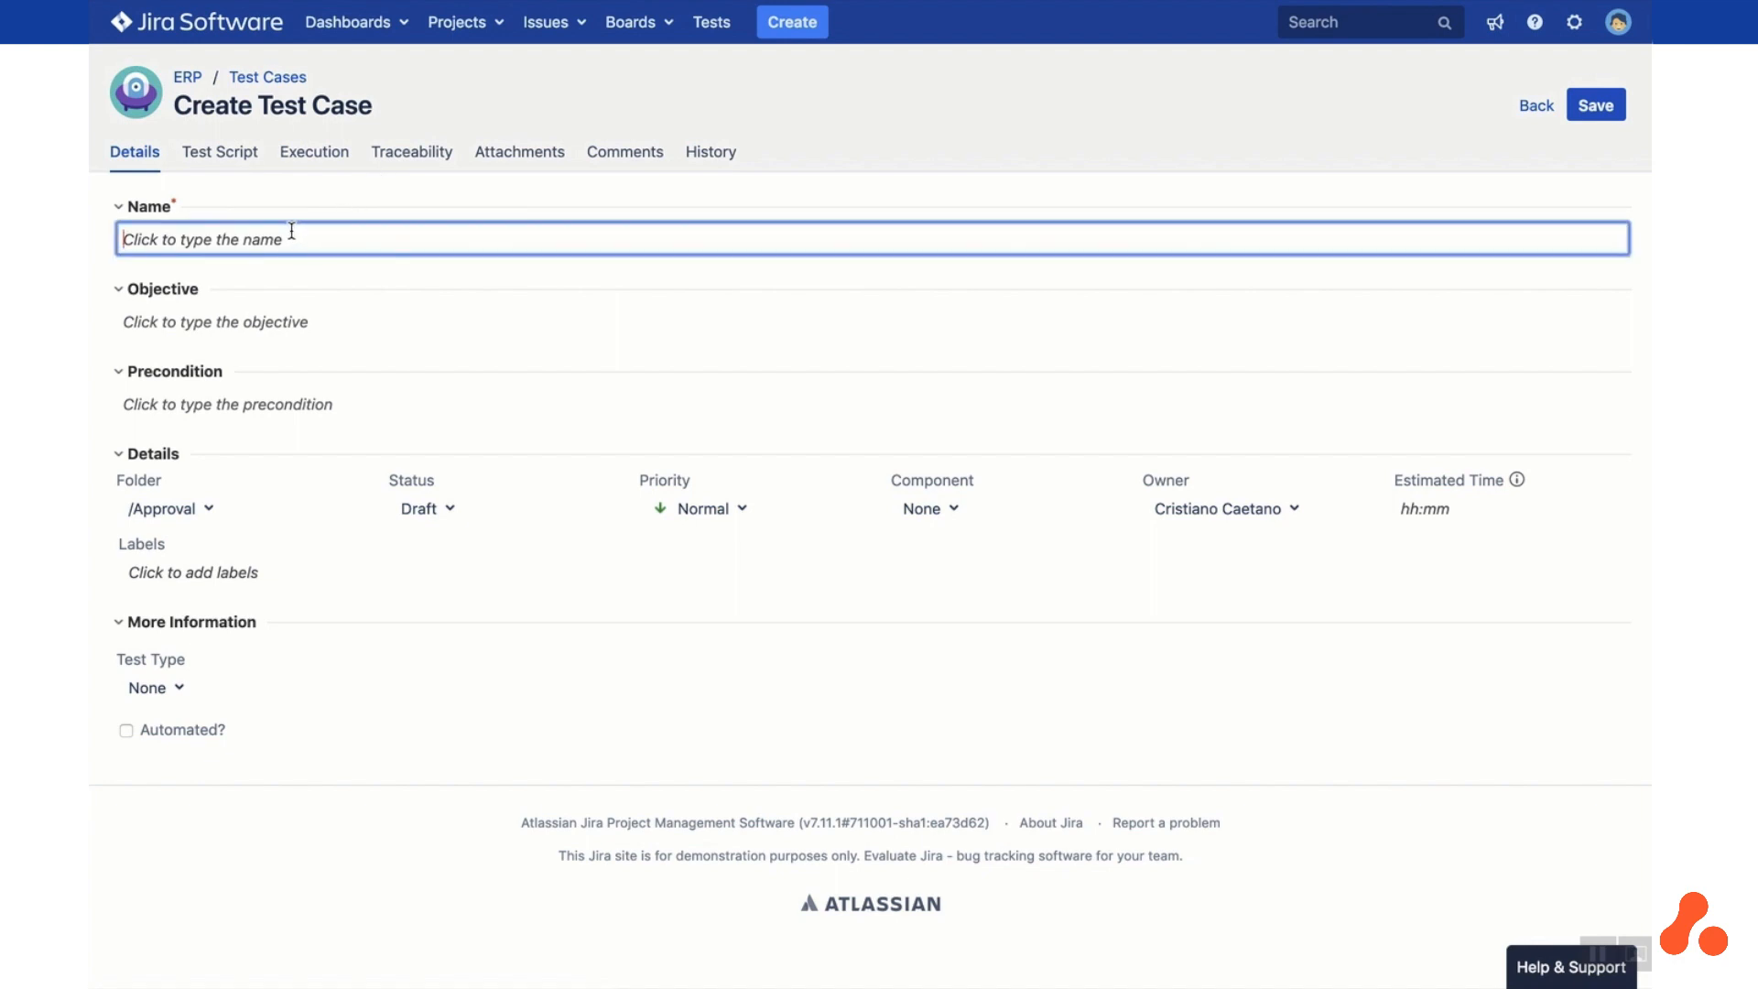
type("Approve")
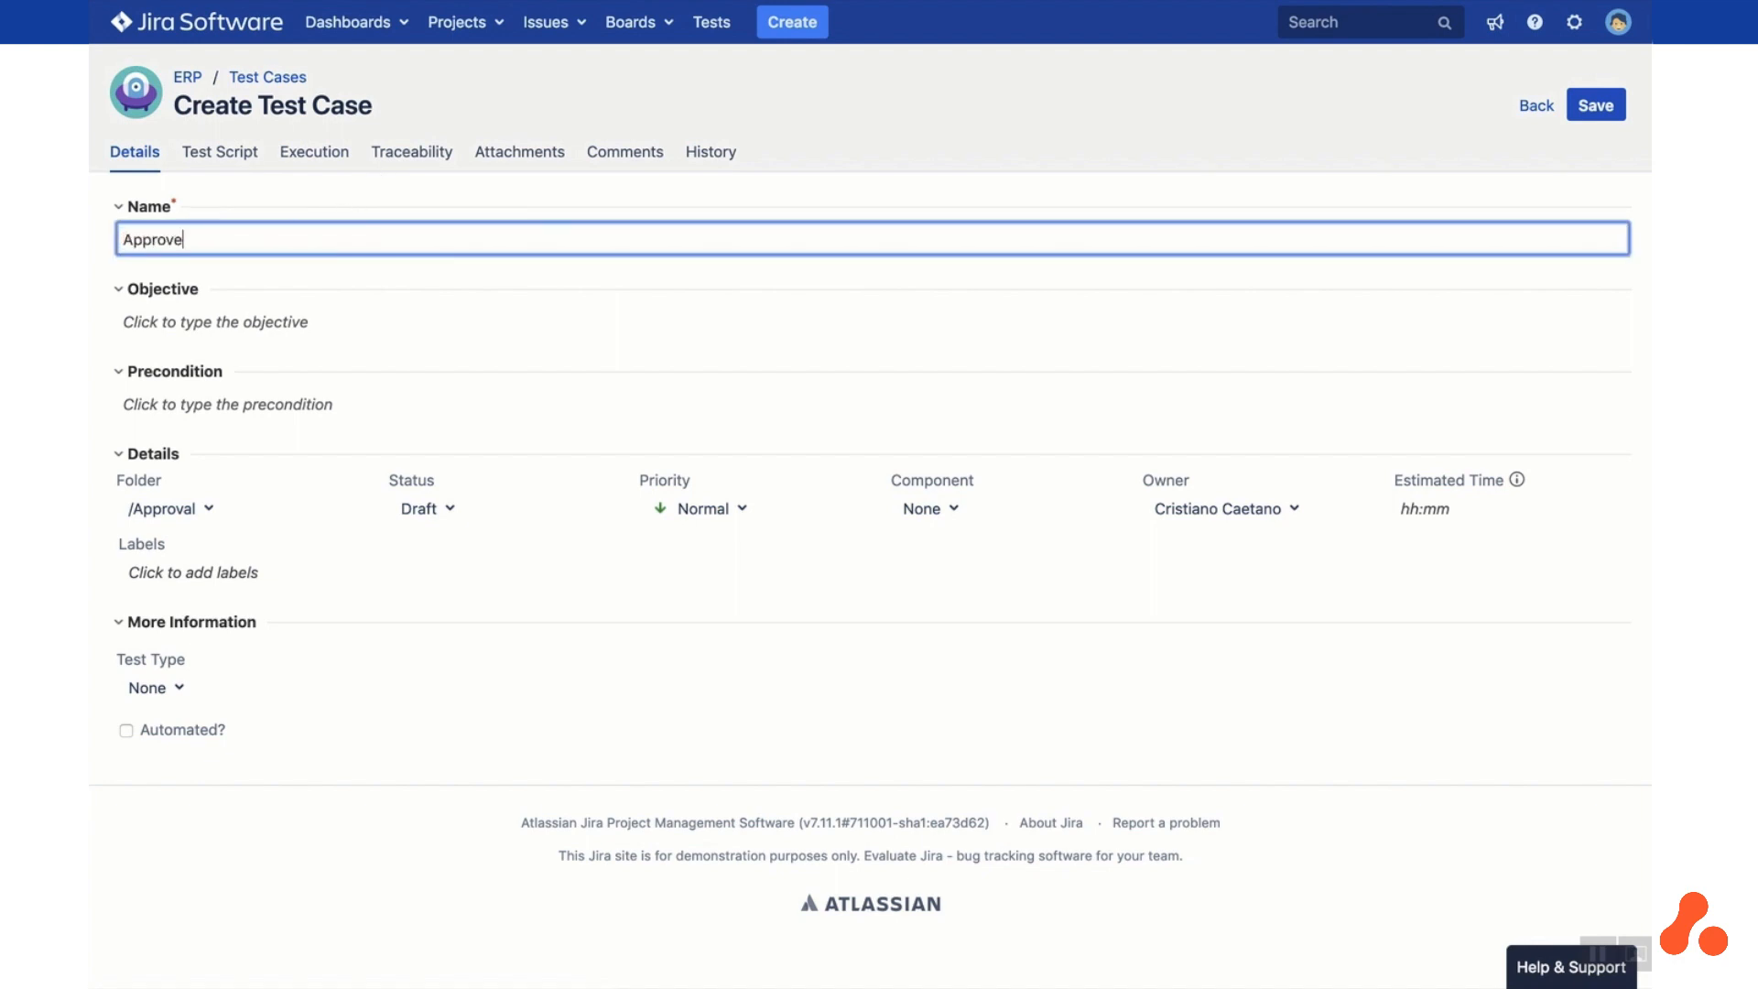
type("a Bill")
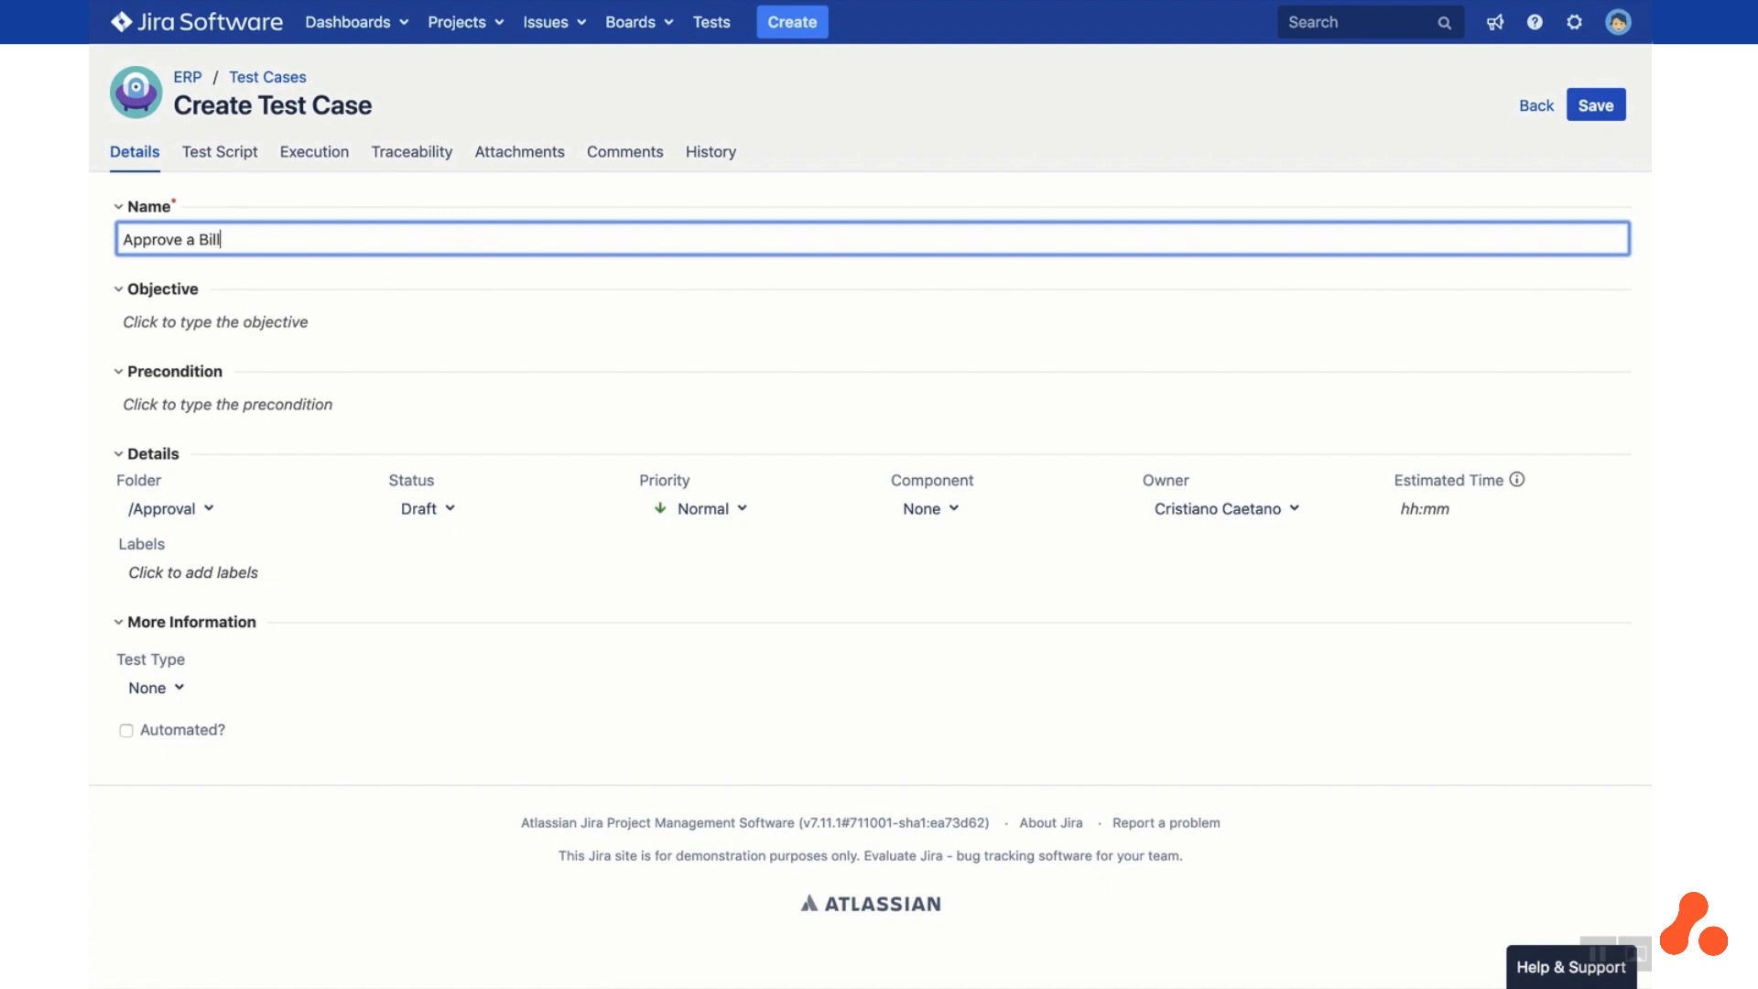
left_click(309, 273)
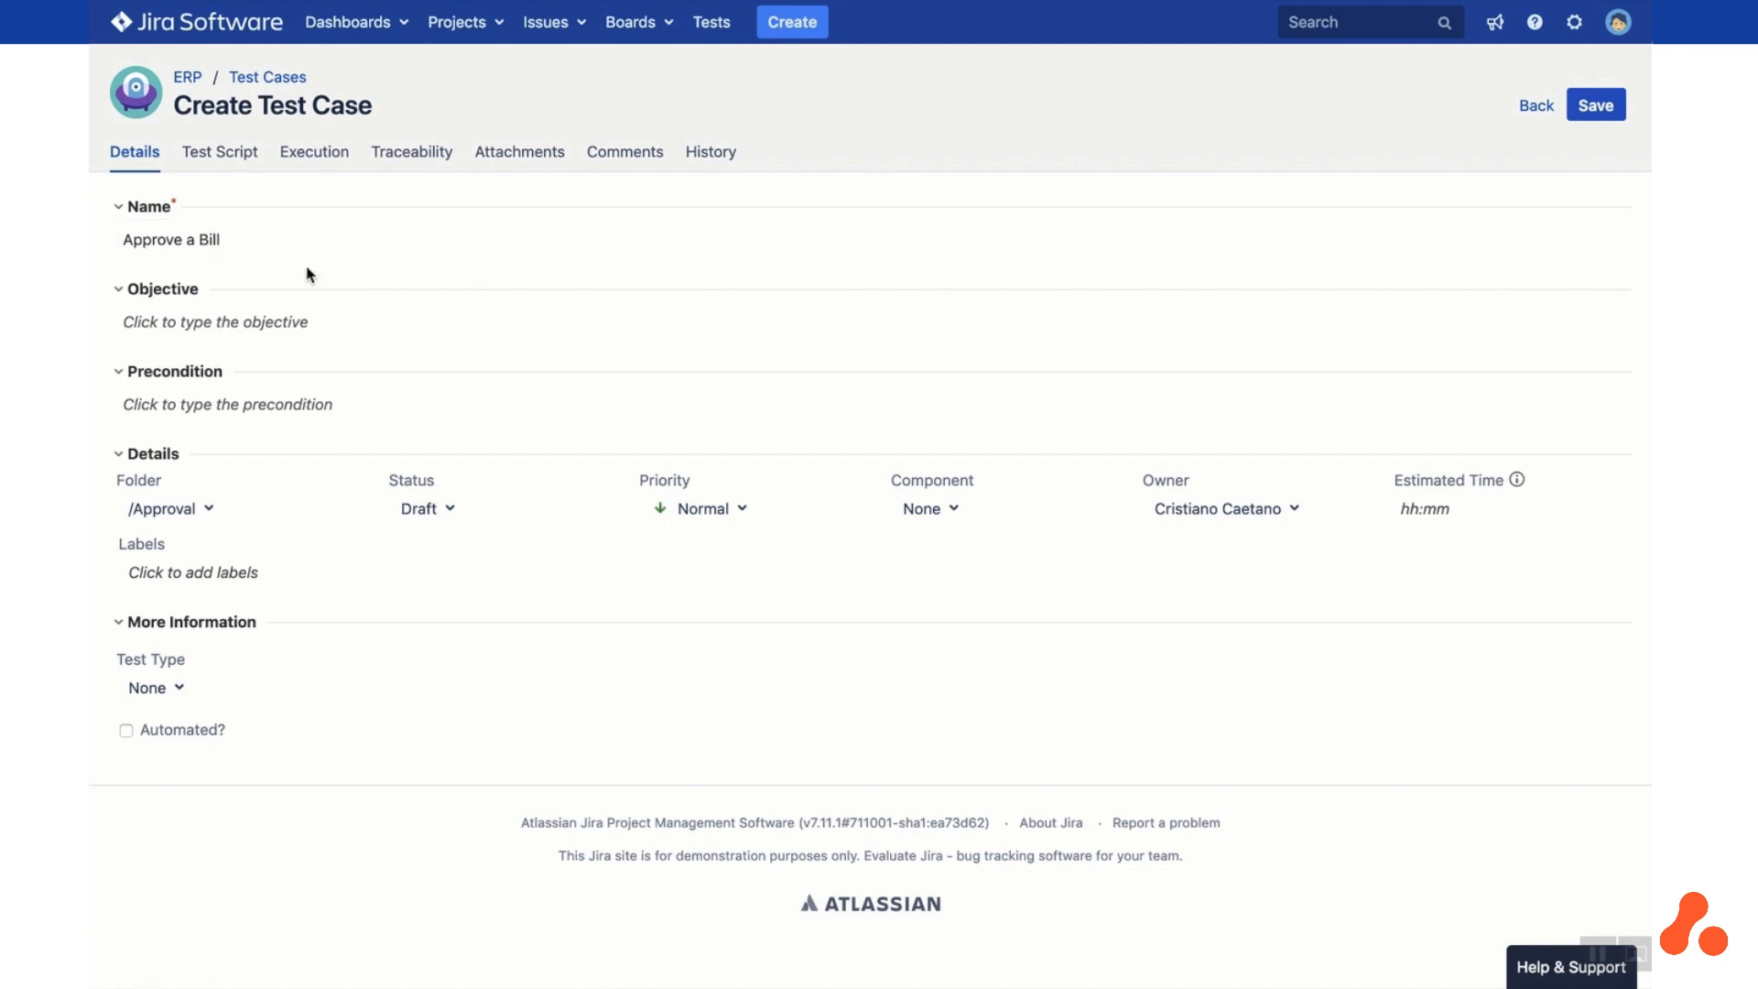
mouse_move(313, 270)
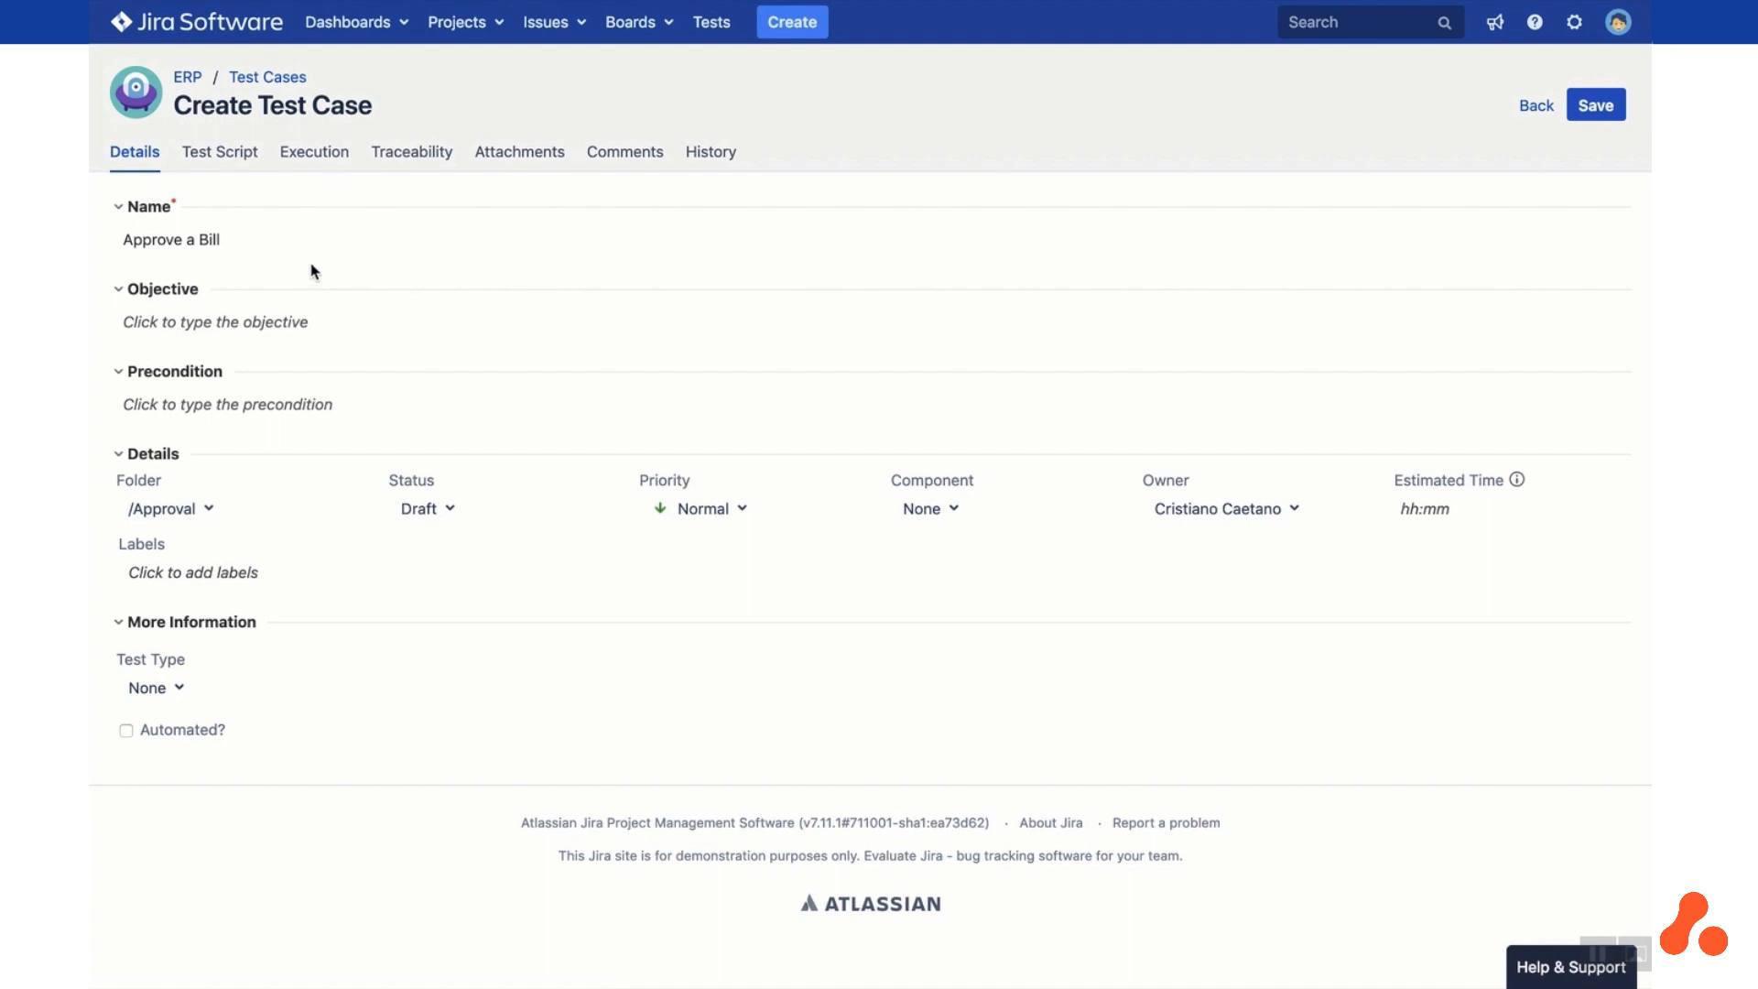
Write the test script steps, the second expecting 'Bill approved'
left_click(218, 152)
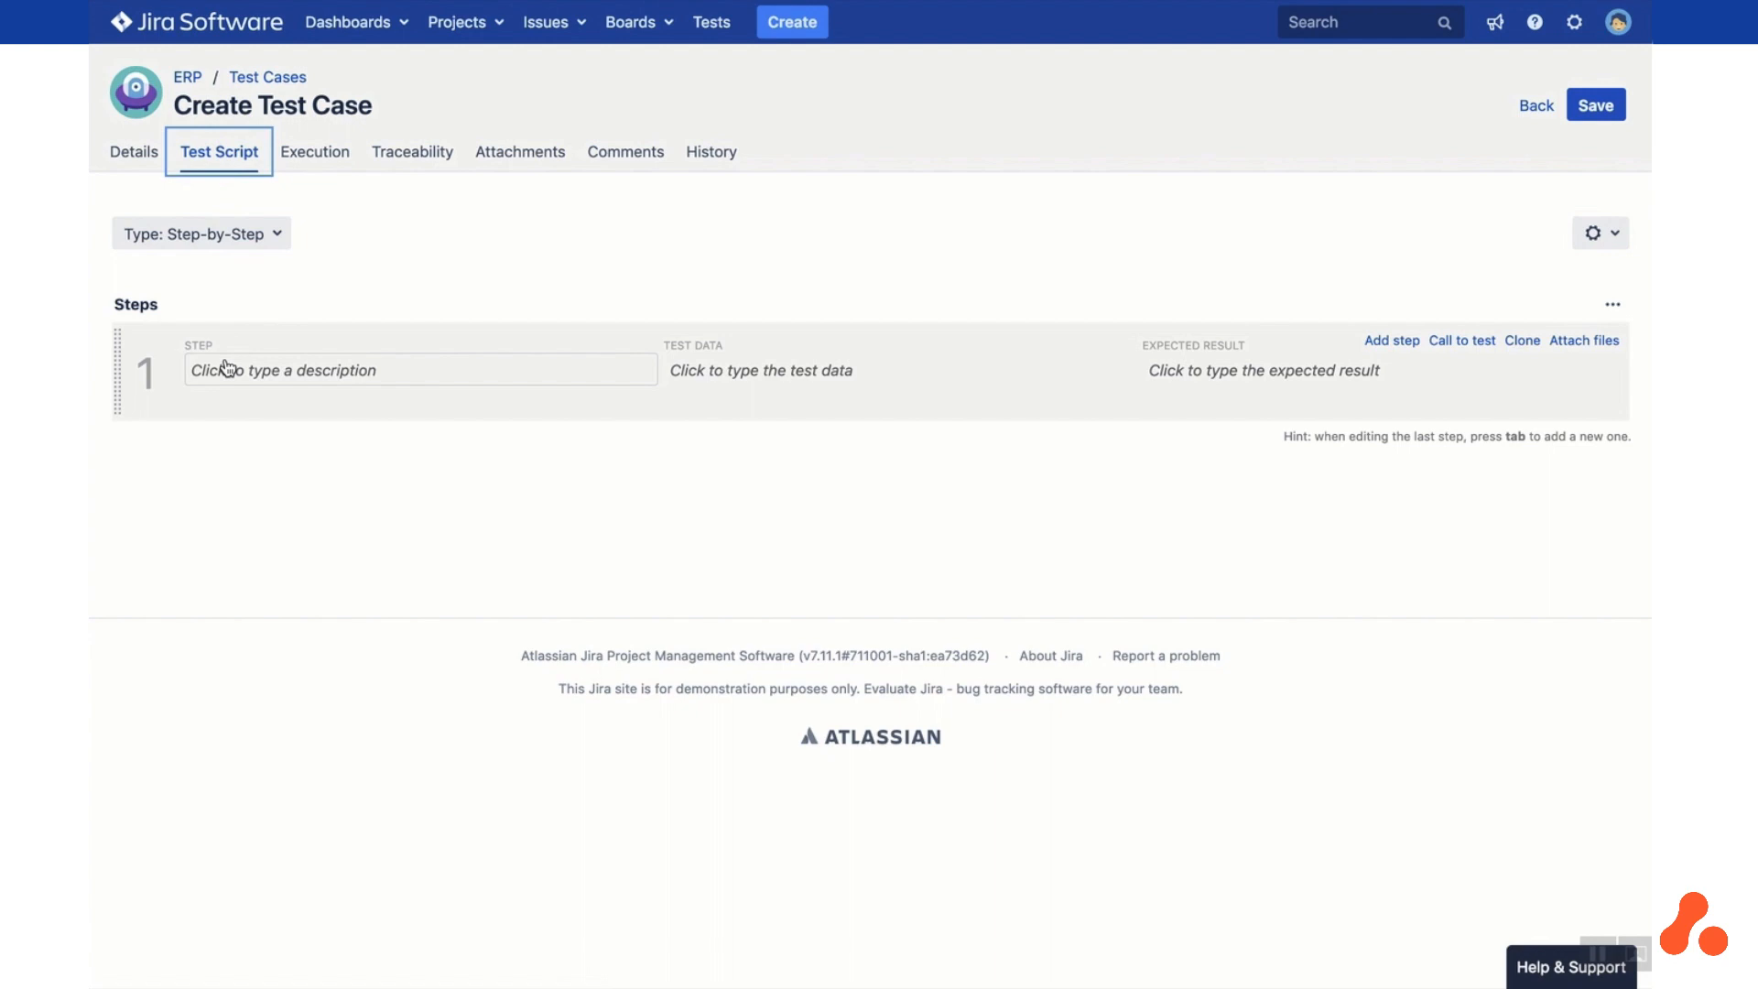
left_click(422, 370)
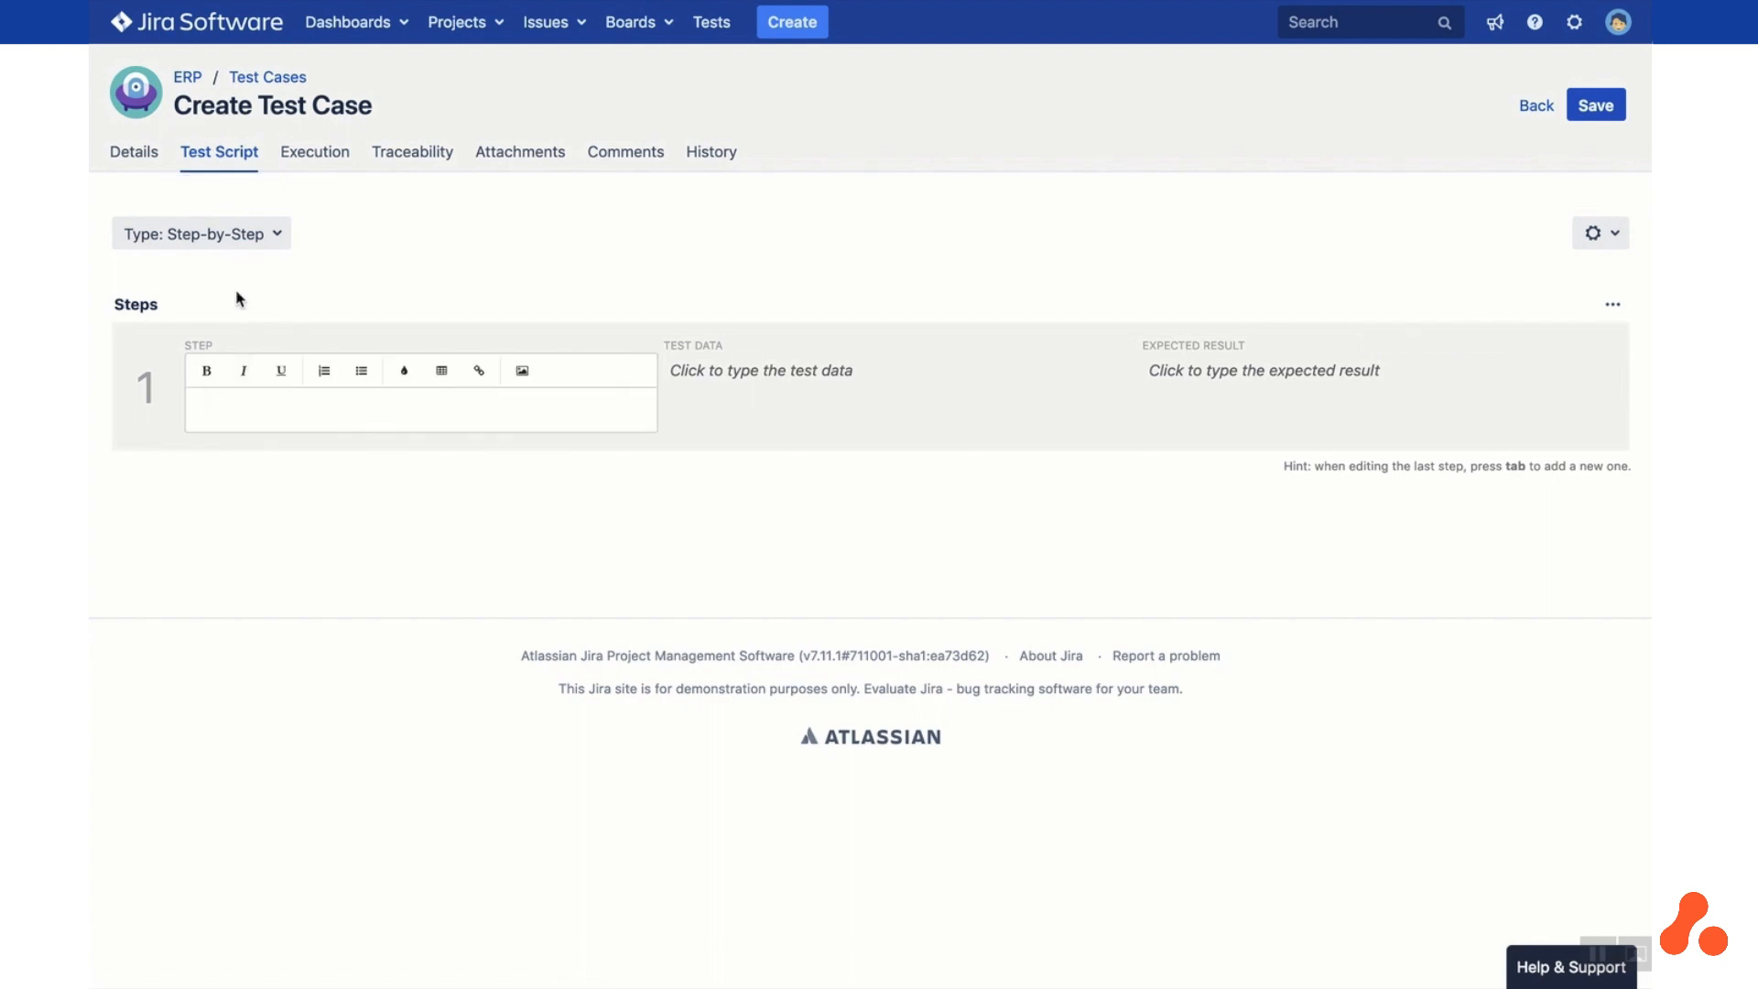
type("Se")
type("Bill appro")
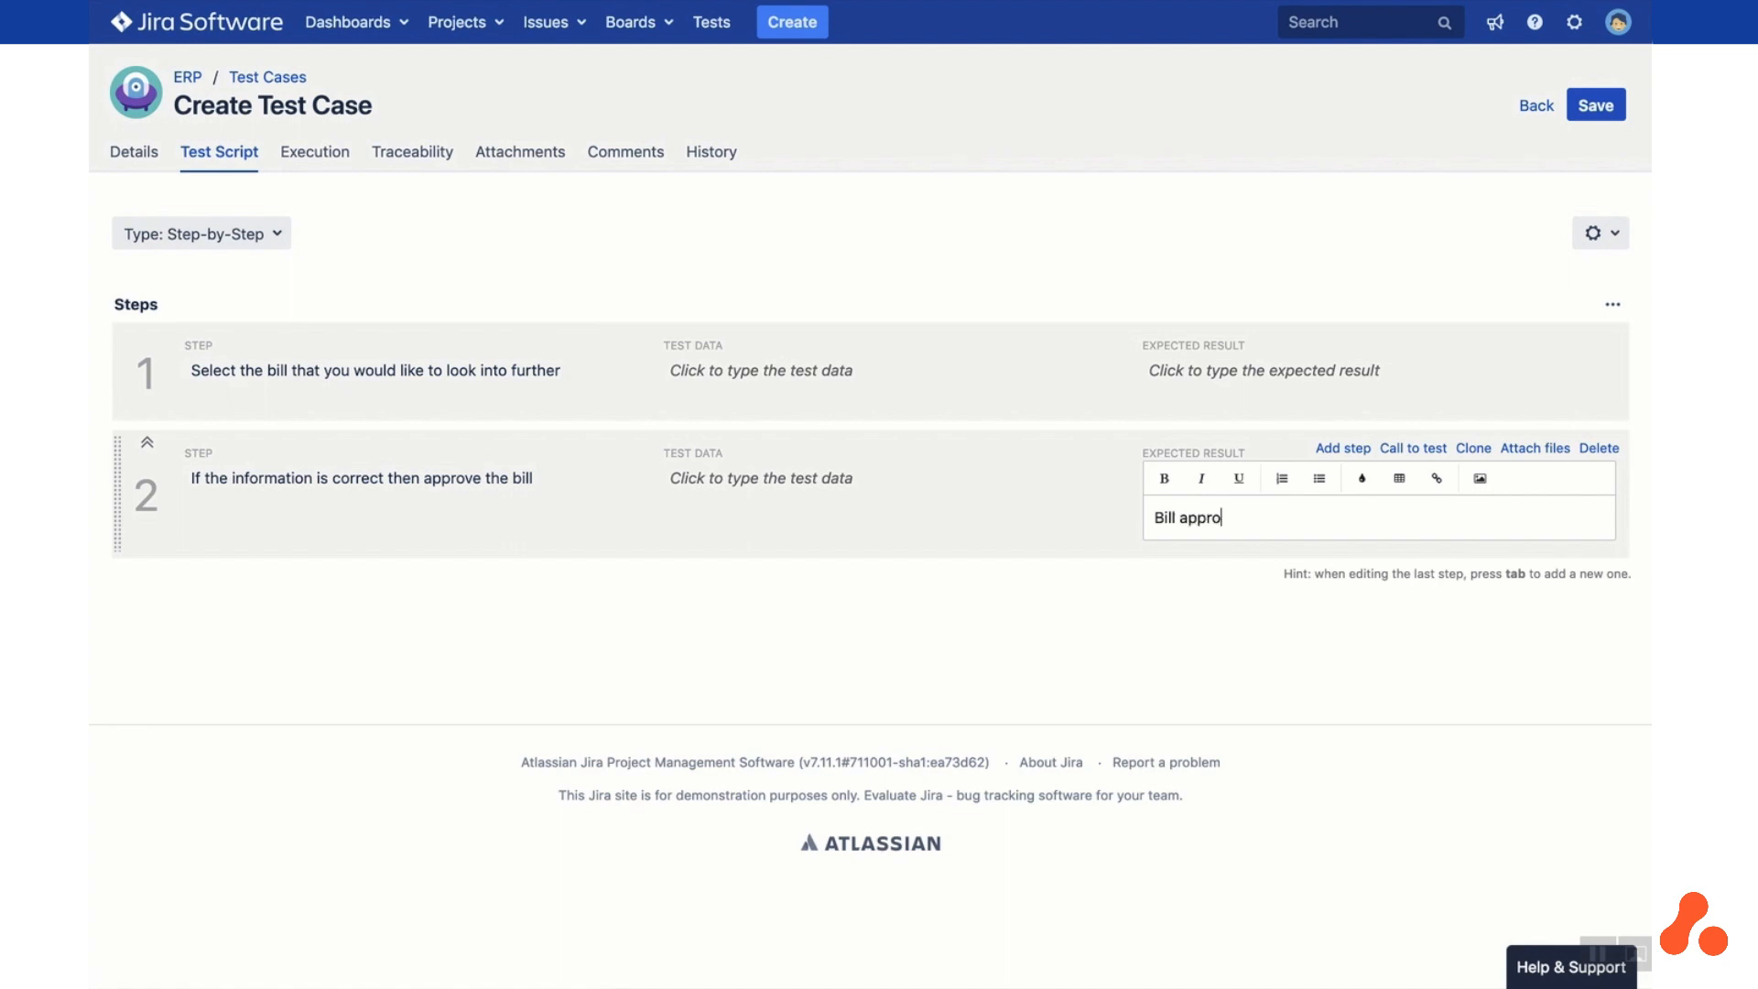
type("ved")
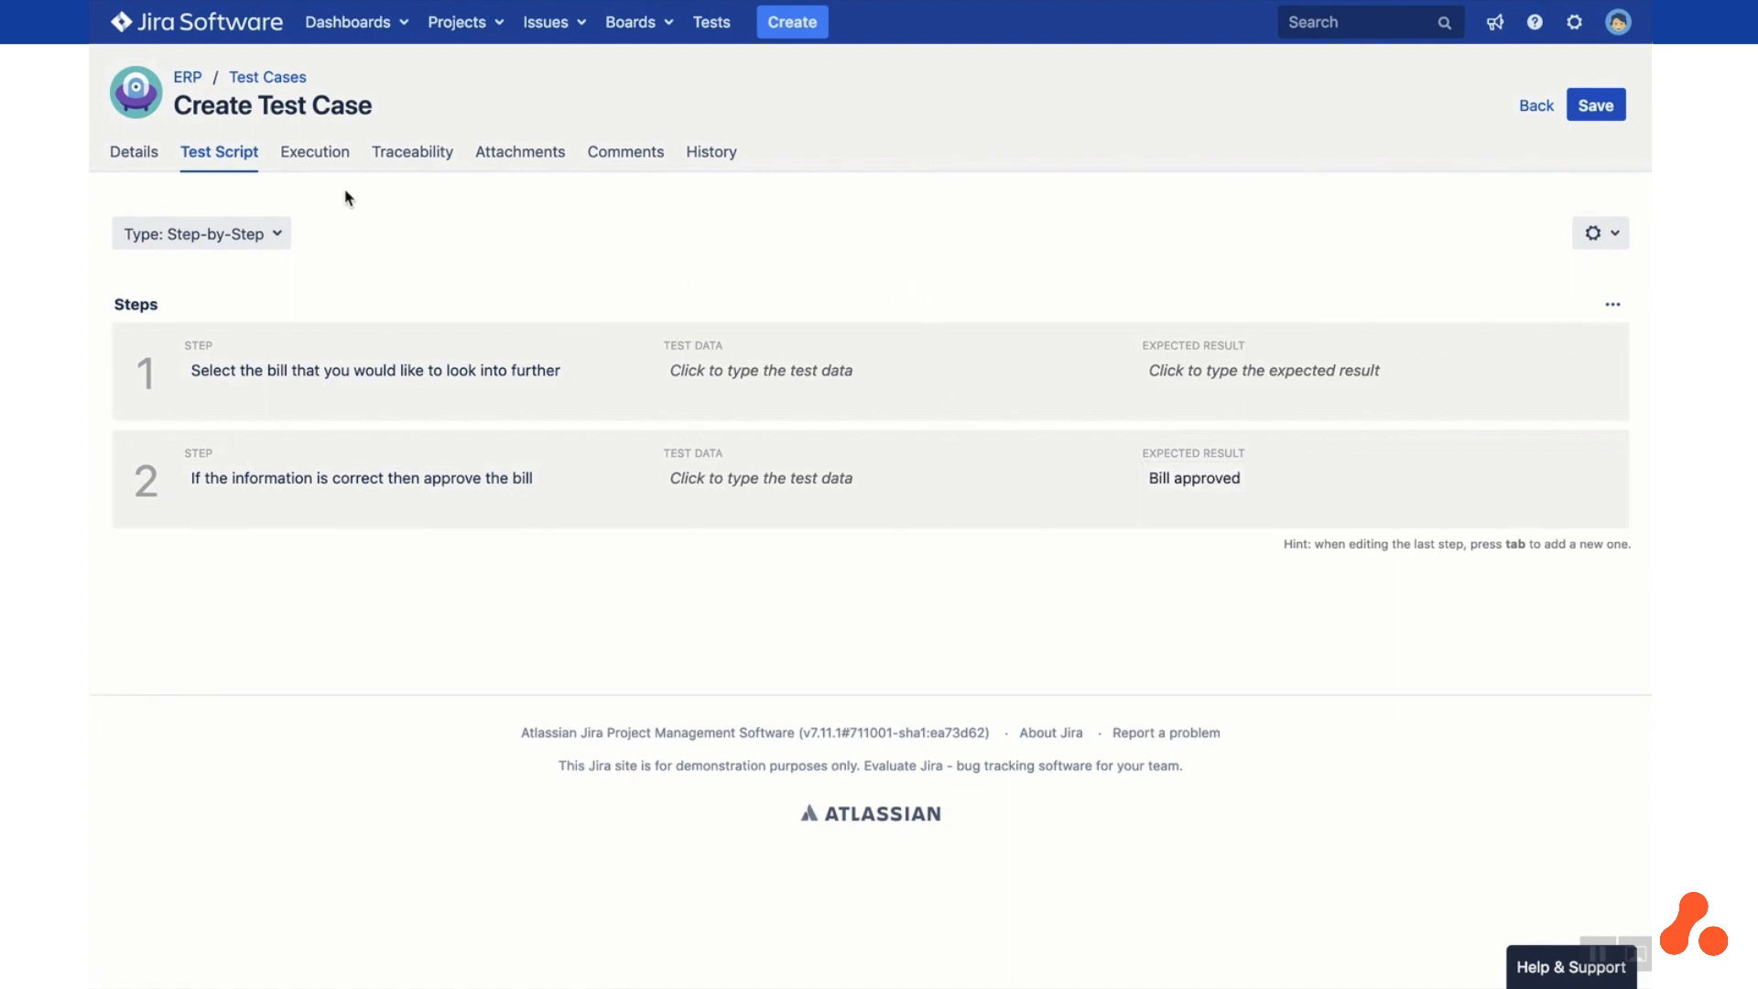
Add issue ERP-13 'Approve a bill' as coverage on the Traceability links
left_click(313, 152)
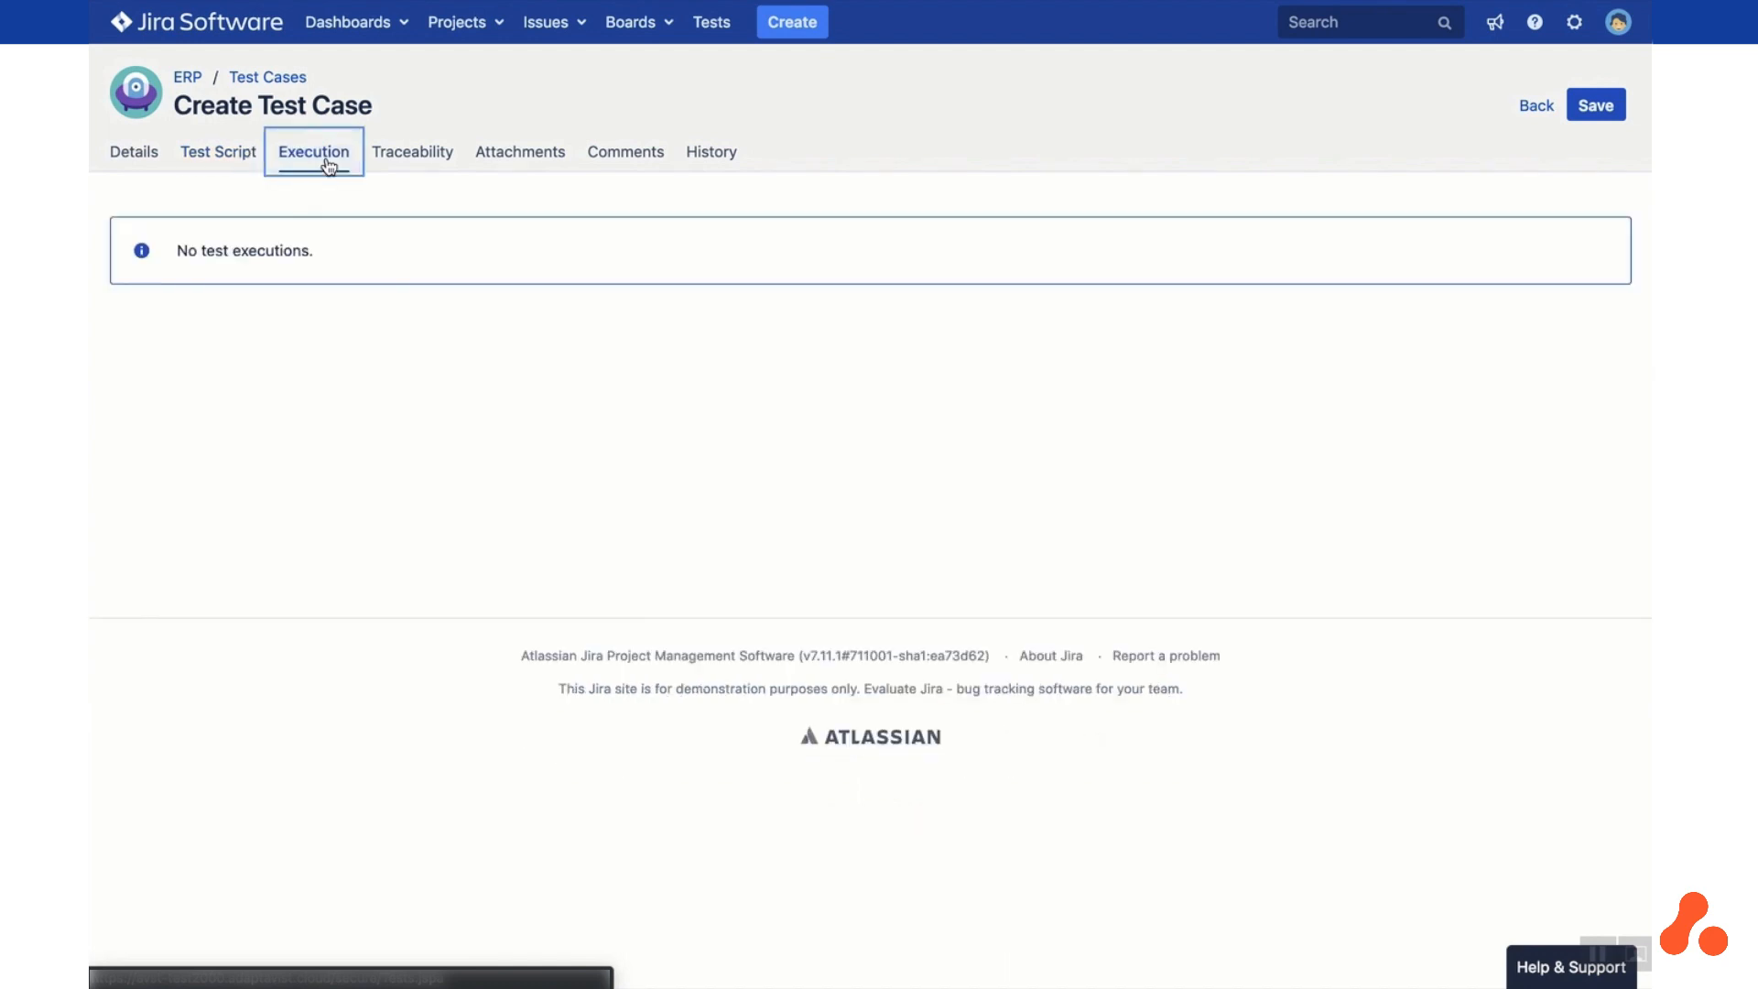
mouse_move(406, 182)
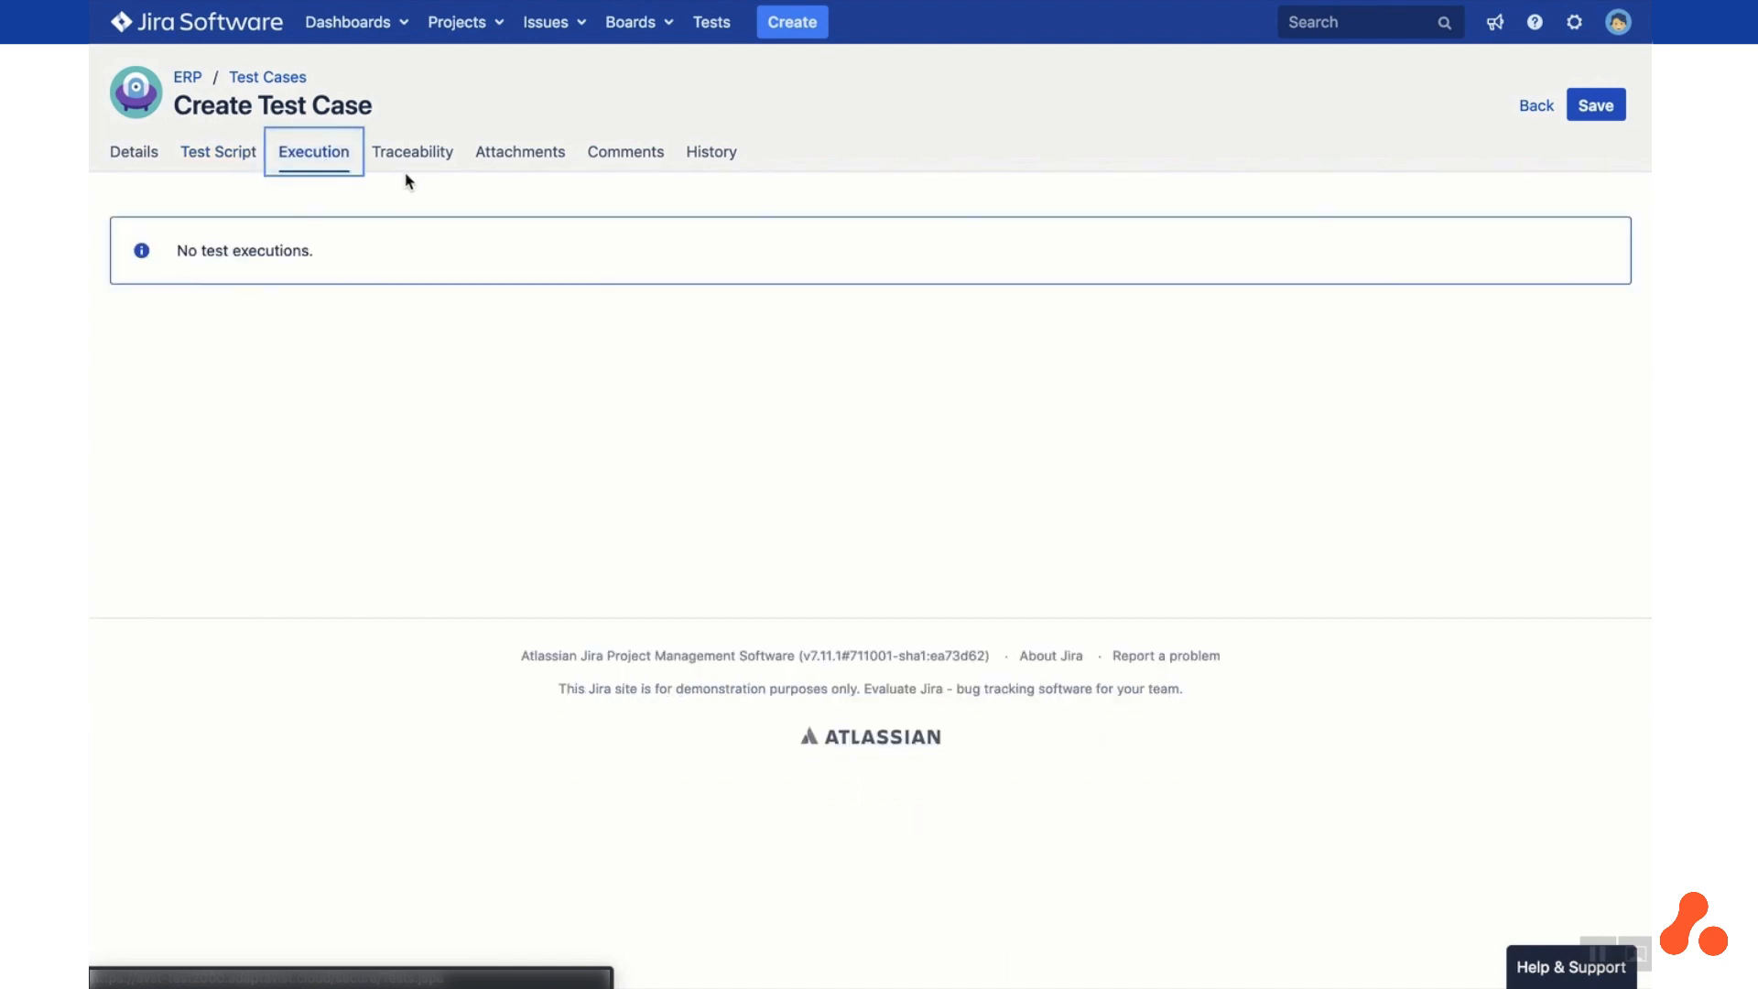
left_click(412, 152)
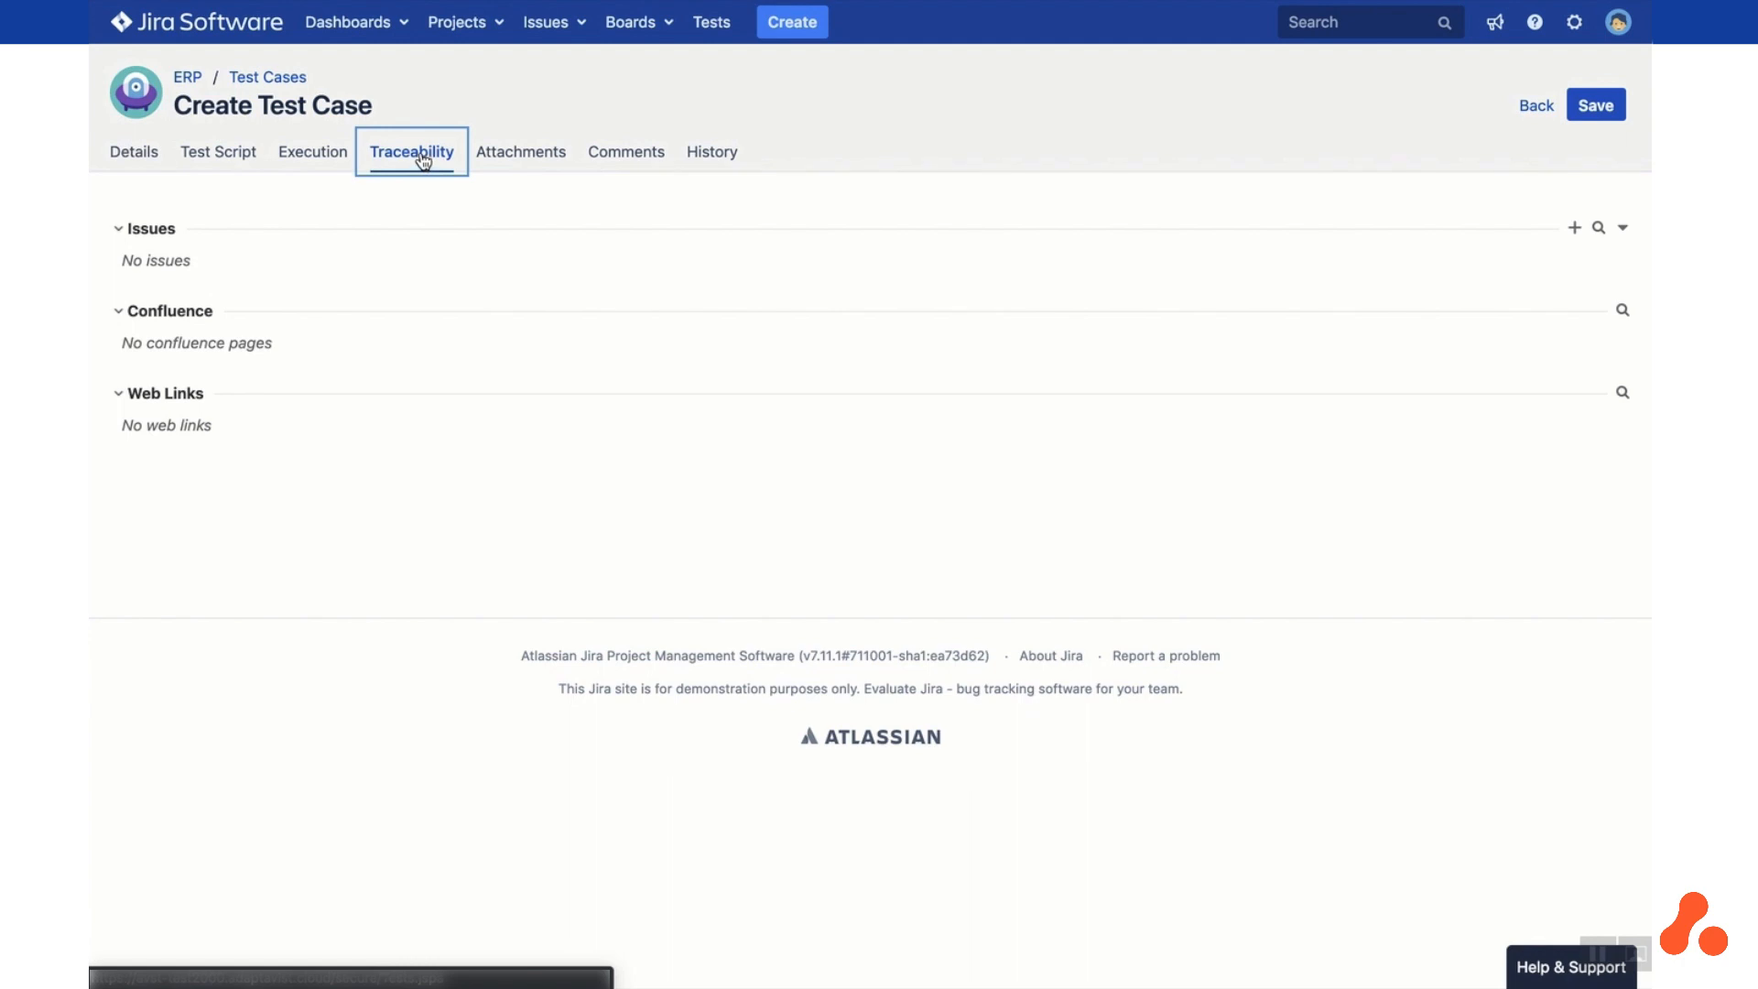
mouse_move(1430, 264)
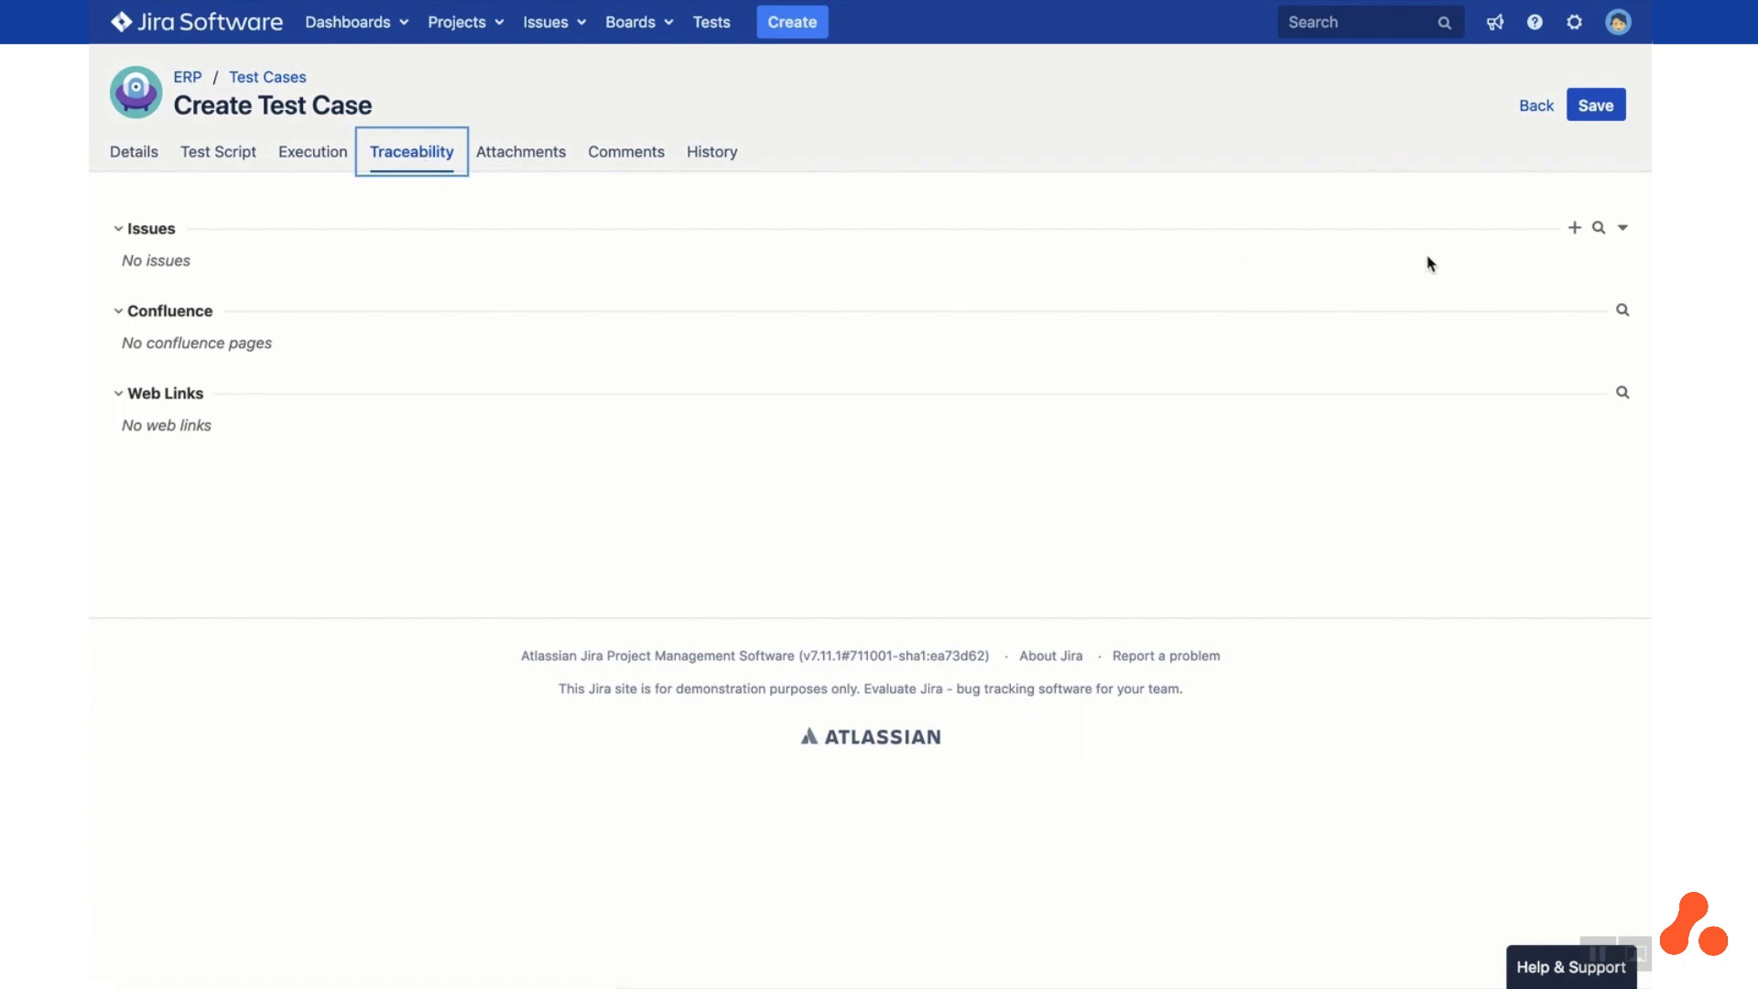
mouse_move(1596, 230)
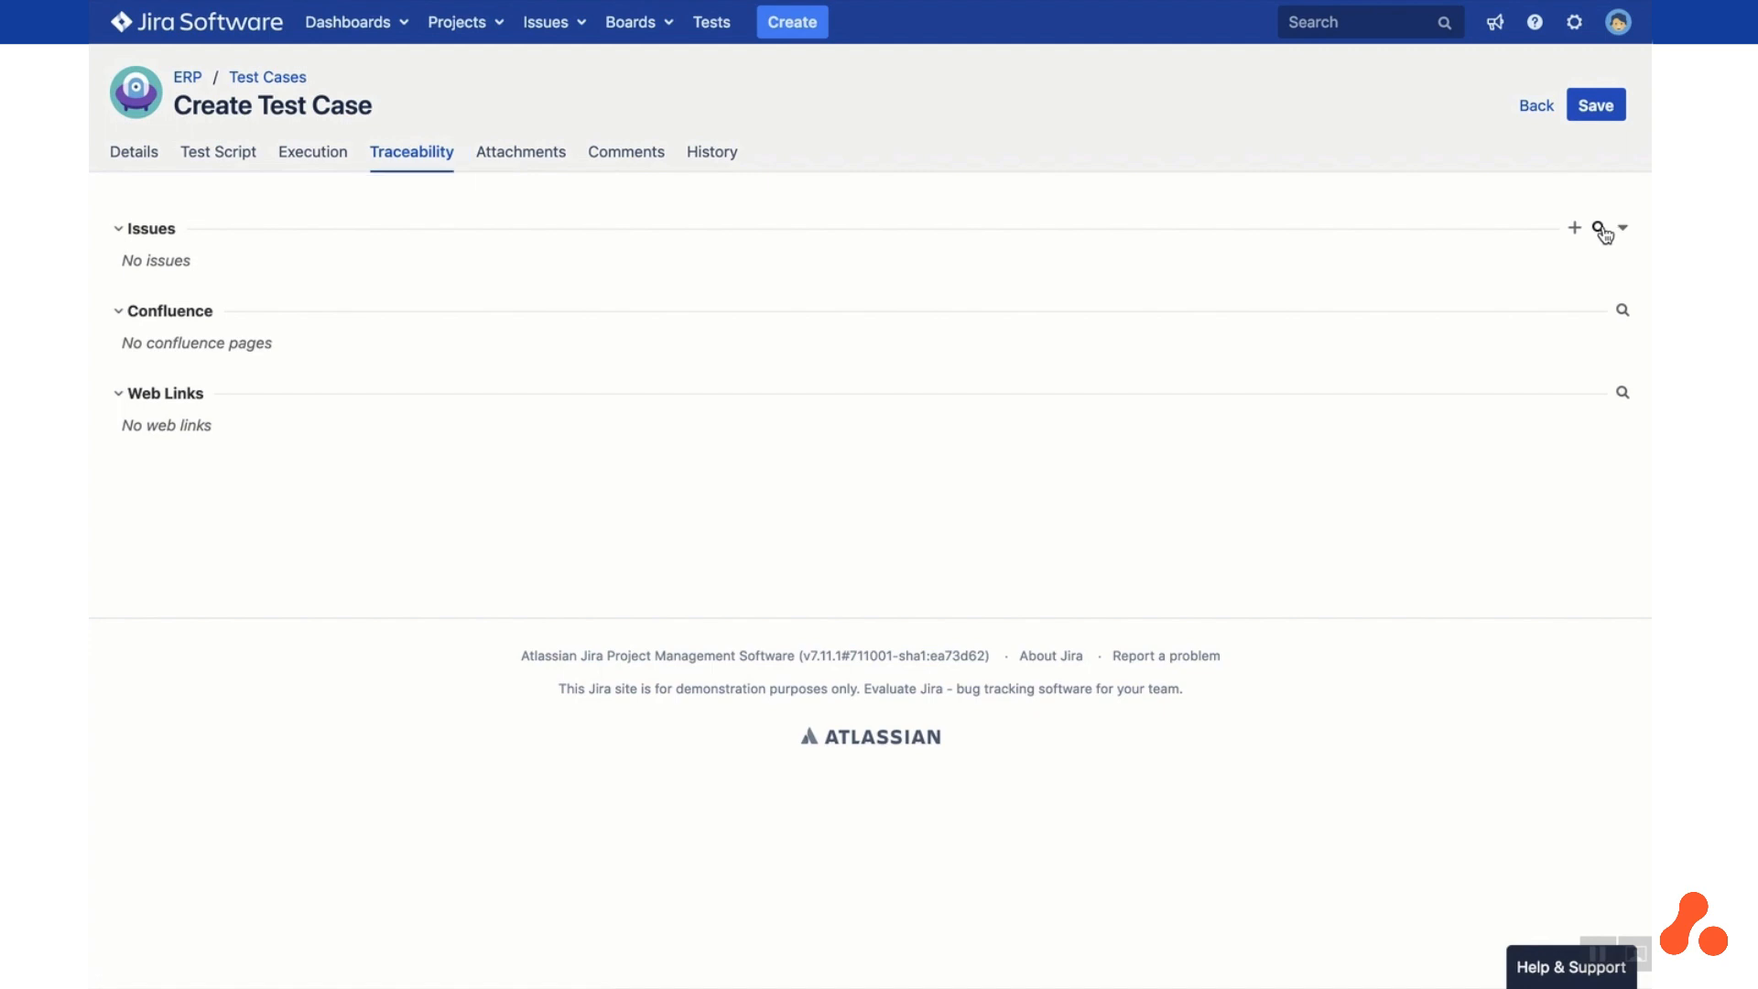
left_click(1600, 229)
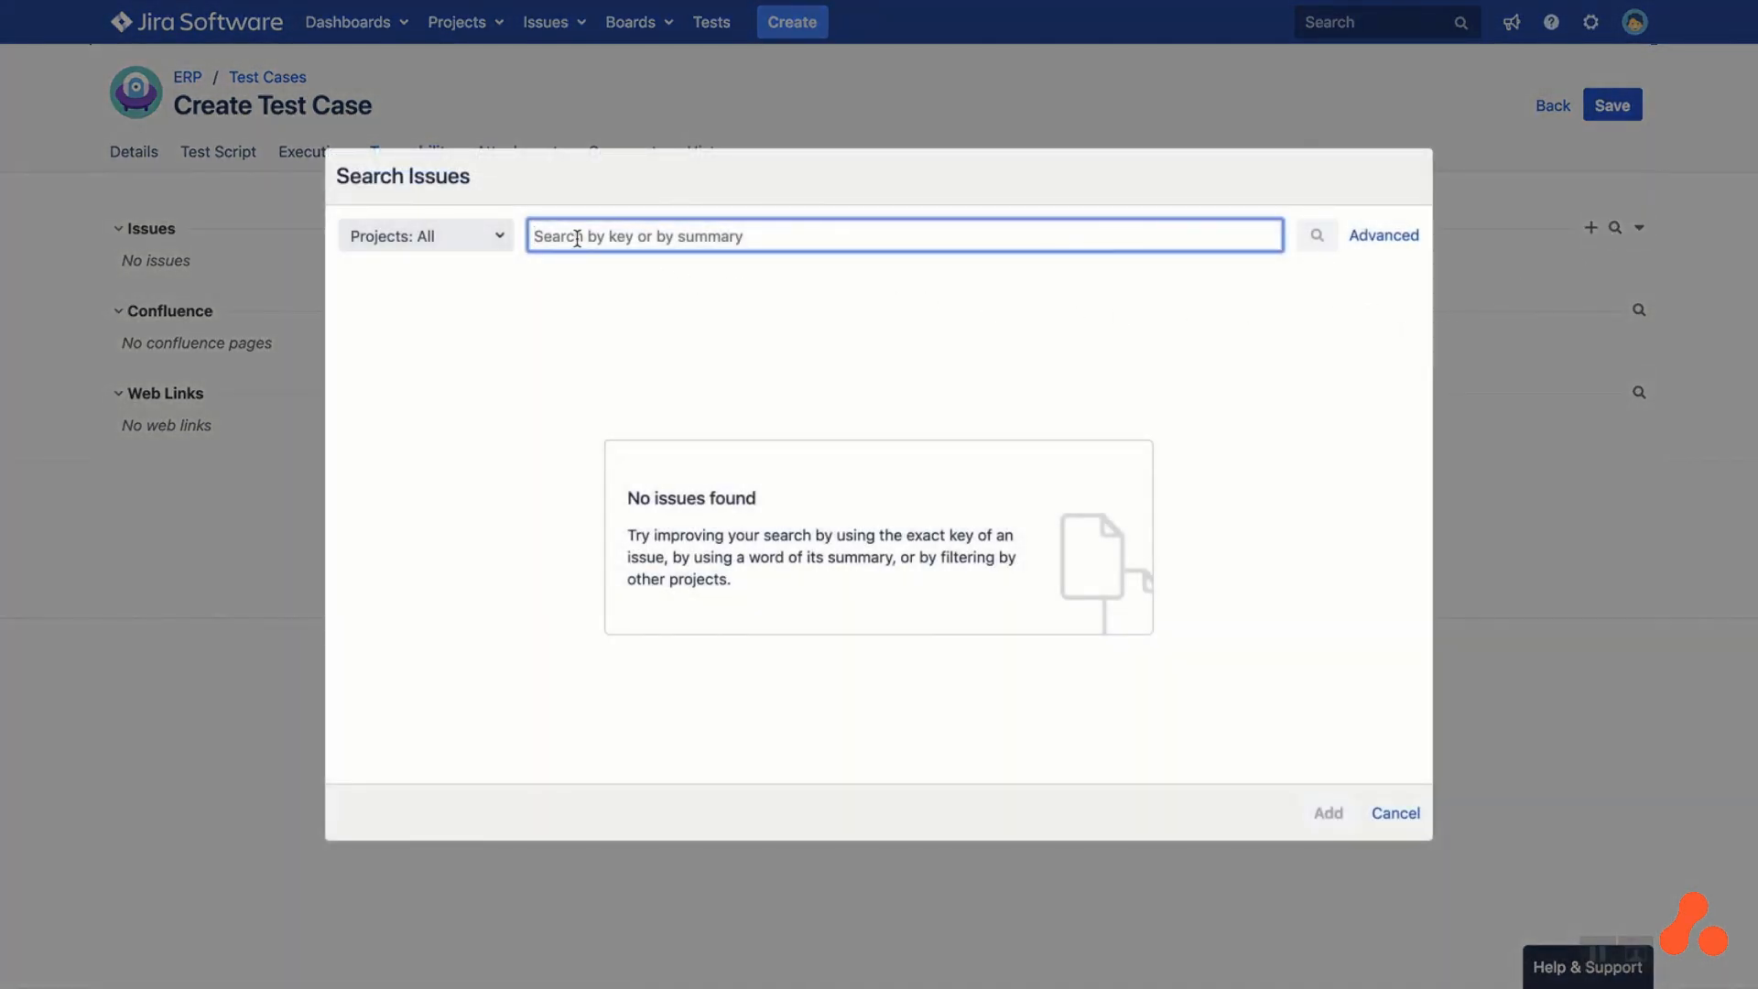
type("bill")
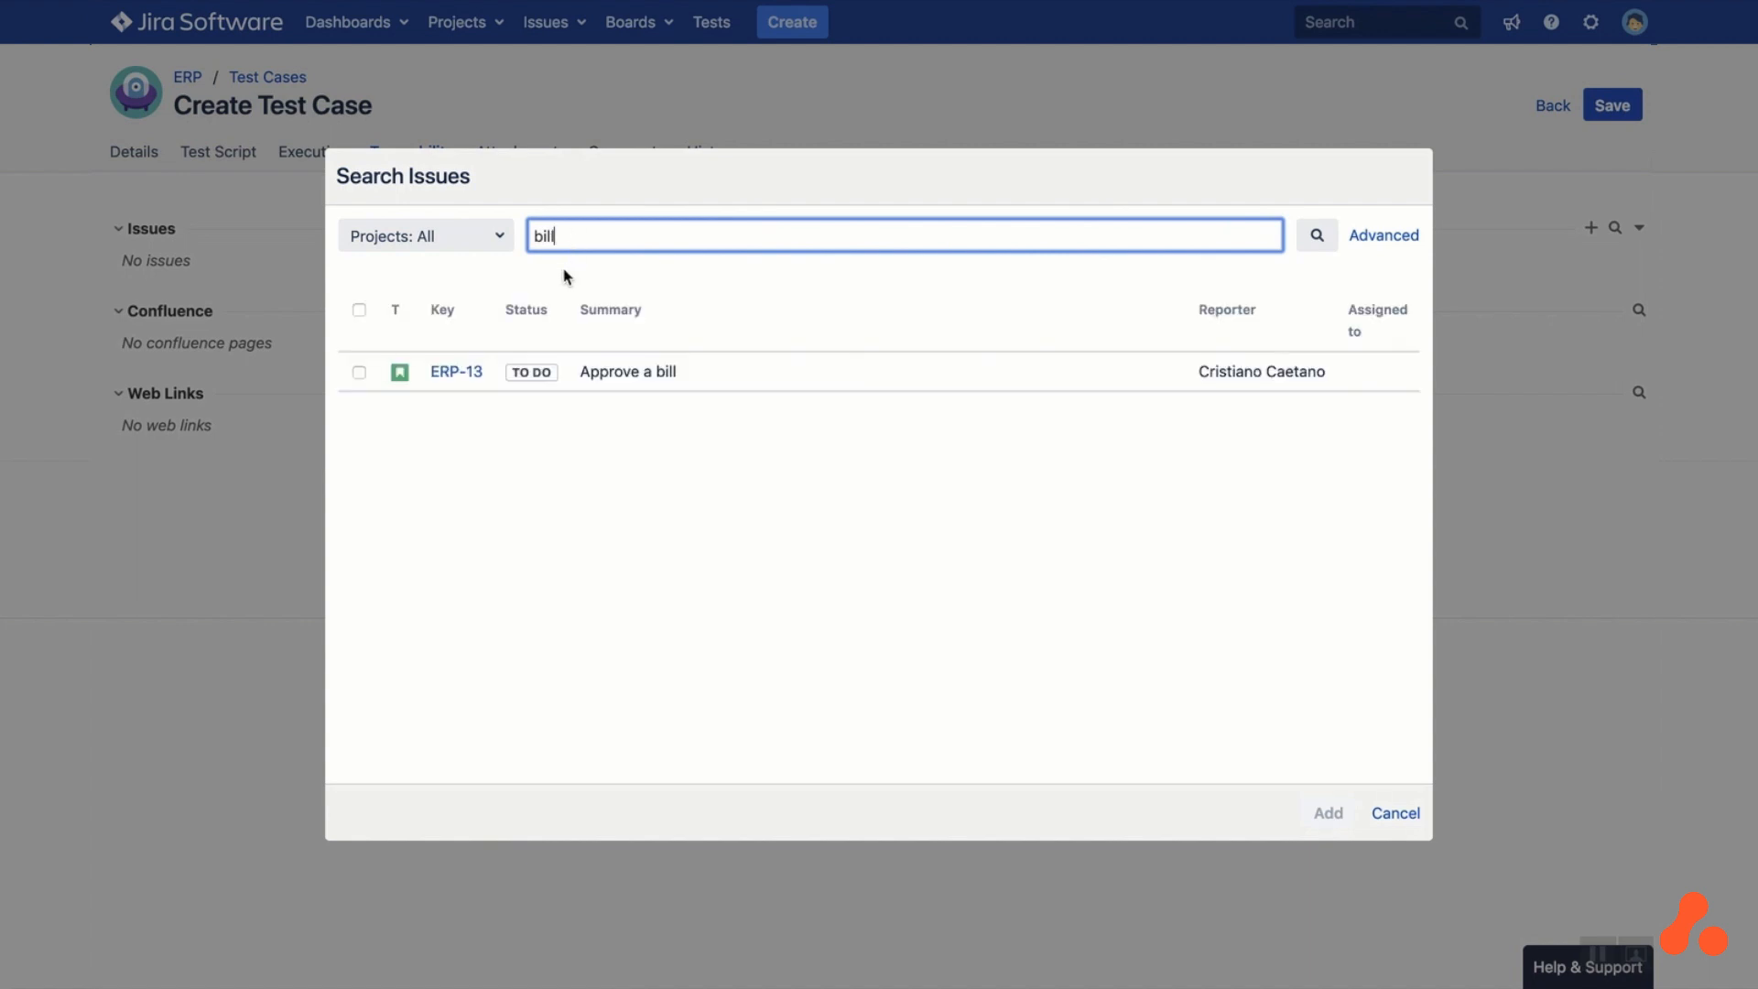
left_click(359, 372)
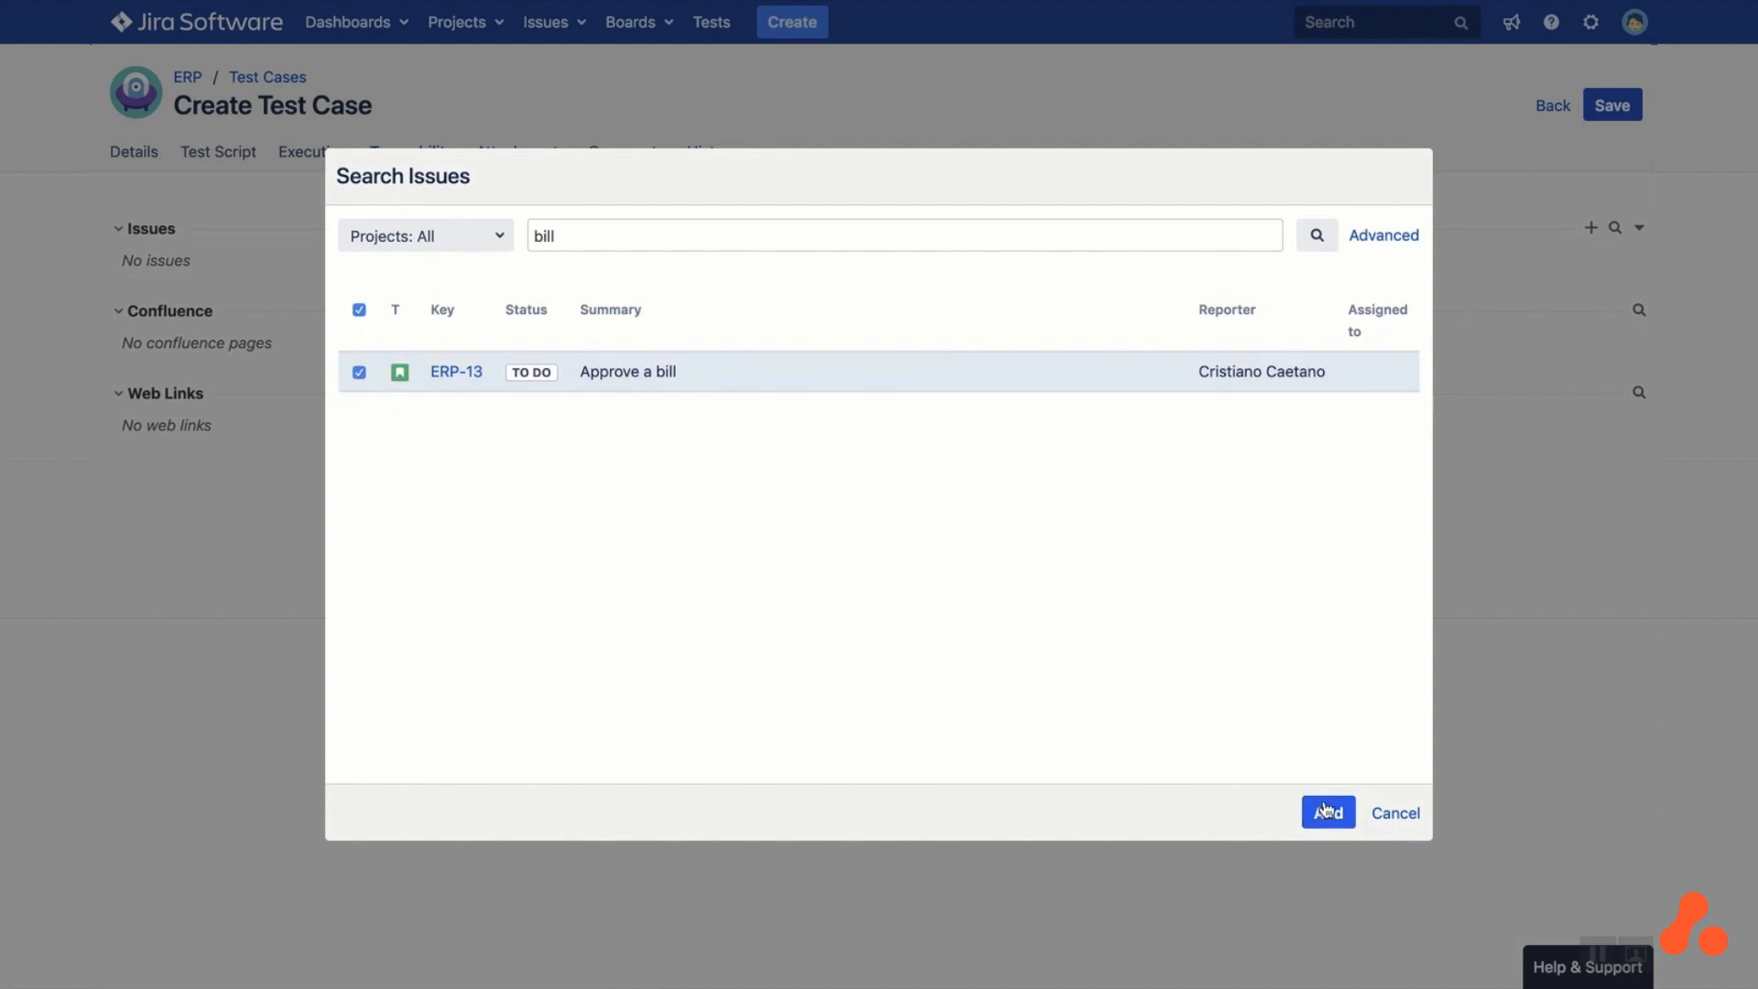
left_click(1327, 811)
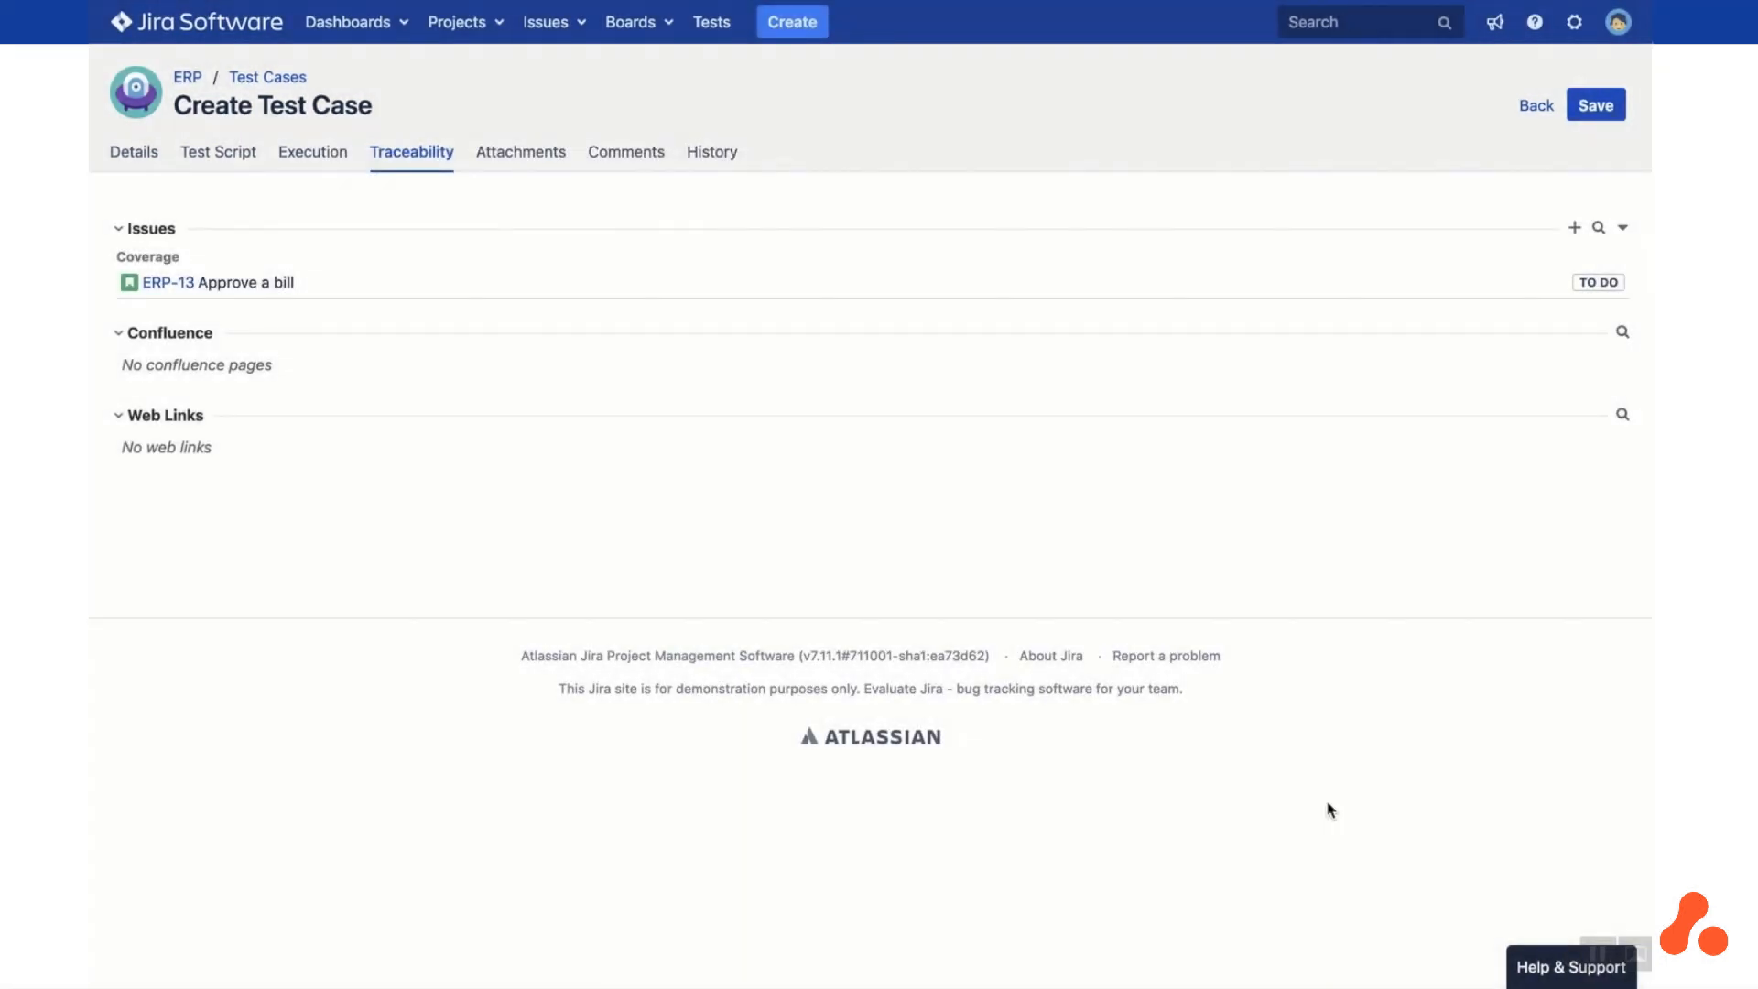
mouse_move(985, 522)
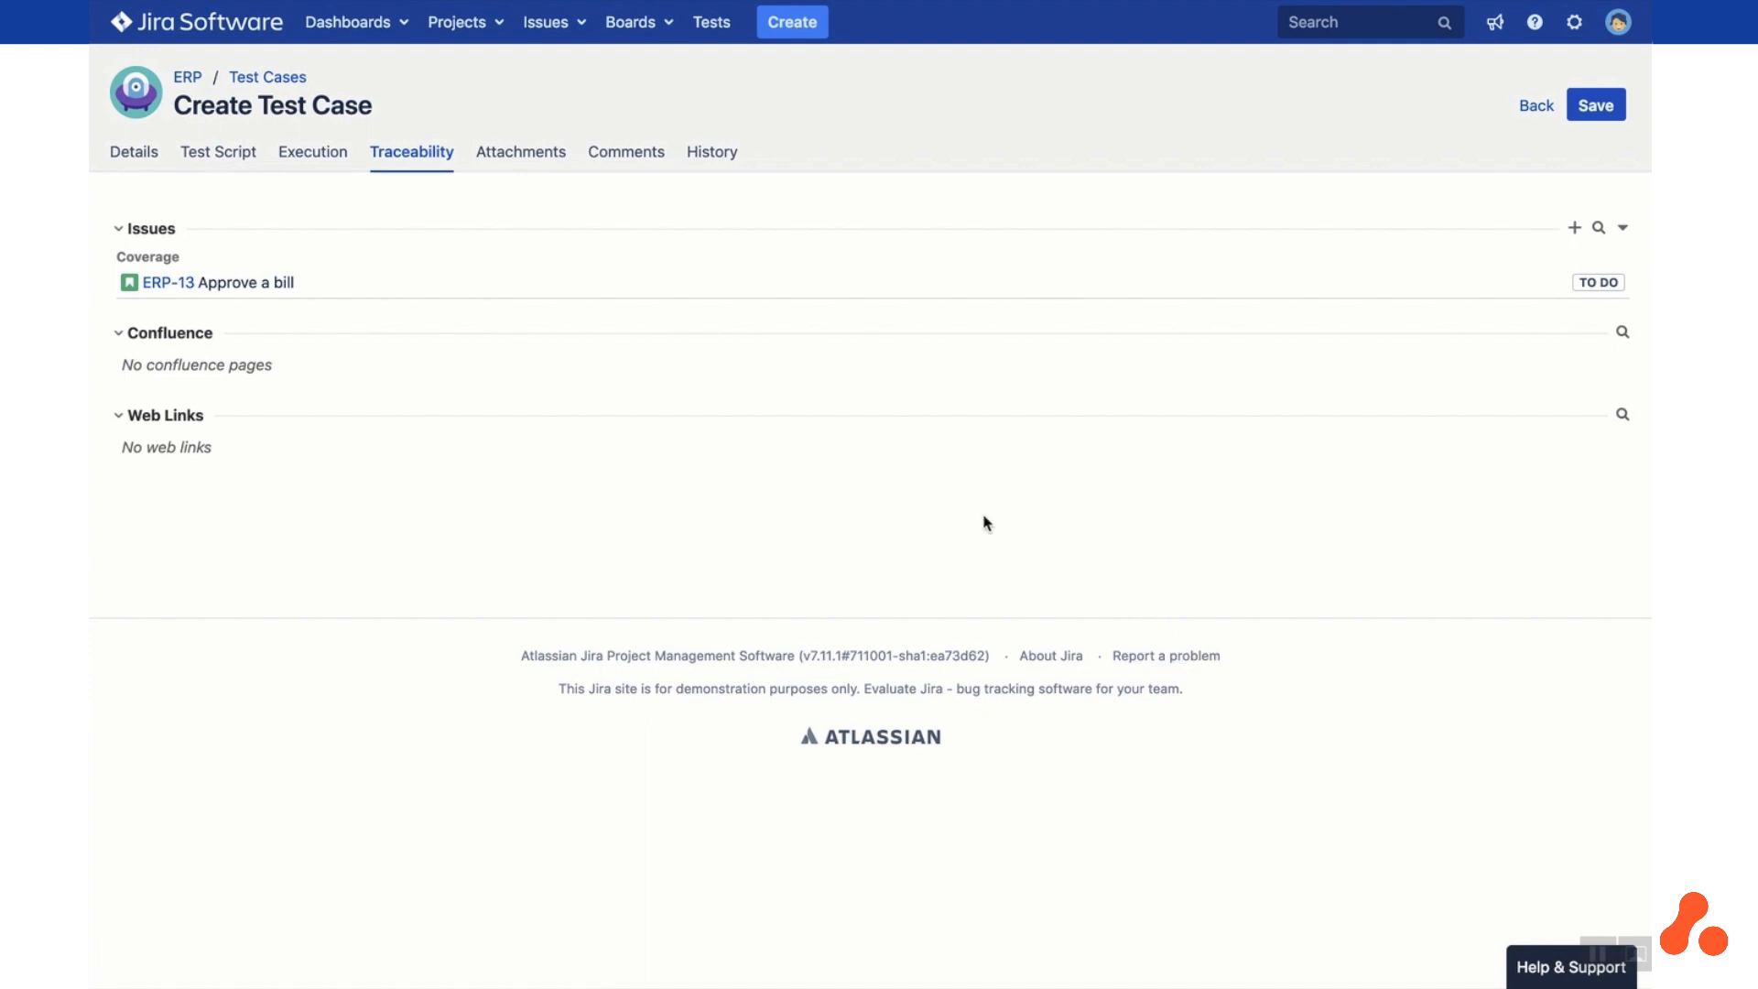
Review Attachments, Comments and History, save the test case as ERP-T18 and return to the list
left_click(518, 152)
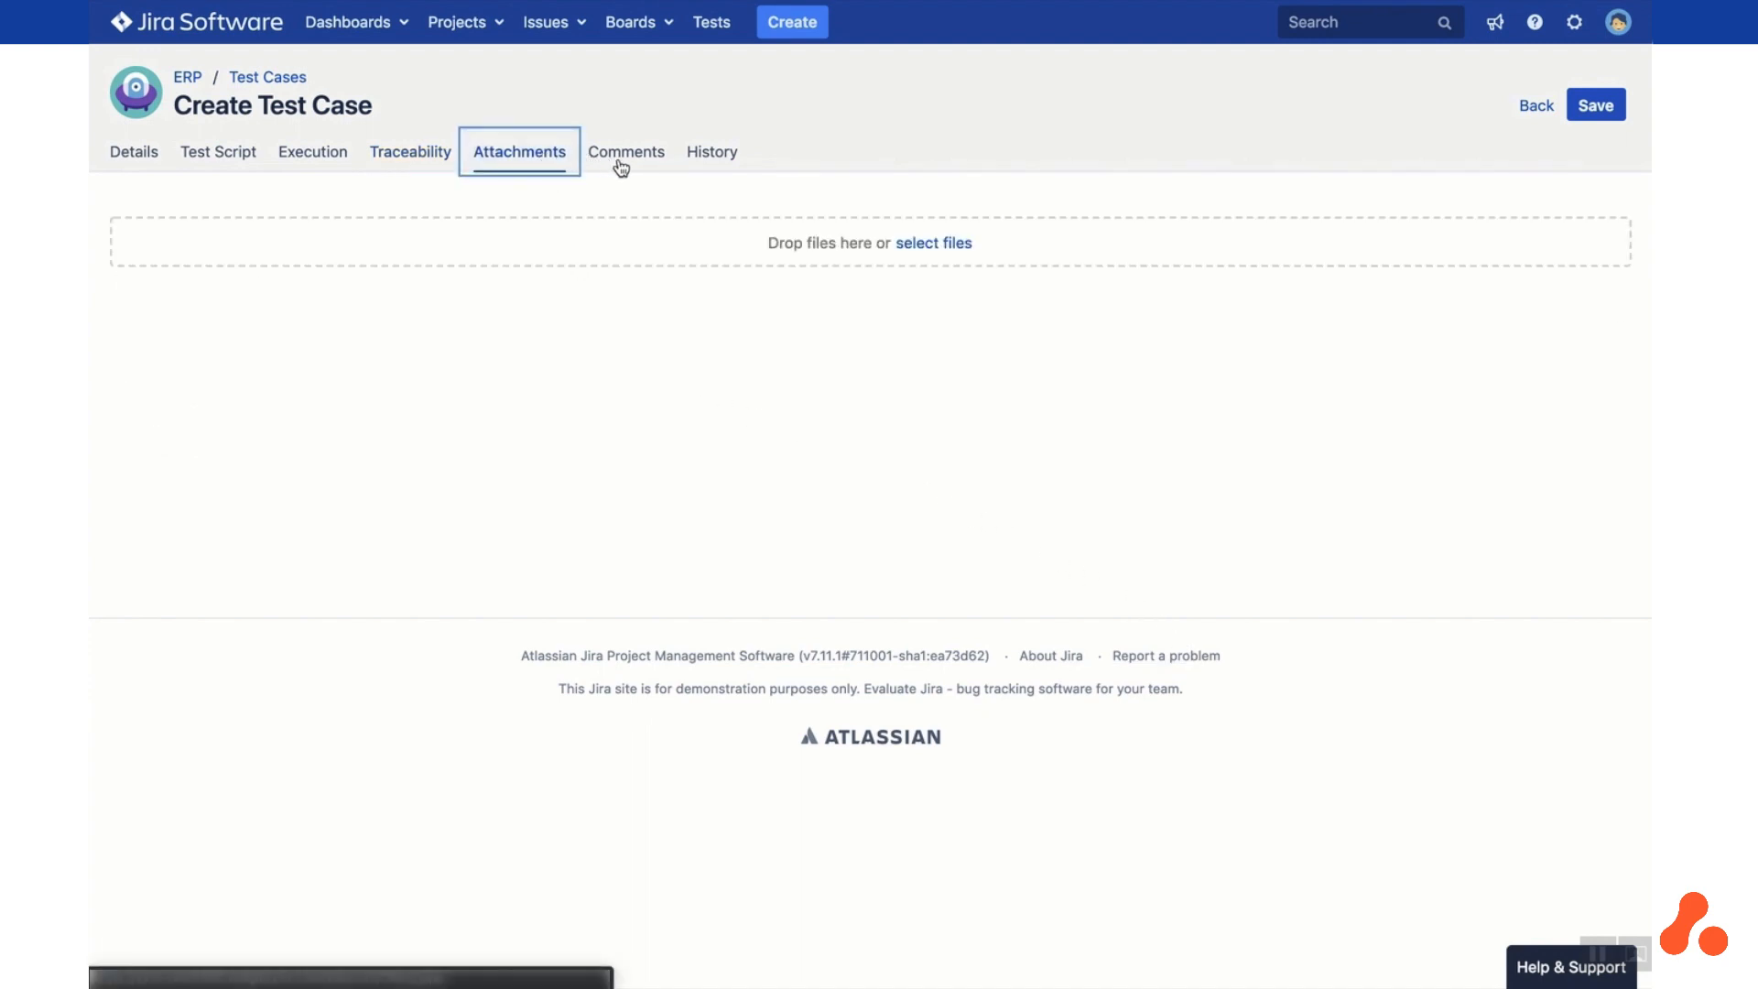
left_click(625, 152)
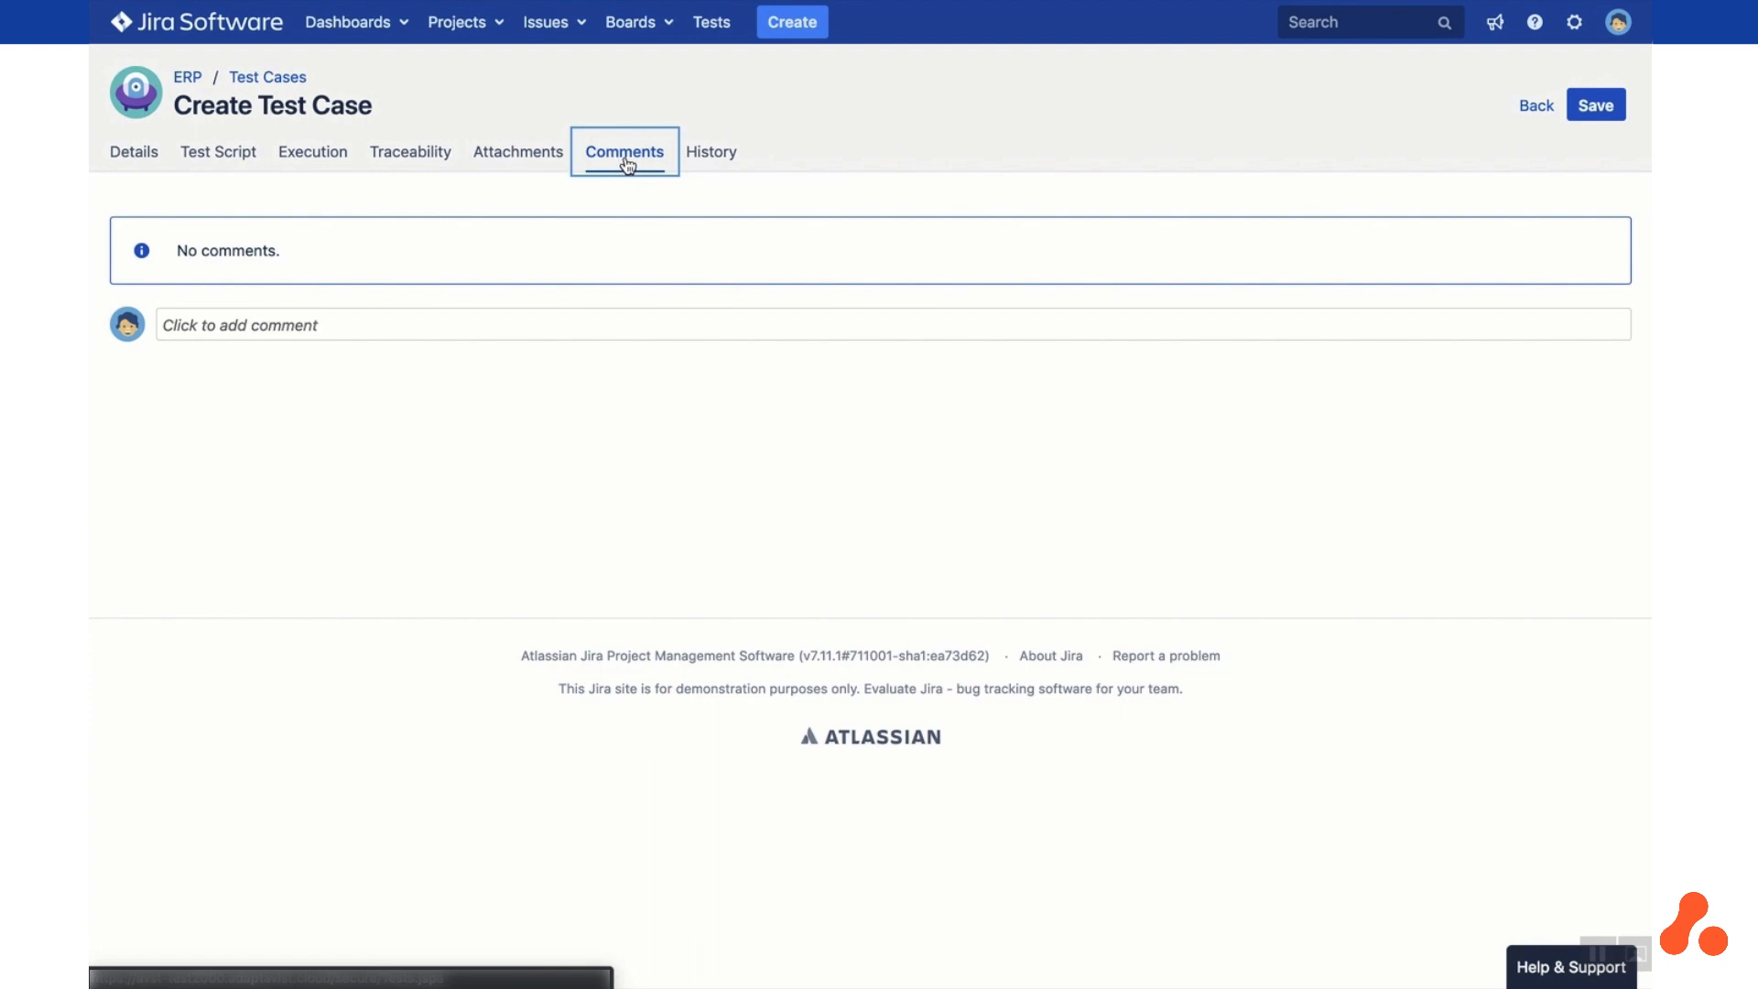
left_click(711, 152)
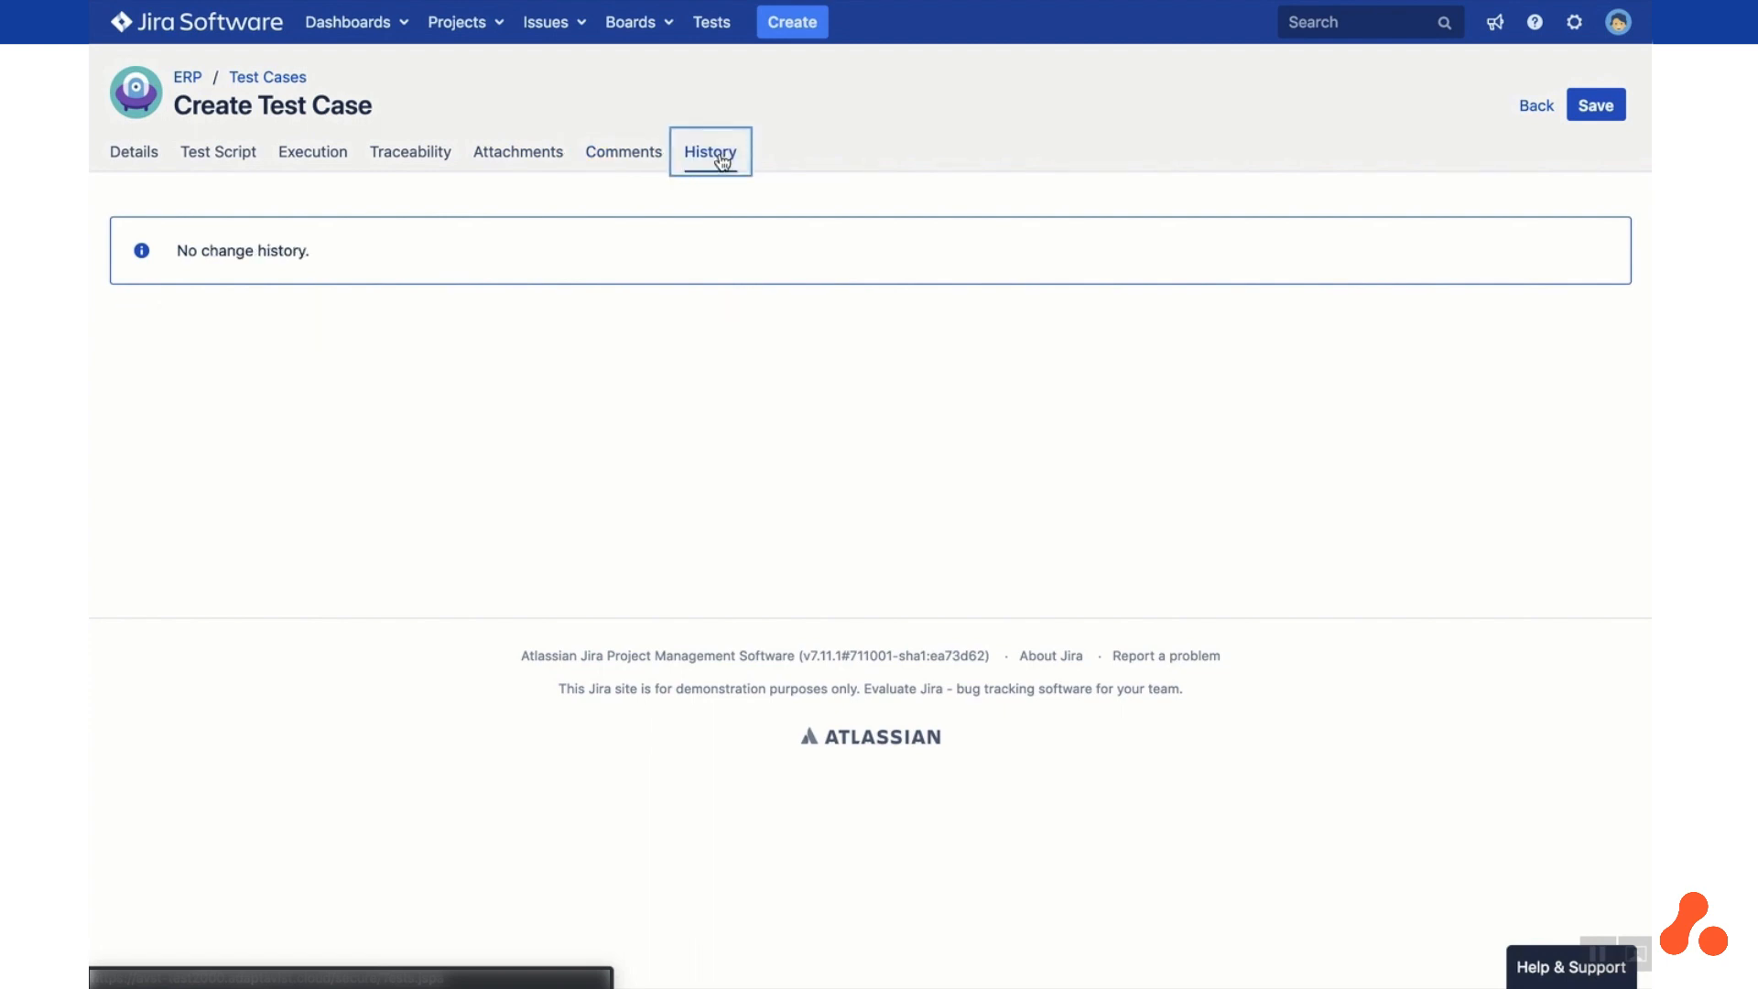
mouse_move(1080, 168)
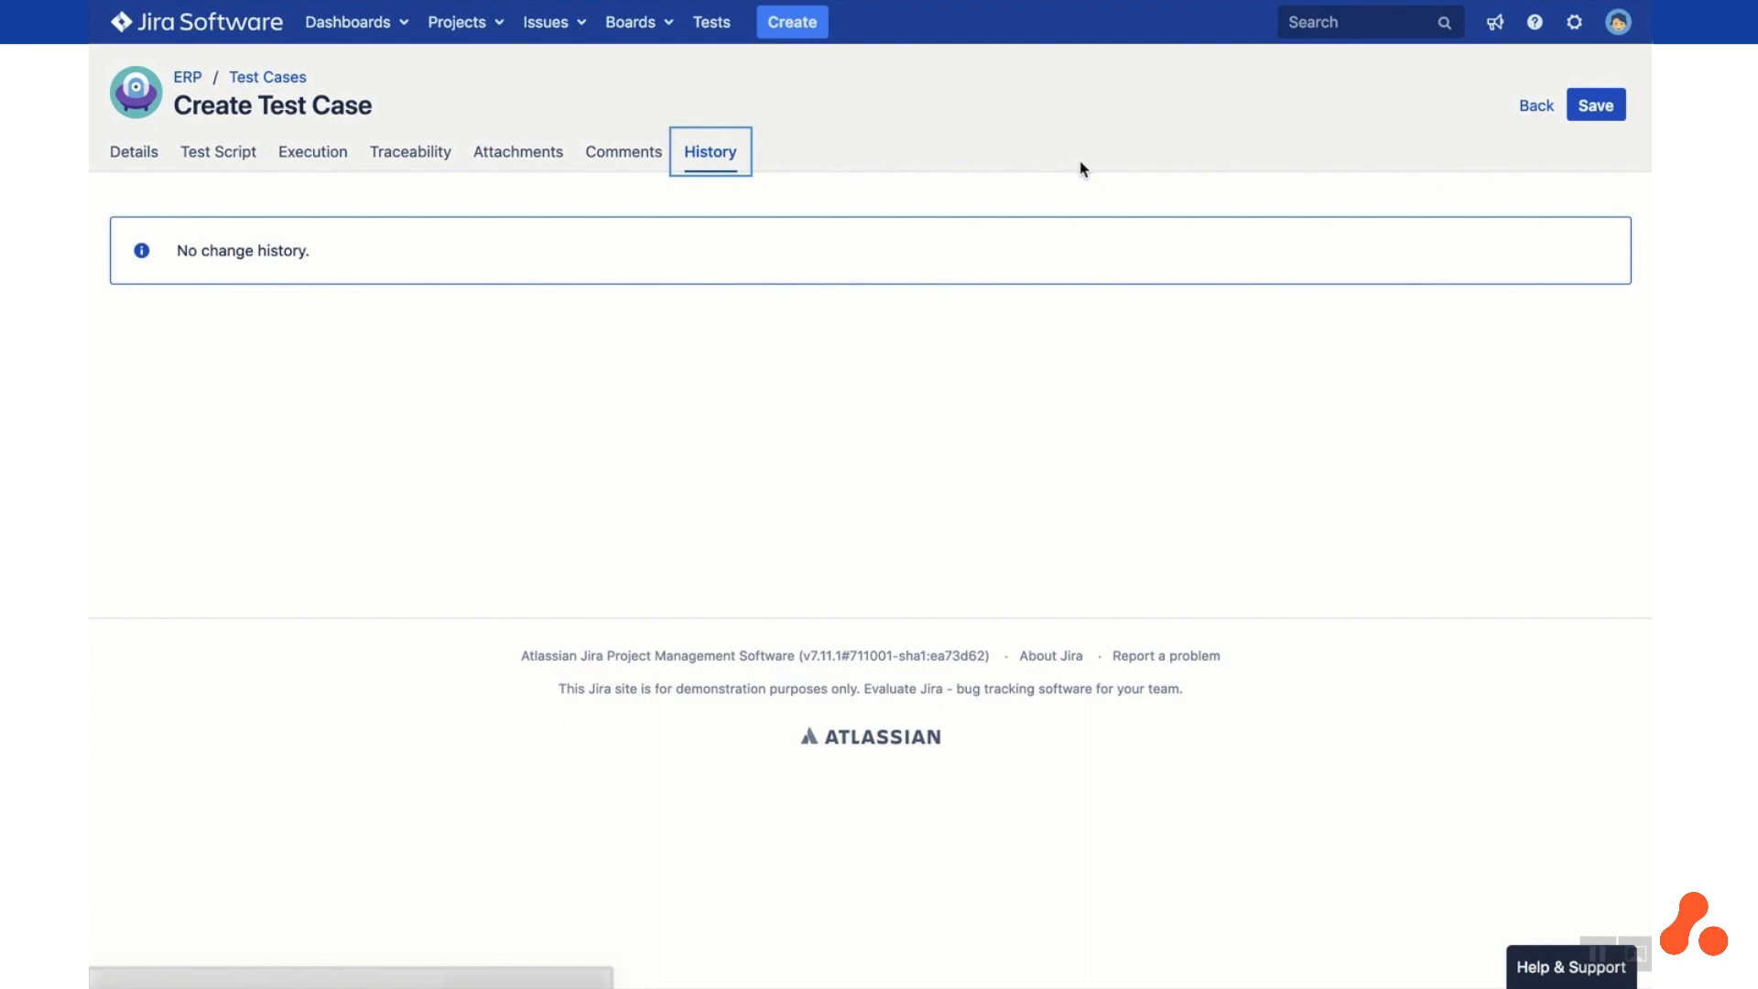
left_click(1595, 104)
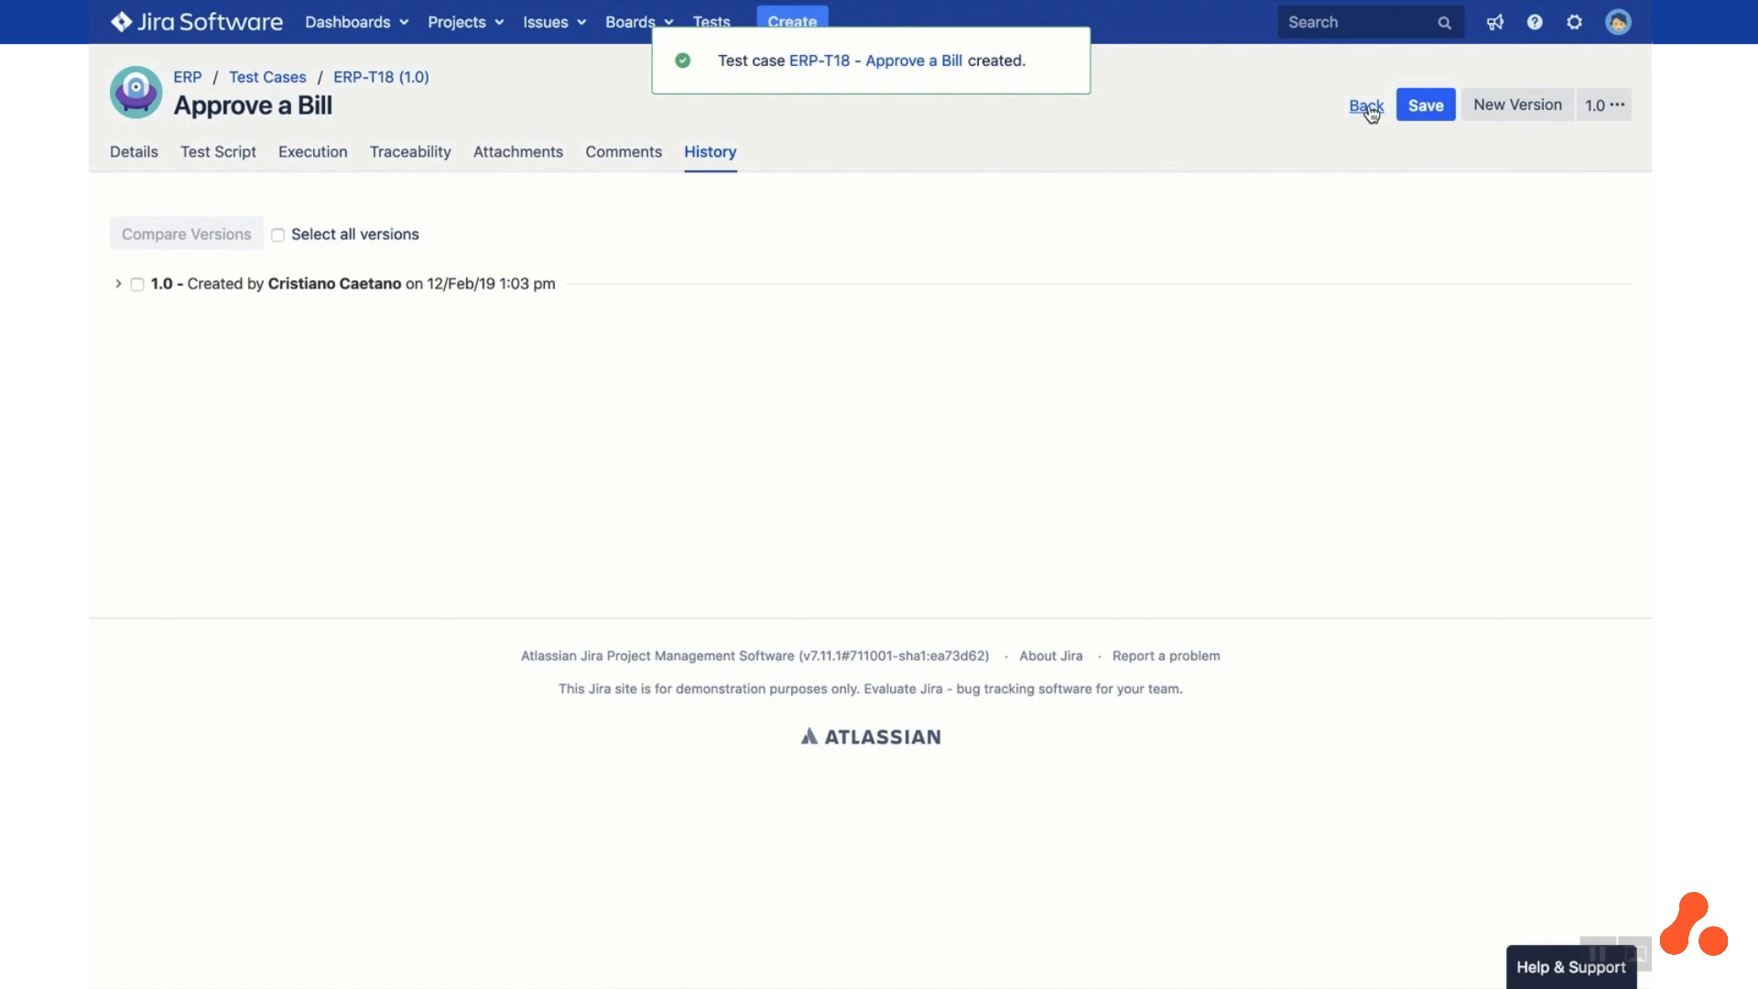
left_click(1366, 104)
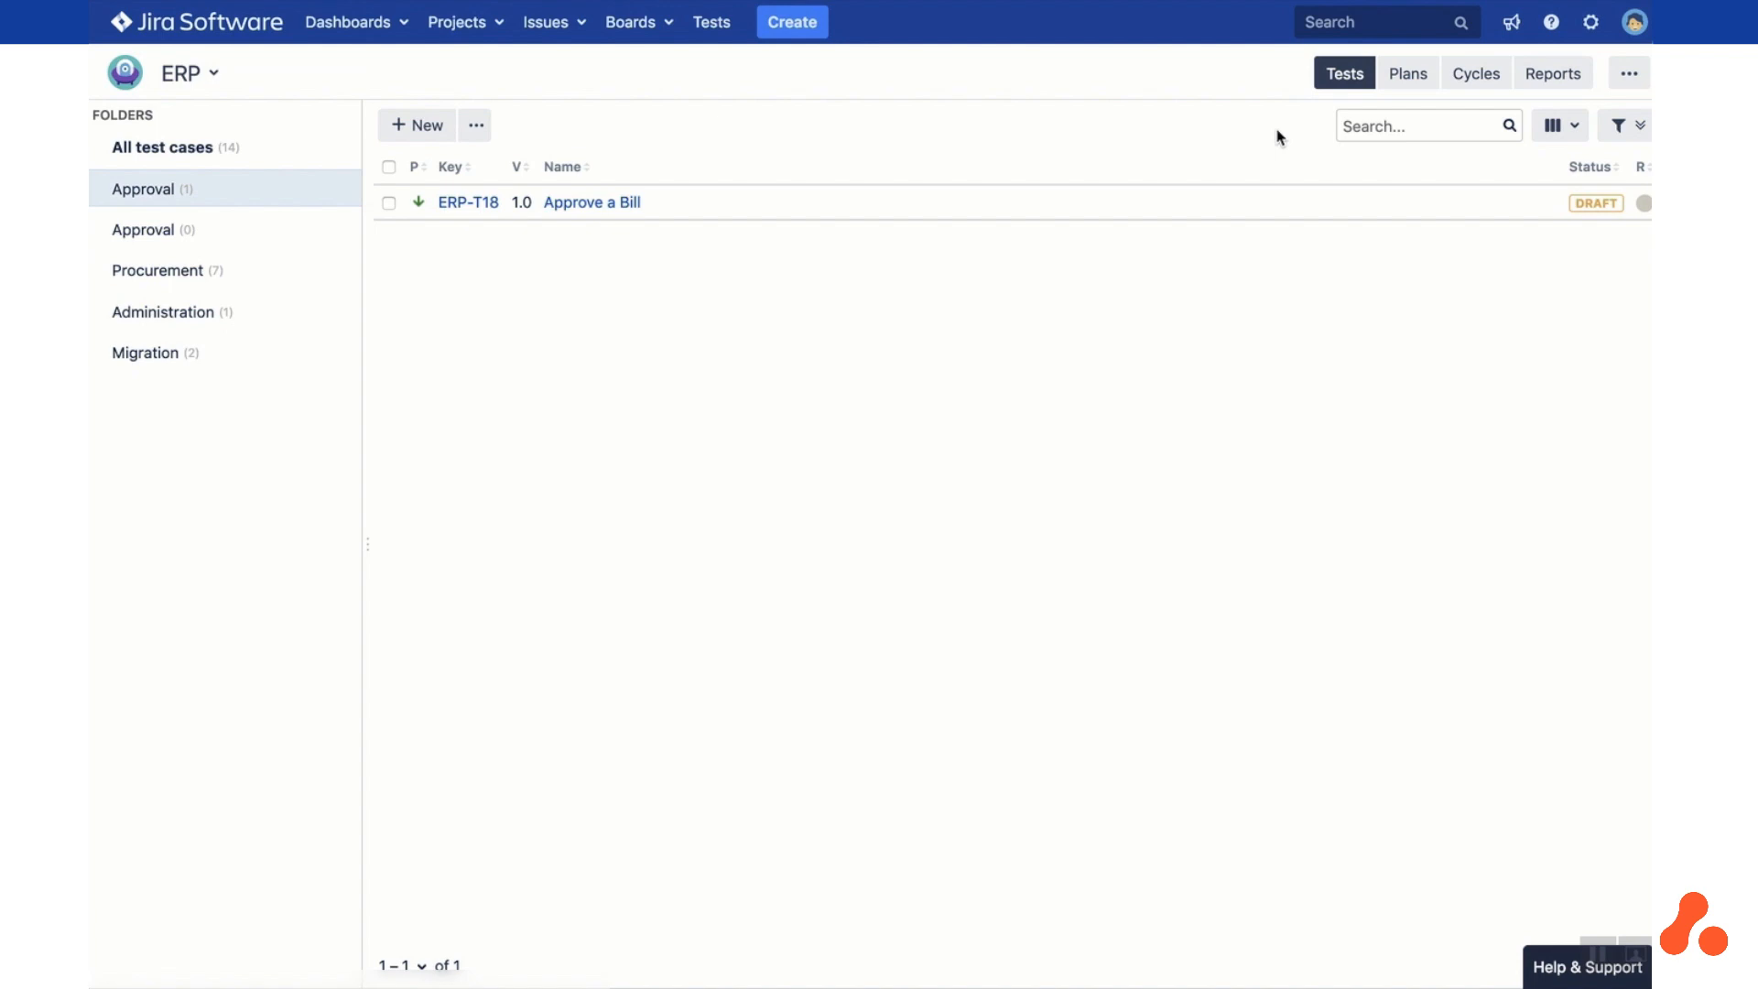
From story ERP-13, choose Add existing Test Case in its Traceability section
left_click(592, 203)
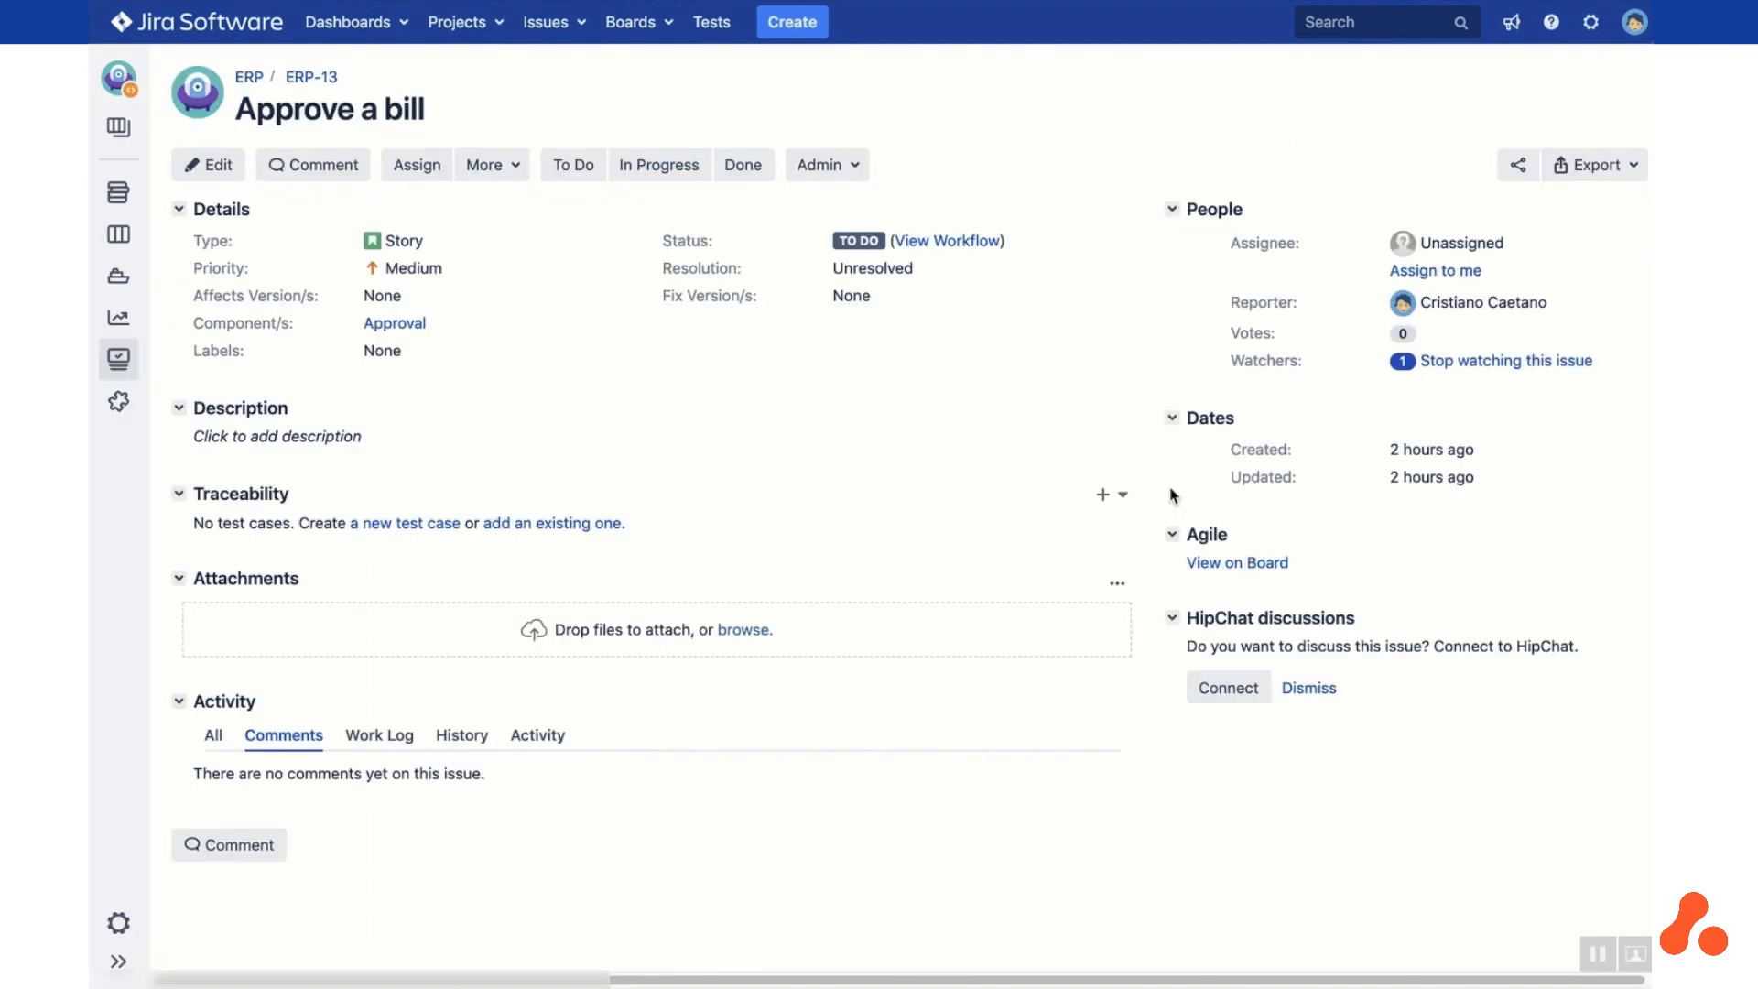
left_click(1121, 495)
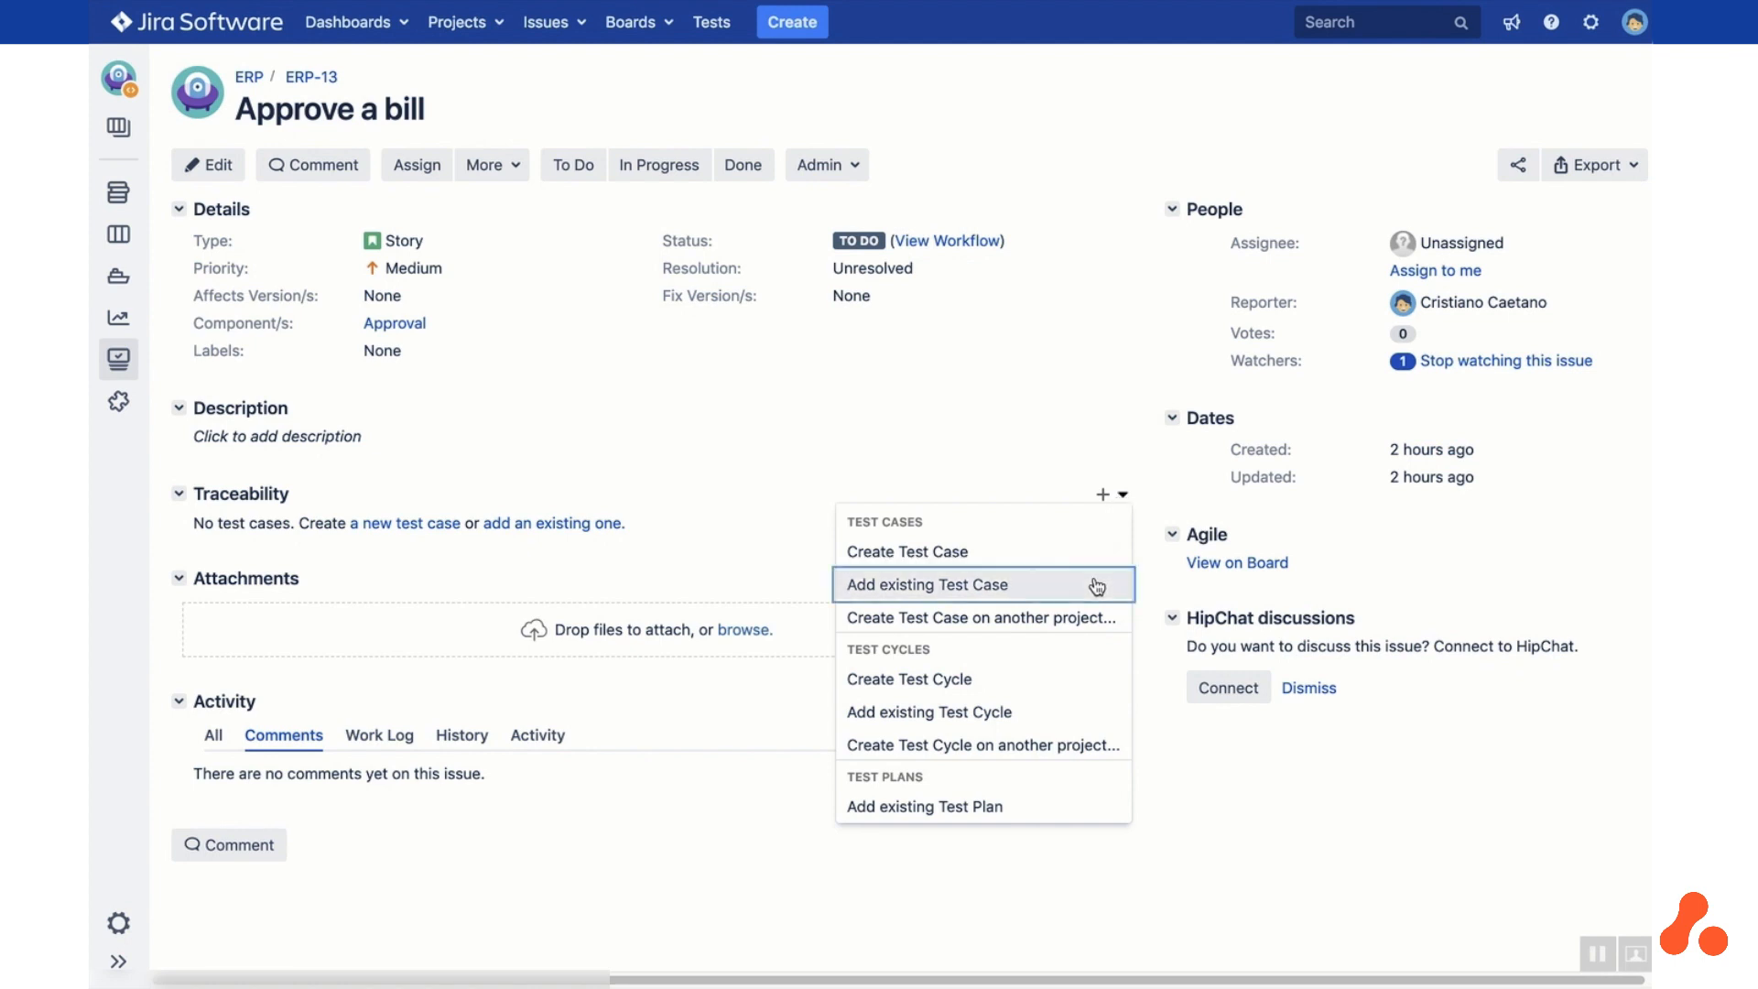
left_click(926, 584)
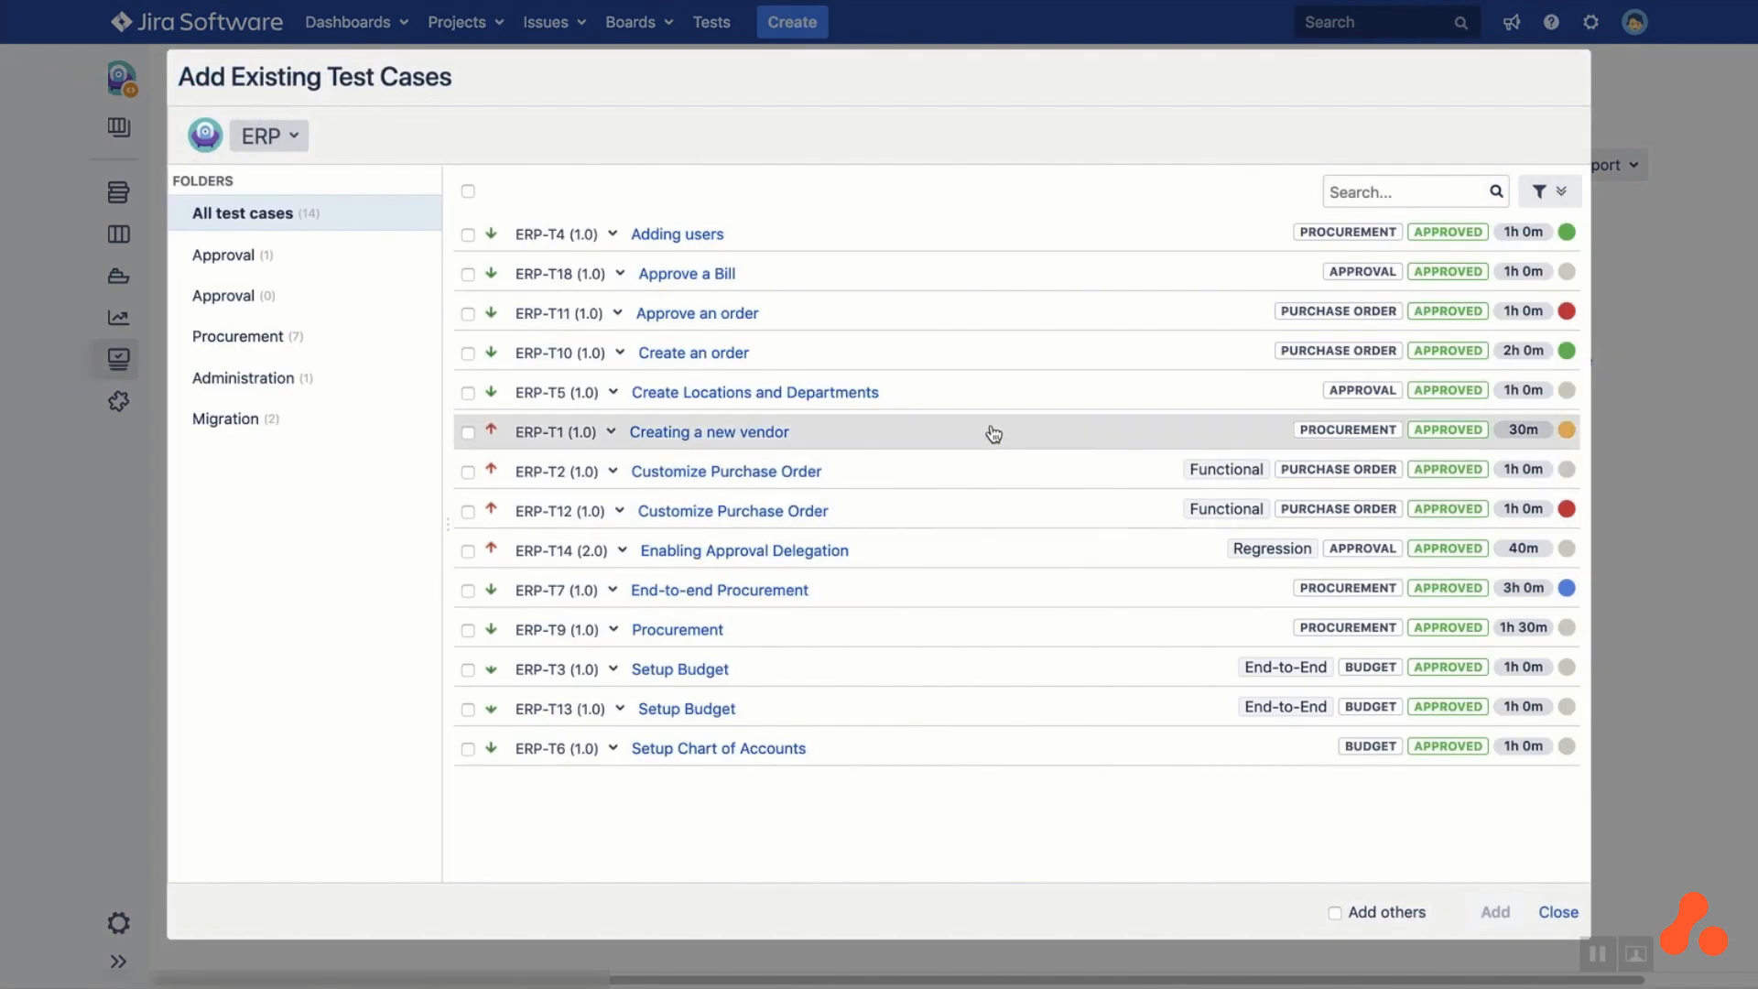
Link ERP-T18 'Approve a Bill' from the Approval folder to story ERP-13
left_click(223, 255)
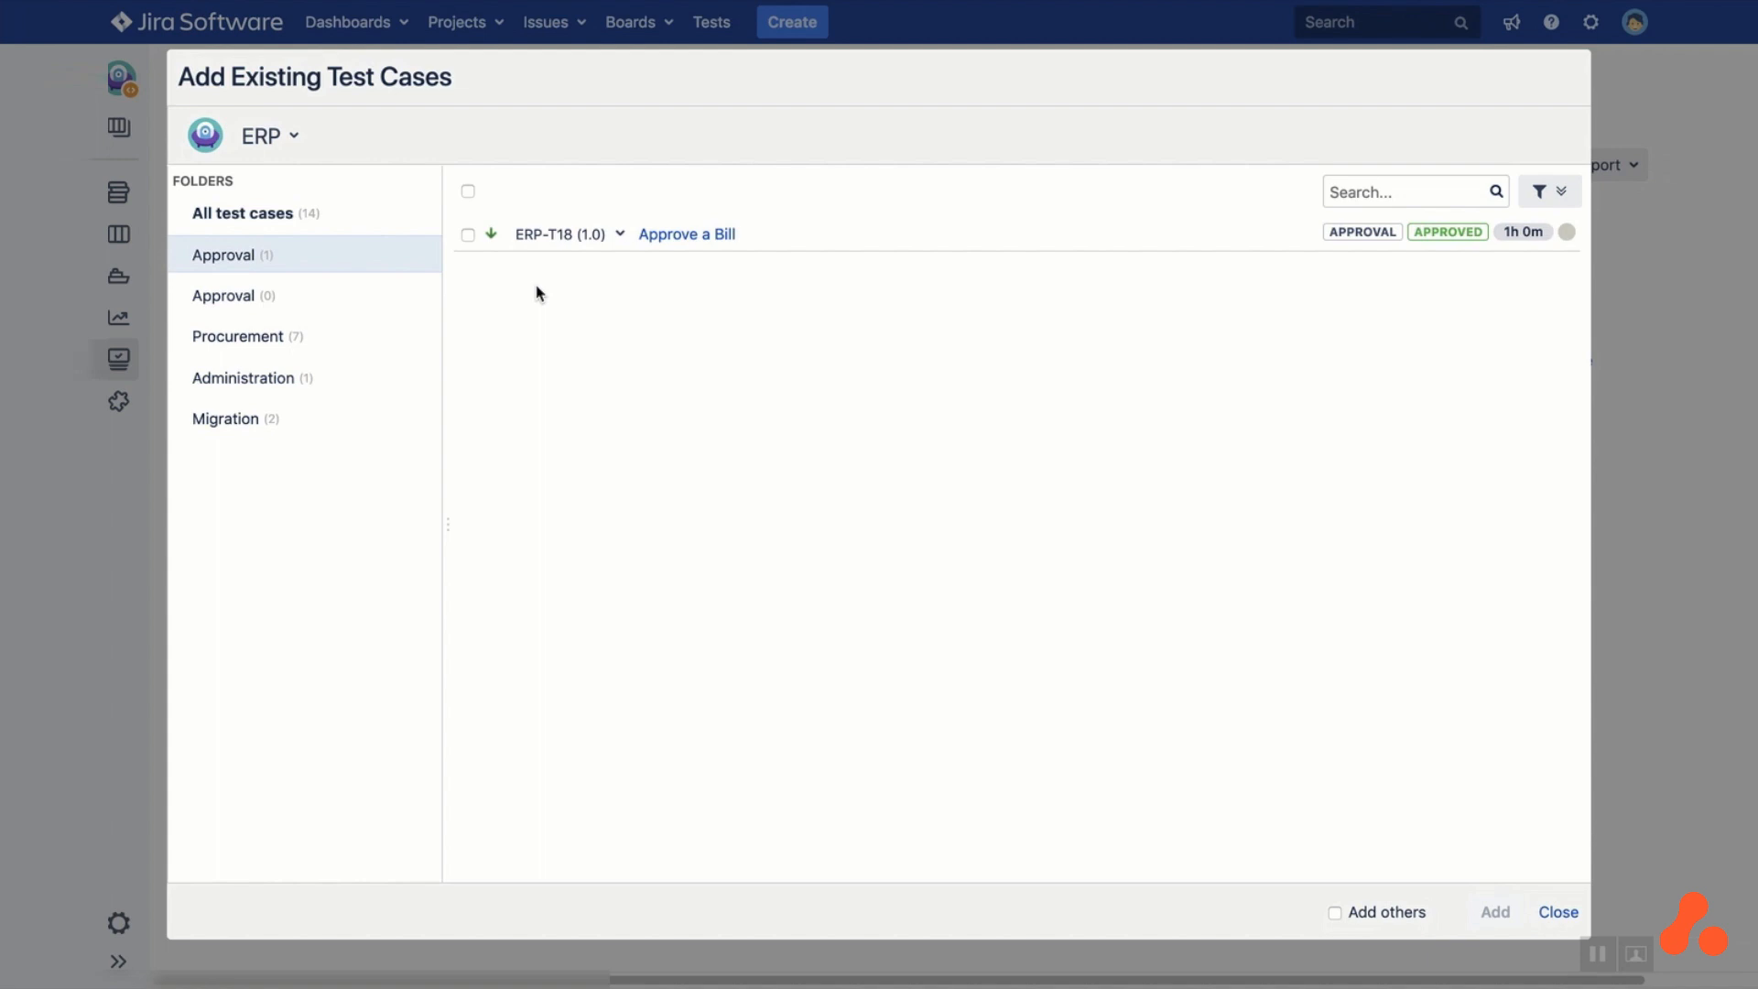
mouse_move(762, 263)
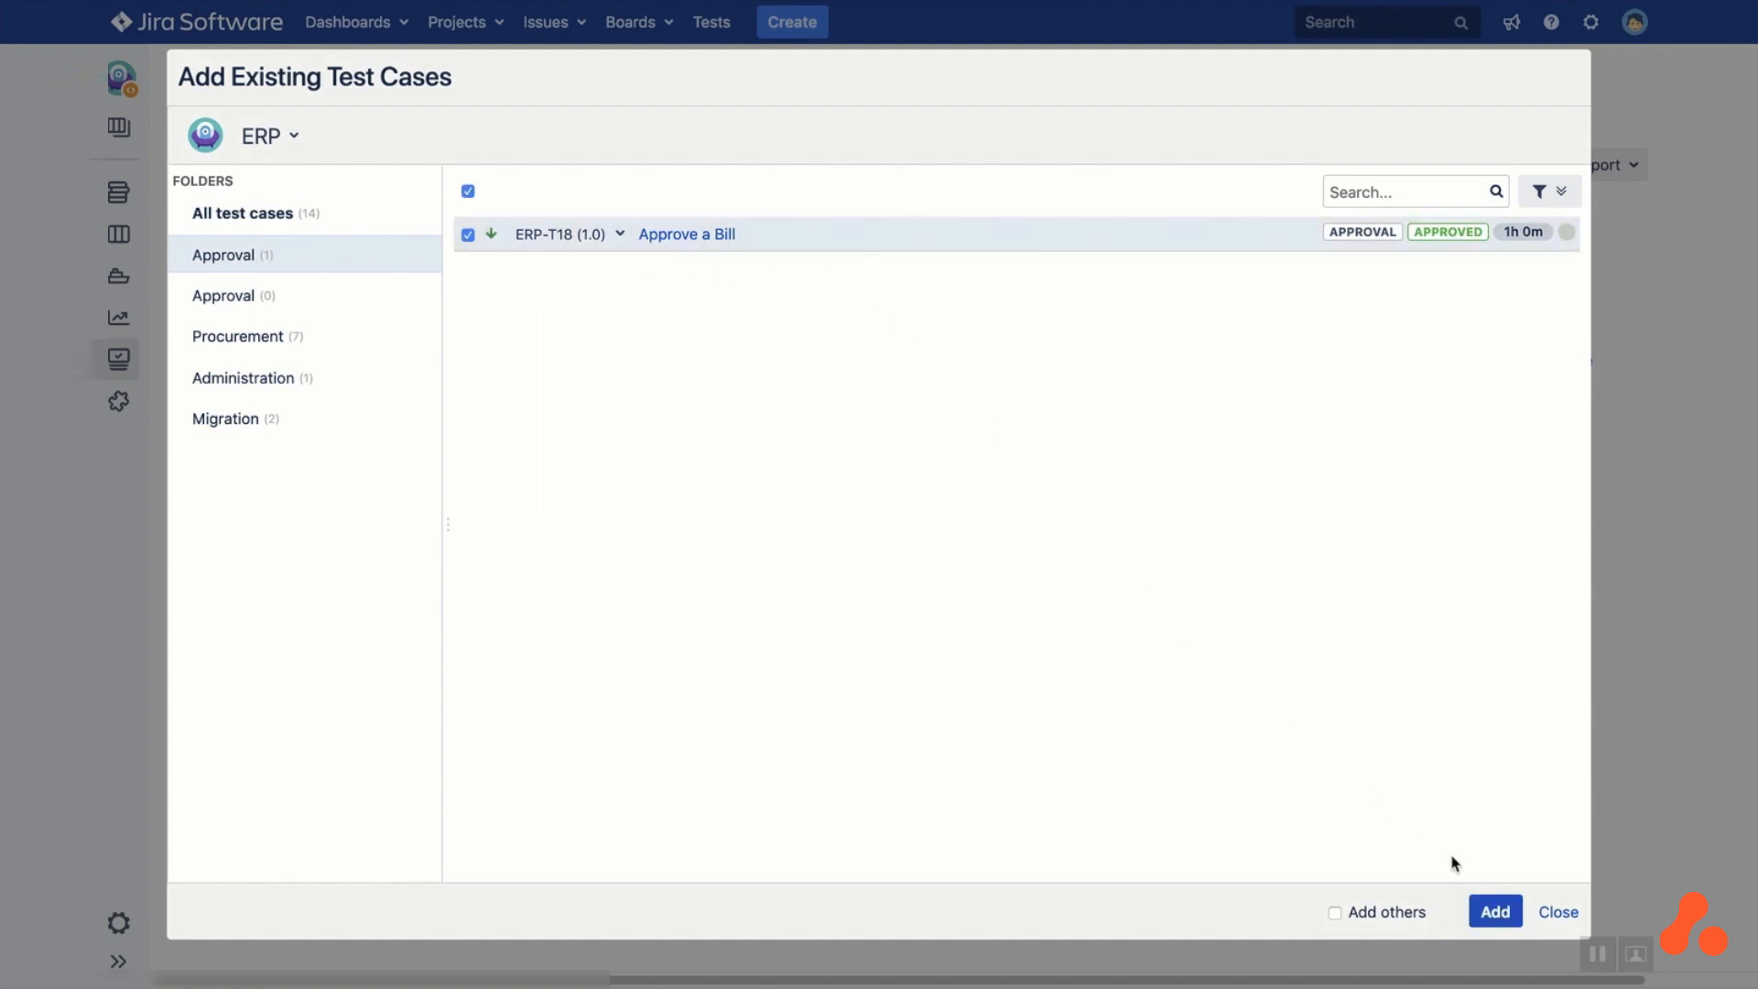
left_click(1493, 910)
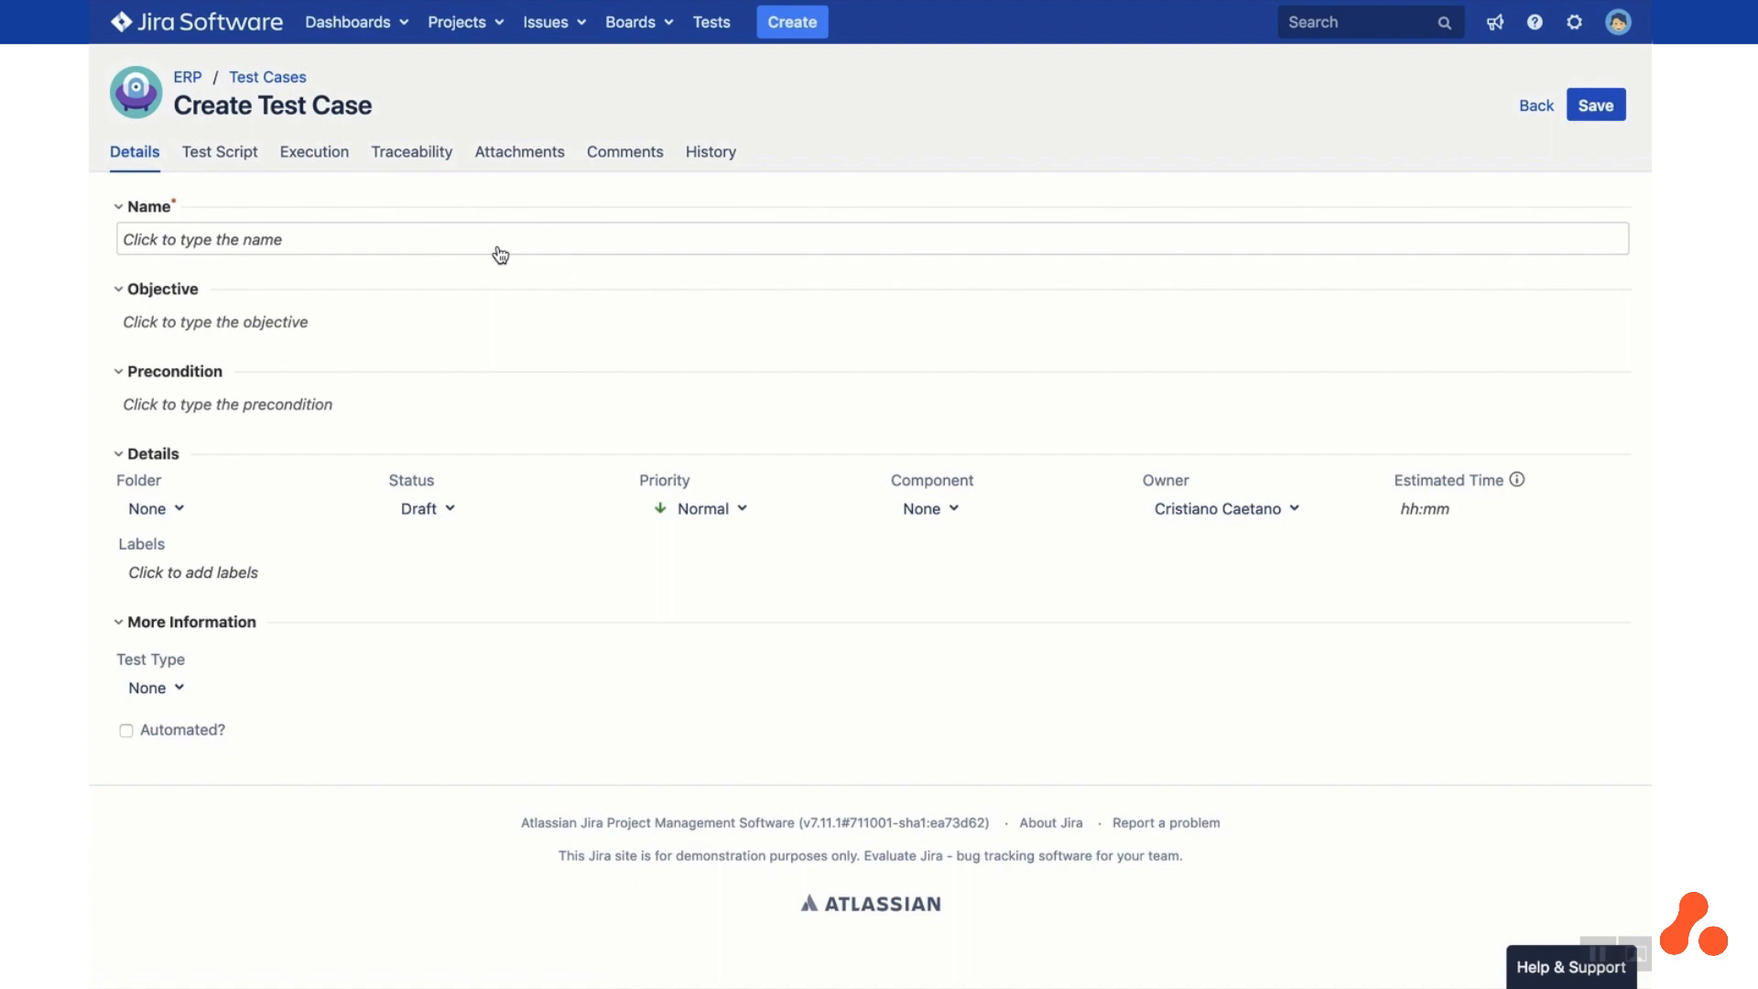
Save a test case named 'Deny a Bill' with status Approved and return to the list
type("Deny a")
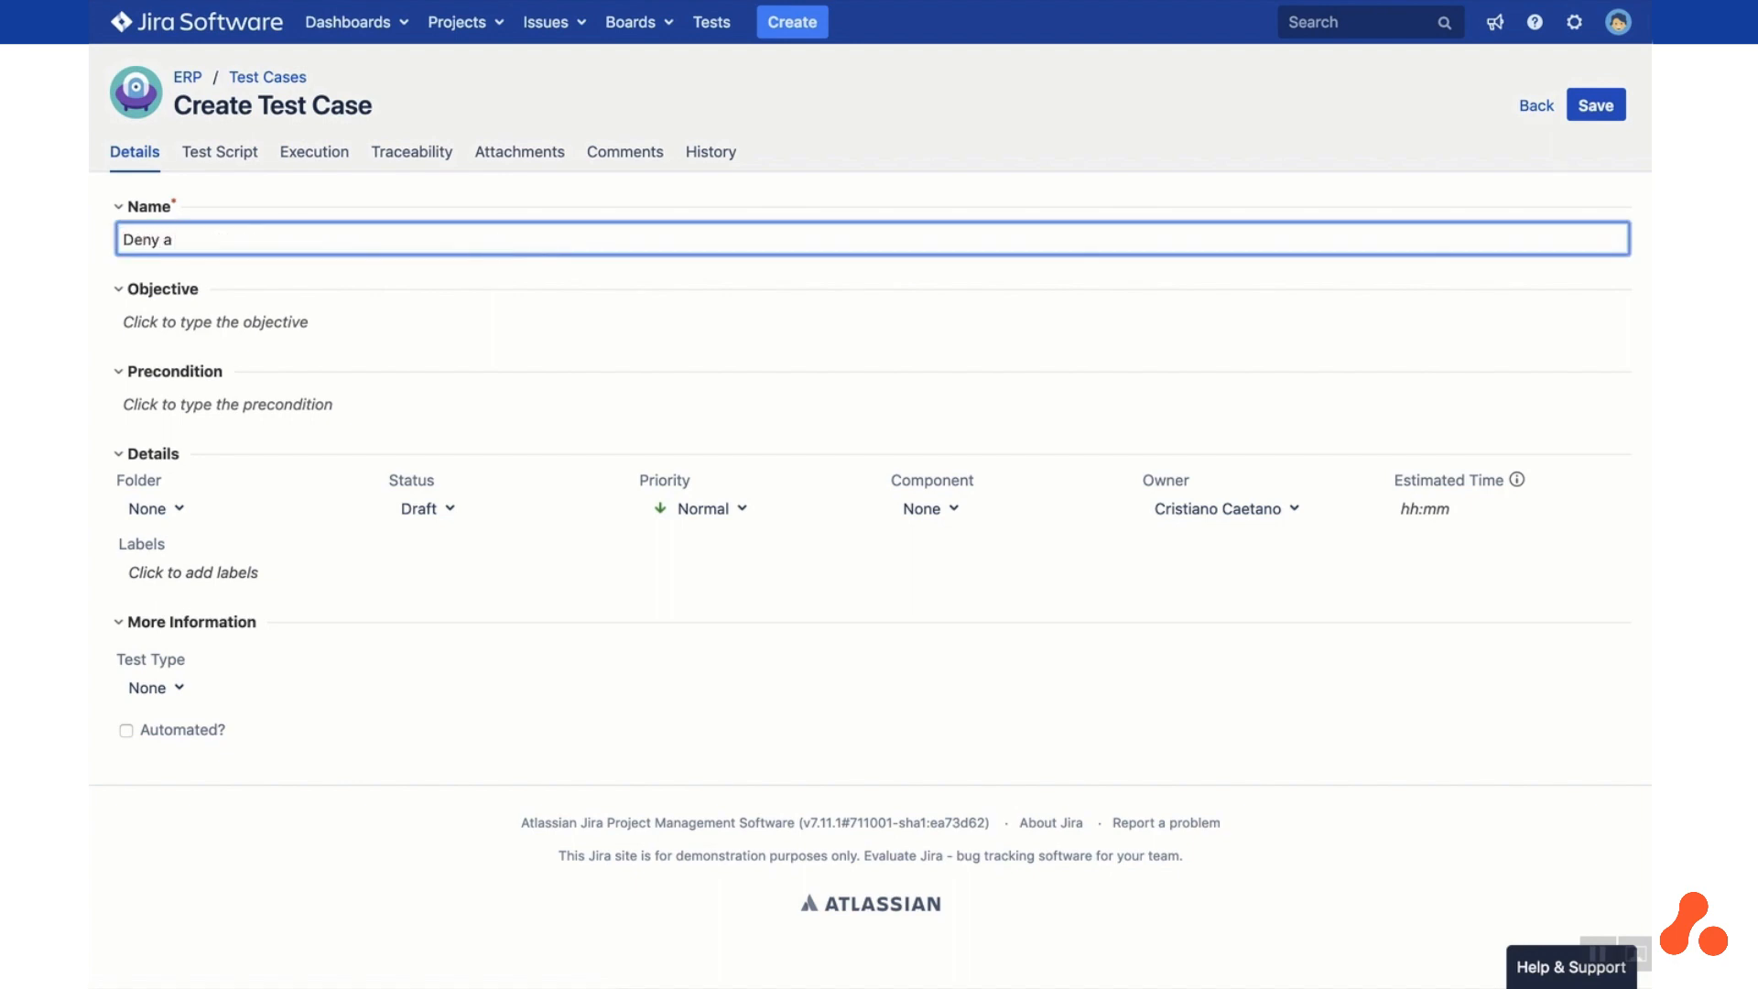
type("Bill")
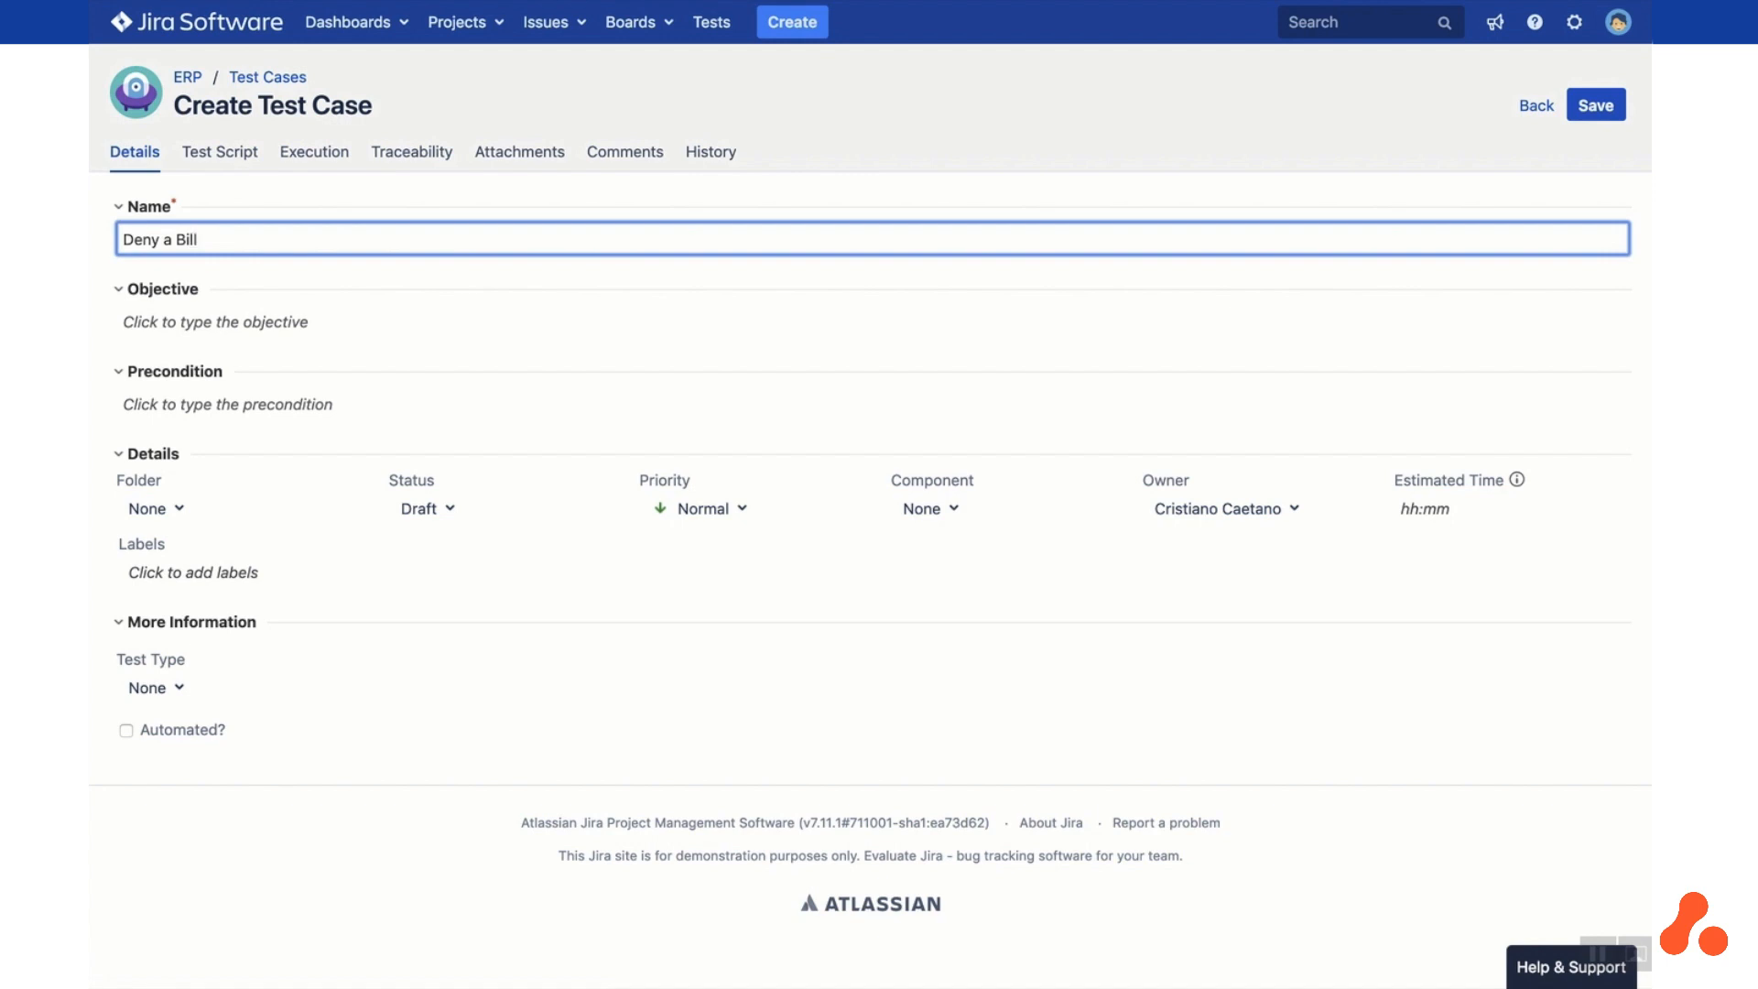
left_click(426, 507)
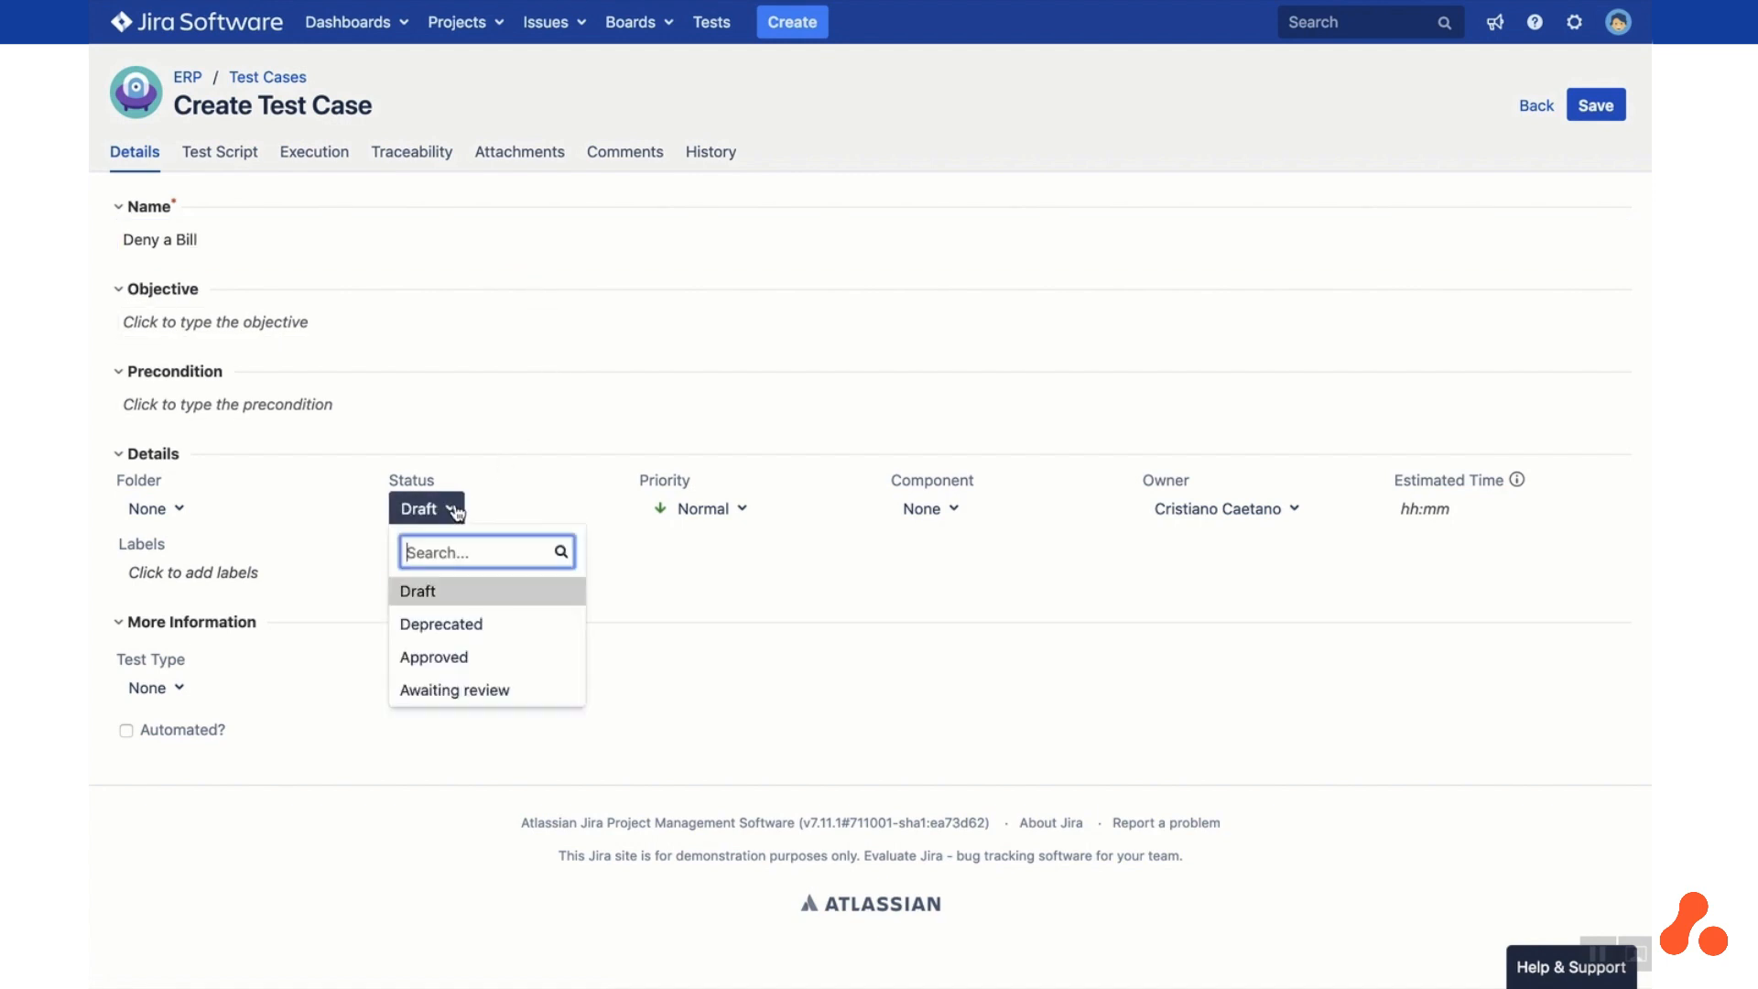
left_click(434, 658)
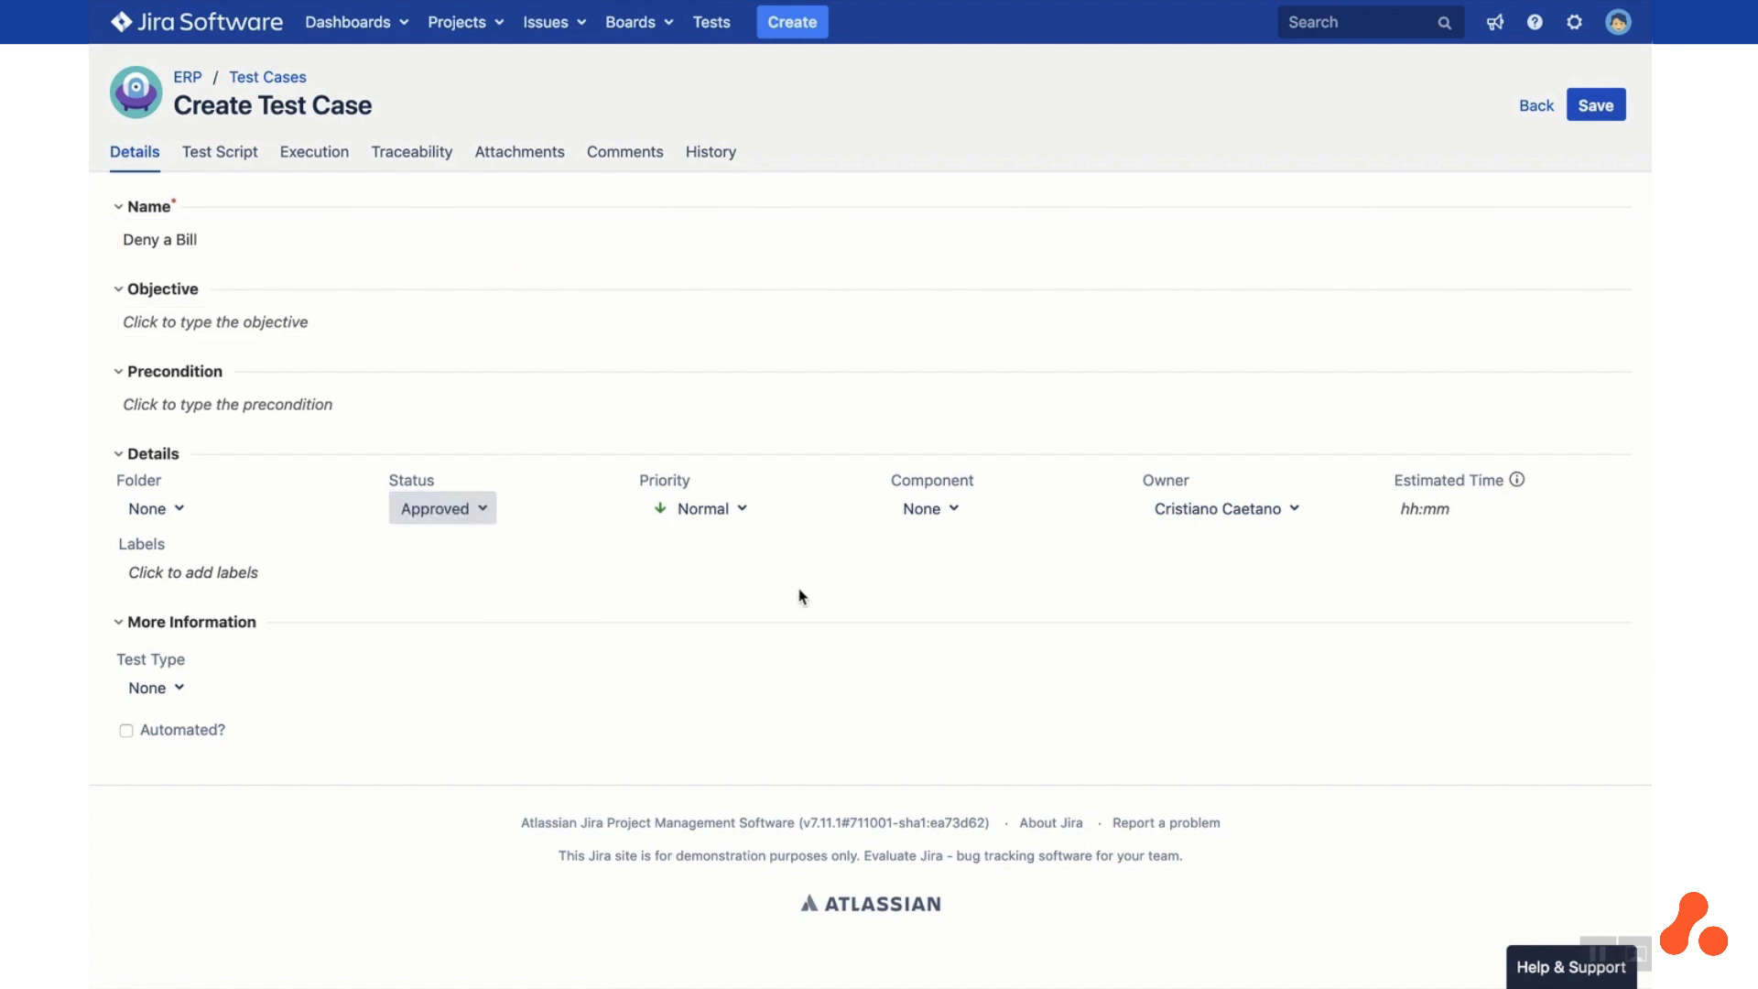
left_click(1595, 104)
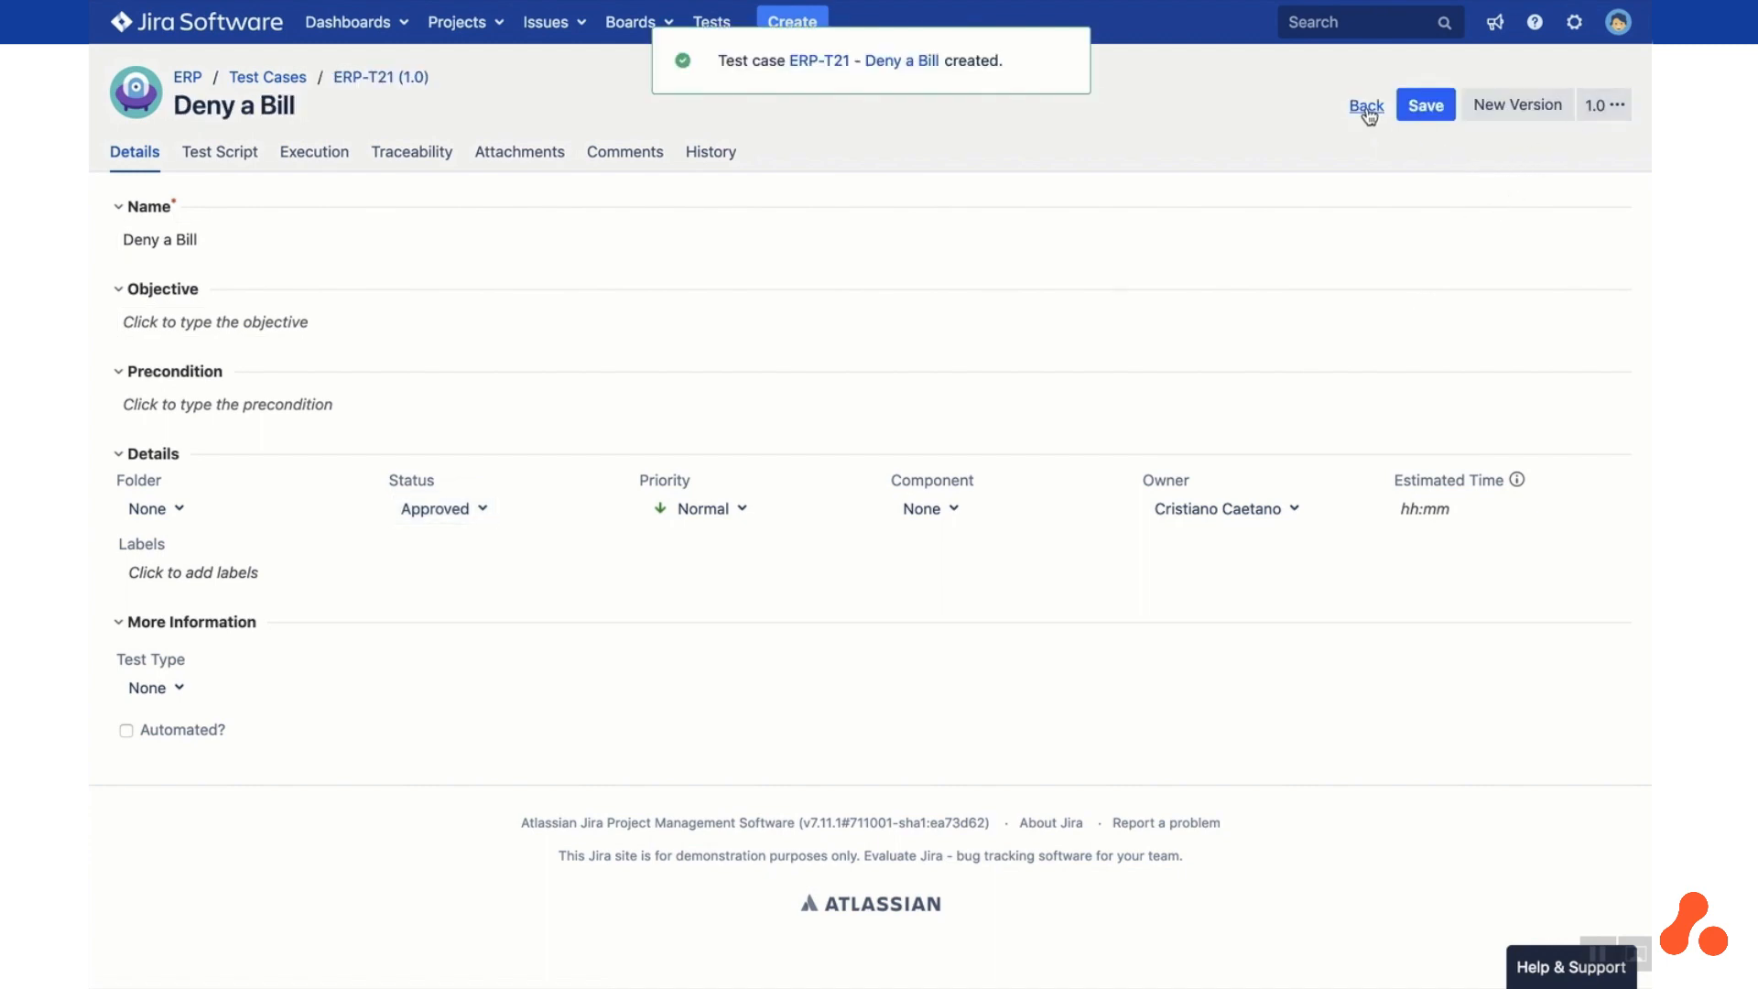
left_click(1366, 105)
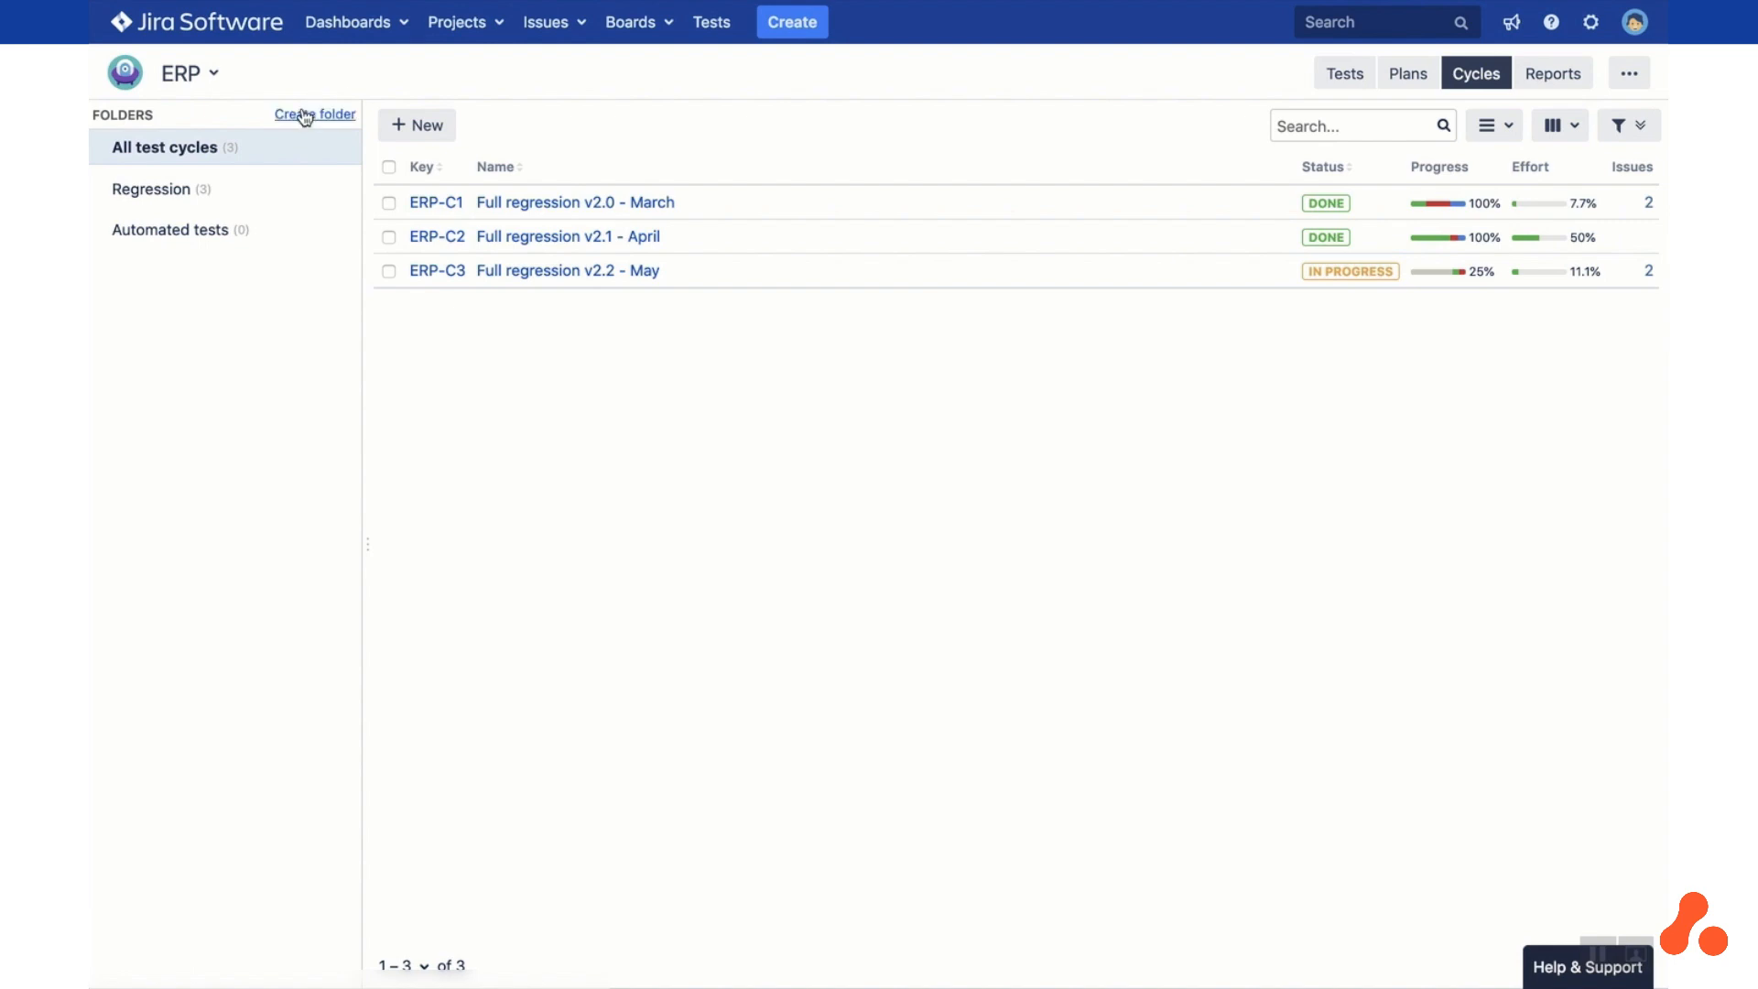
Create a cycle folder named Smoke Tests
left_click(314, 113)
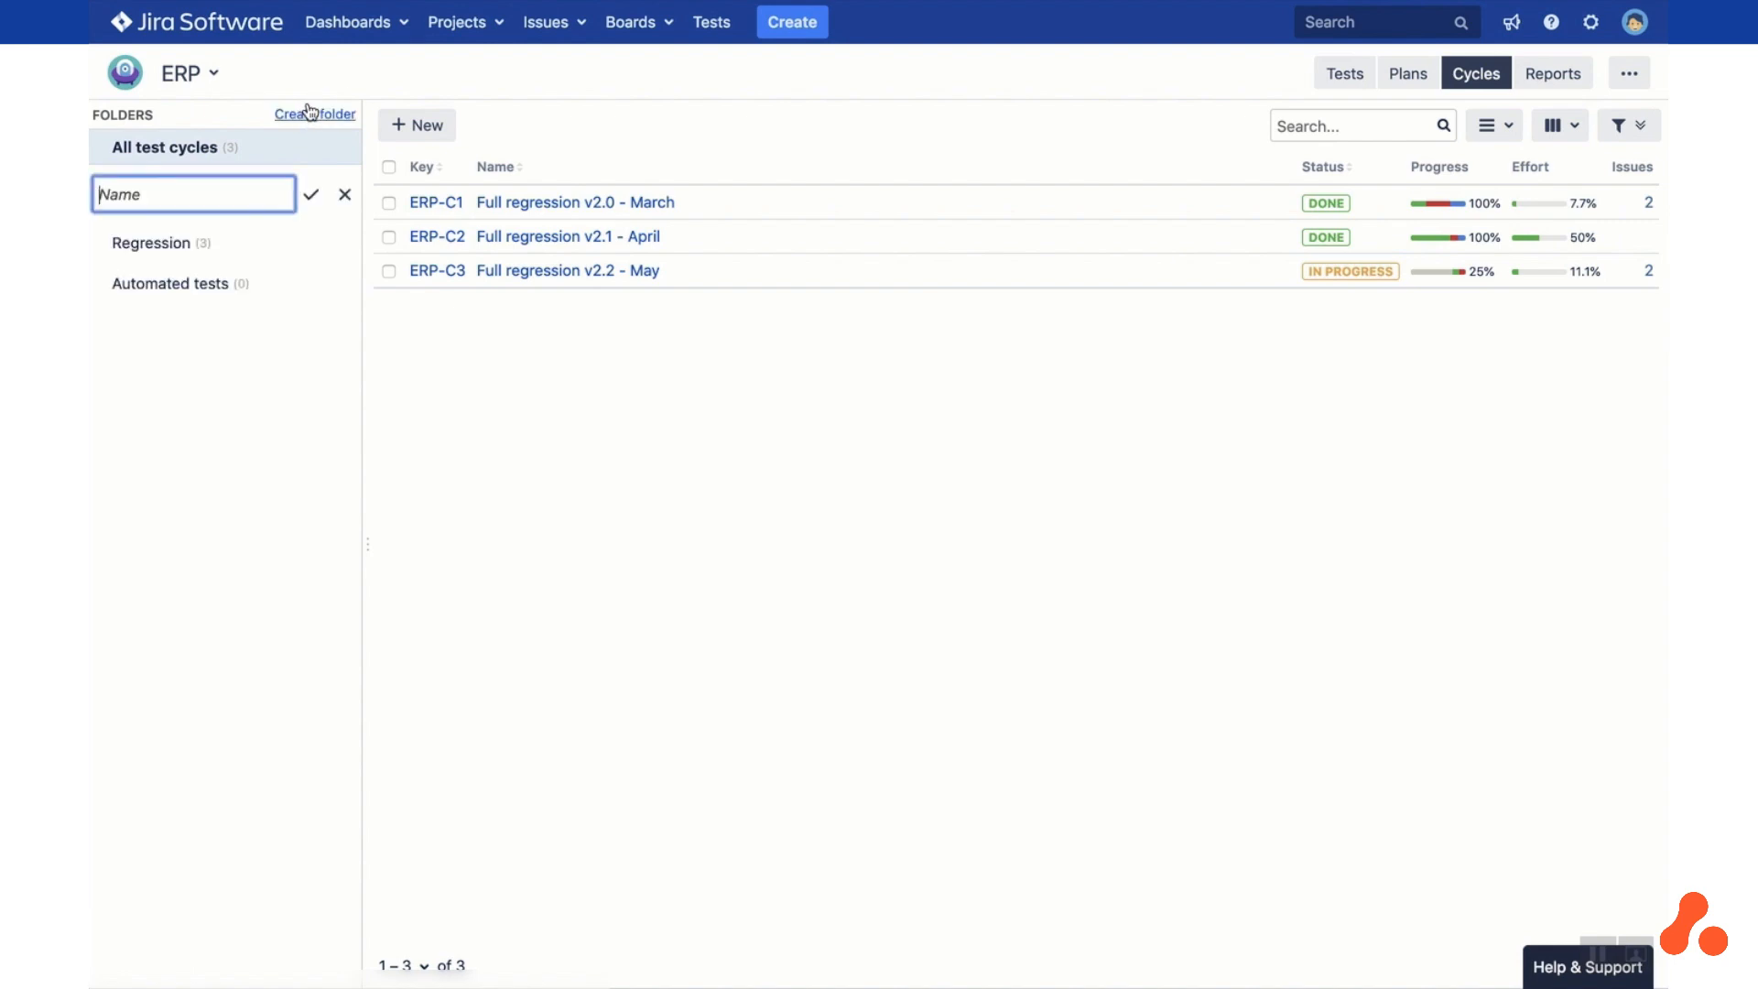
type("Smoke Tests")
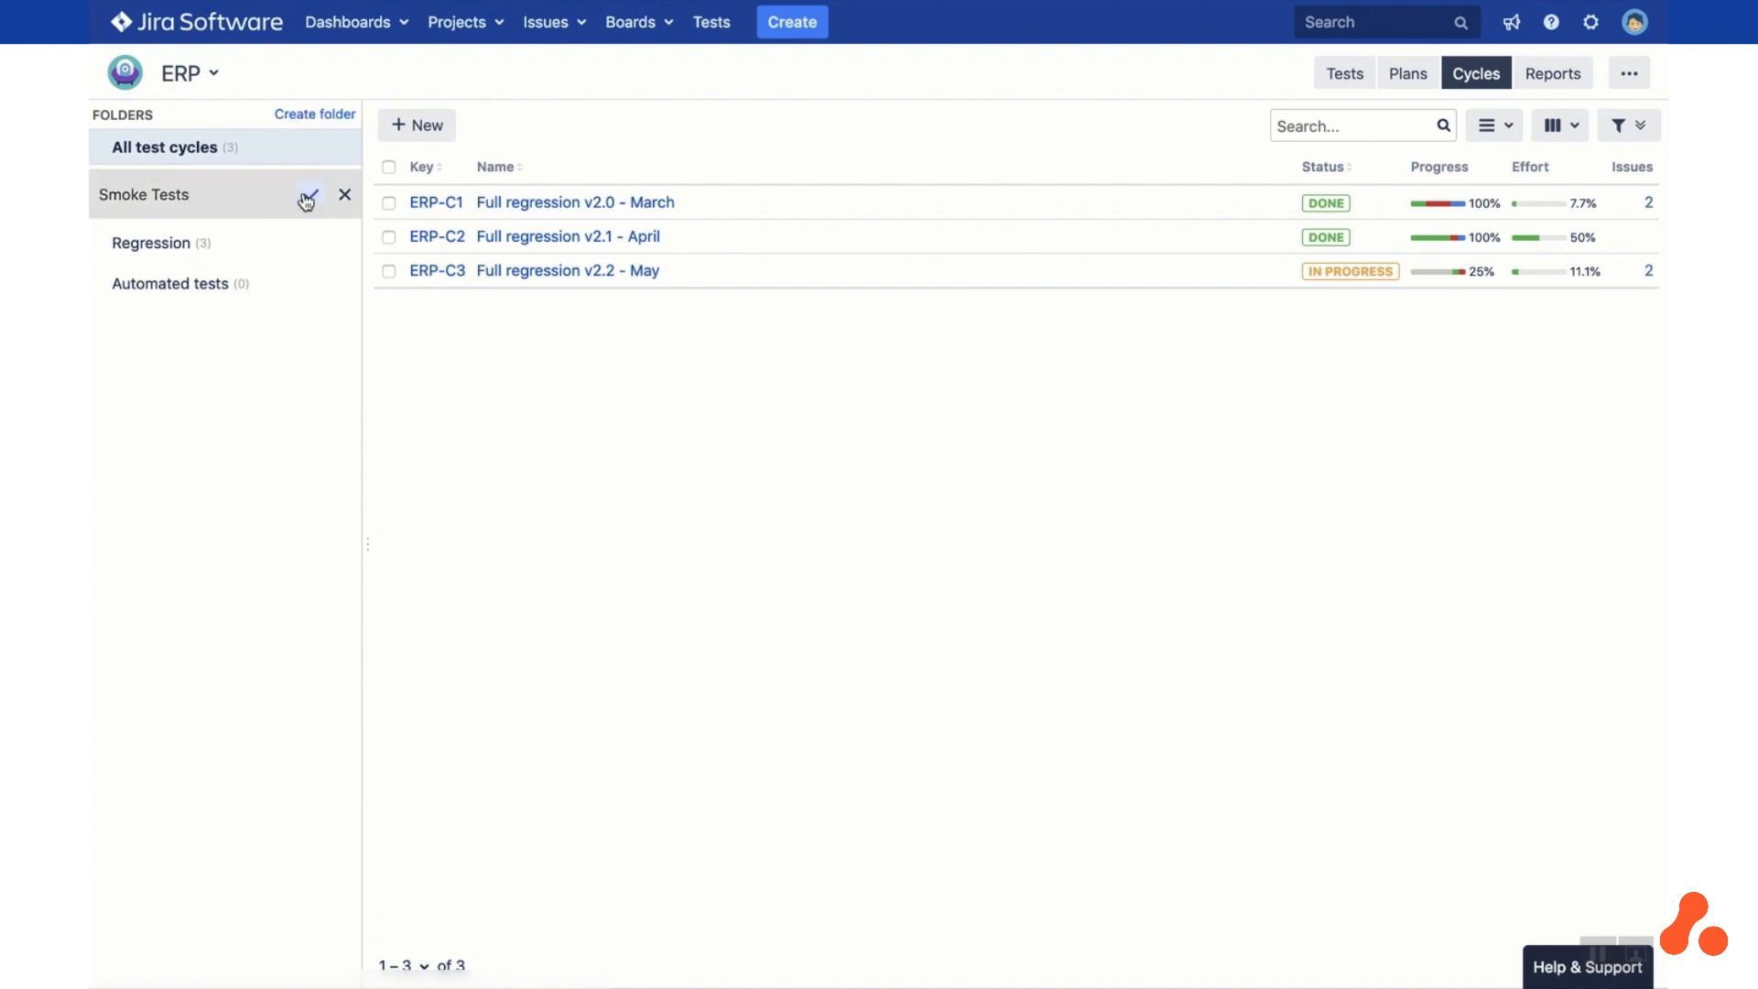
left_click(144, 195)
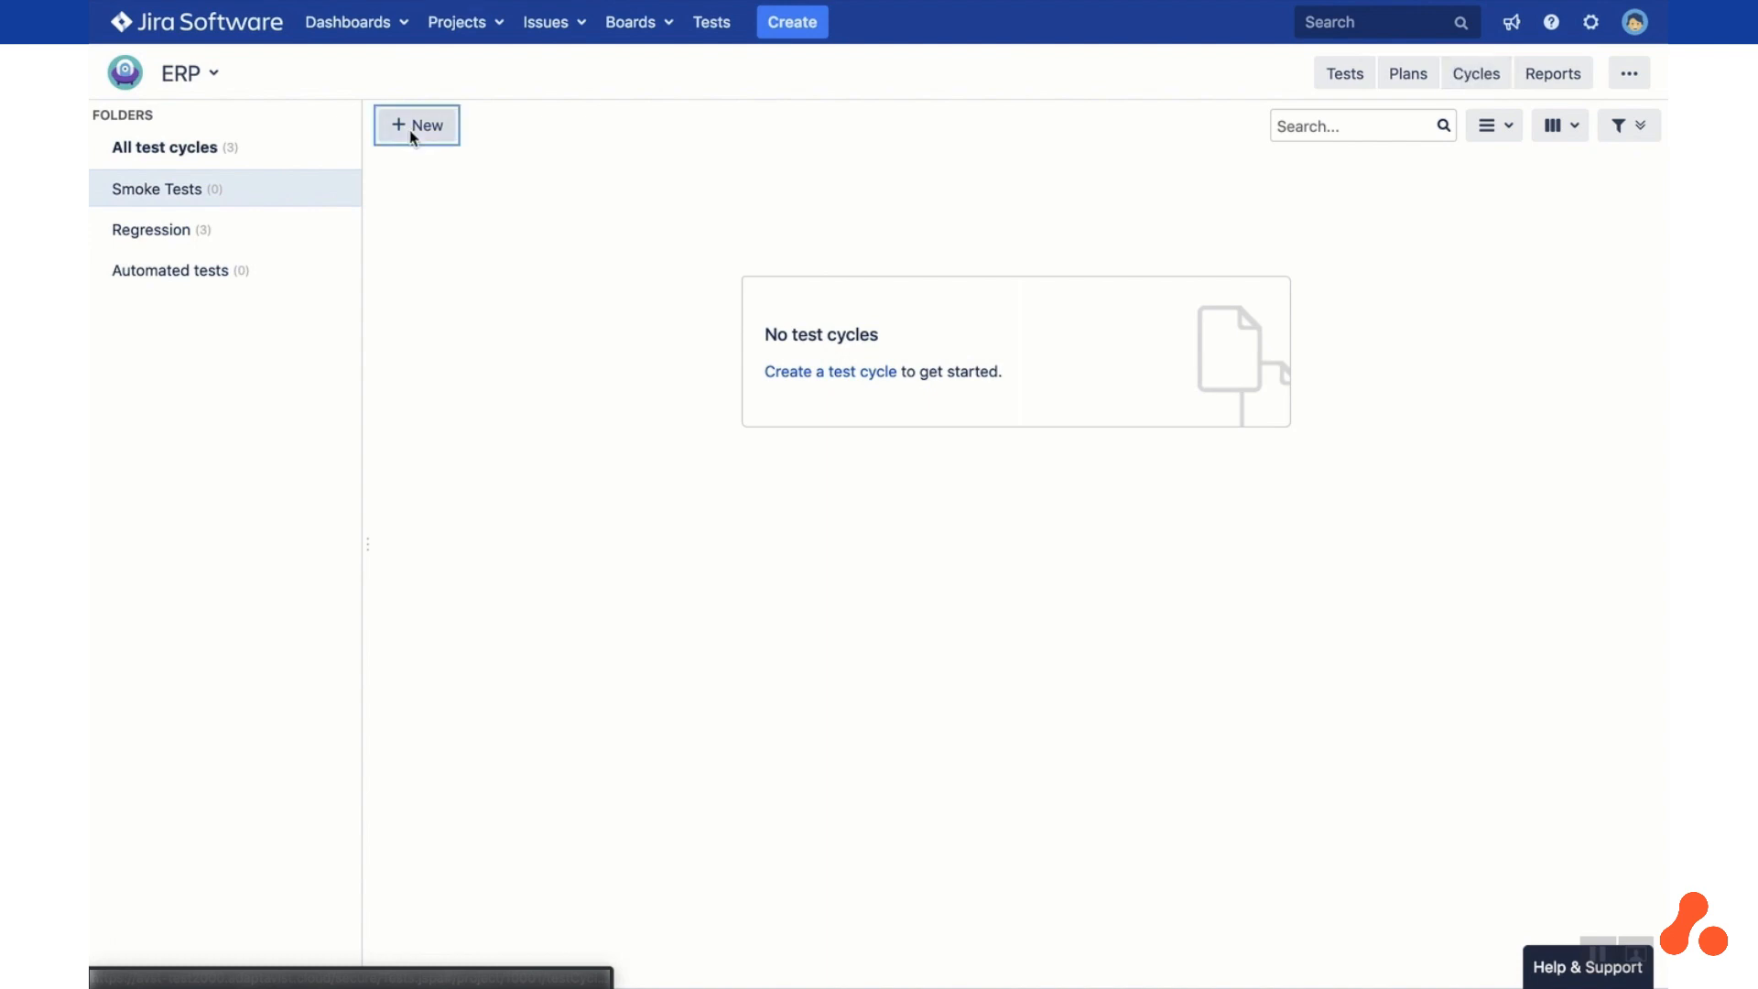
Start a new cycle named Smoke Tests and view its empty test case list
left_click(416, 125)
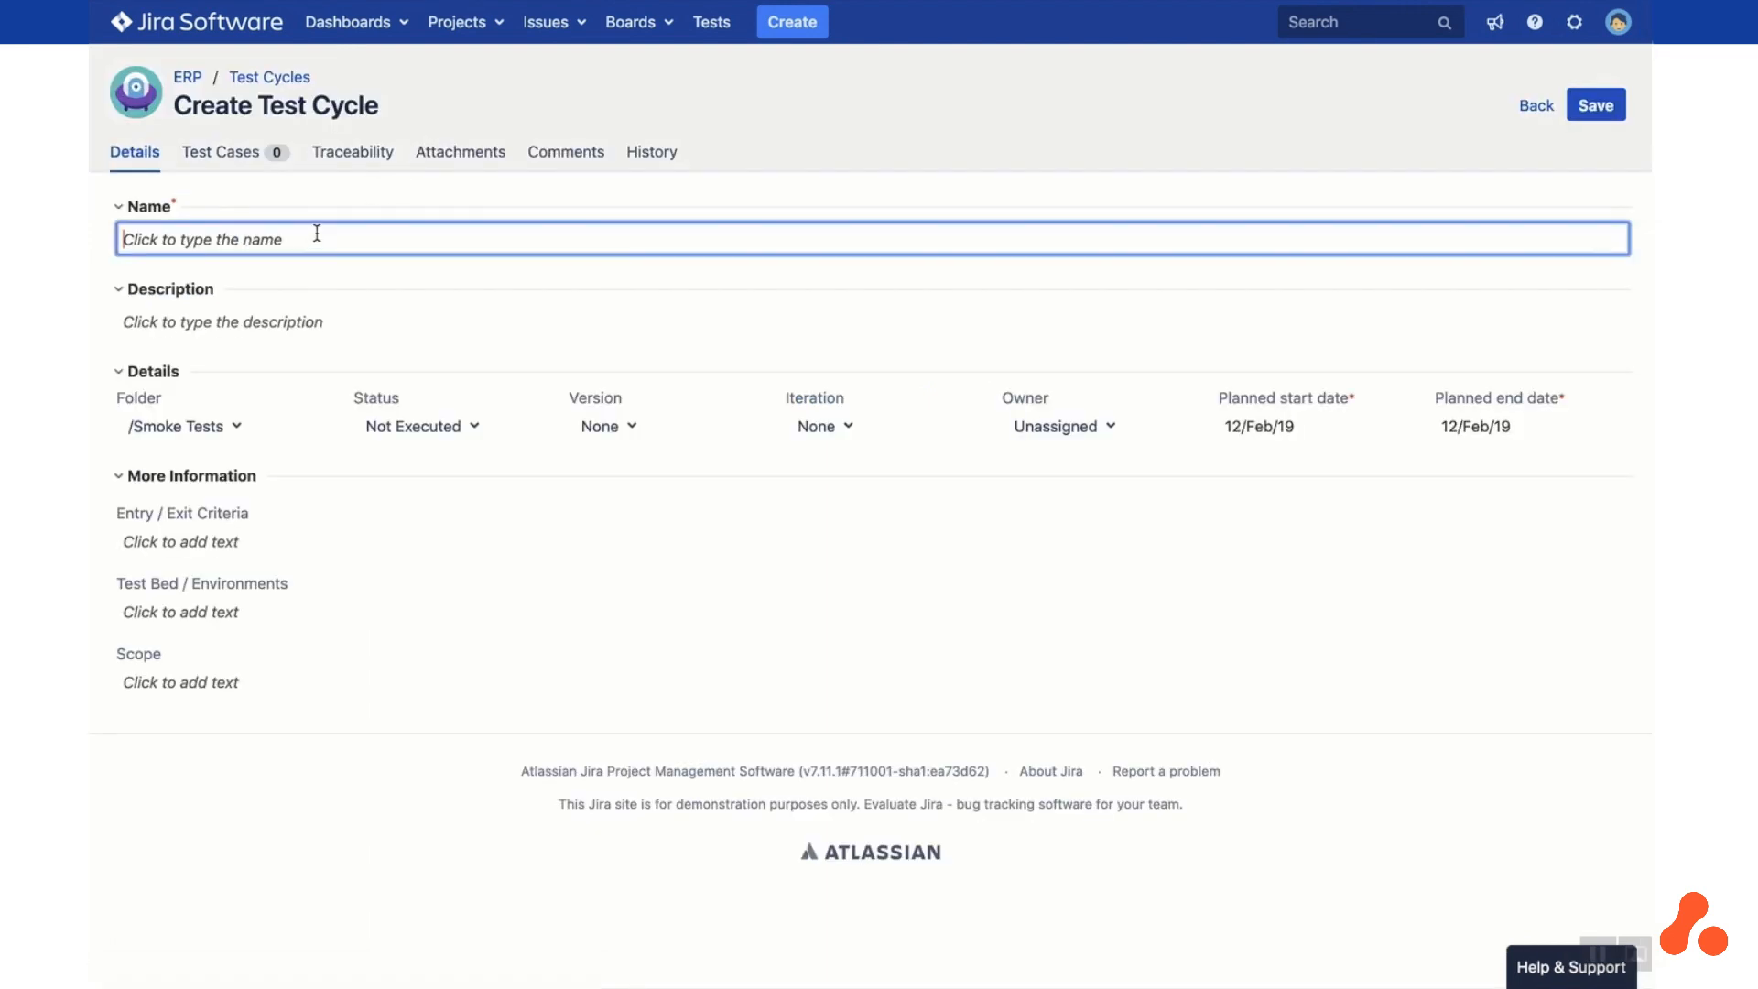
type("Smoke")
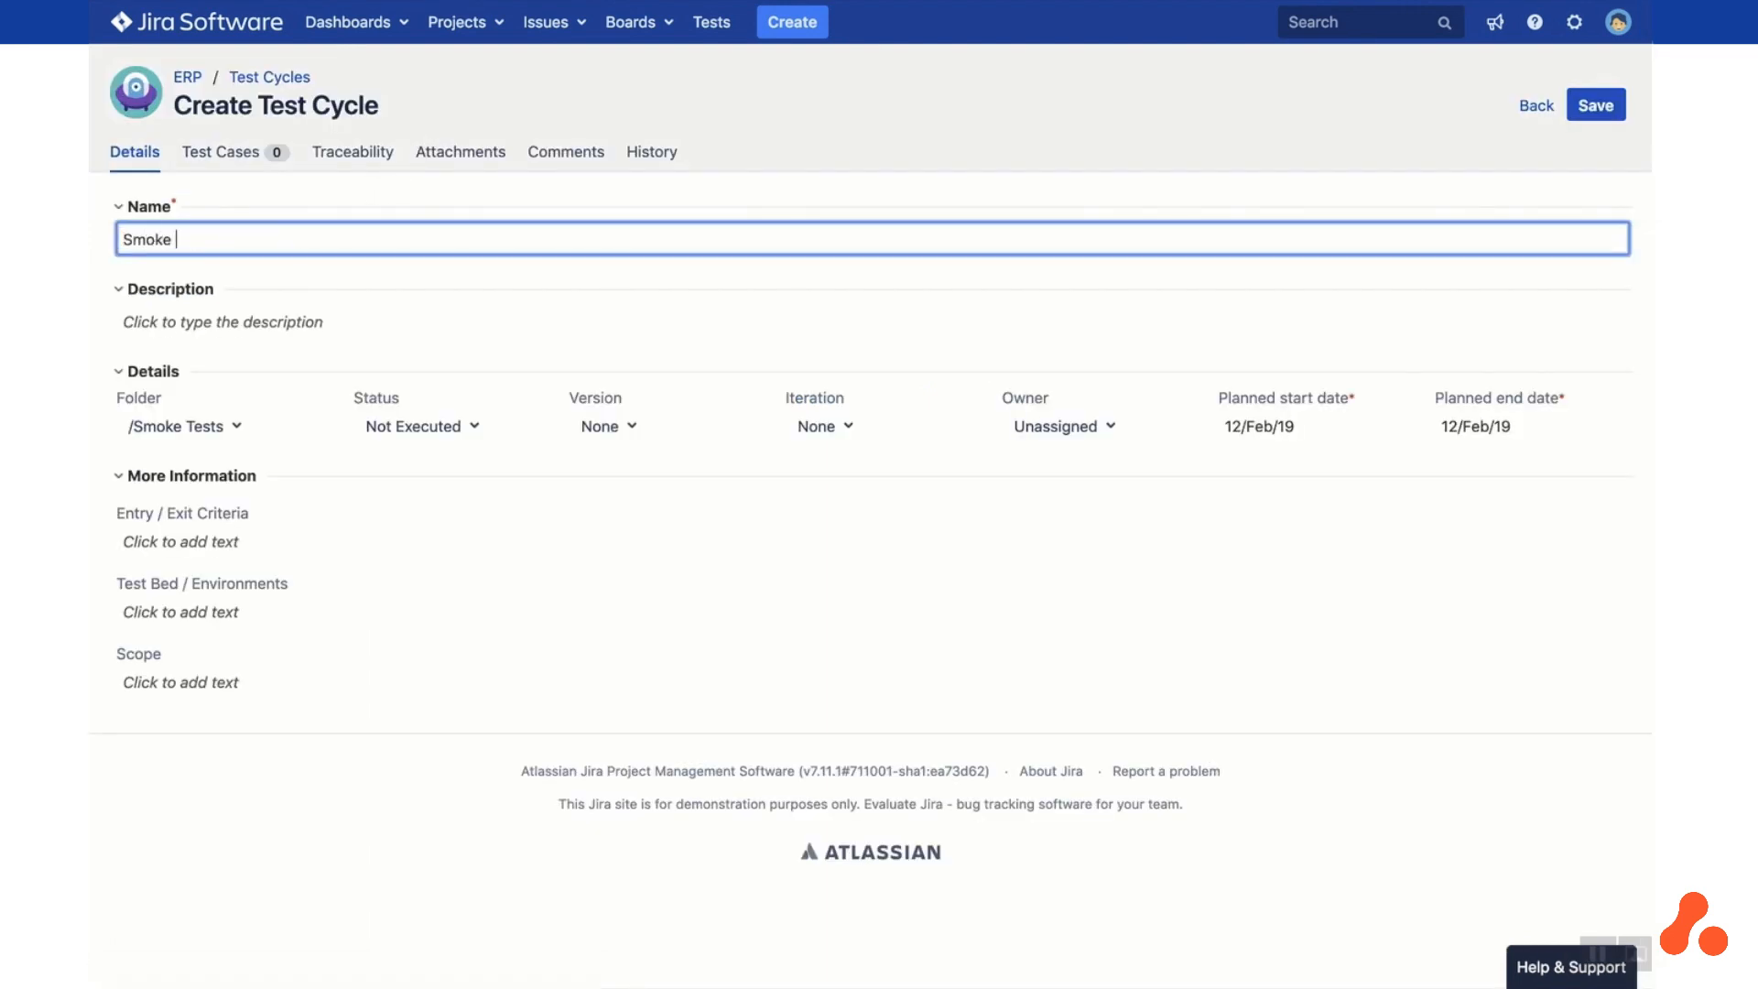
type("Tests")
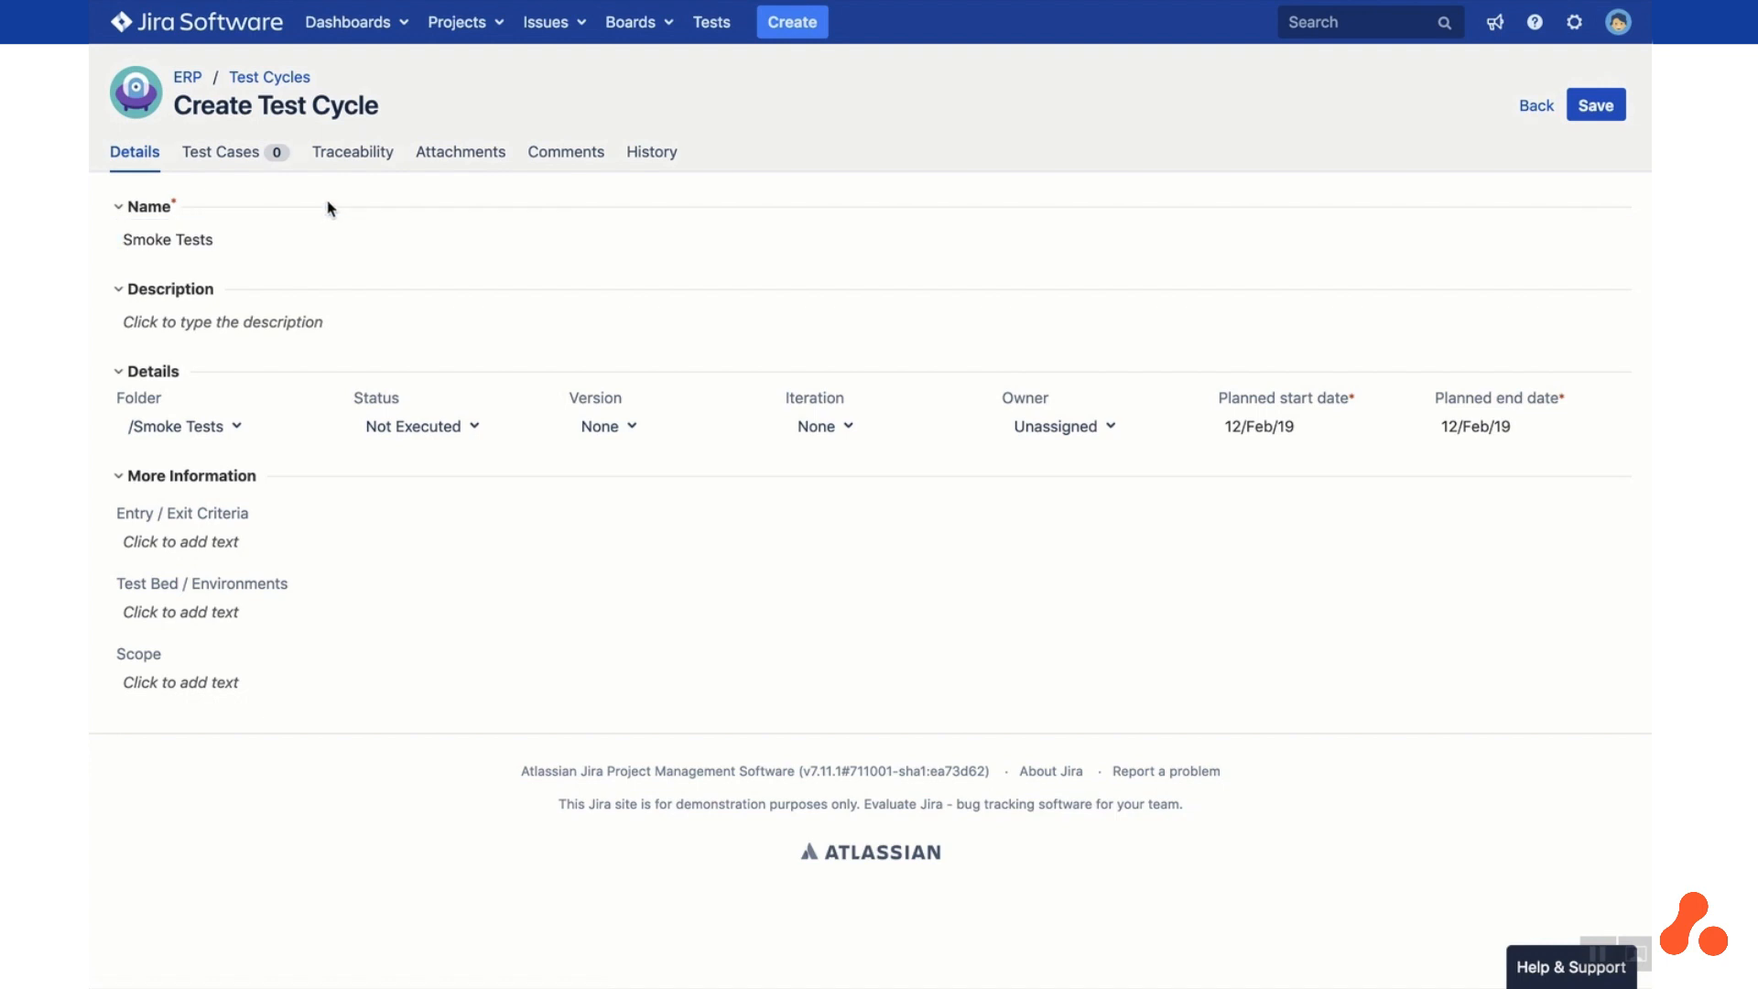
mouse_move(222, 157)
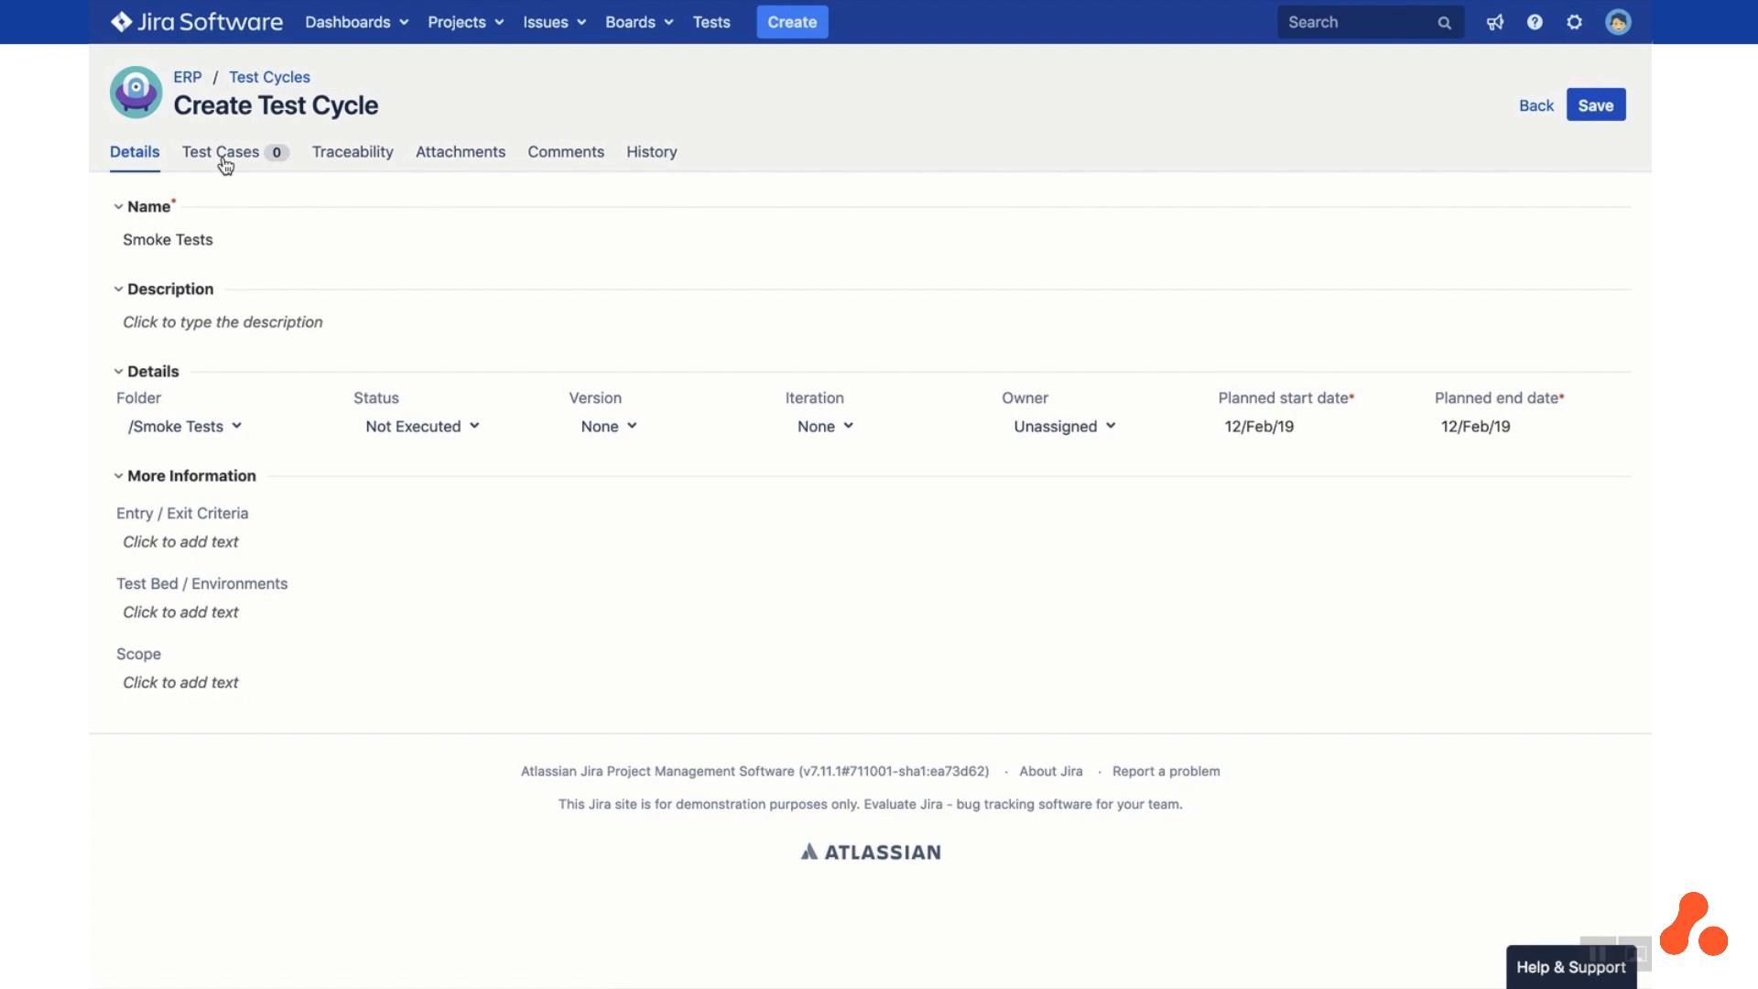
left_click(221, 152)
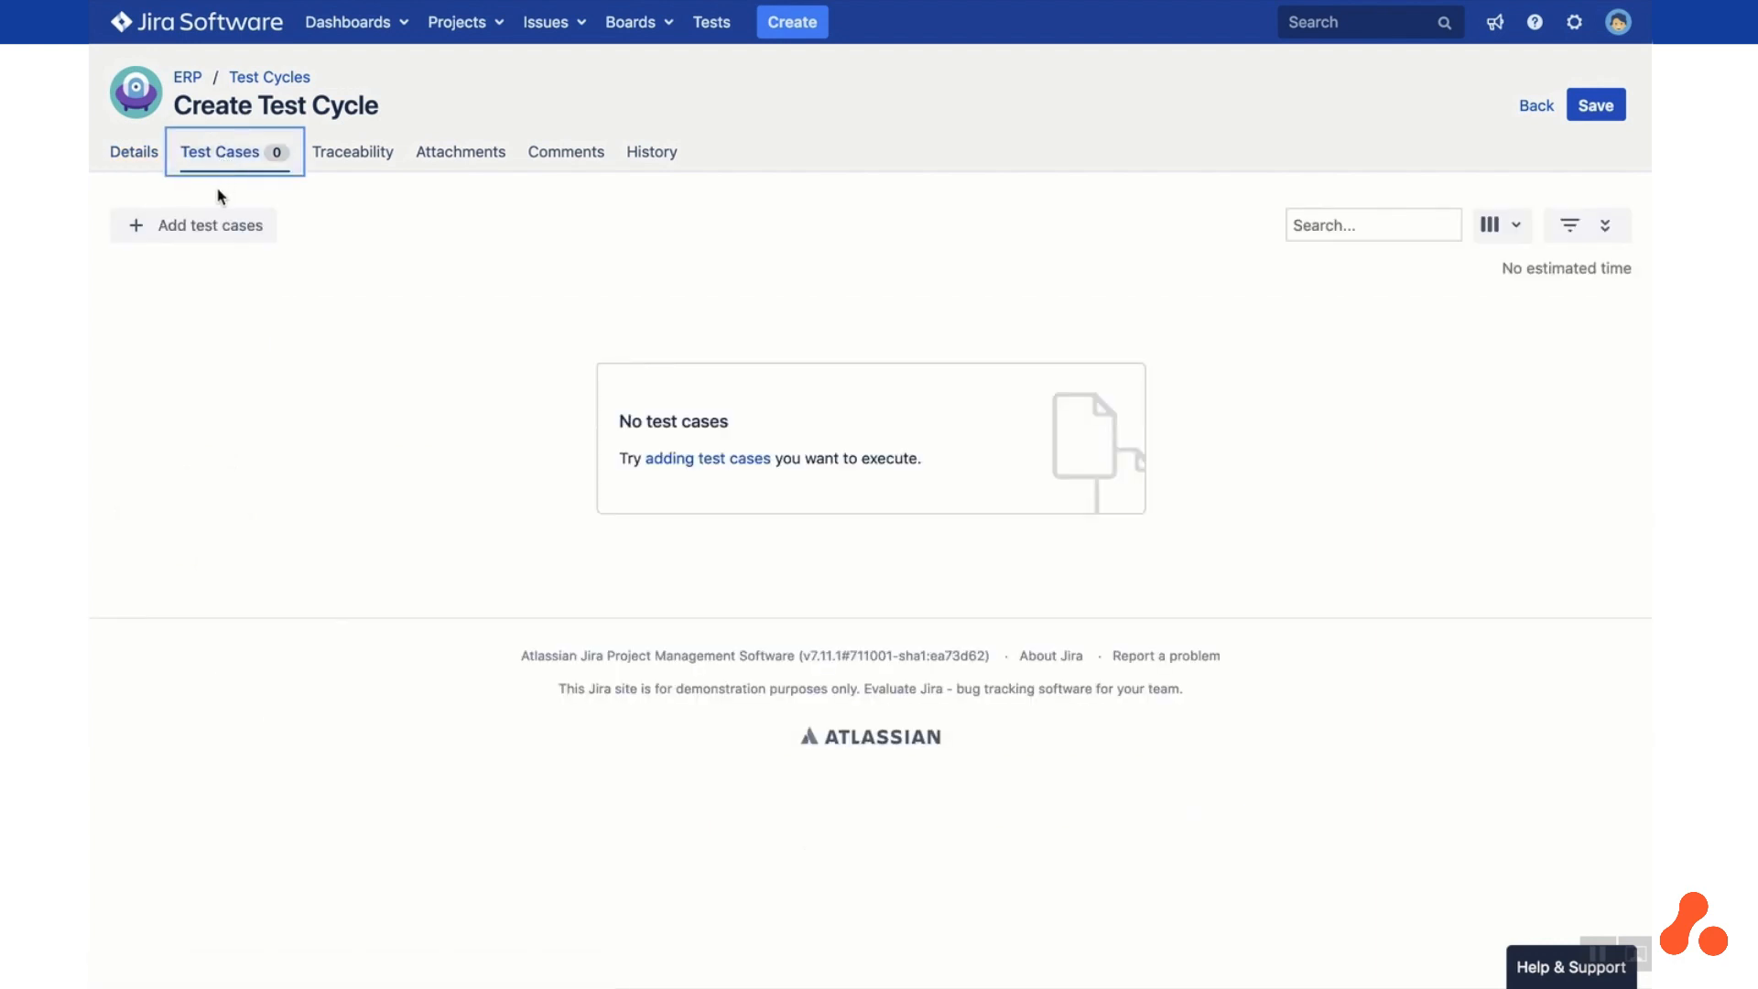
mouse_move(207, 225)
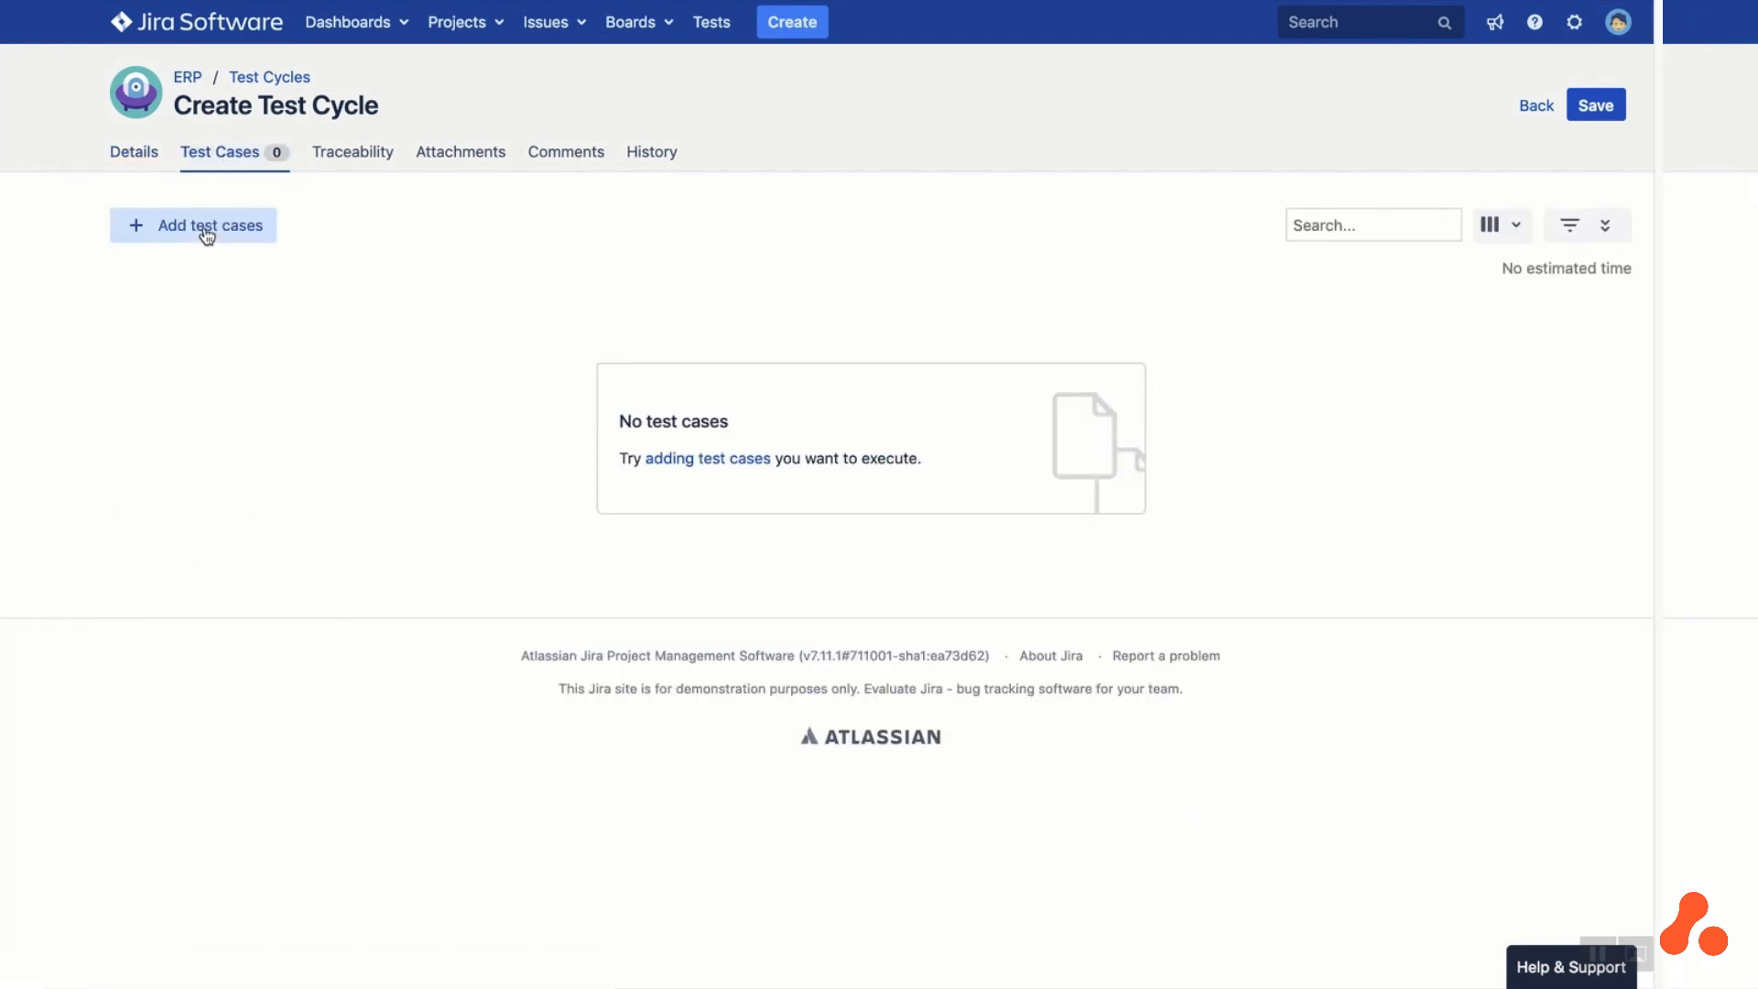
Add all seven ERP test cases to the cycle, set Windows environment and one tester for every row
left_click(207, 225)
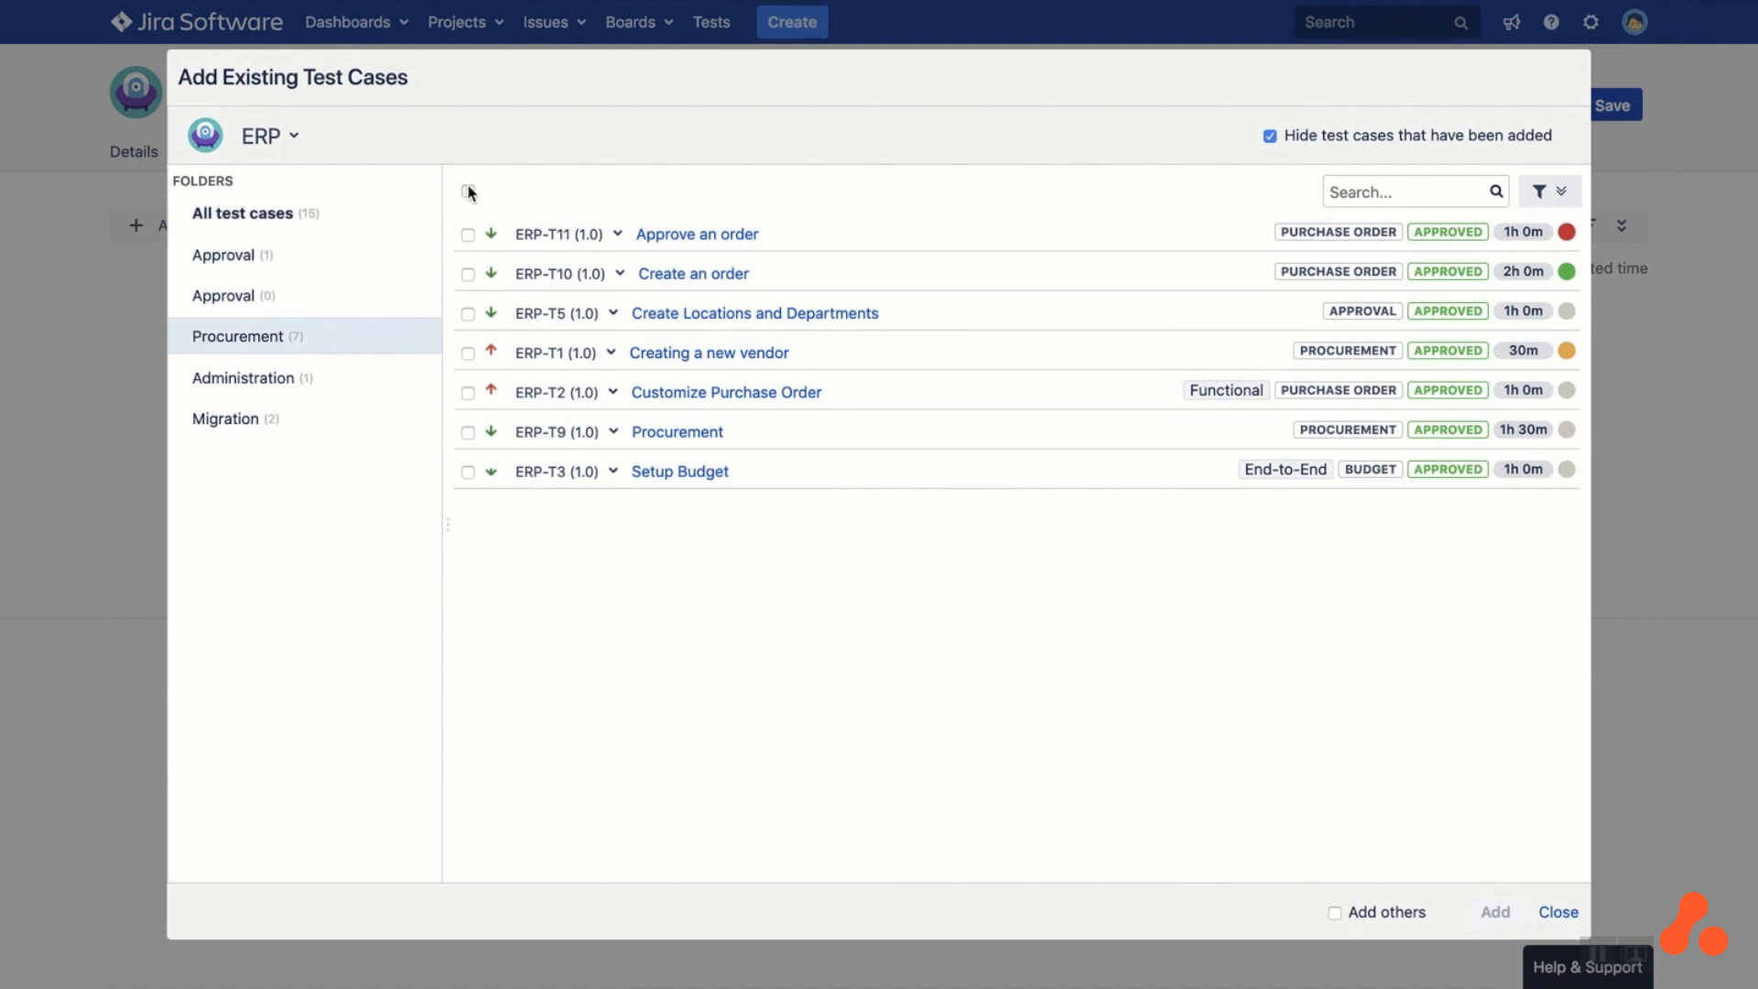
left_click(467, 190)
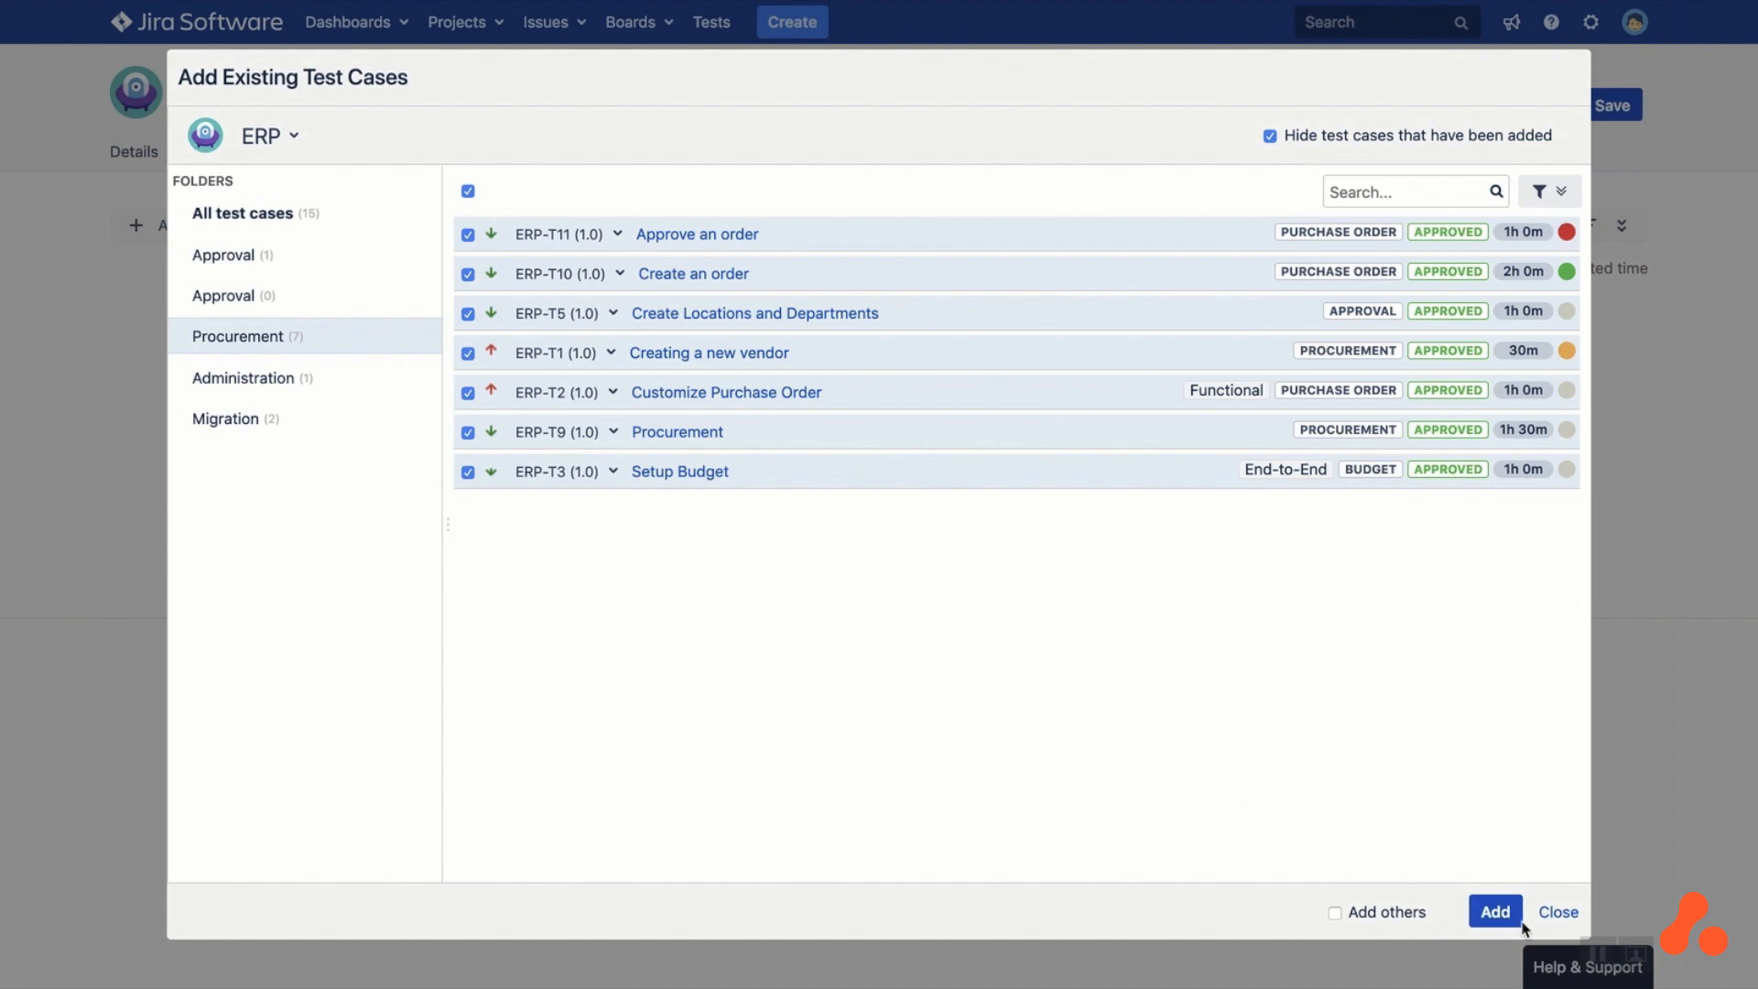
left_click(1493, 910)
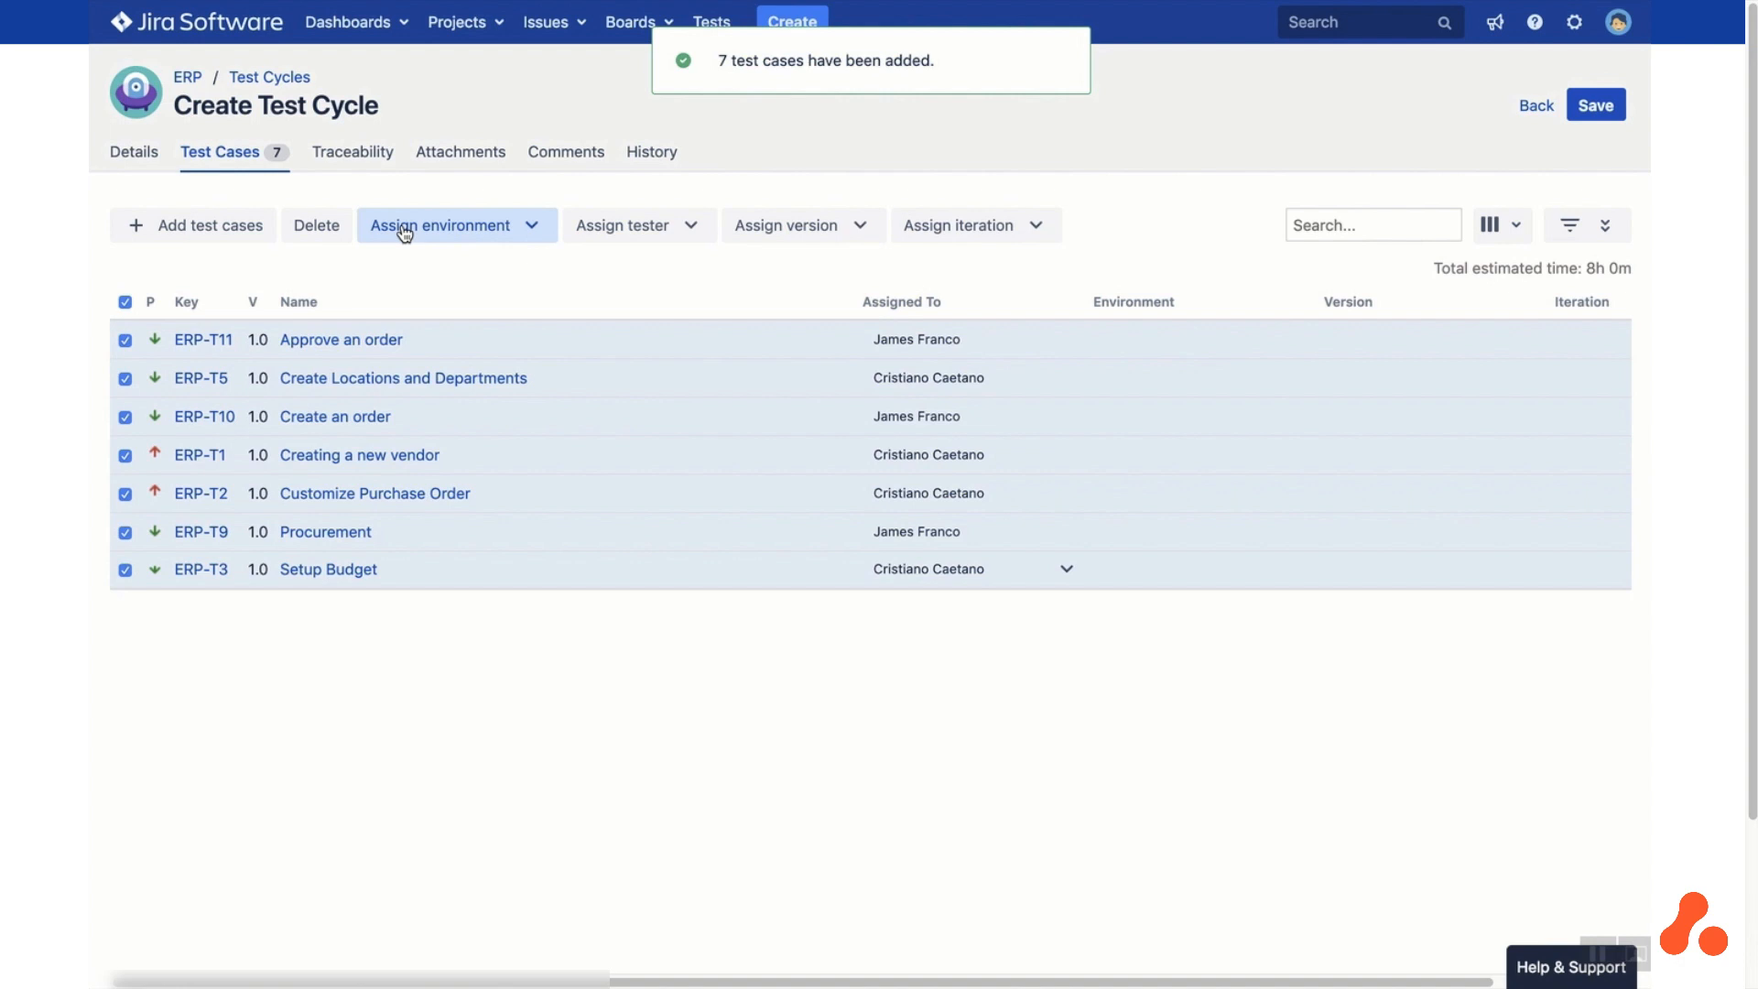
left_click(441, 225)
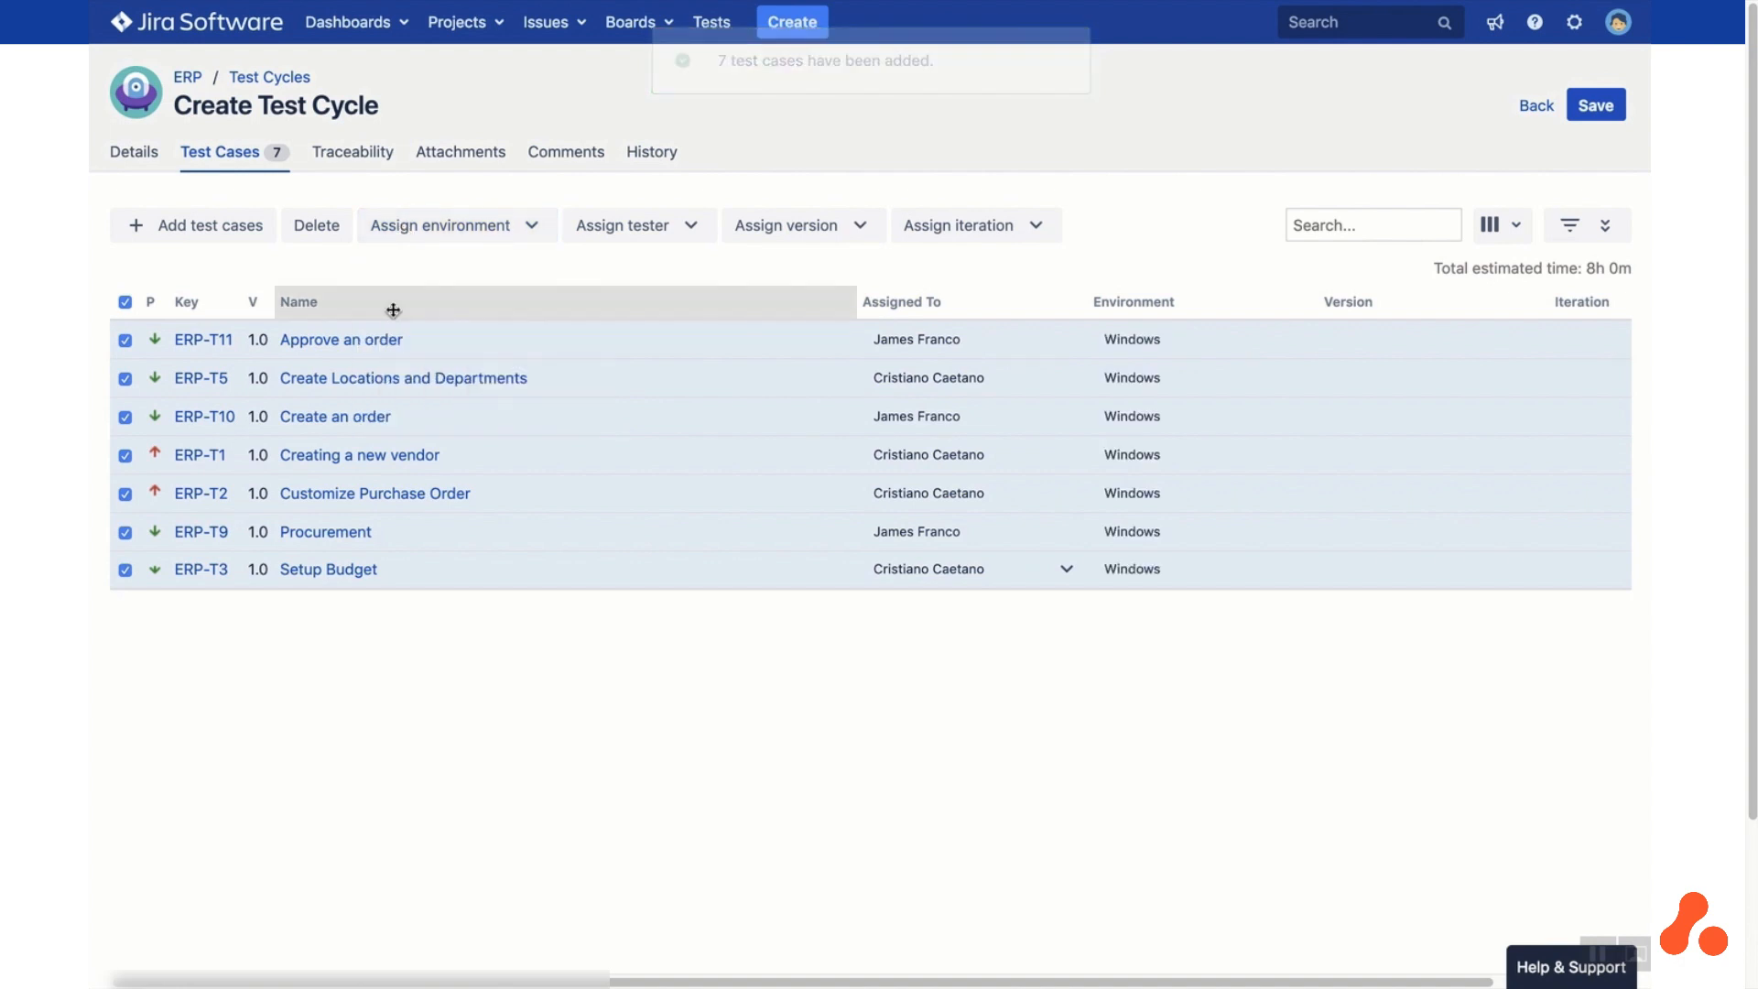
left_click(622, 226)
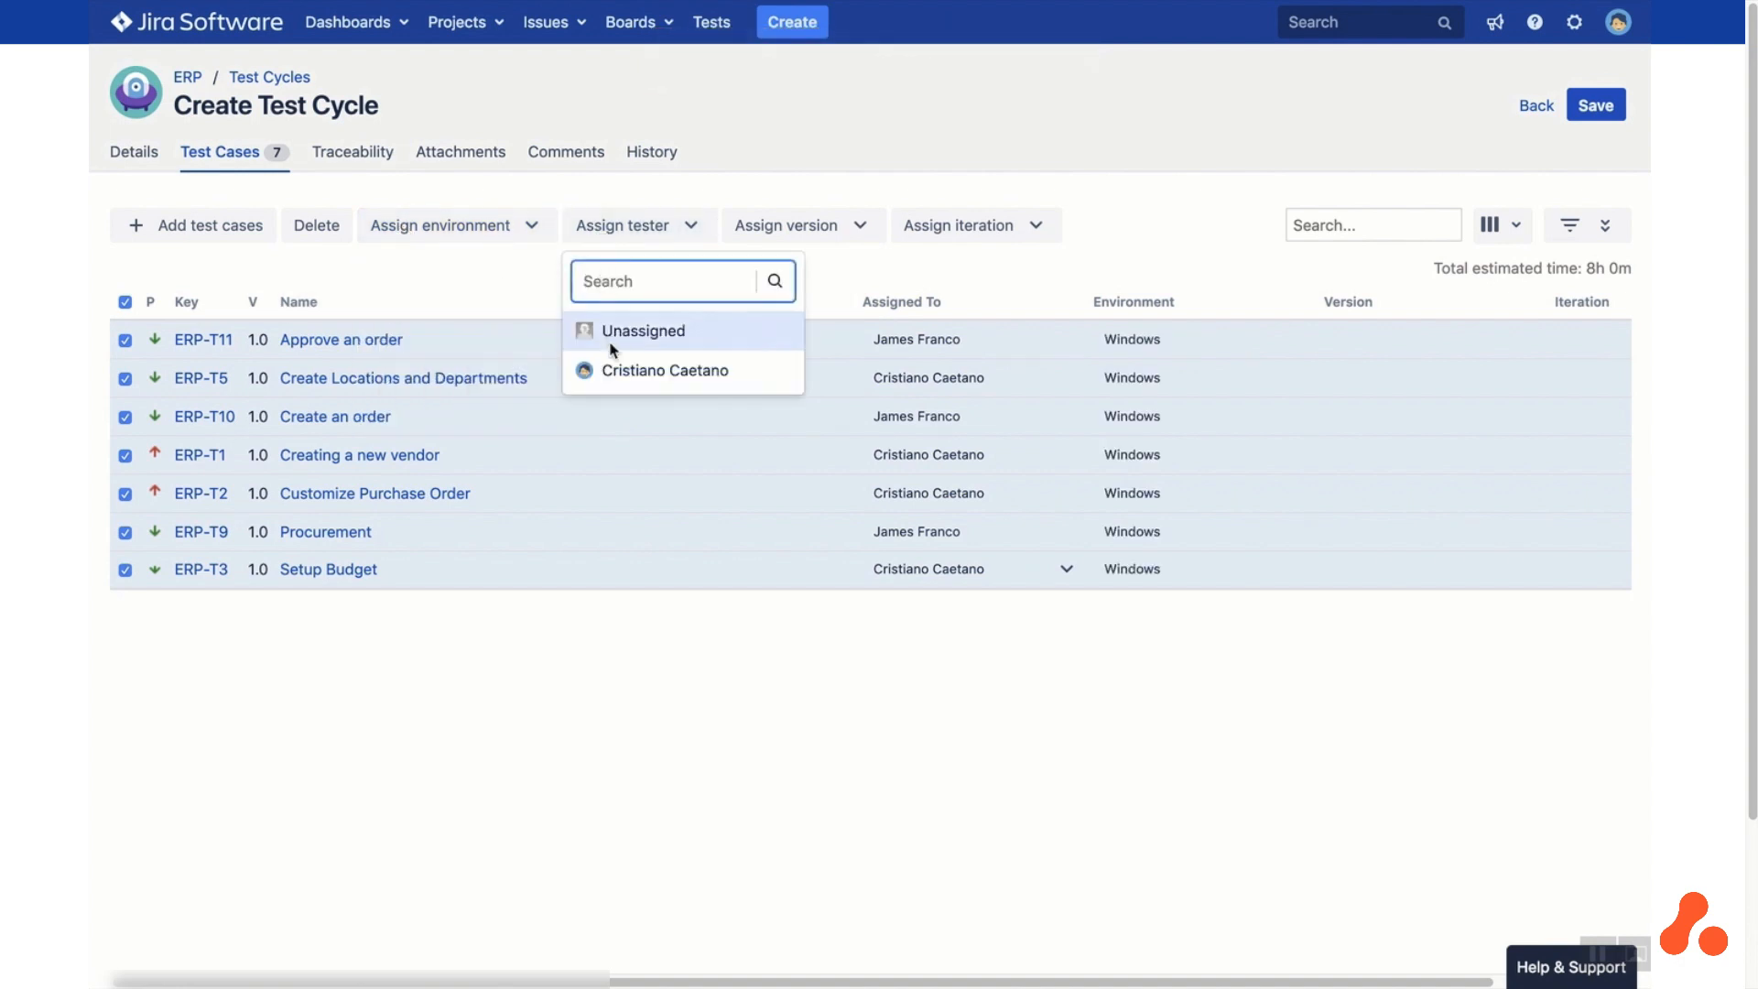
left_click(663, 370)
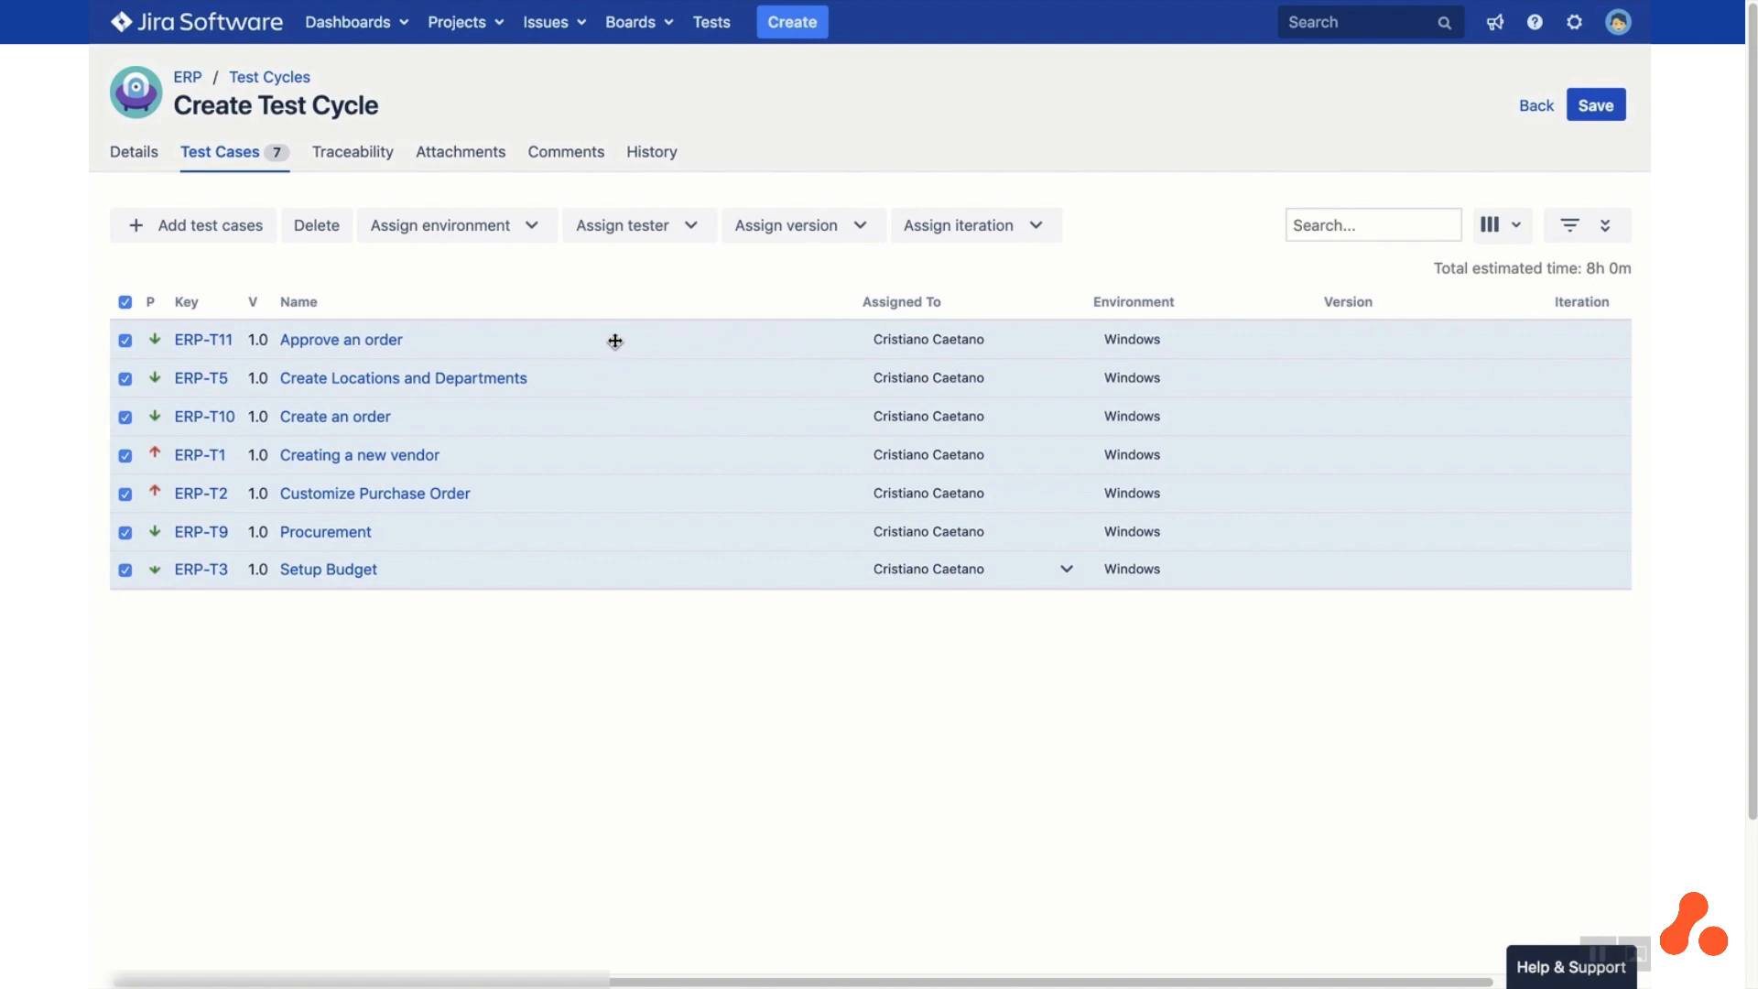
mouse_move(615, 271)
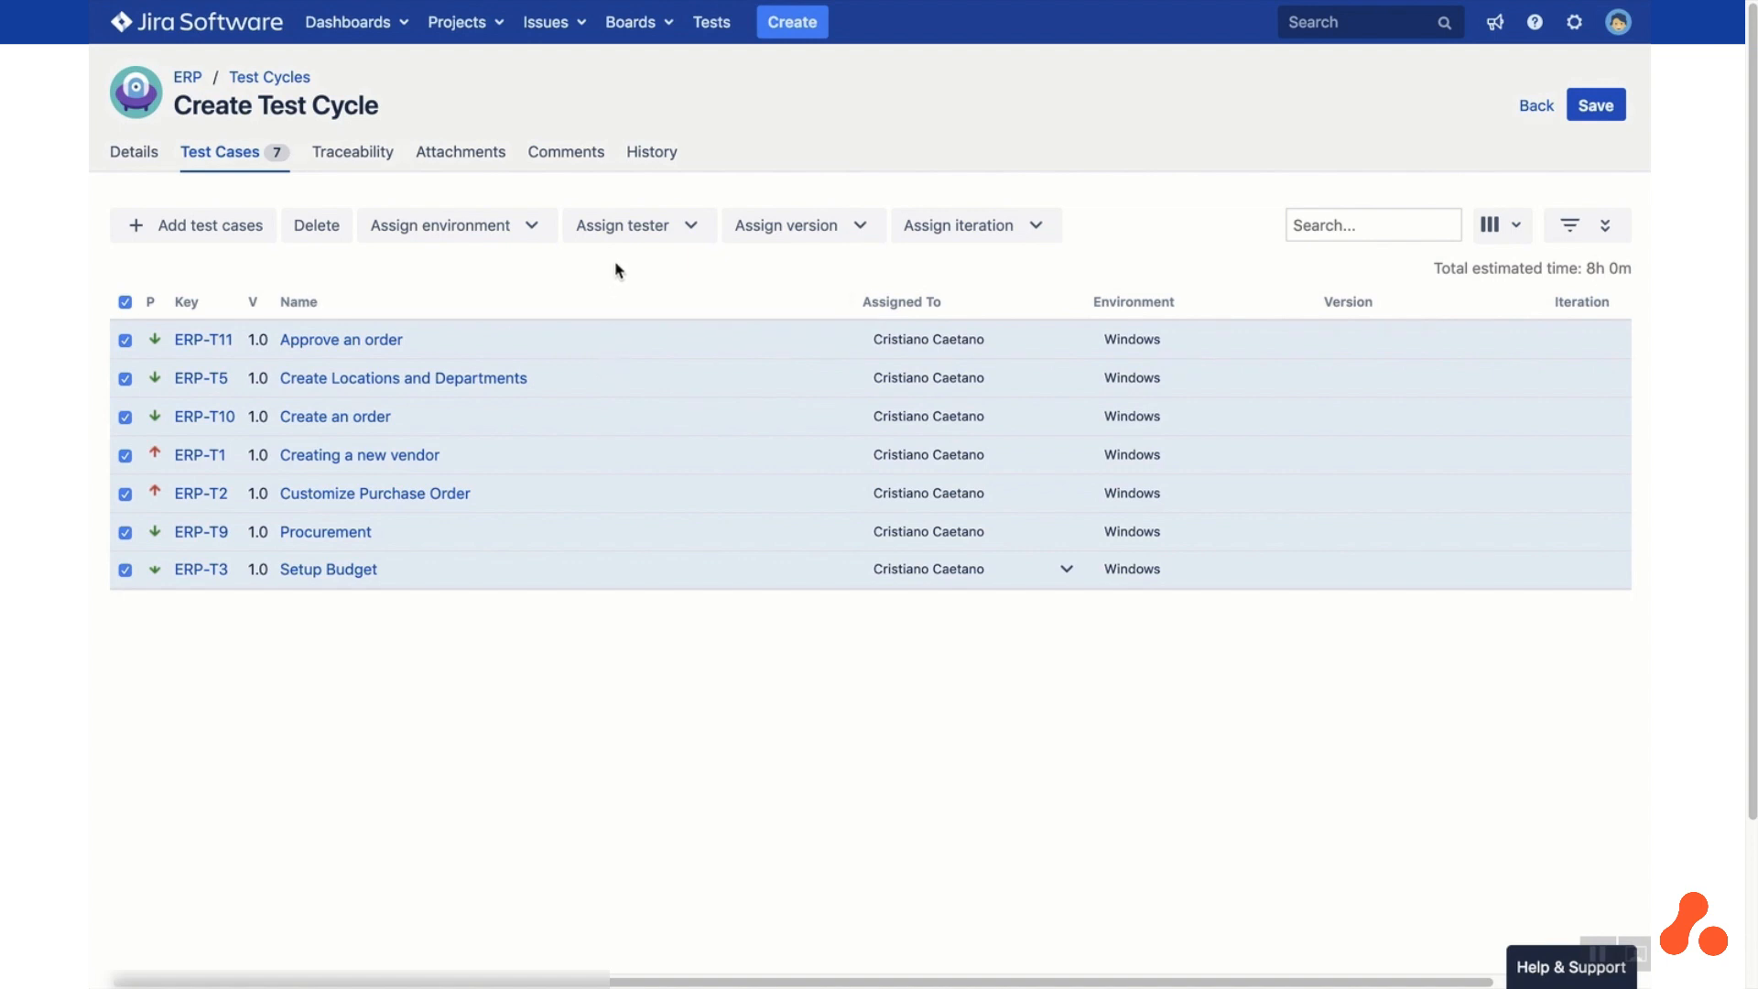
mouse_move(352, 158)
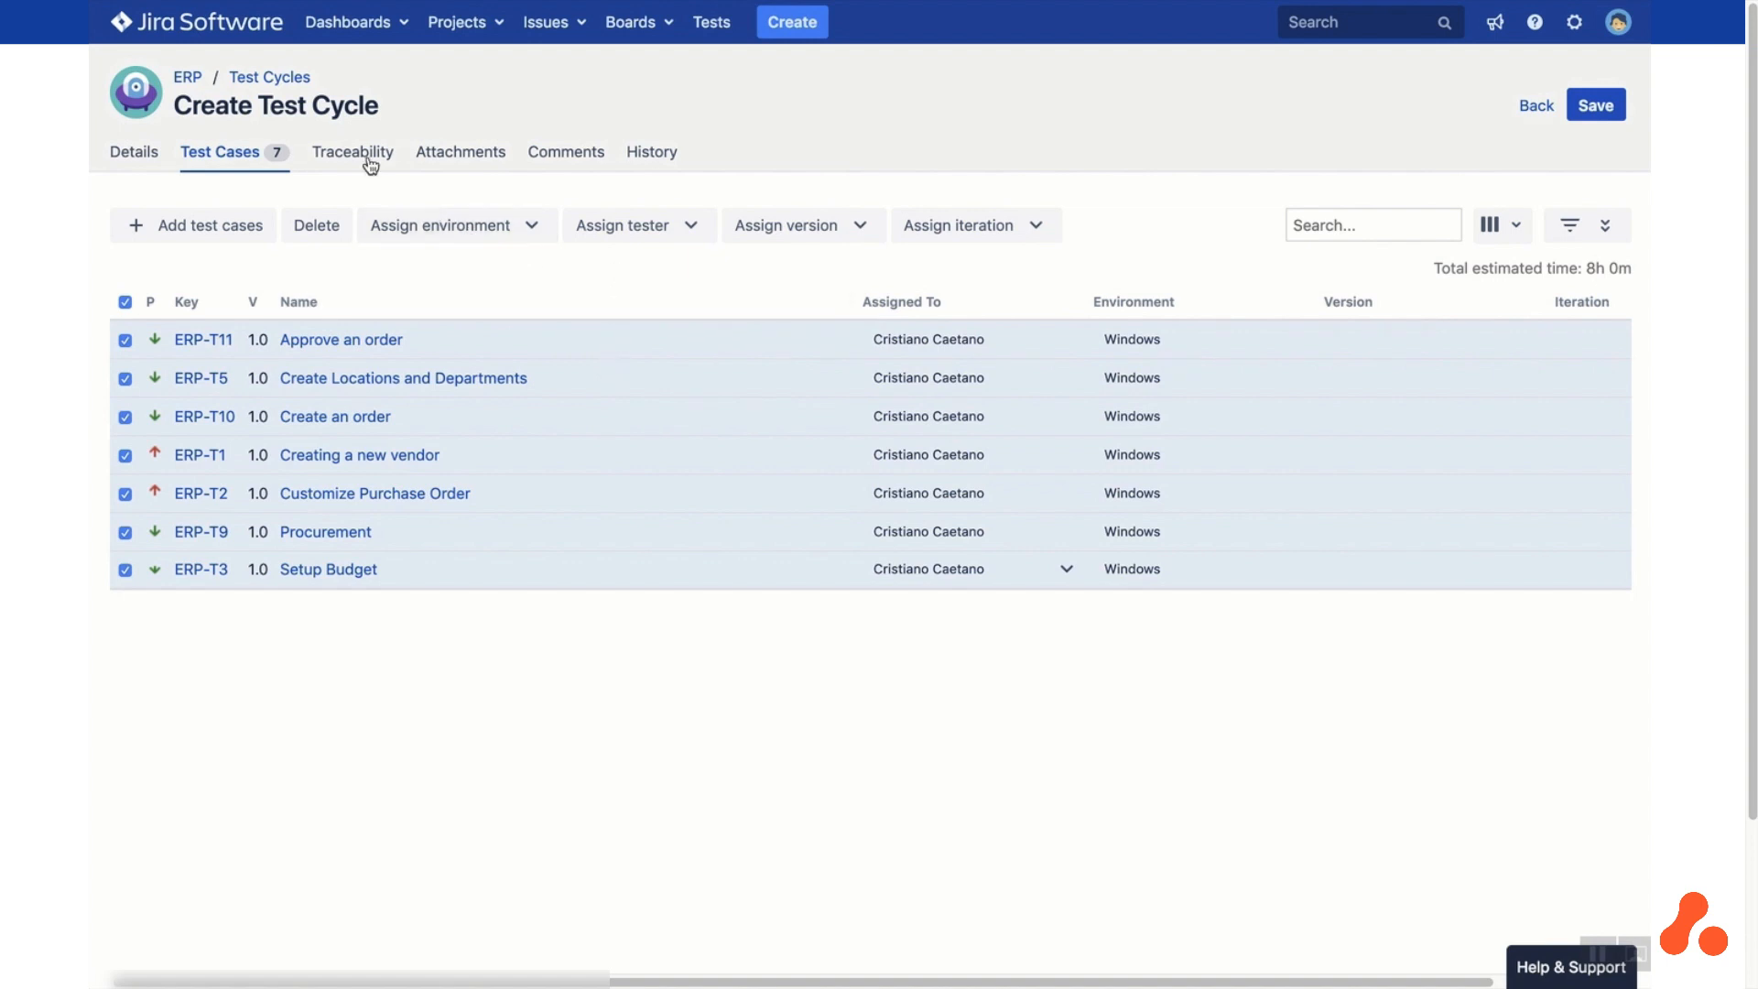
Review the new cycle's Traceability, Attachments, Comments and History tabs
left_click(352, 152)
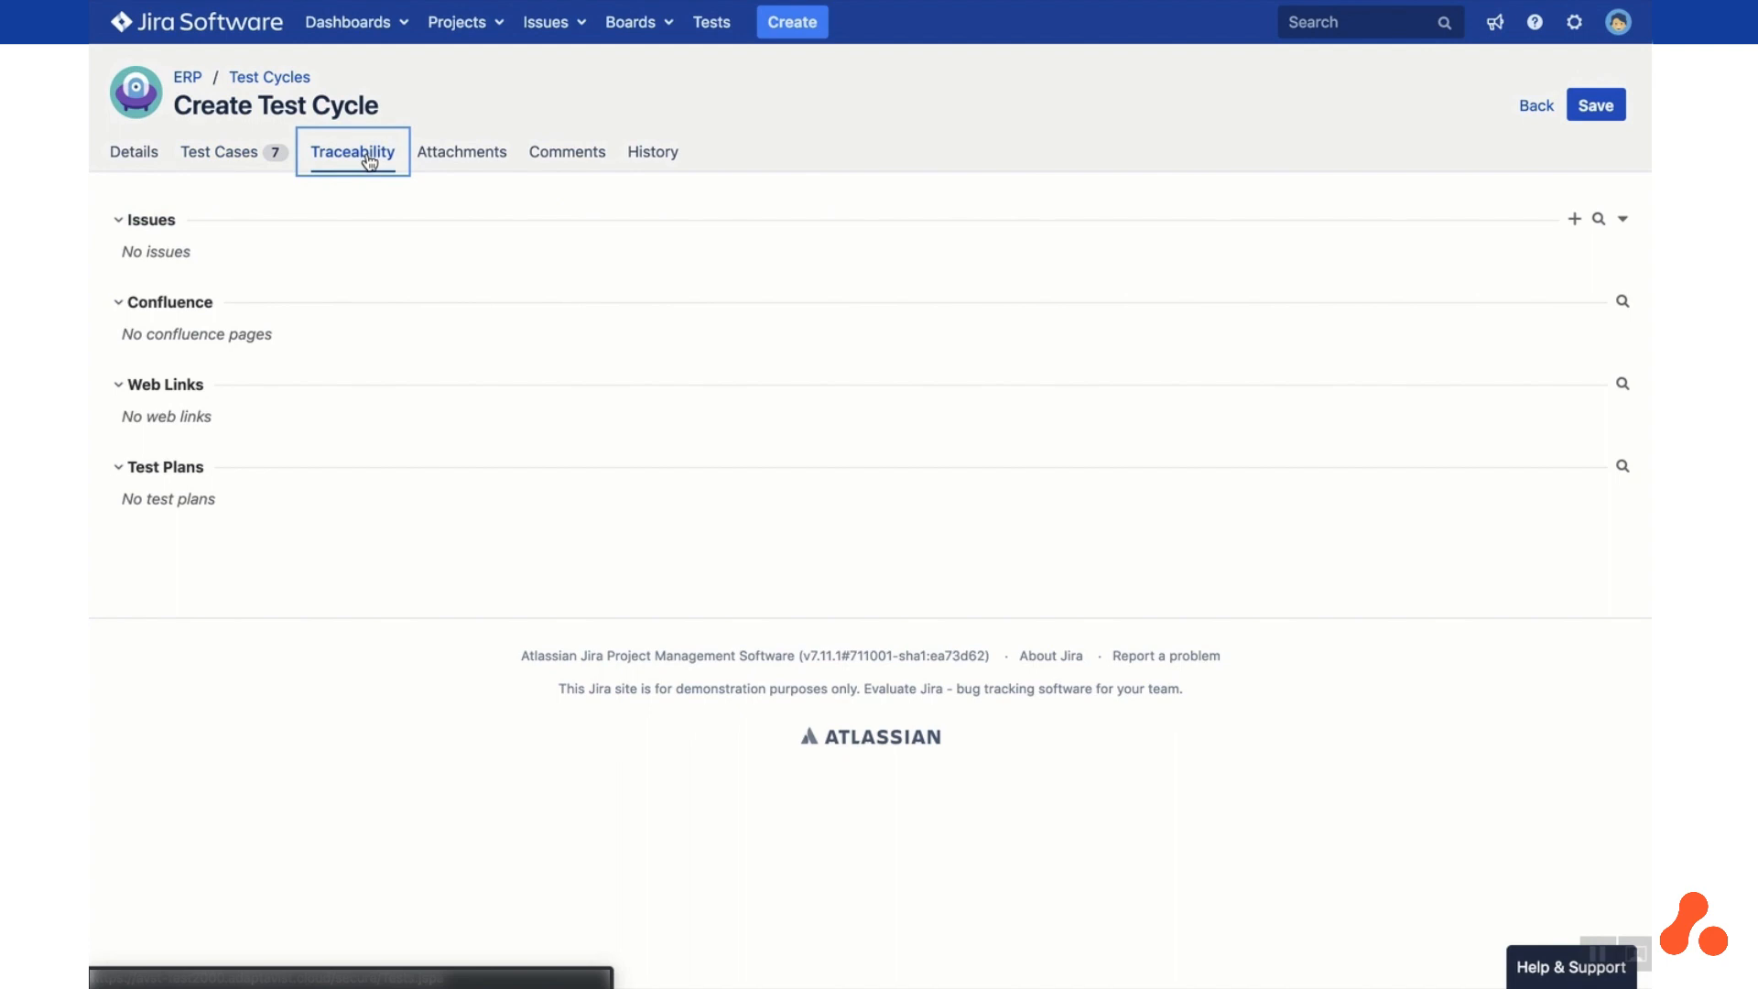
mouse_move(402, 174)
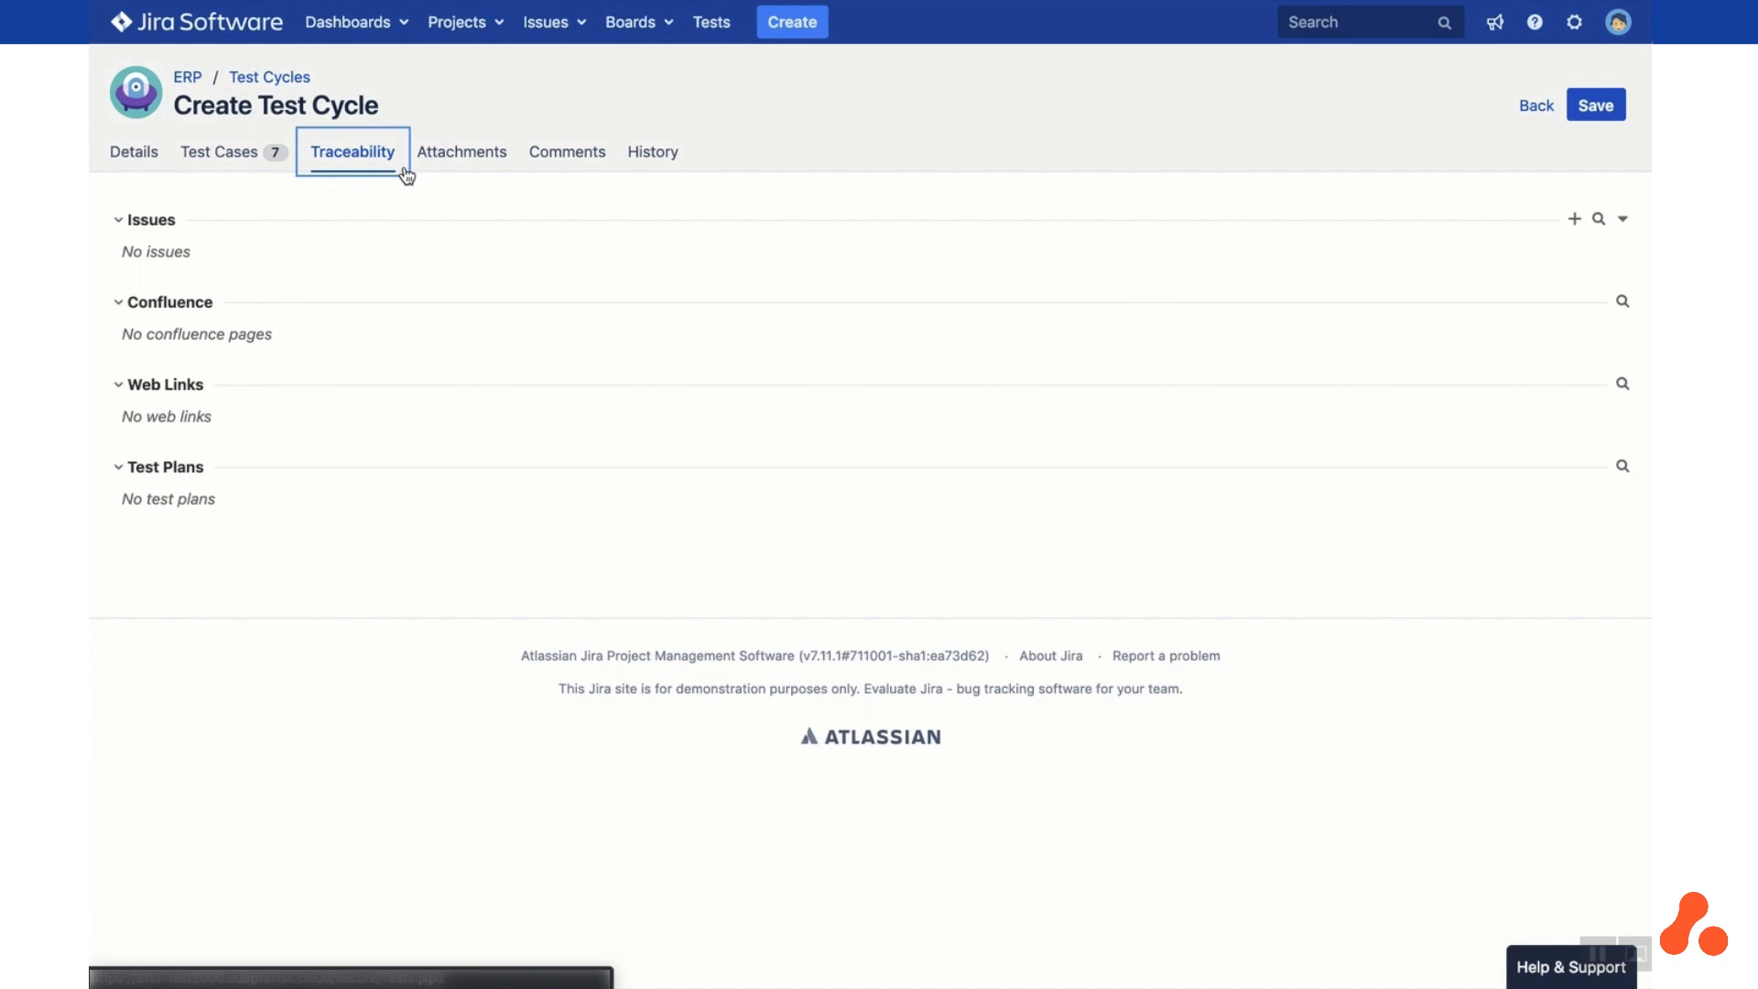
left_click(459, 152)
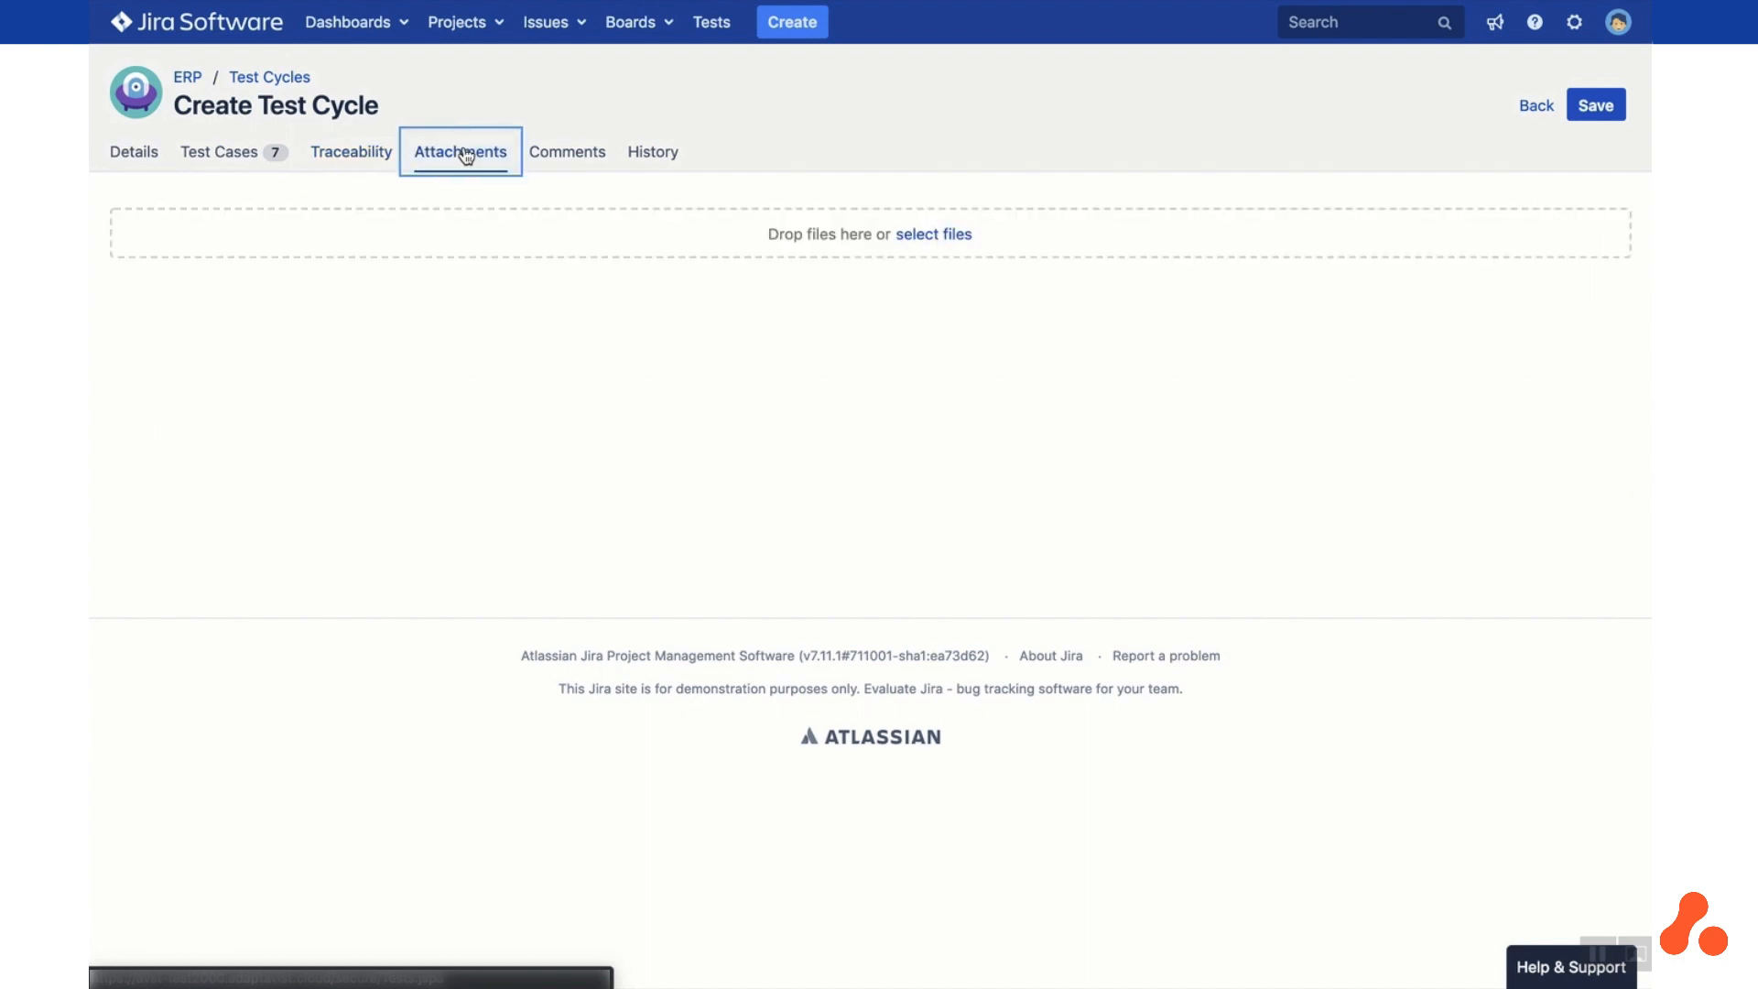
mouse_move(581, 161)
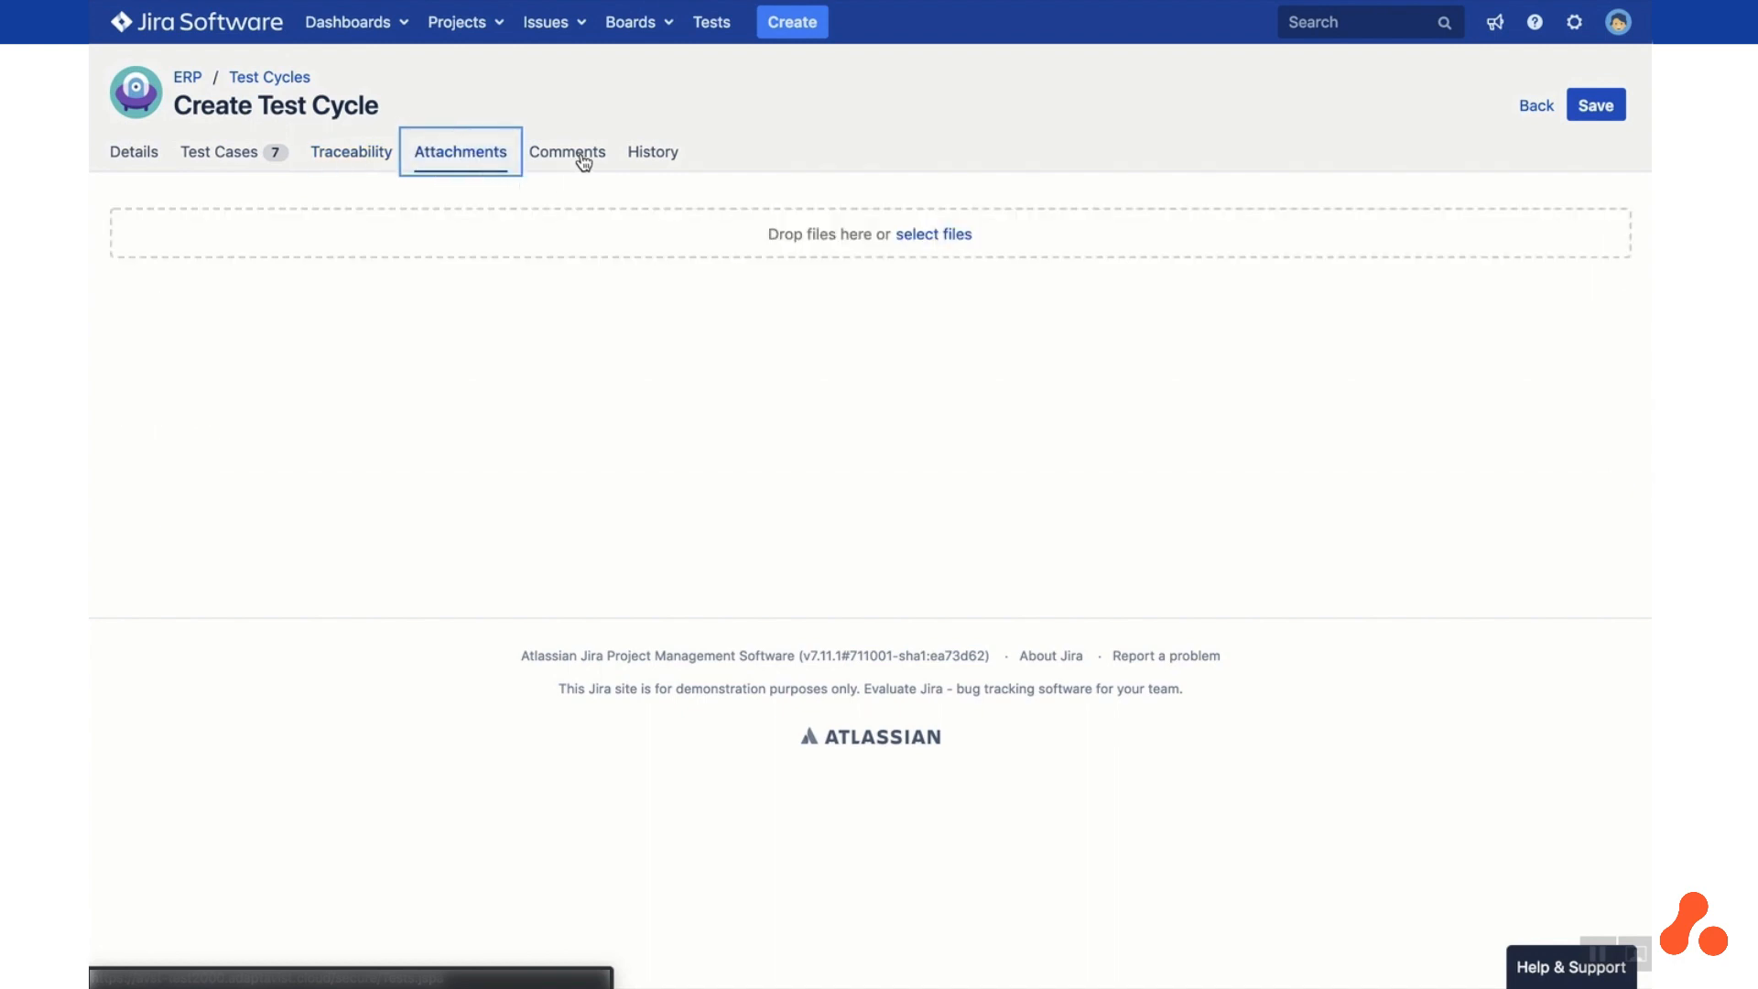
left_click(566, 152)
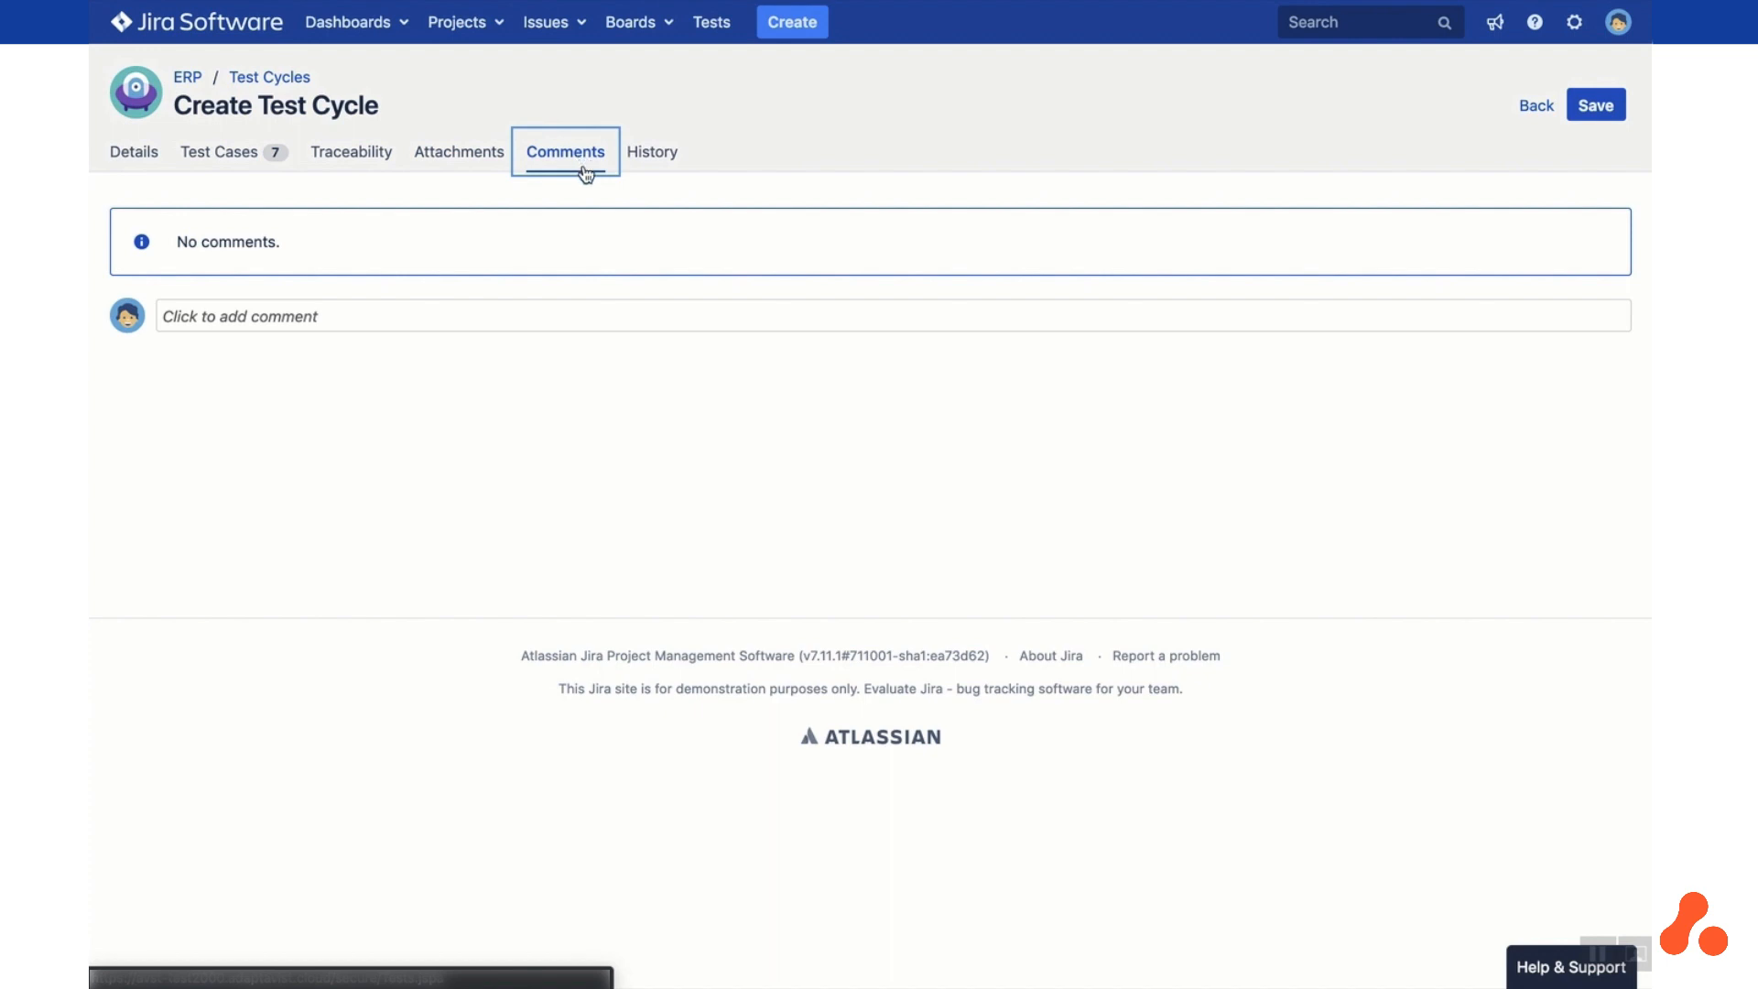
left_click(652, 152)
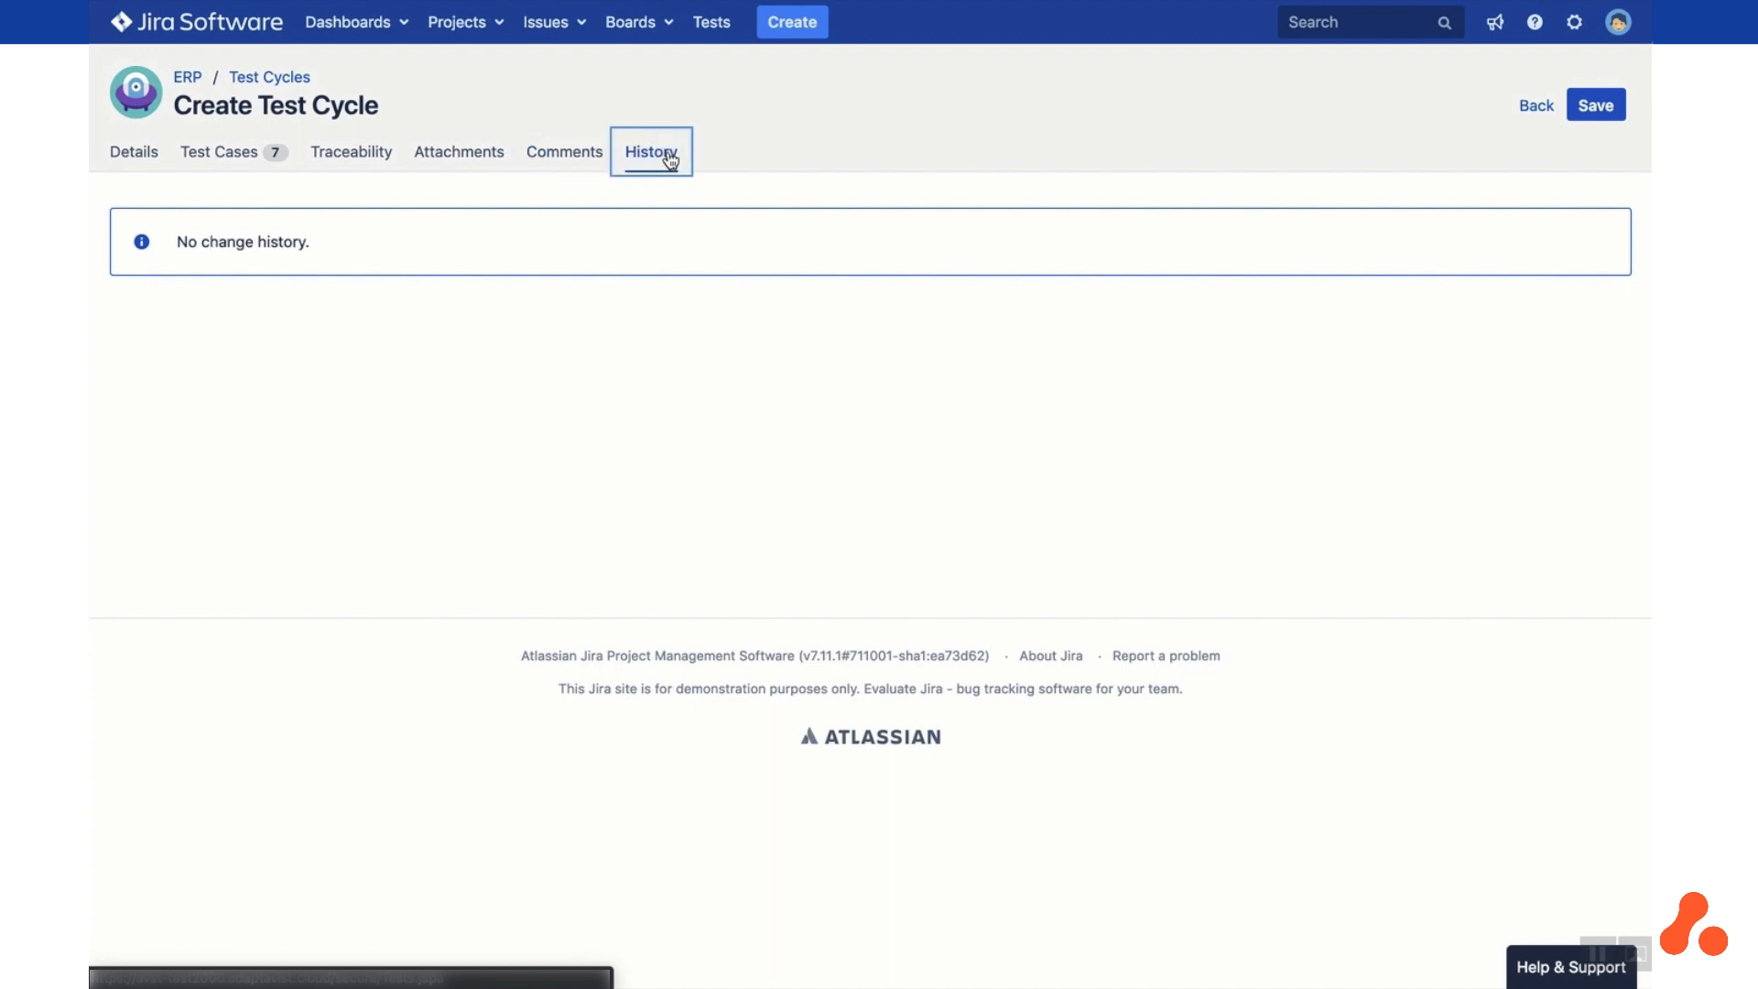
mouse_move(756, 191)
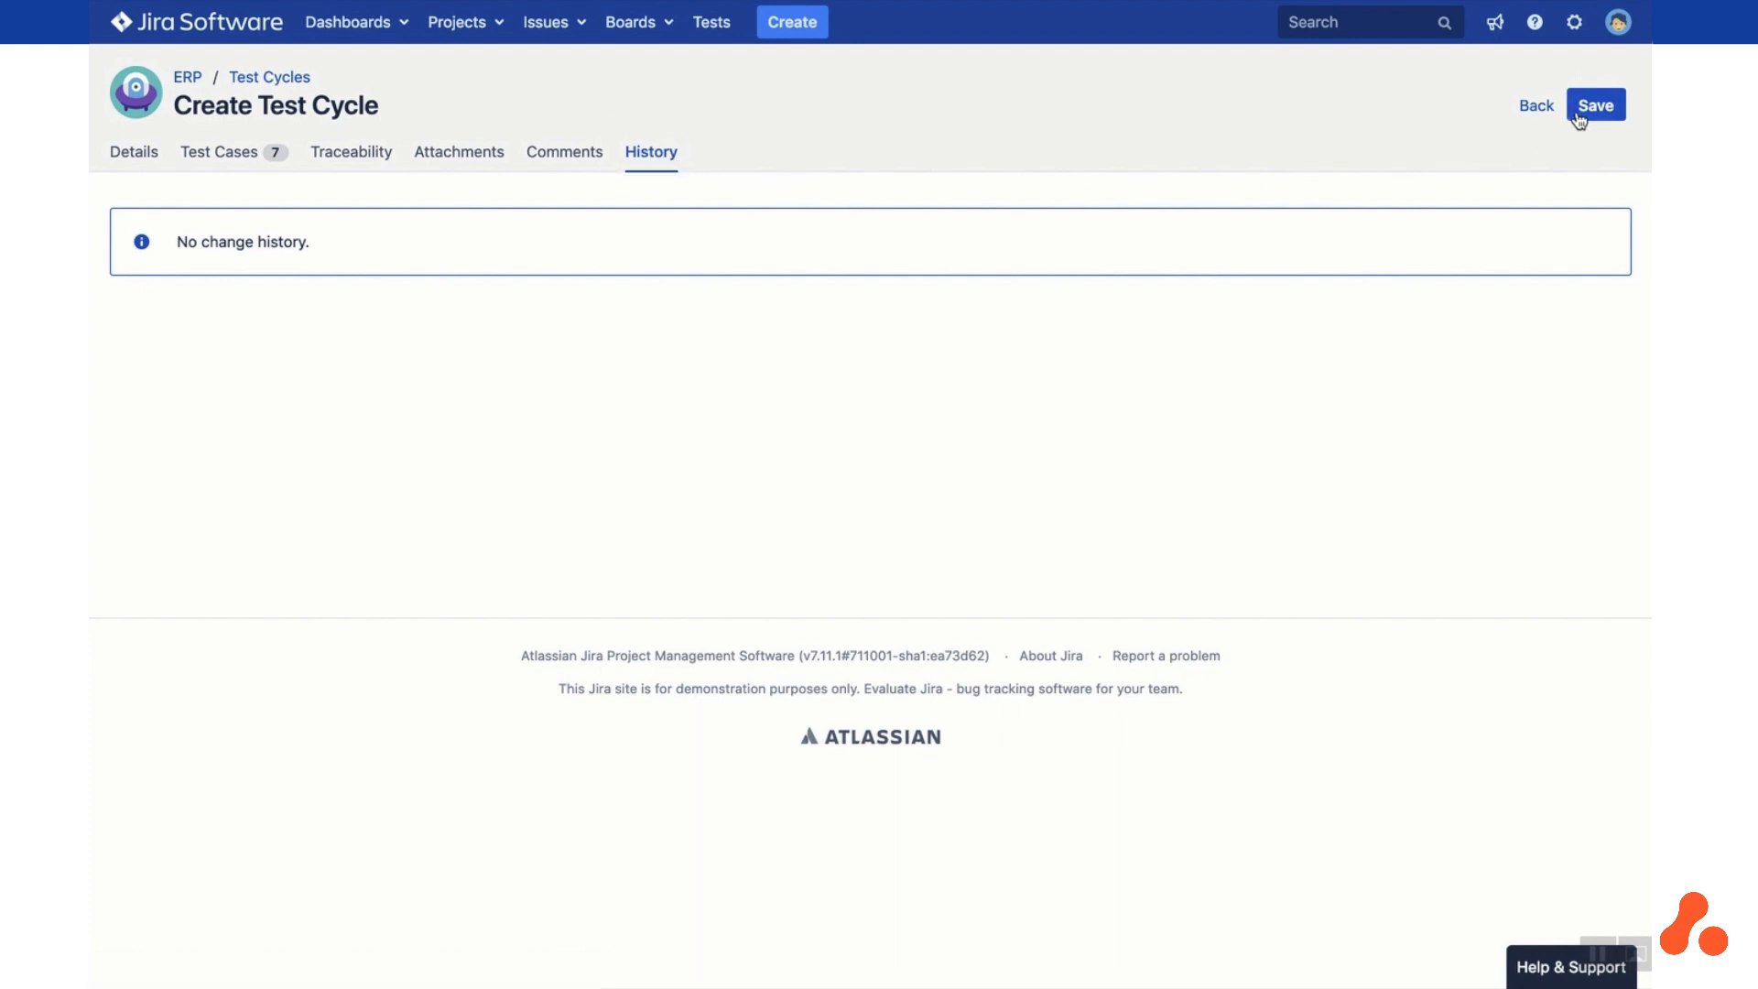
Save the Smoke Tests cycle and return to the cycle list showing it at 0%
left_click(1595, 104)
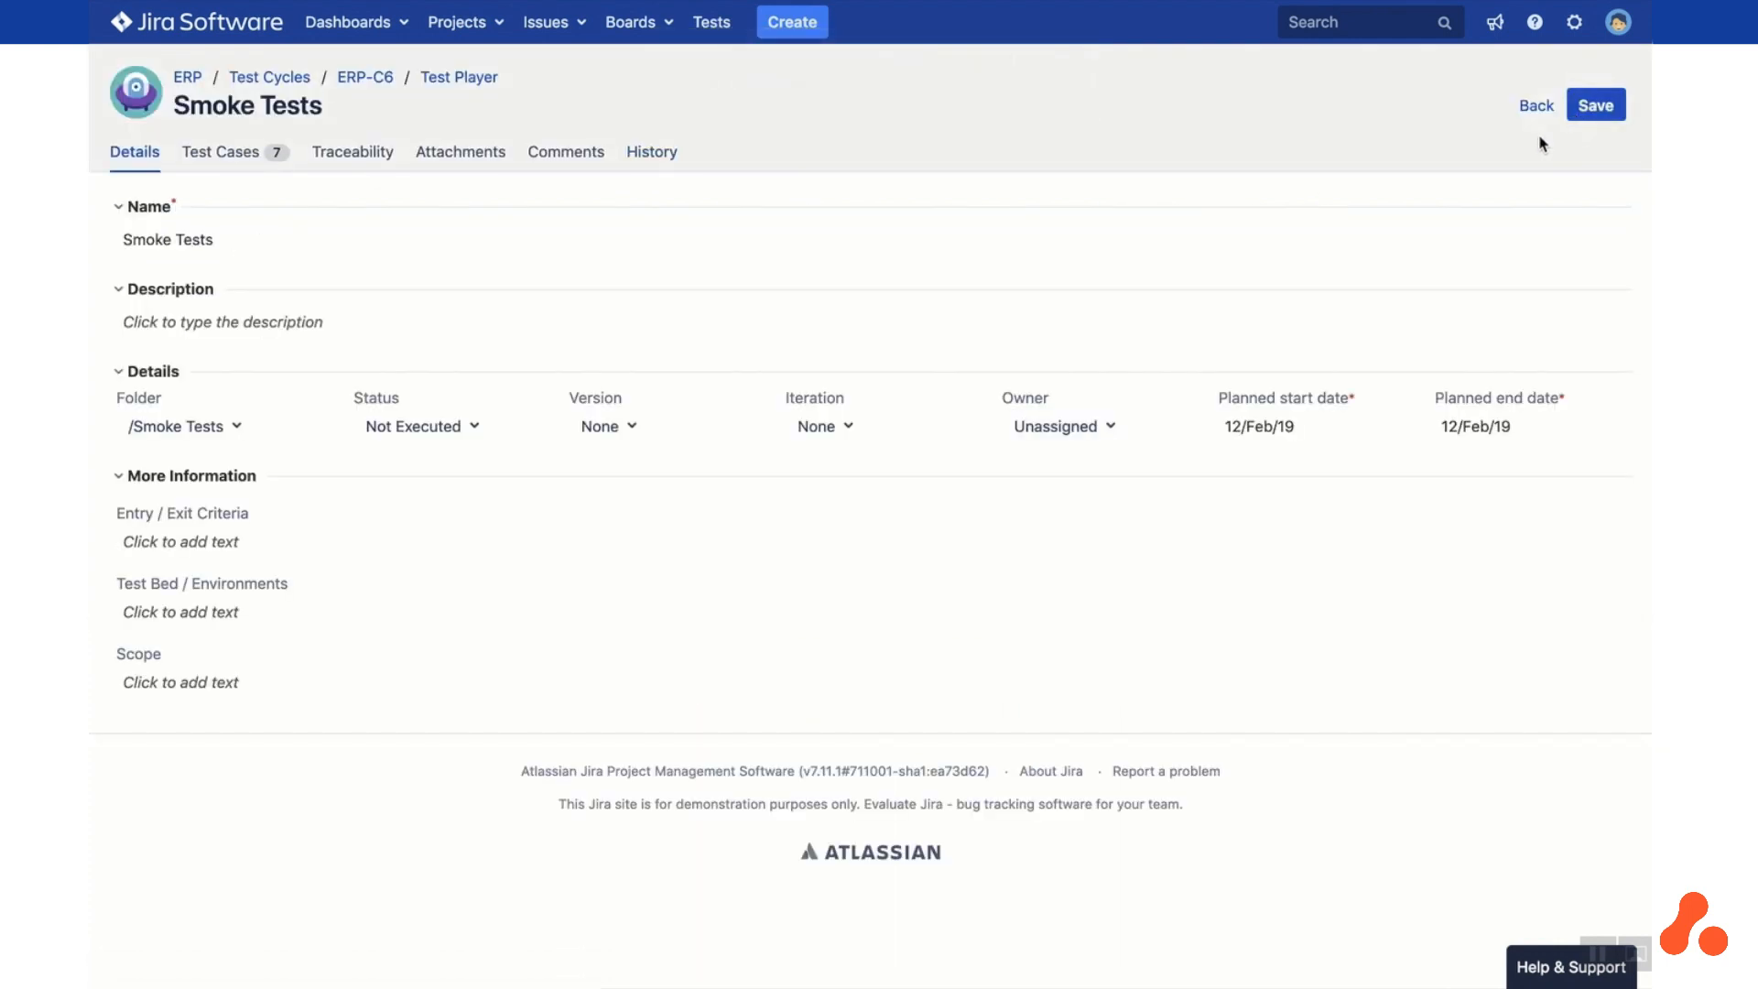
left_click(1534, 104)
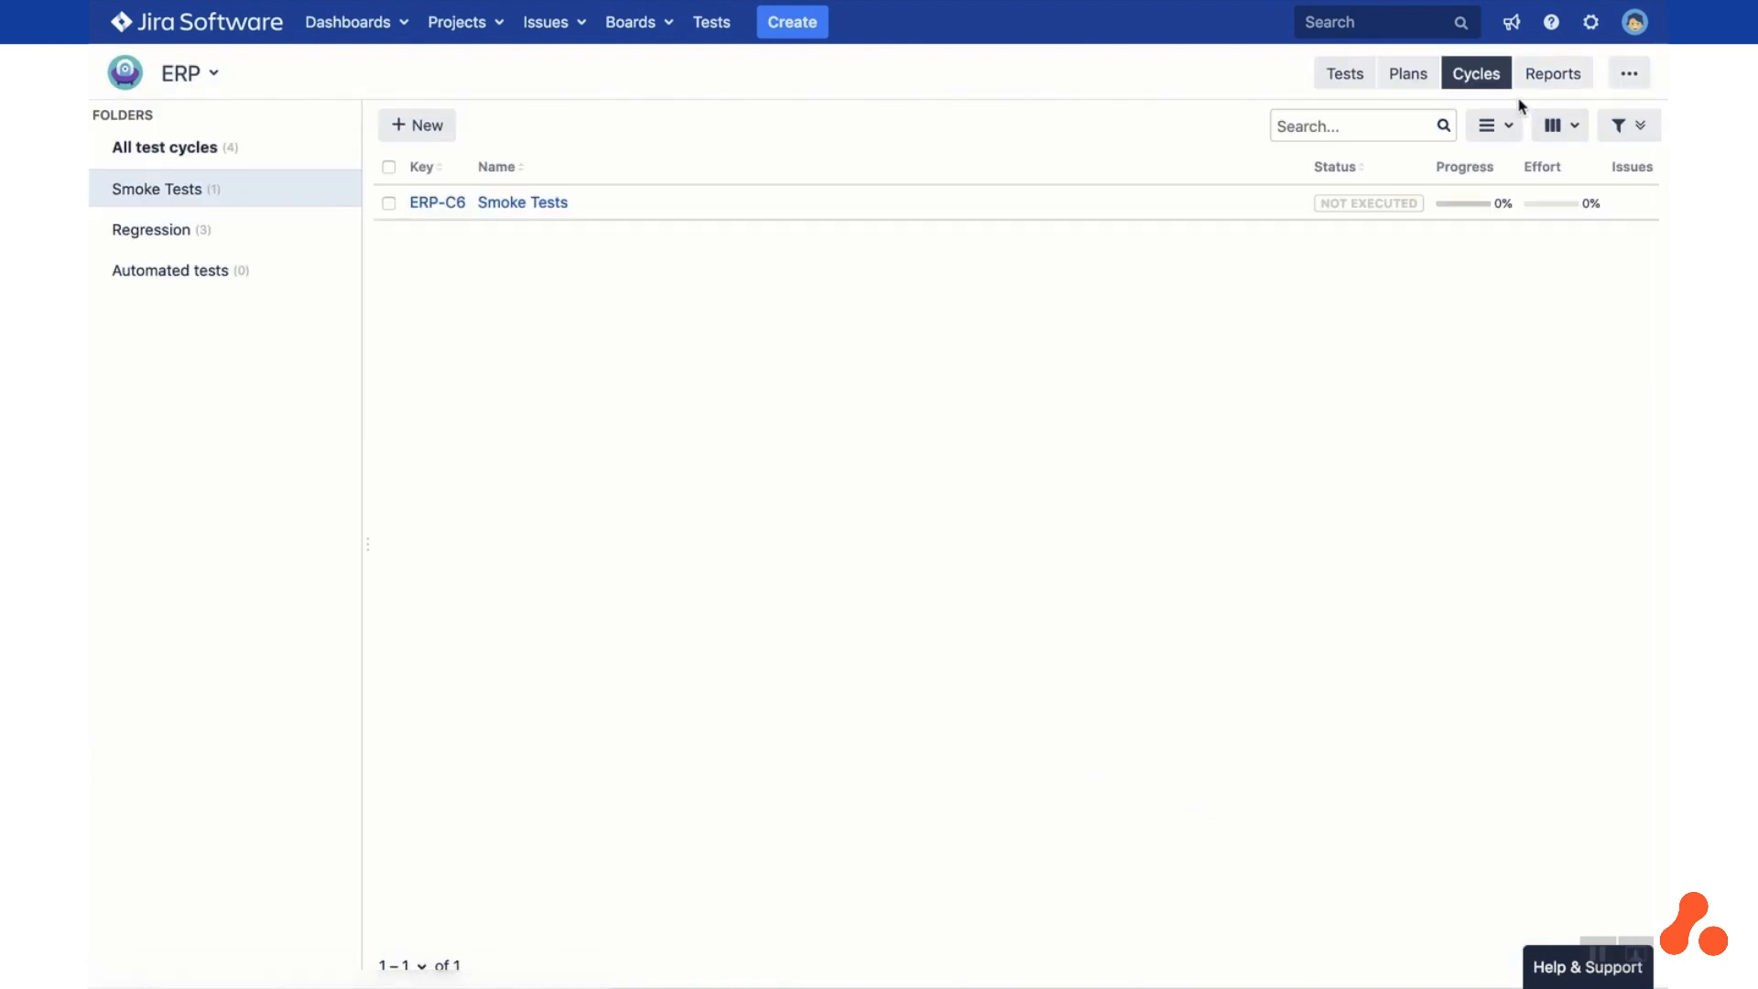
mouse_move(800, 142)
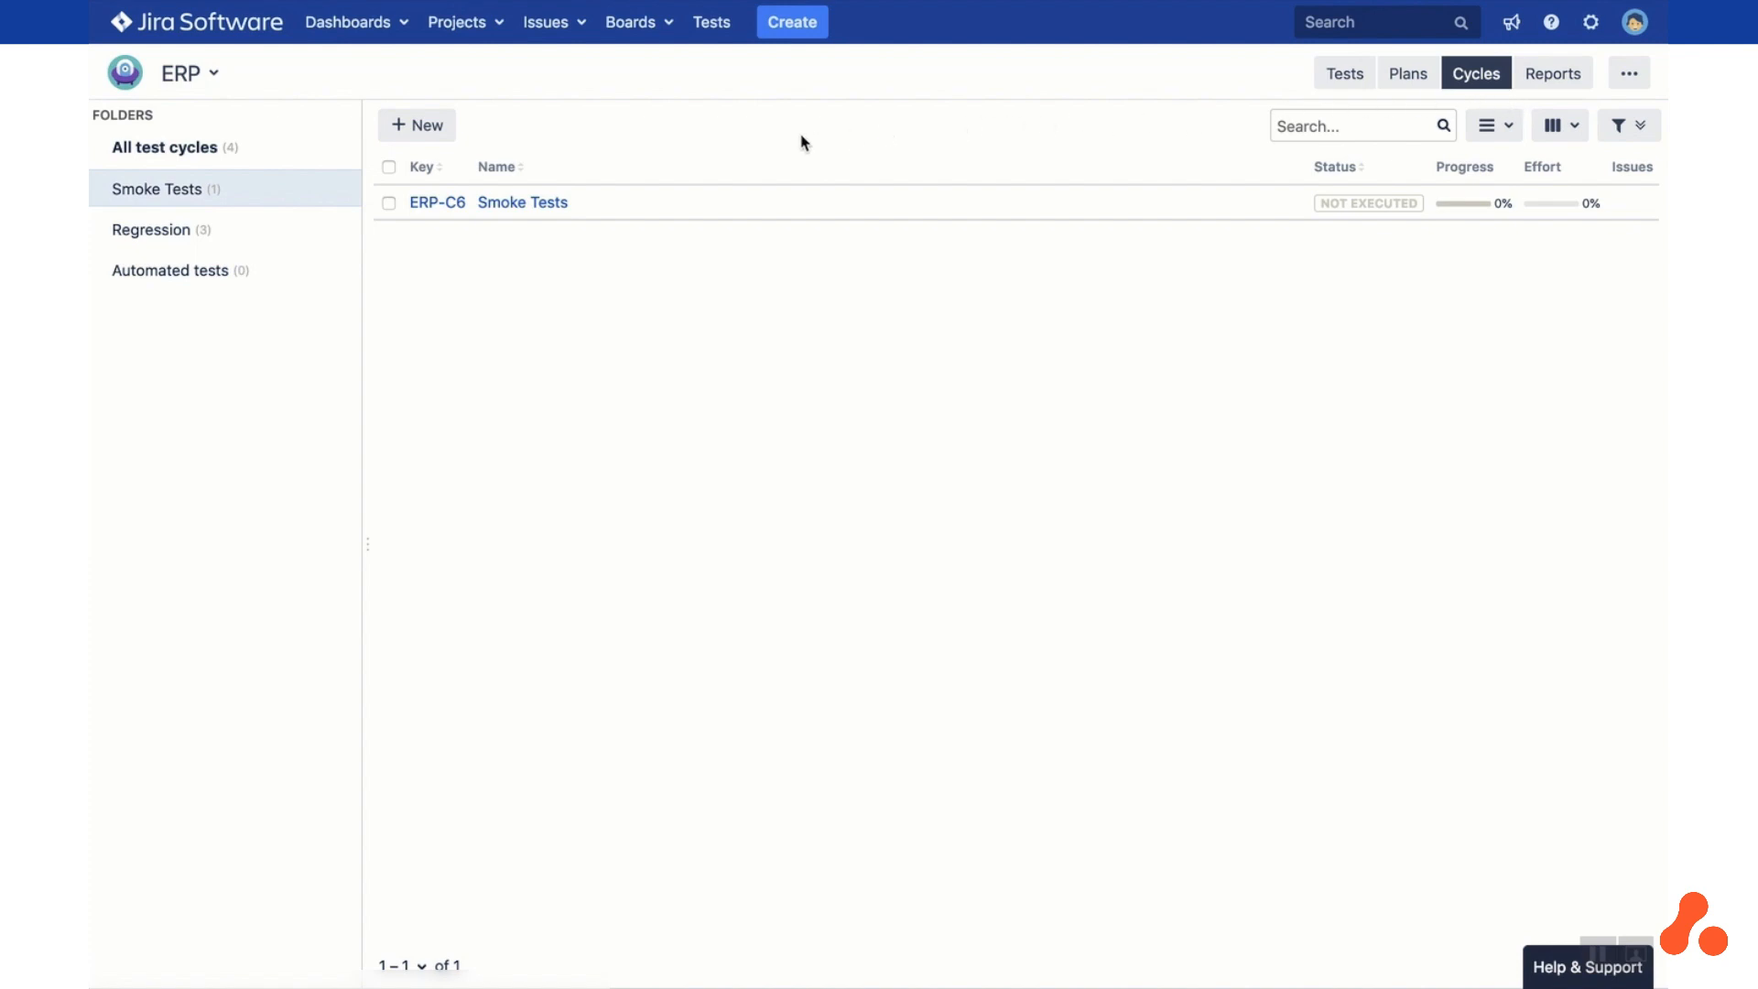
Start timing the ERP-T11 Approve an order execution in the Smoke Tests player
left_click(522, 203)
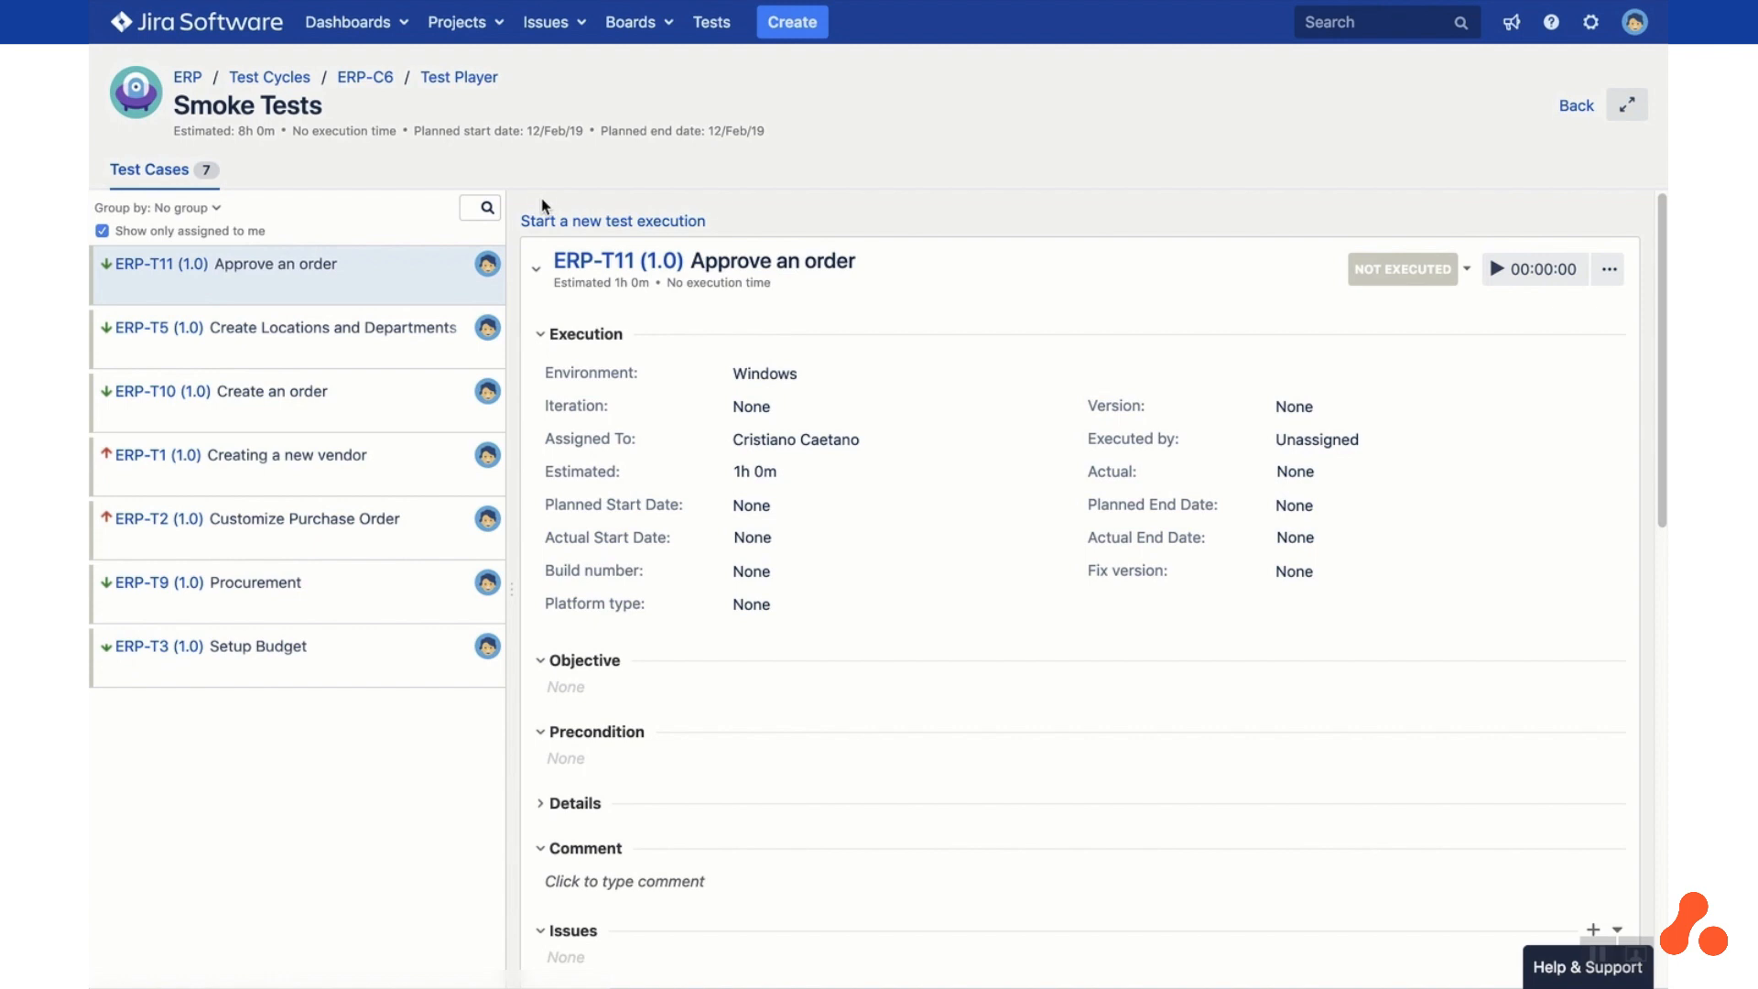
mouse_move(633, 199)
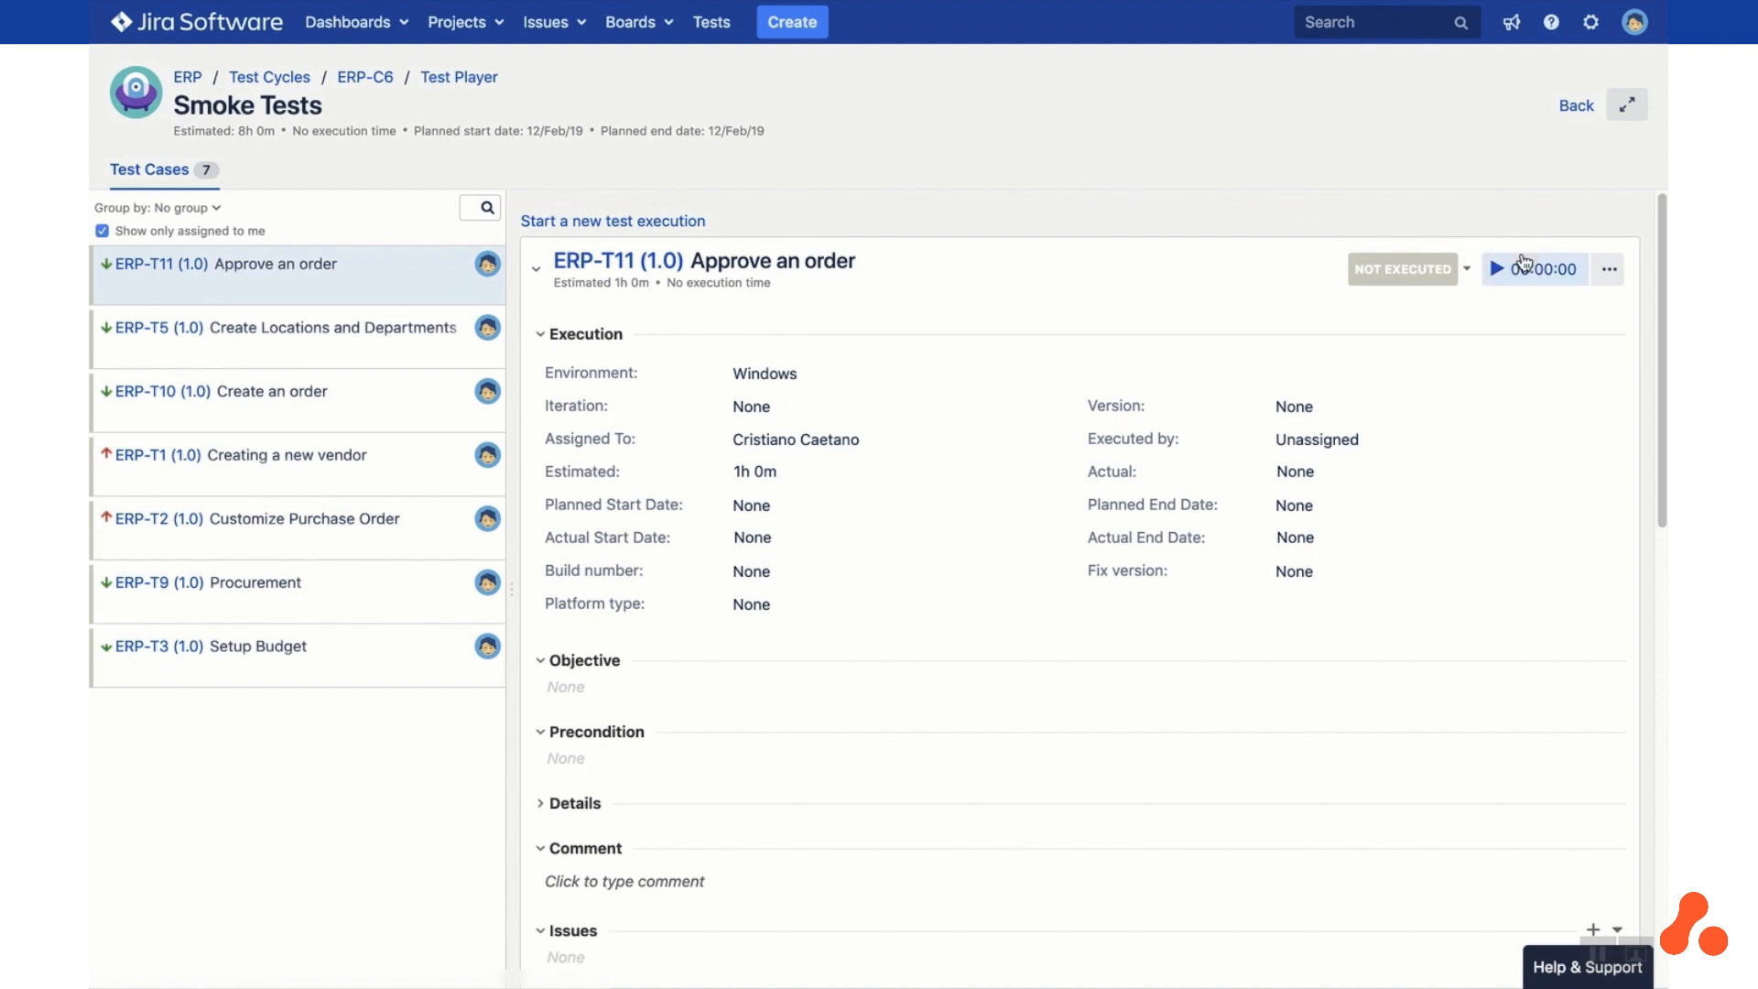
left_click(1496, 269)
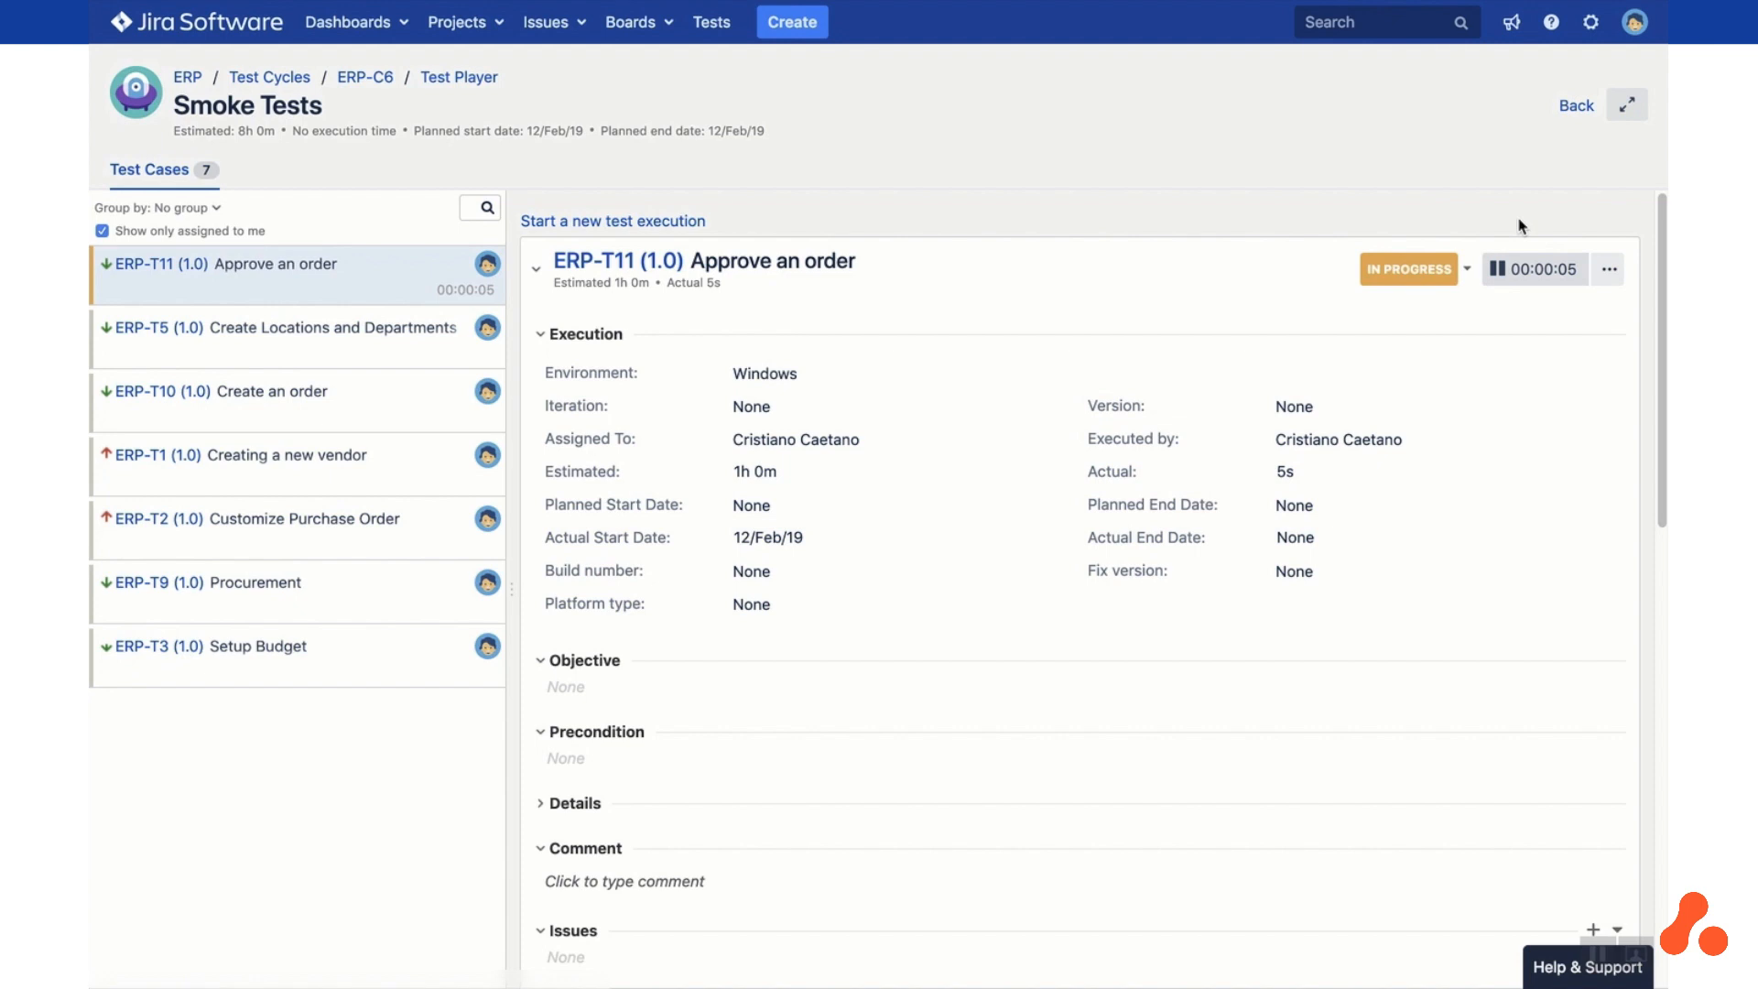
scroll("down", 3)
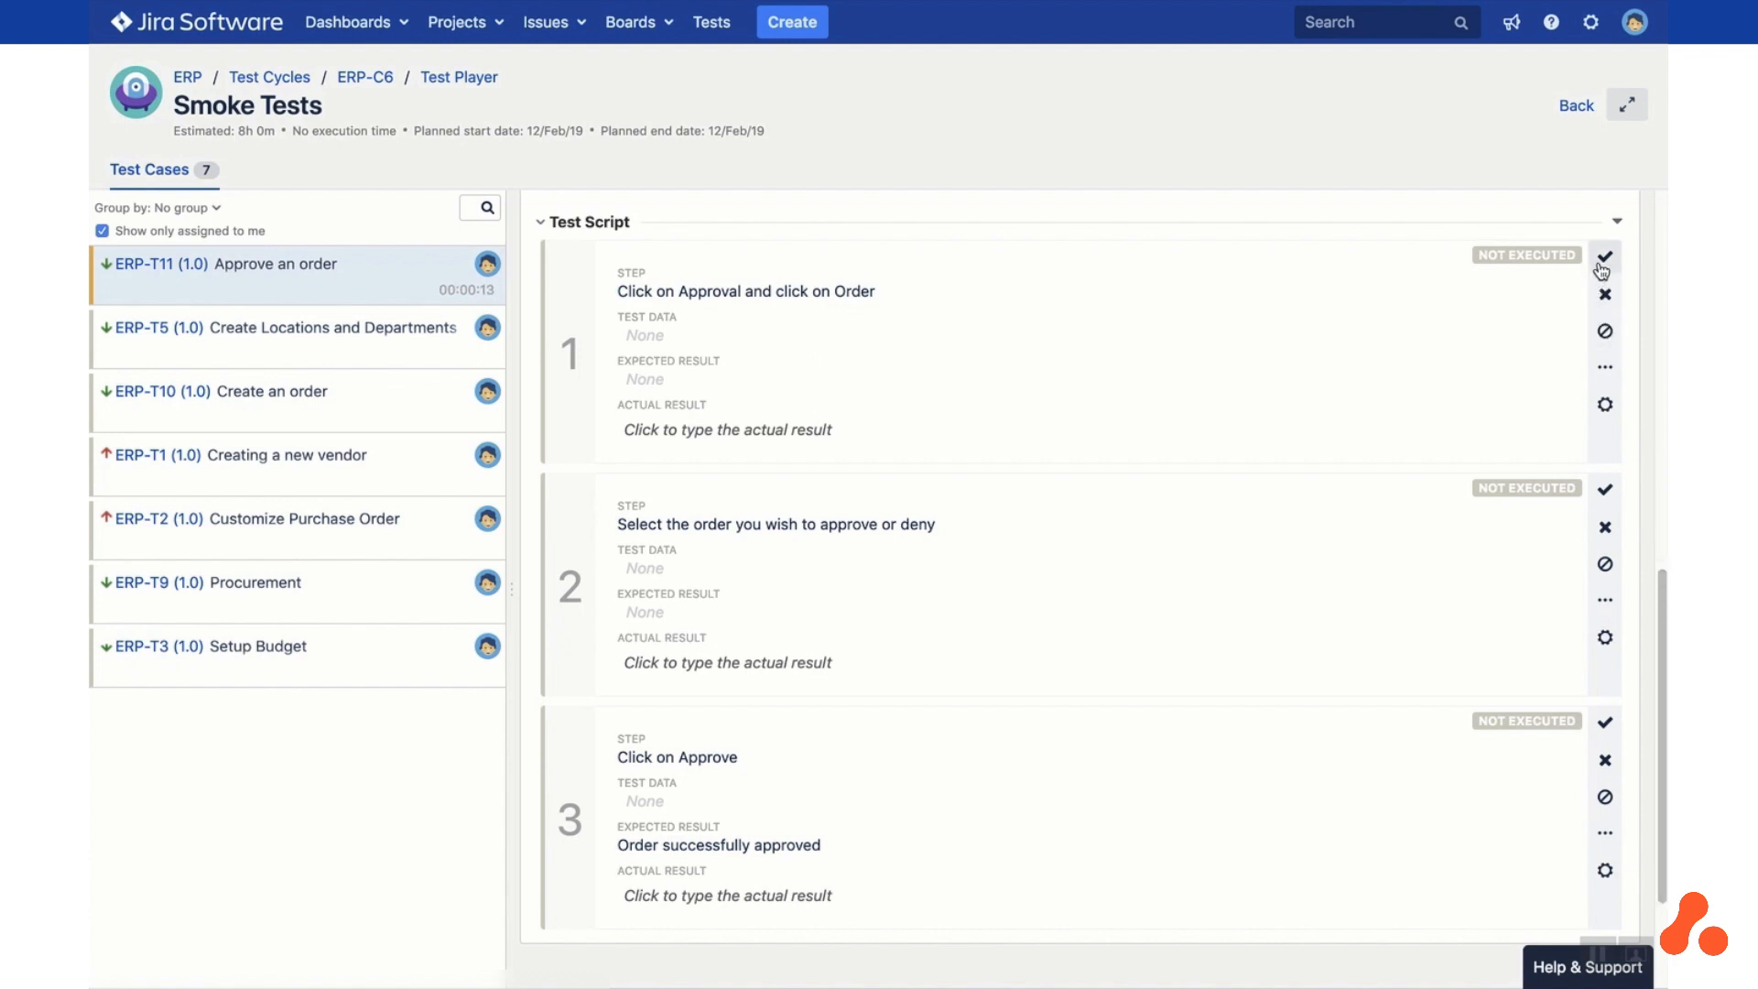
Record steps 1 and 2 as passed and bring up step 3's status choices
left_click(1603, 257)
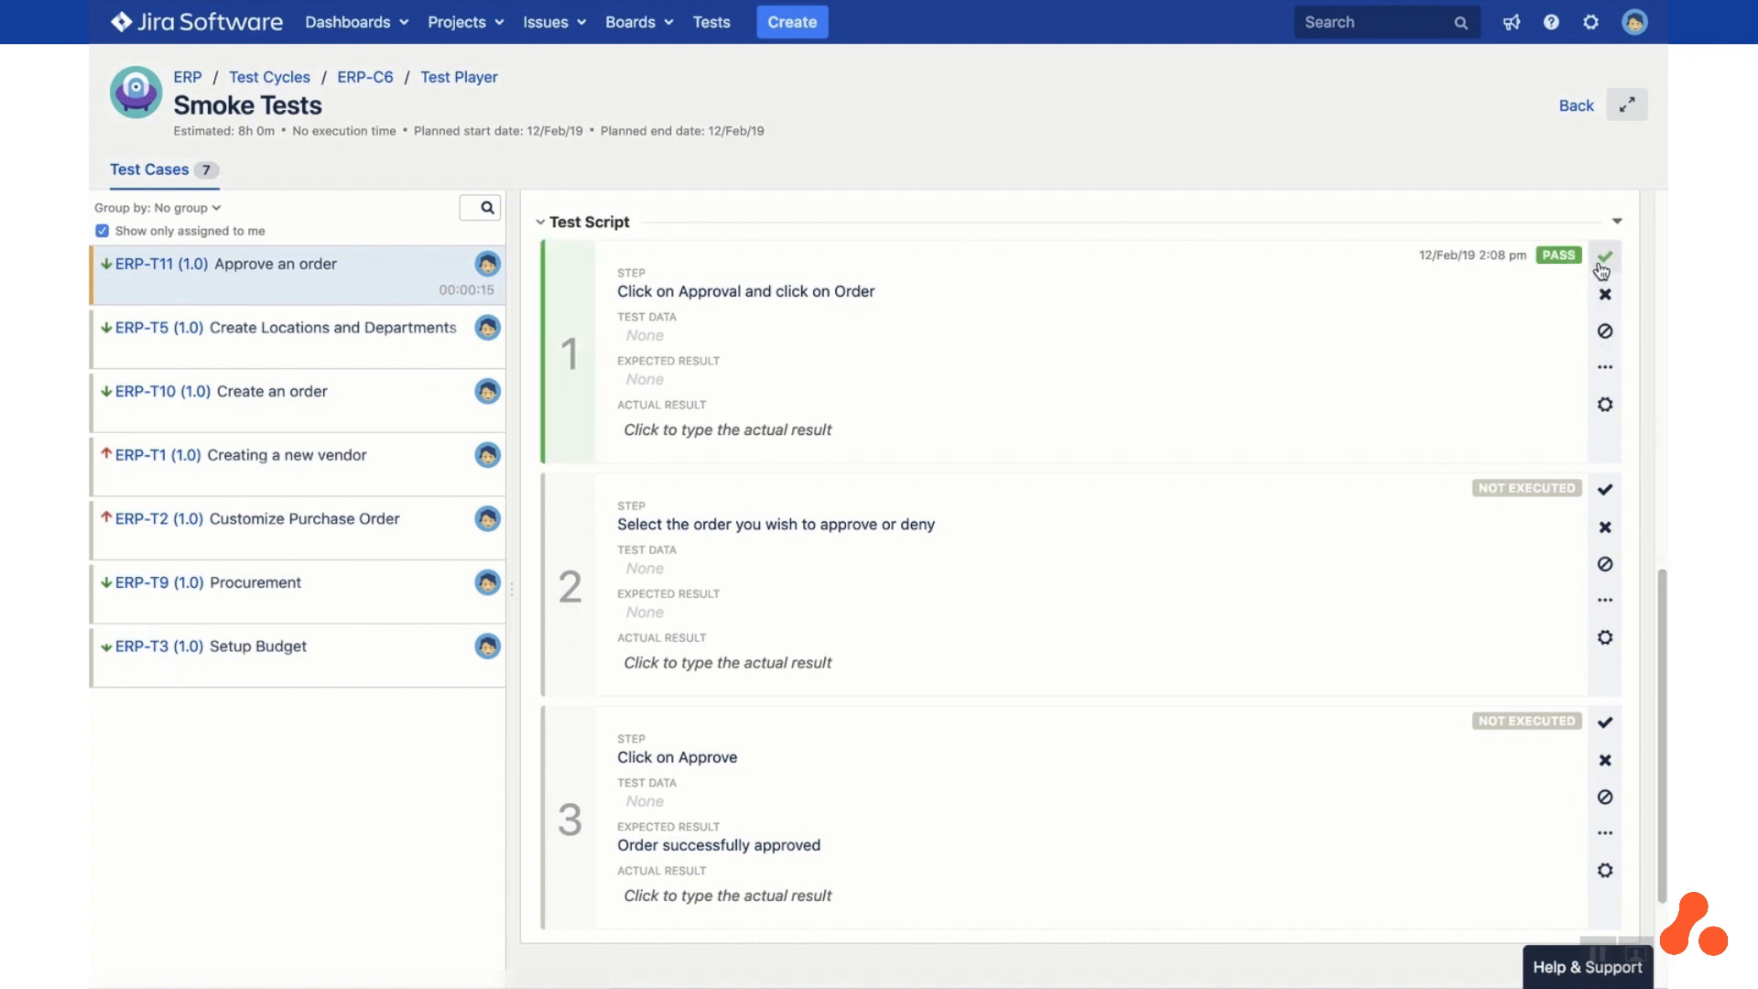
left_click(1604, 498)
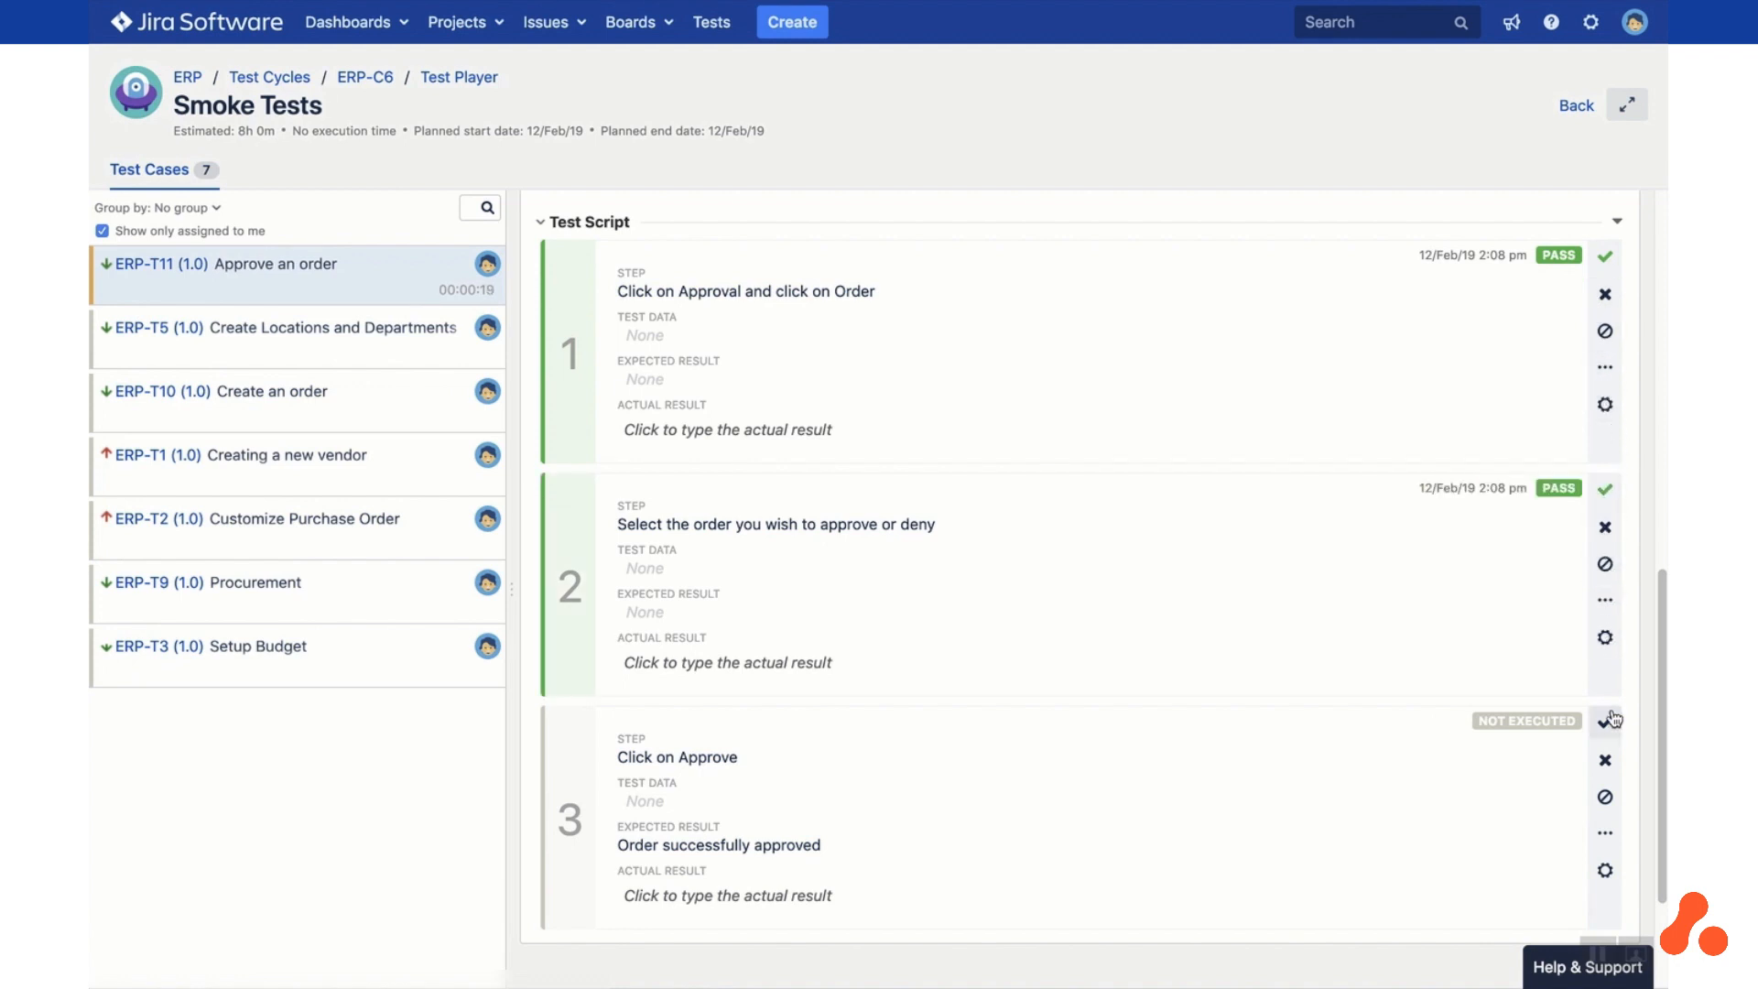
left_click(1604, 718)
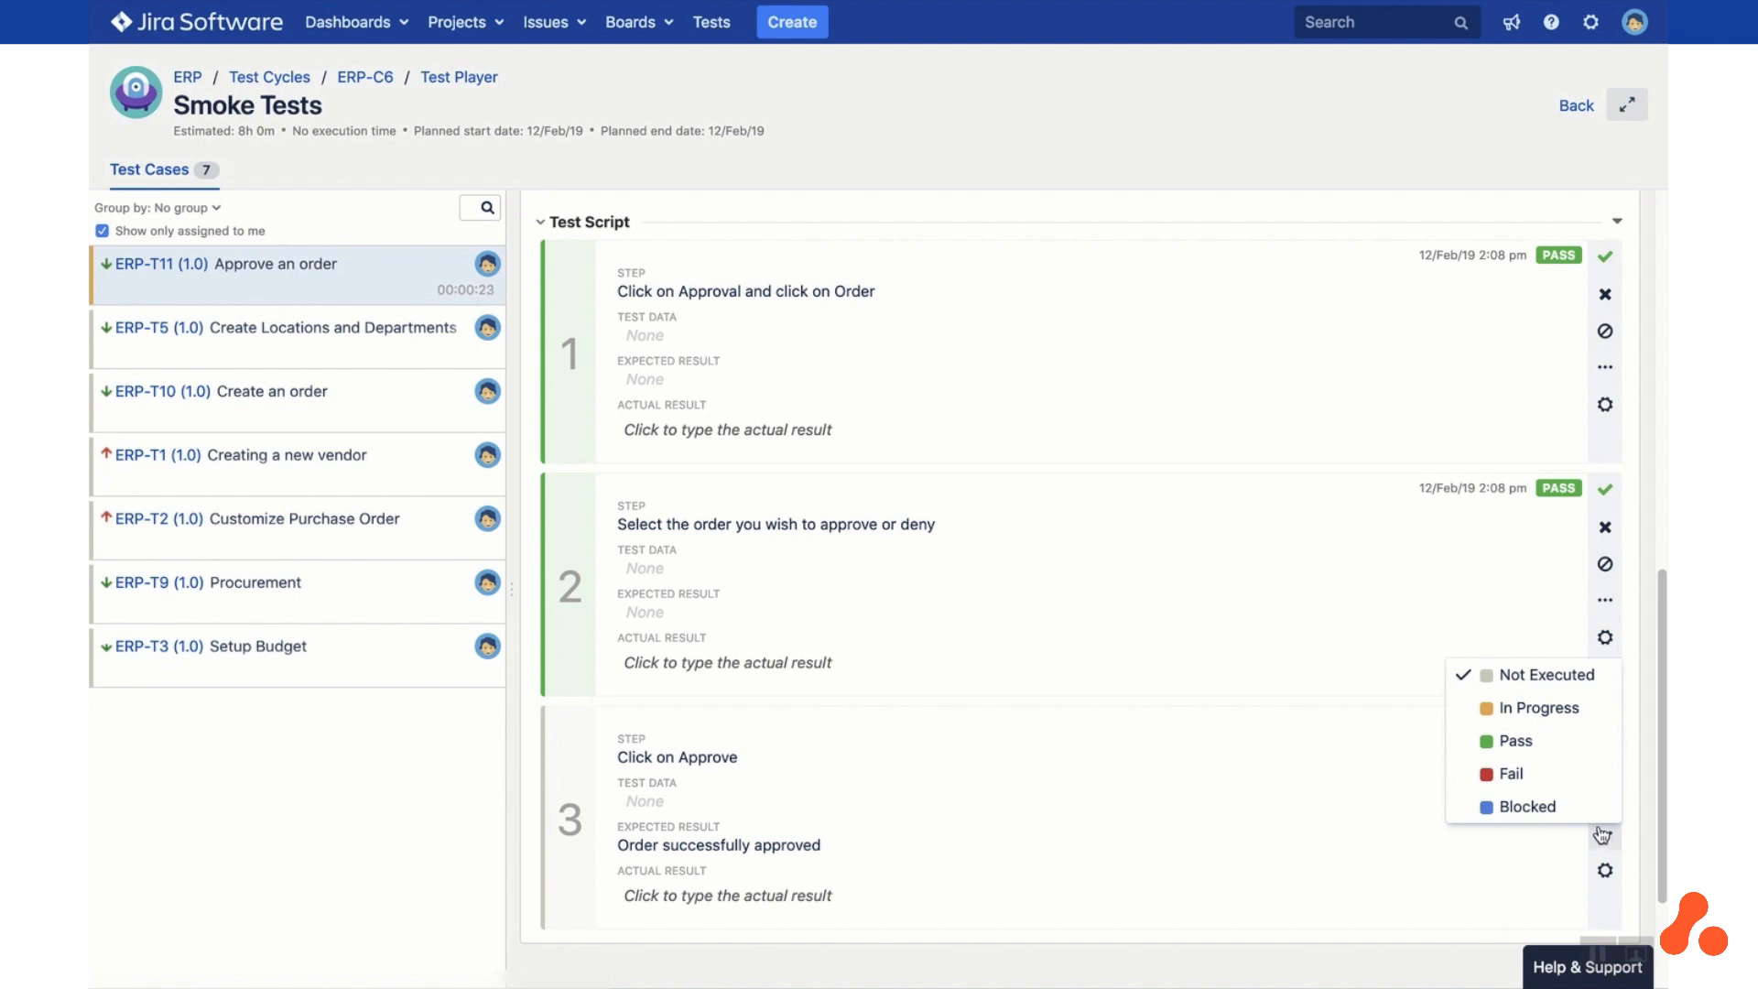
mouse_move(1531, 773)
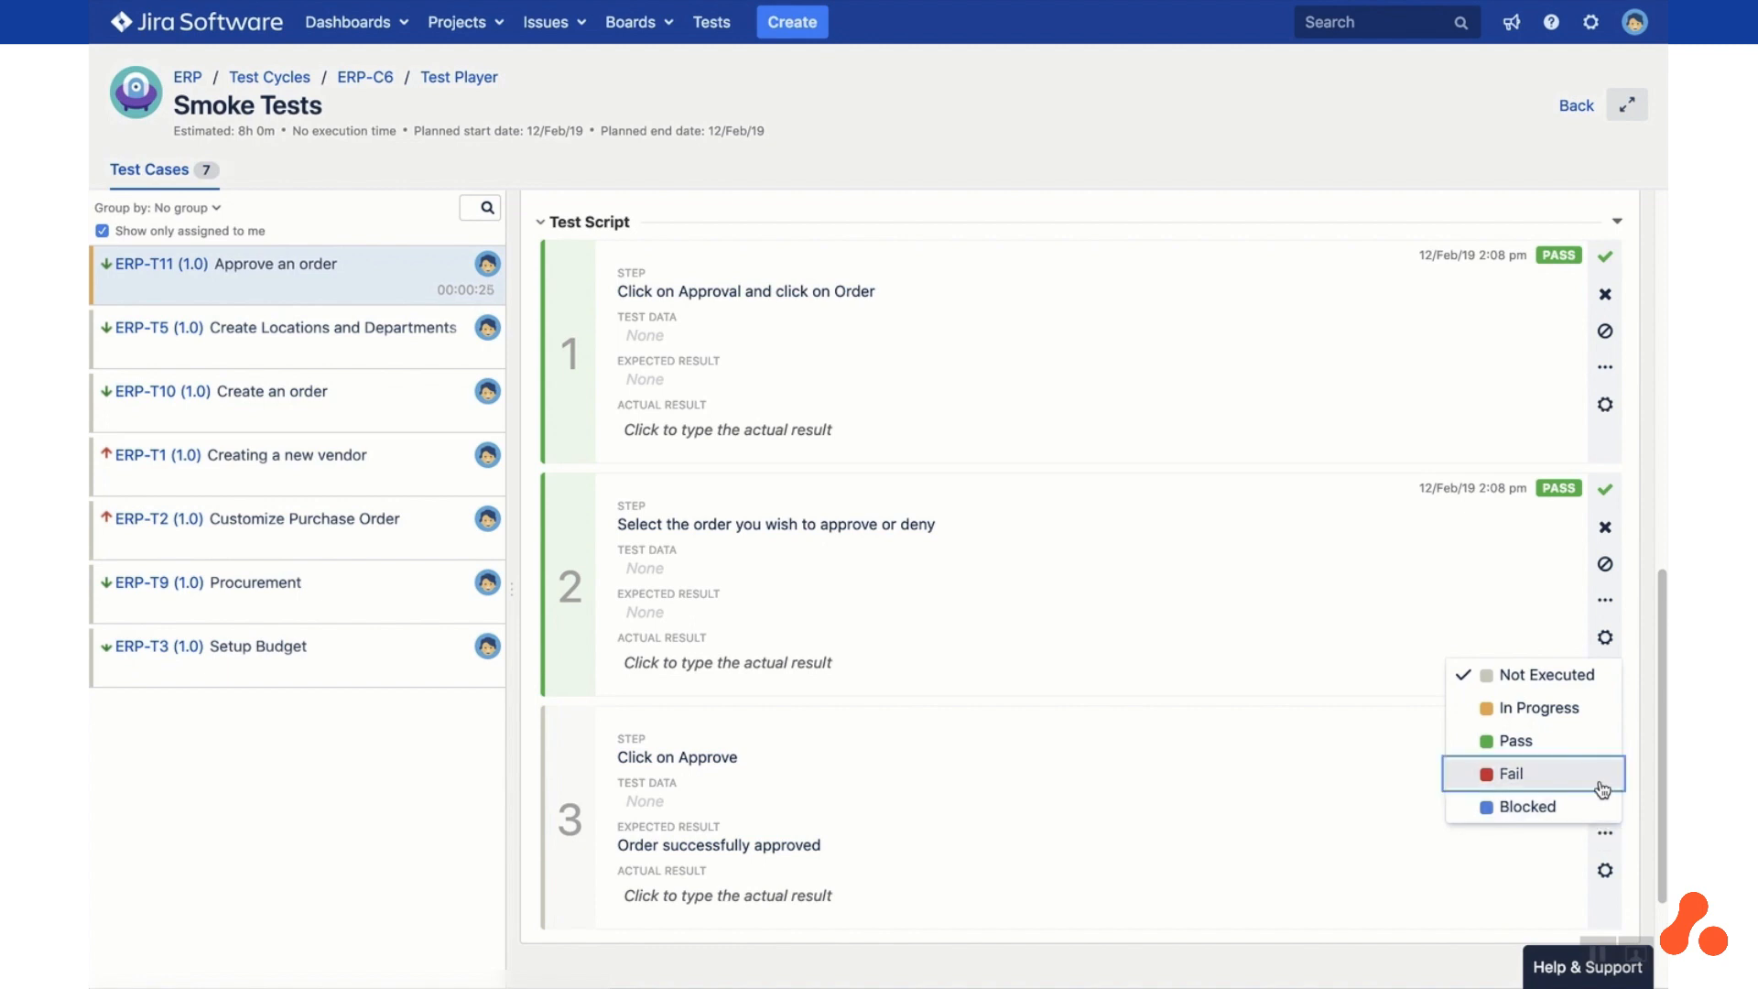
Fail step 3 and create a linked issue summarised 'Bug when approving an order'
left_click(1512, 773)
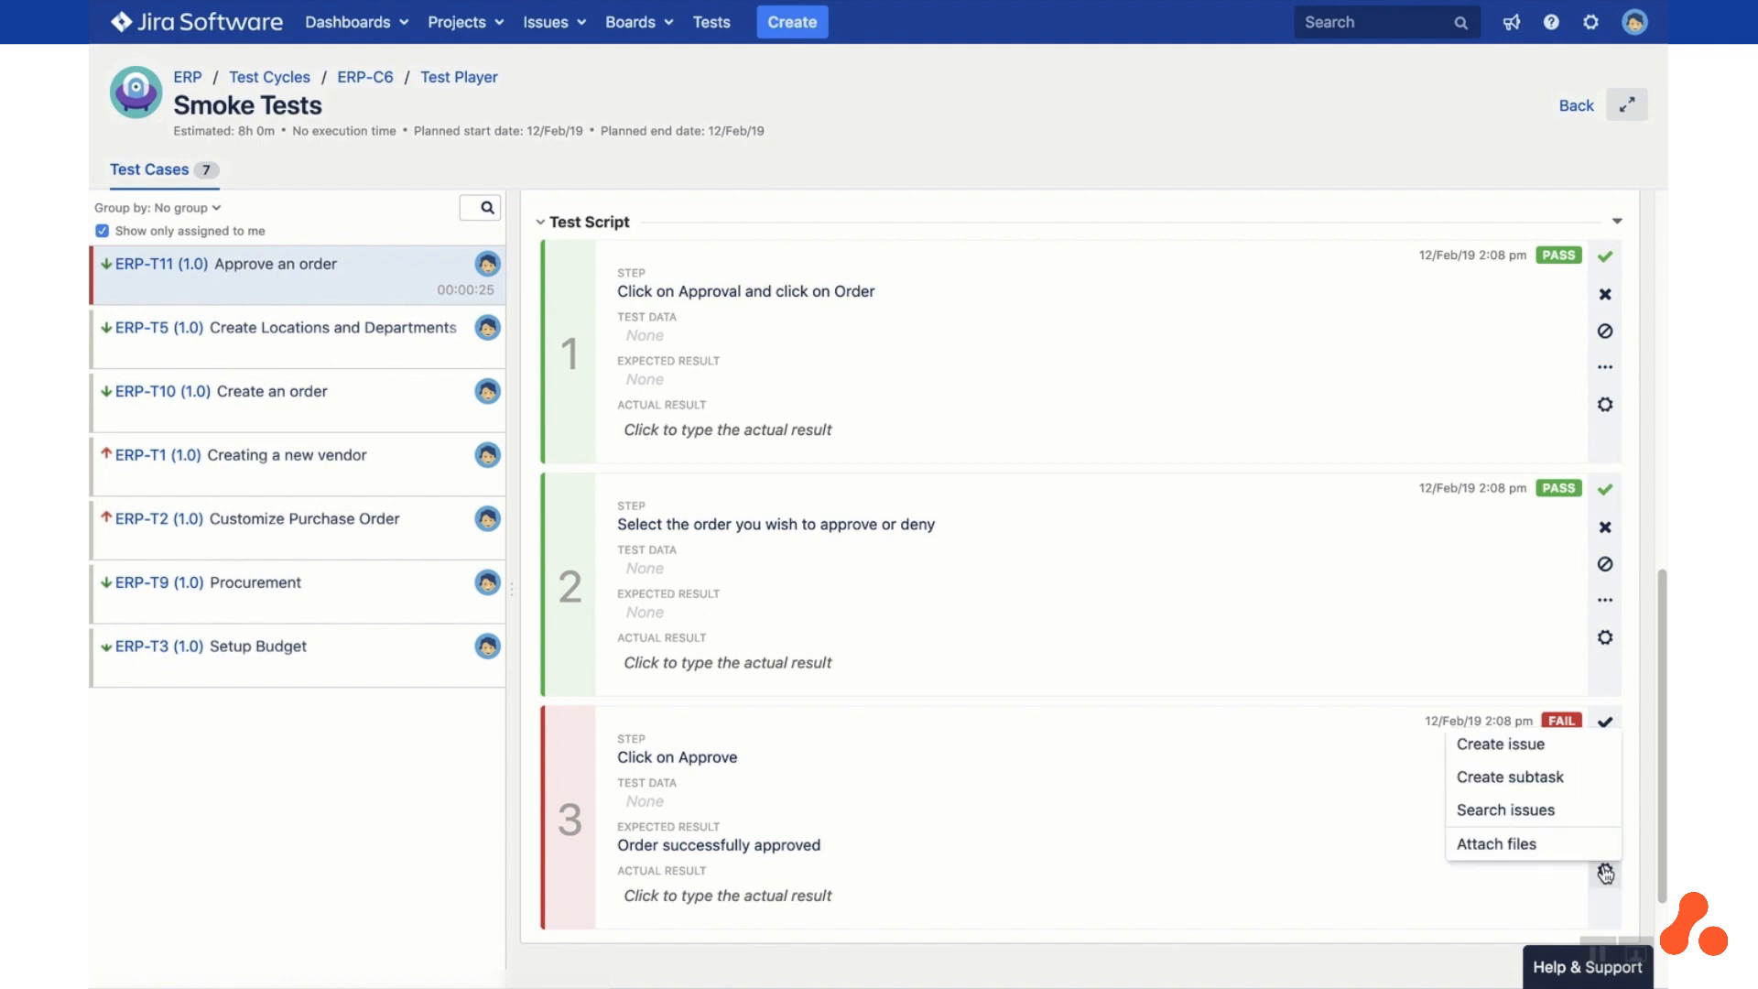
mouse_move(1499, 743)
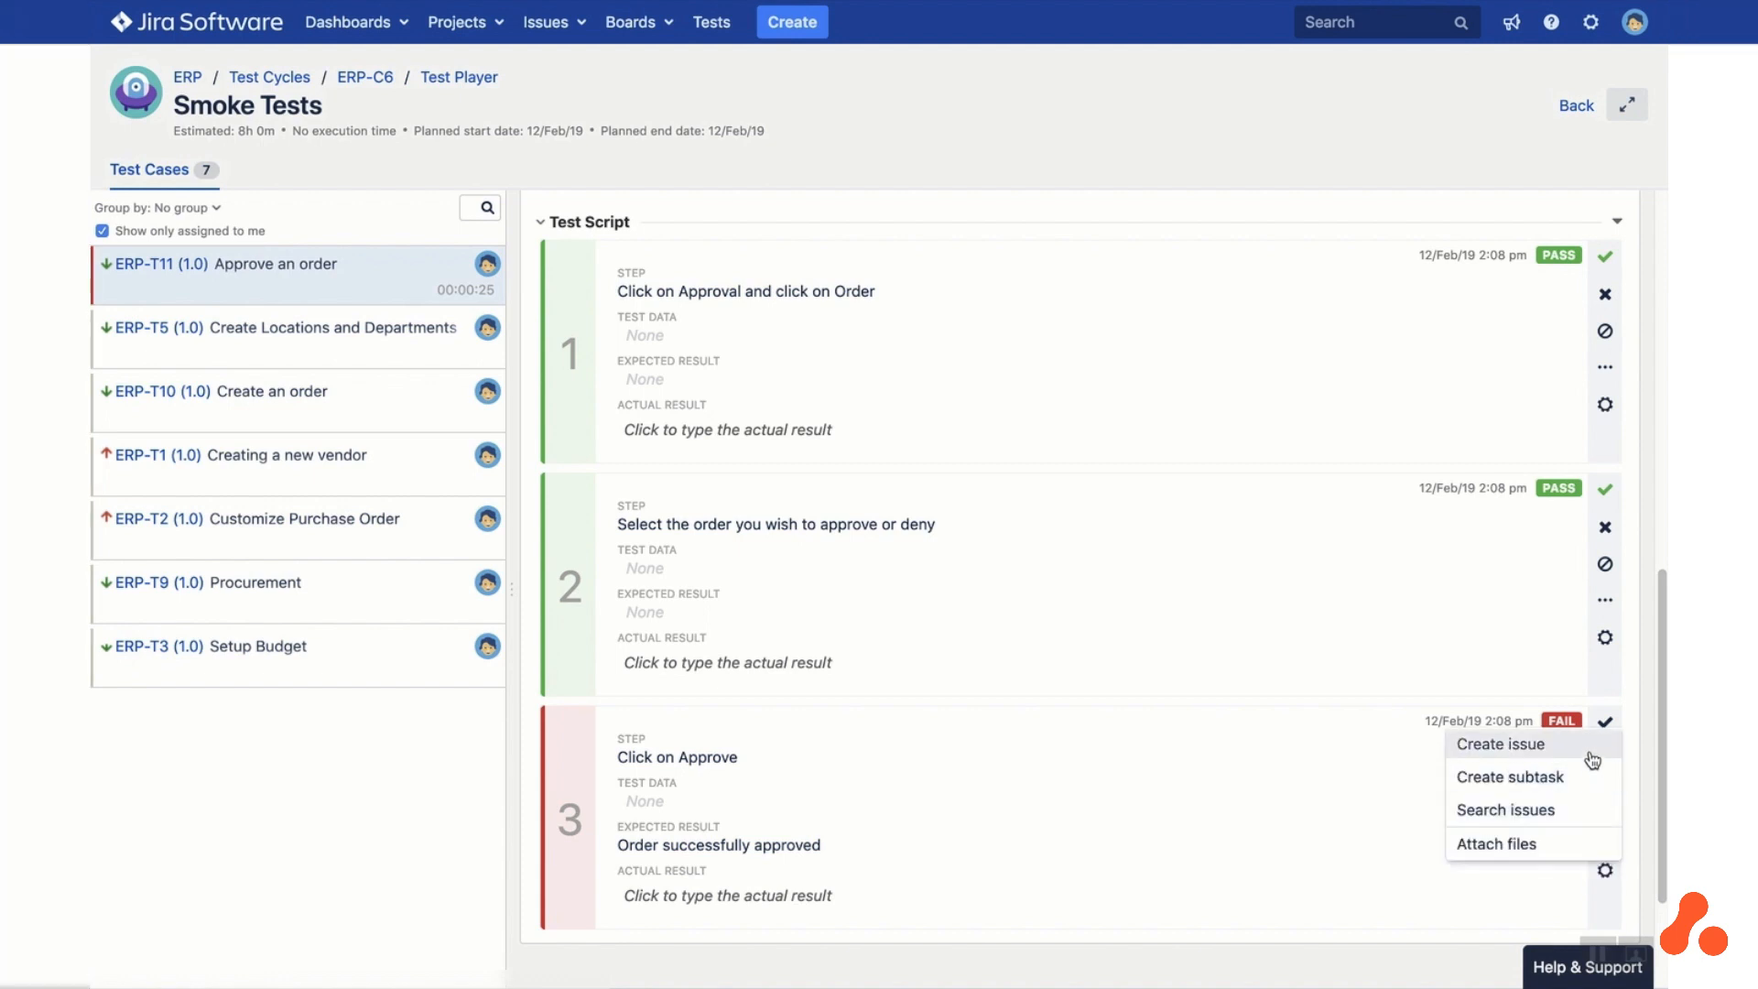
left_click(1499, 743)
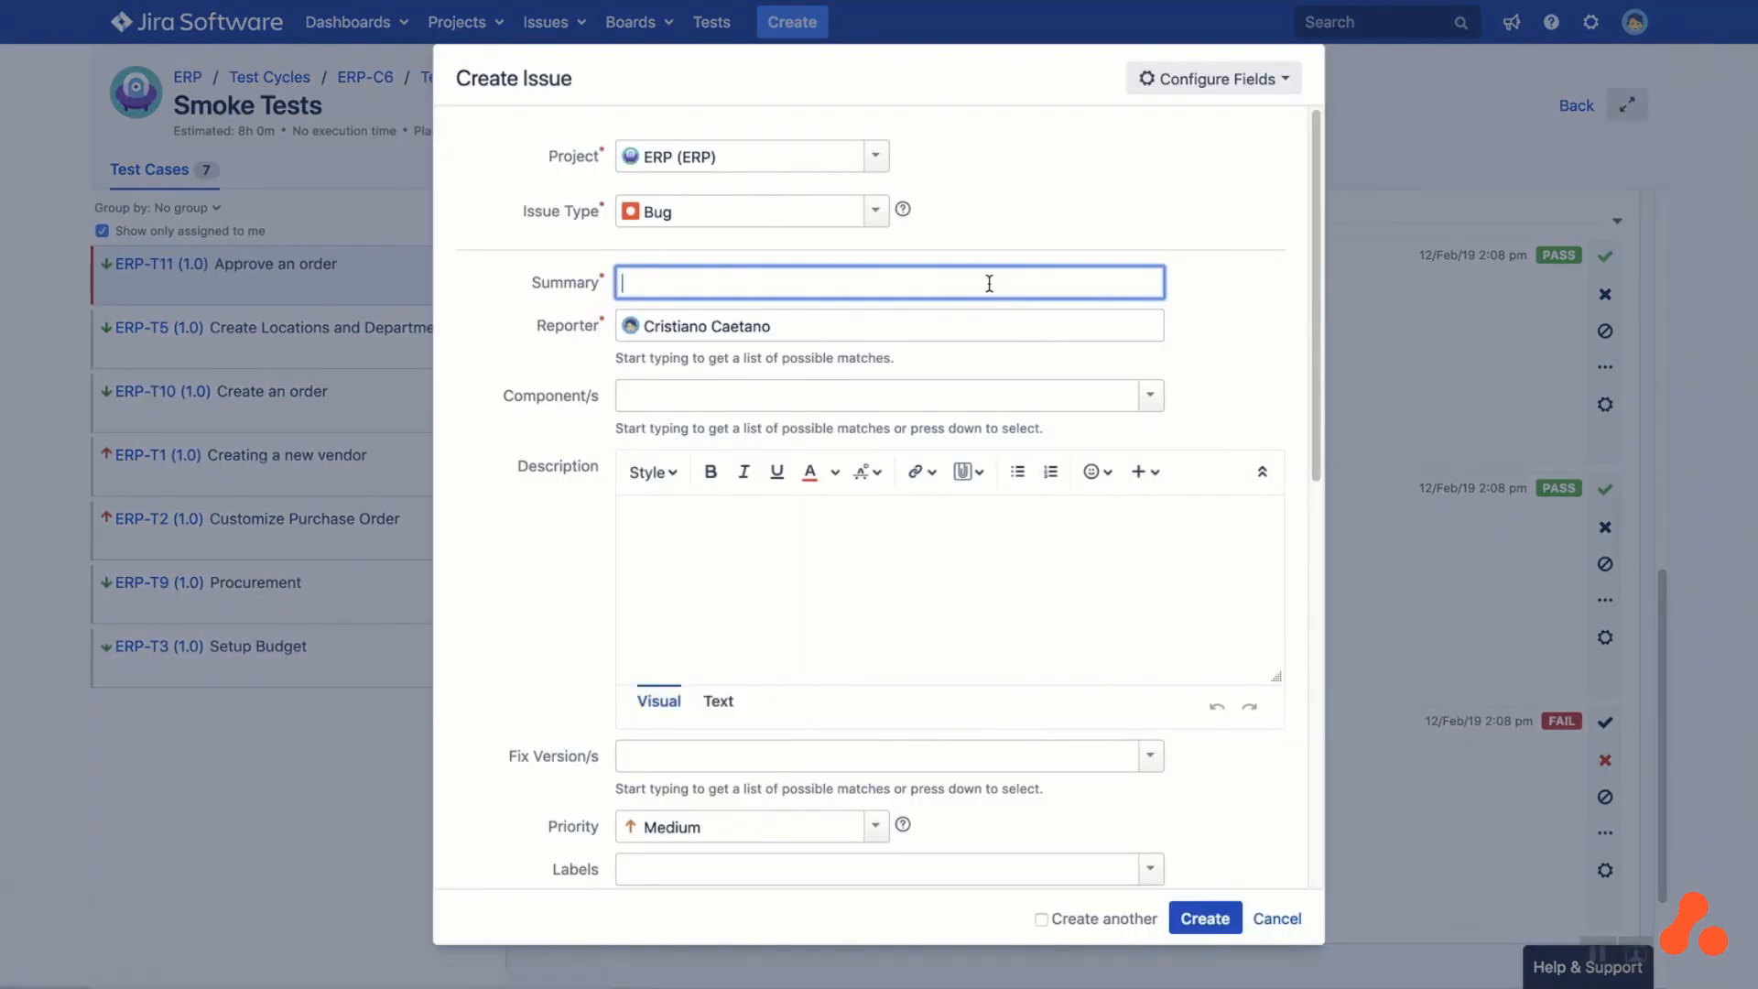
type("Bug when approving an order")
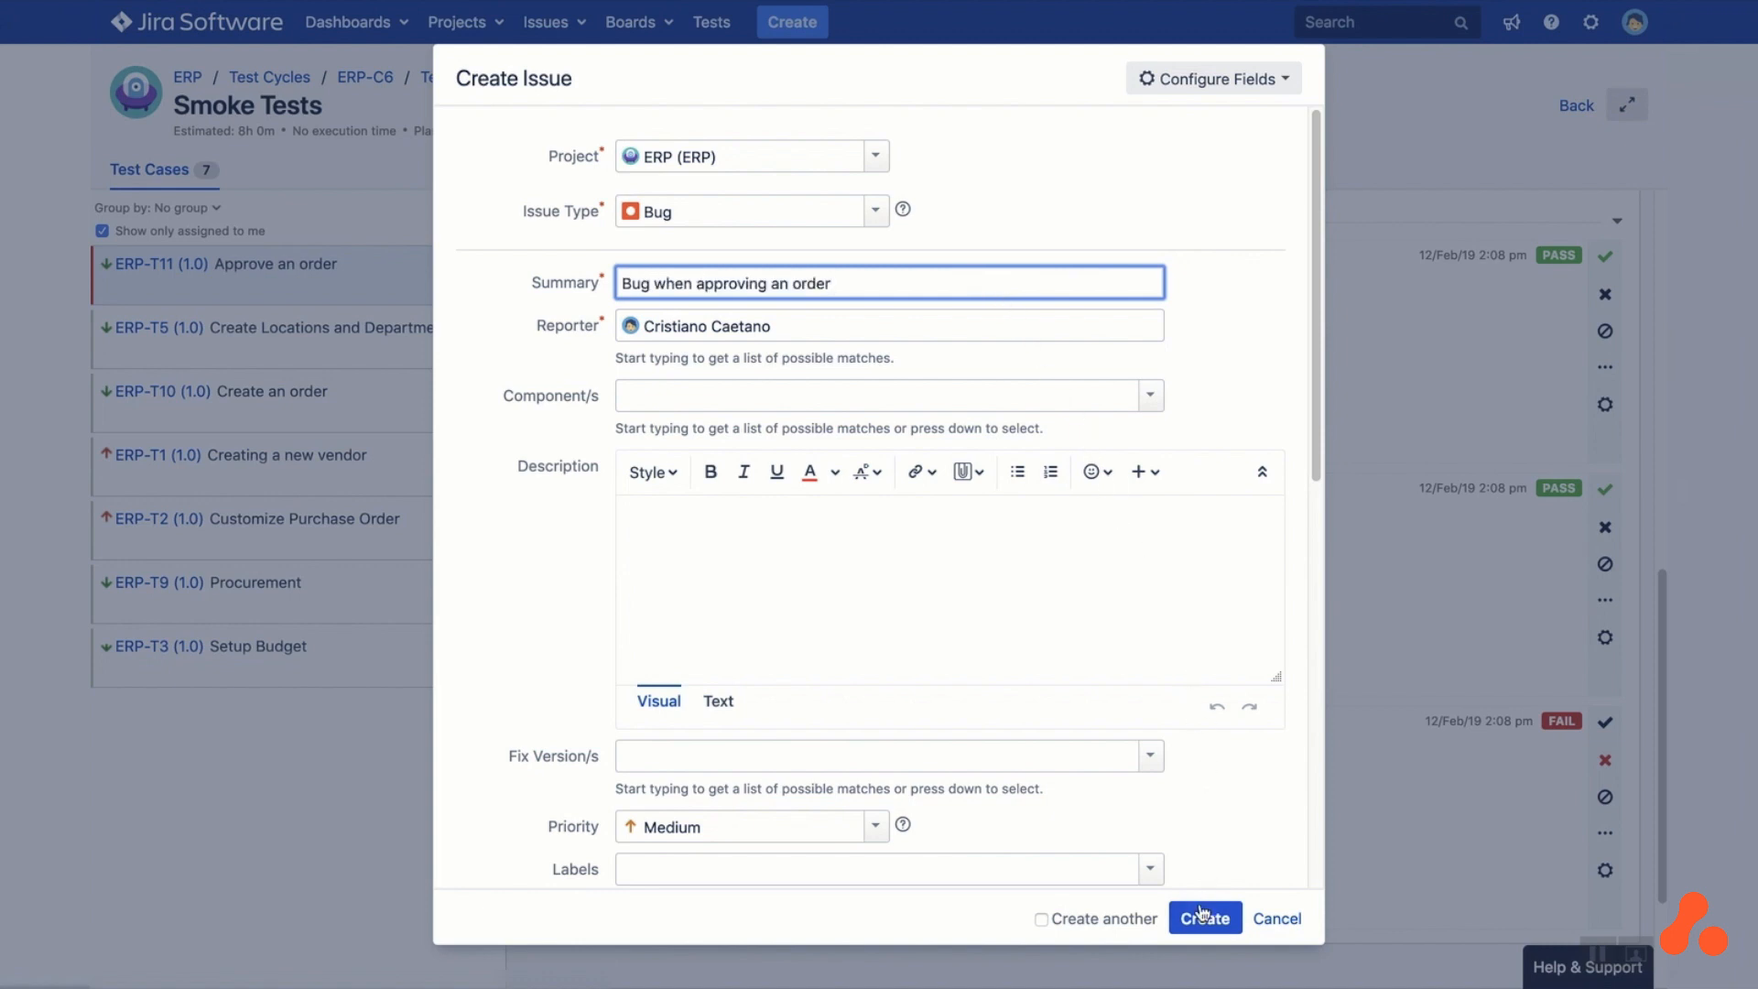
left_click(1205, 917)
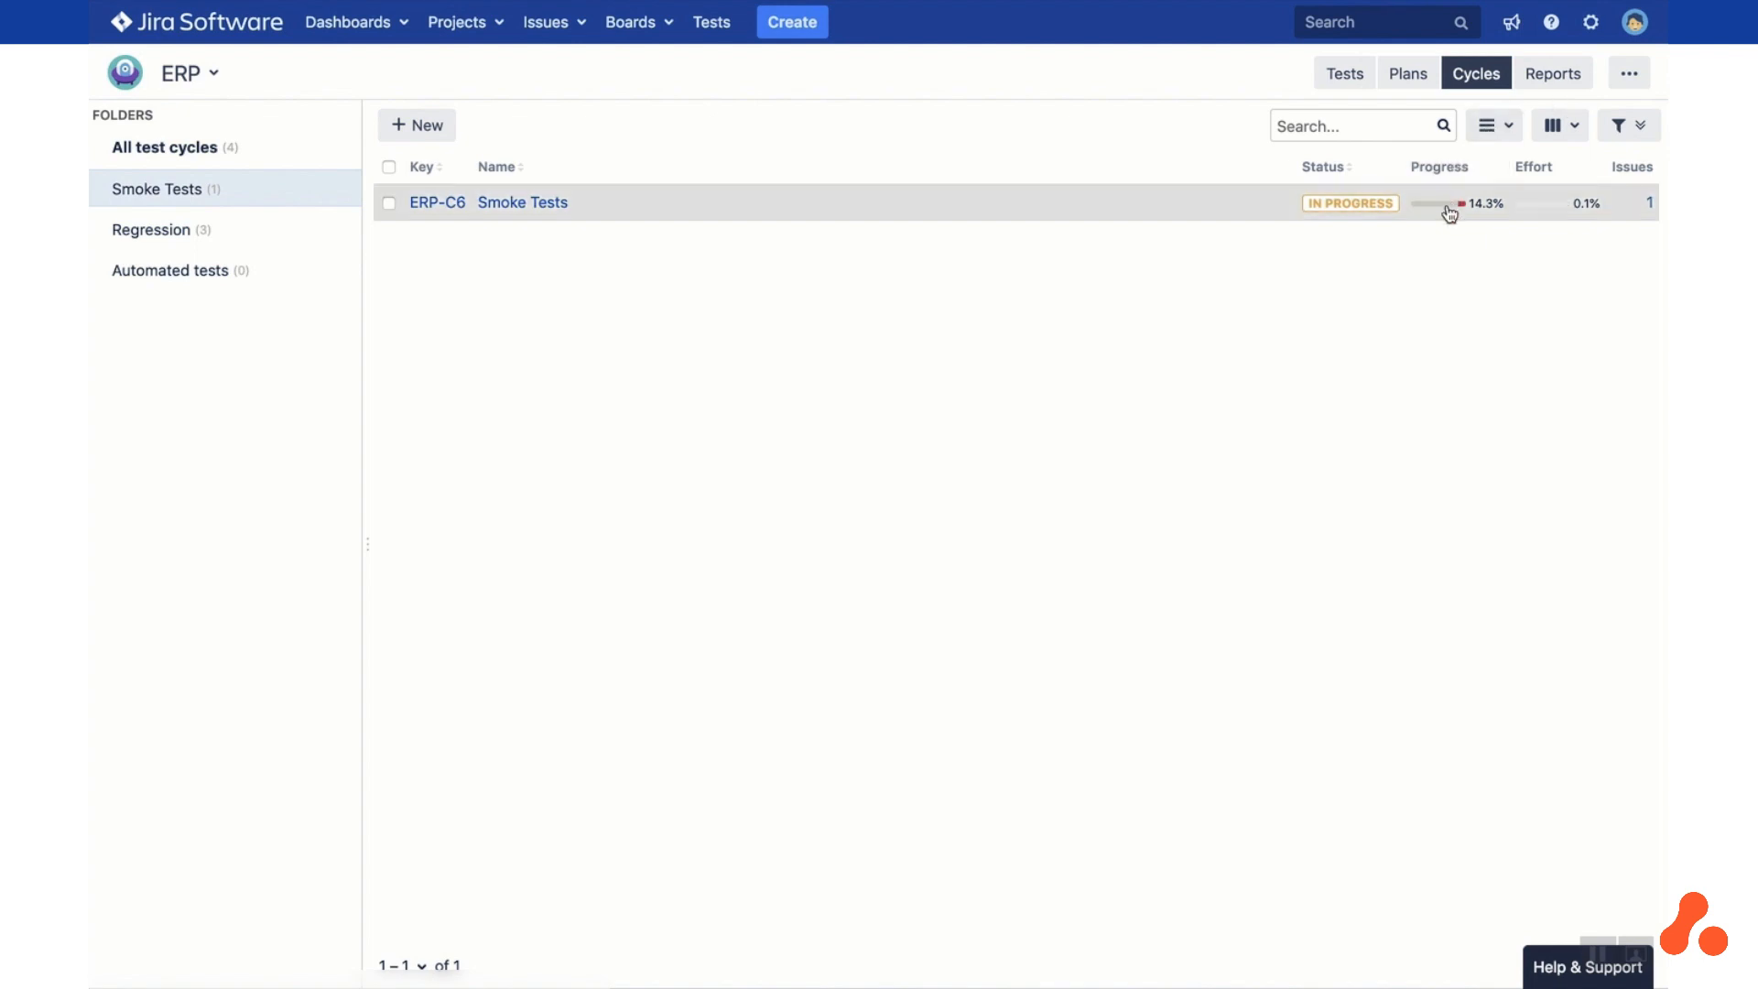
mouse_move(1448, 210)
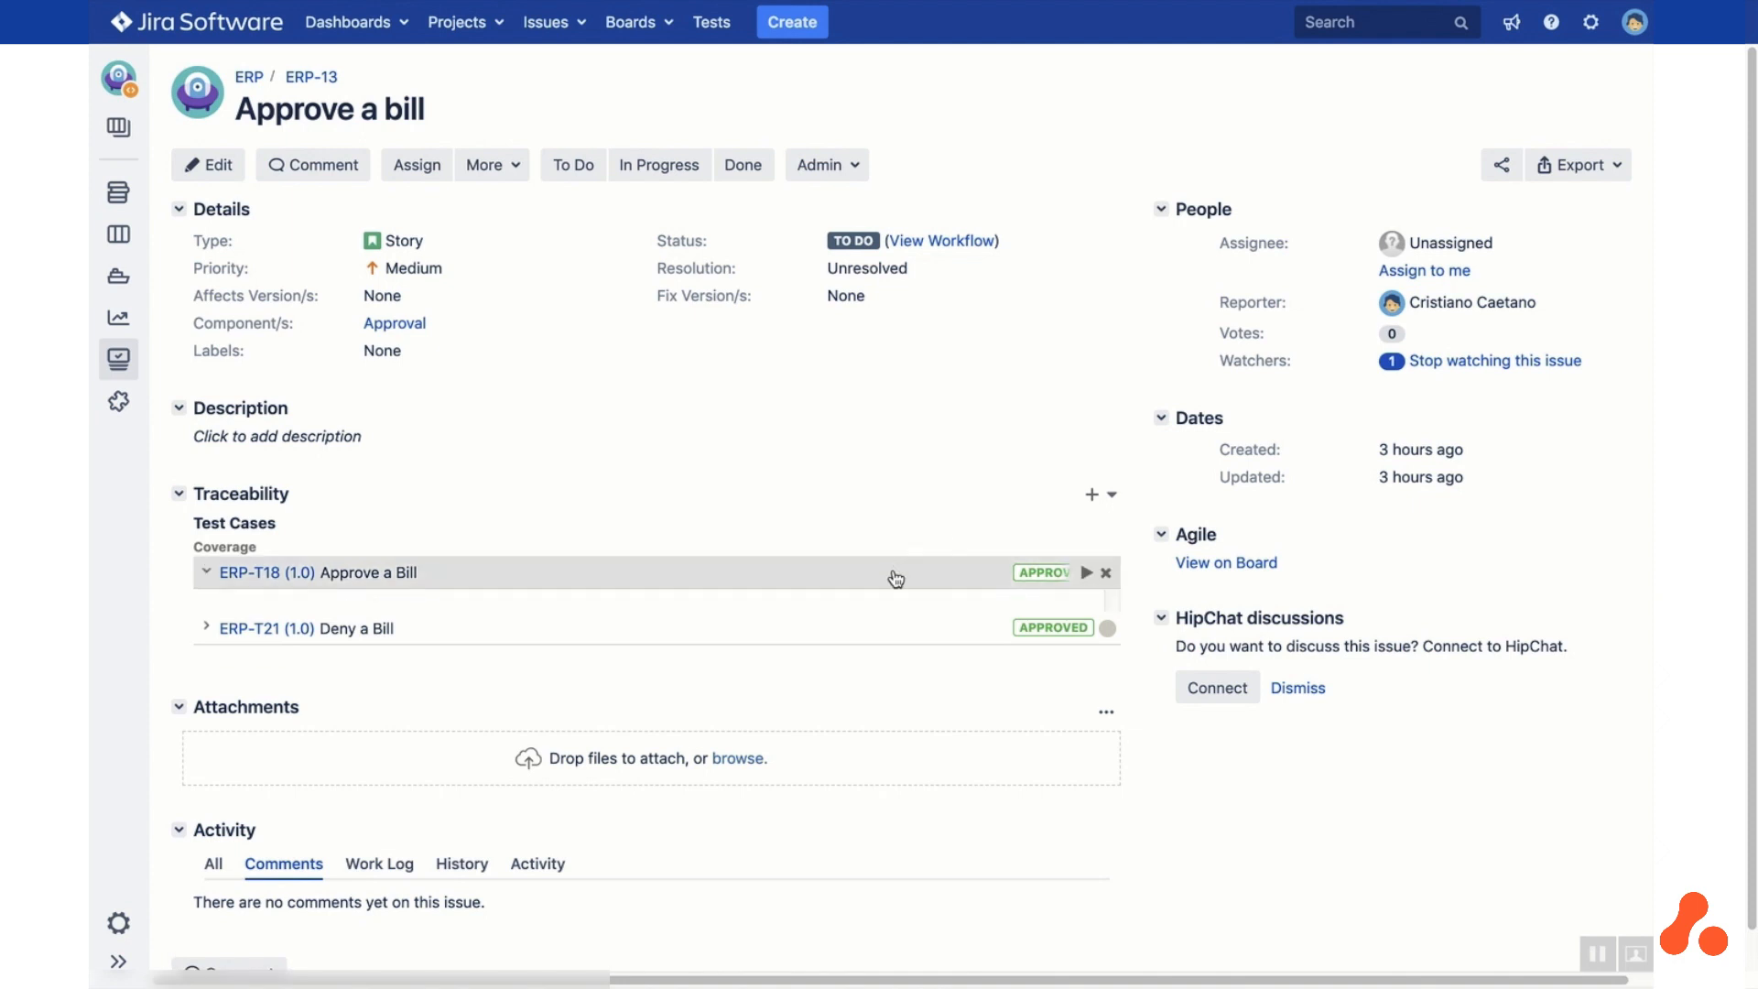
Start a new ERP-T18 Approve a Bill execution on the Windows environment from the story
left_click(207, 572)
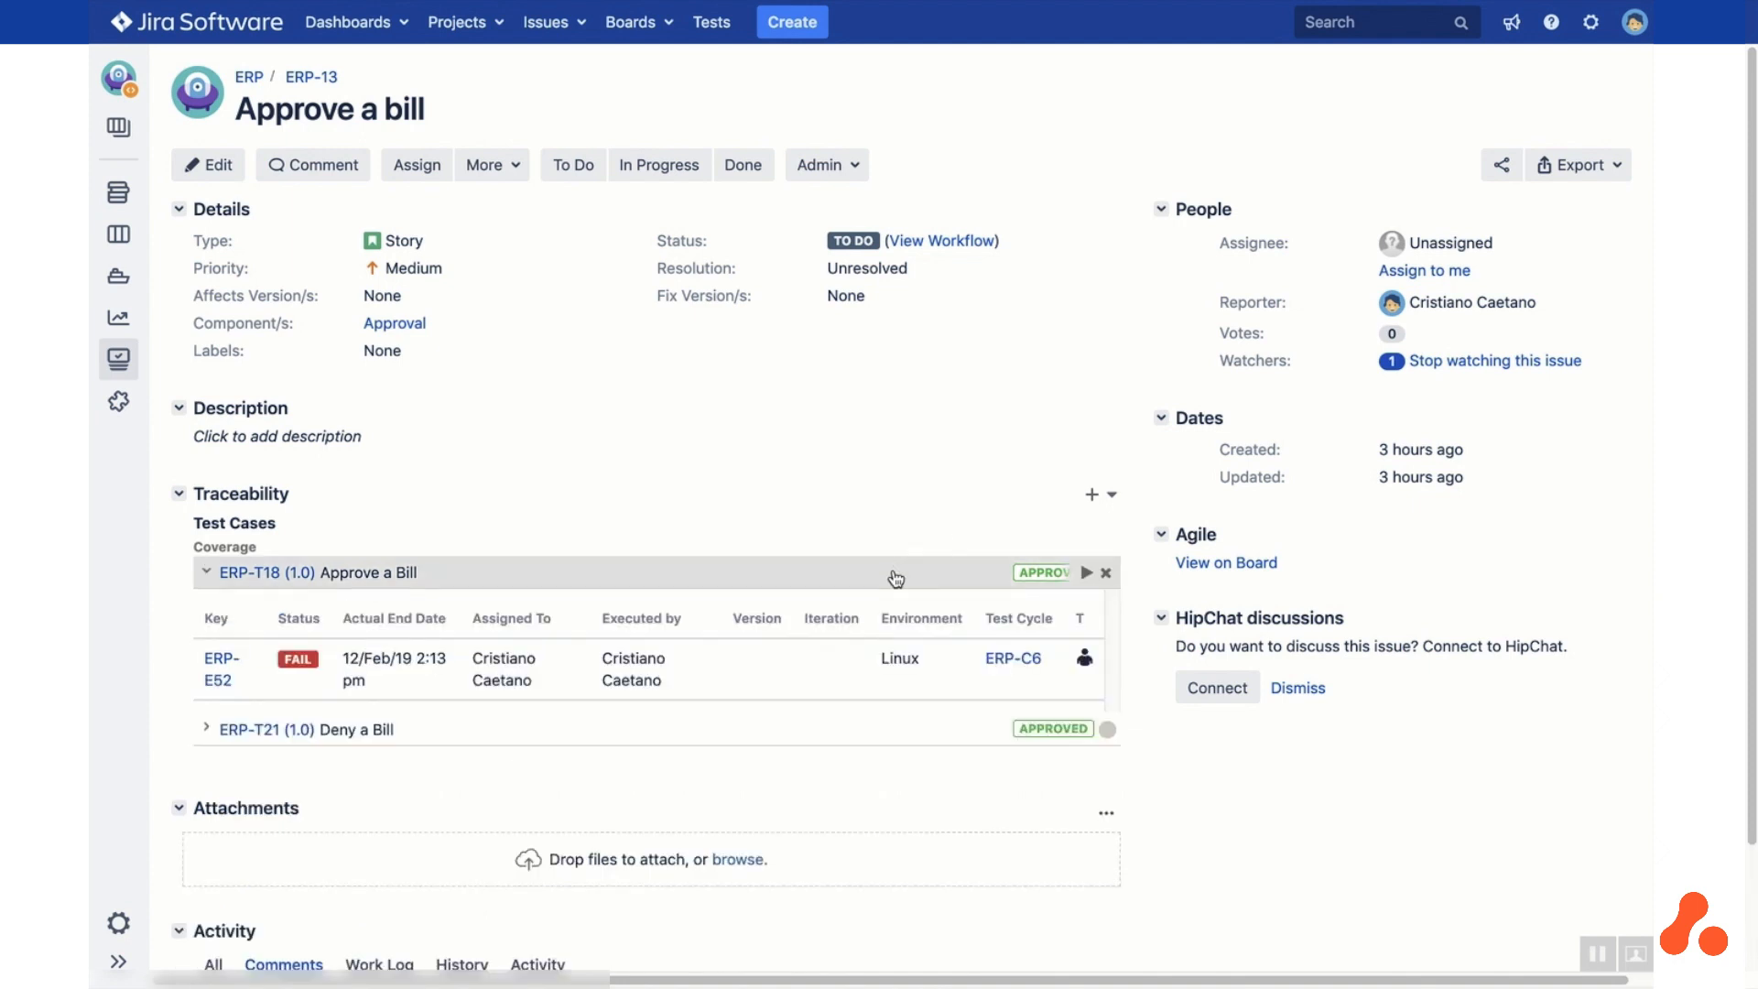
left_click(207, 571)
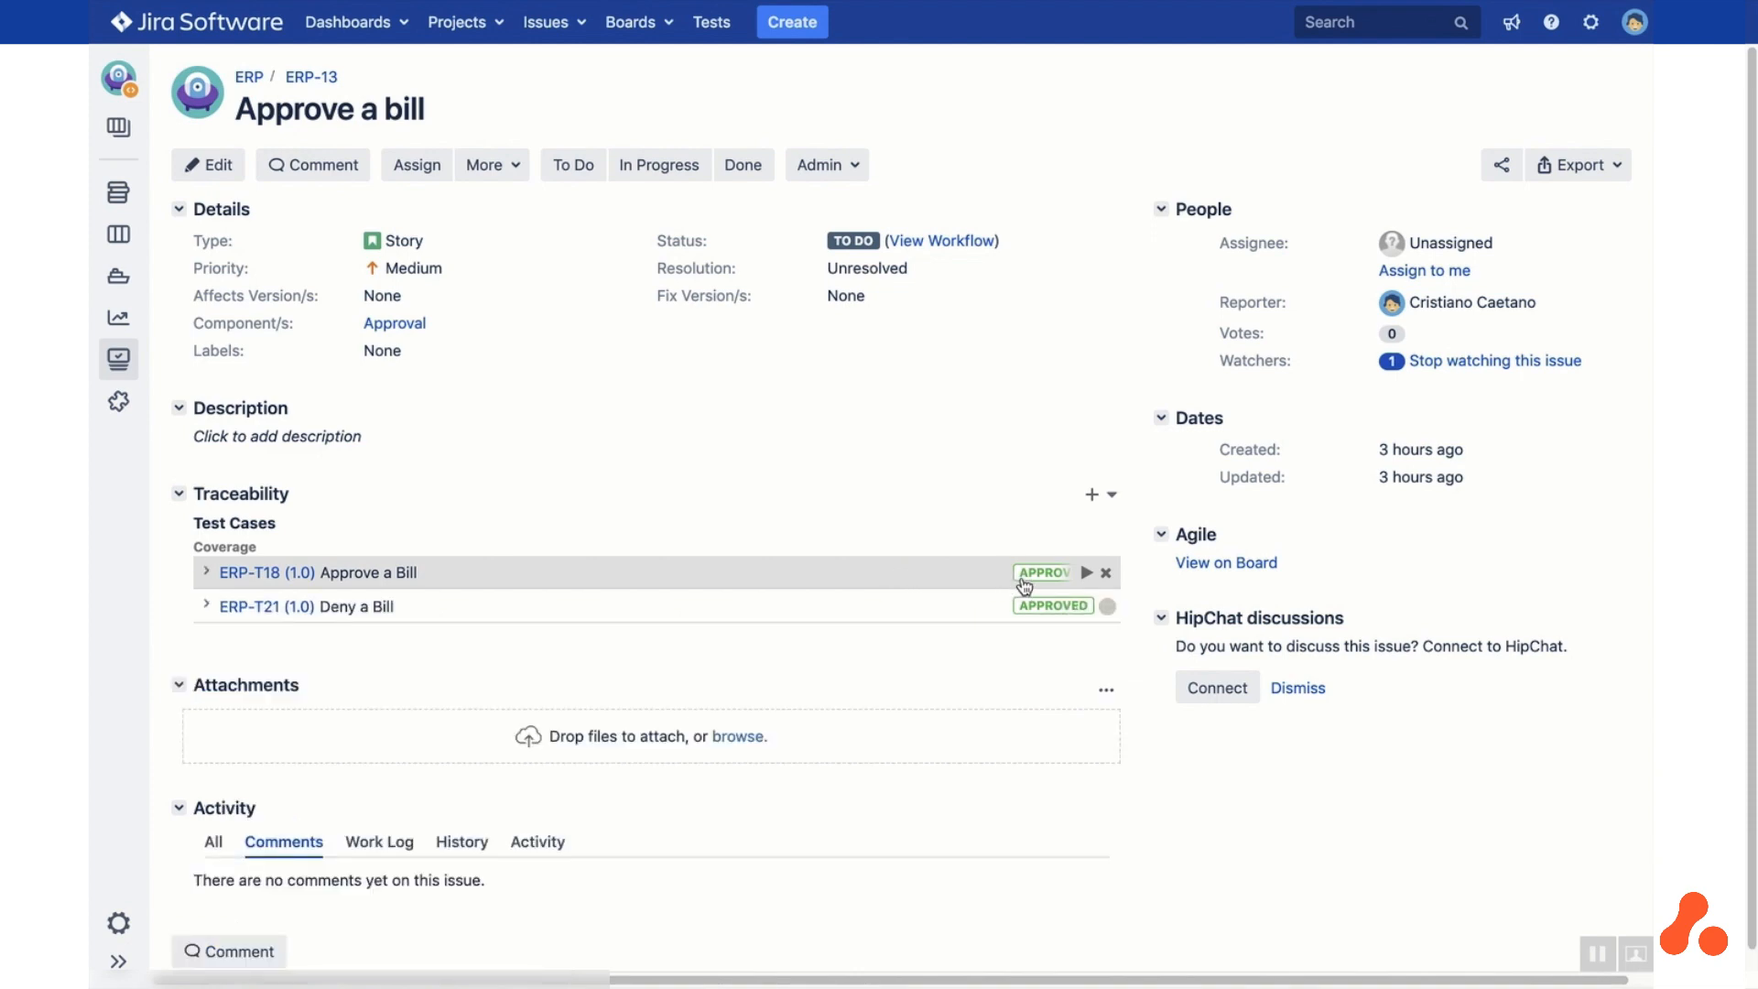
mouse_move(1087, 576)
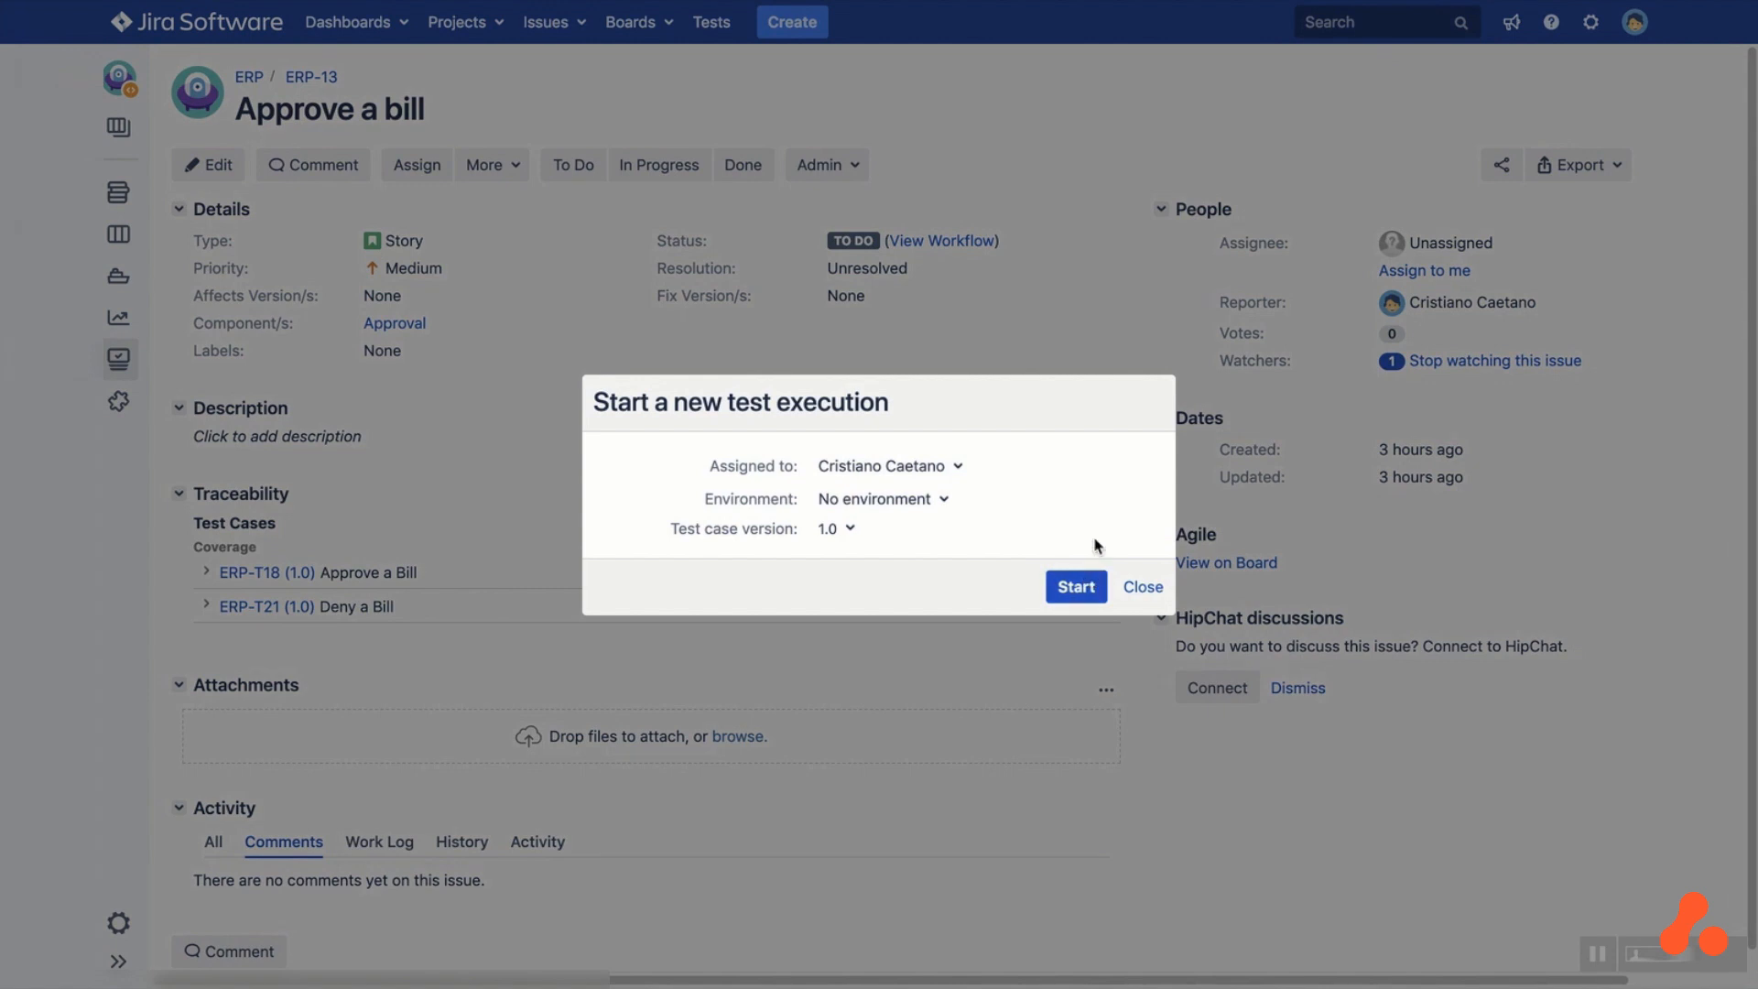
left_click(881, 498)
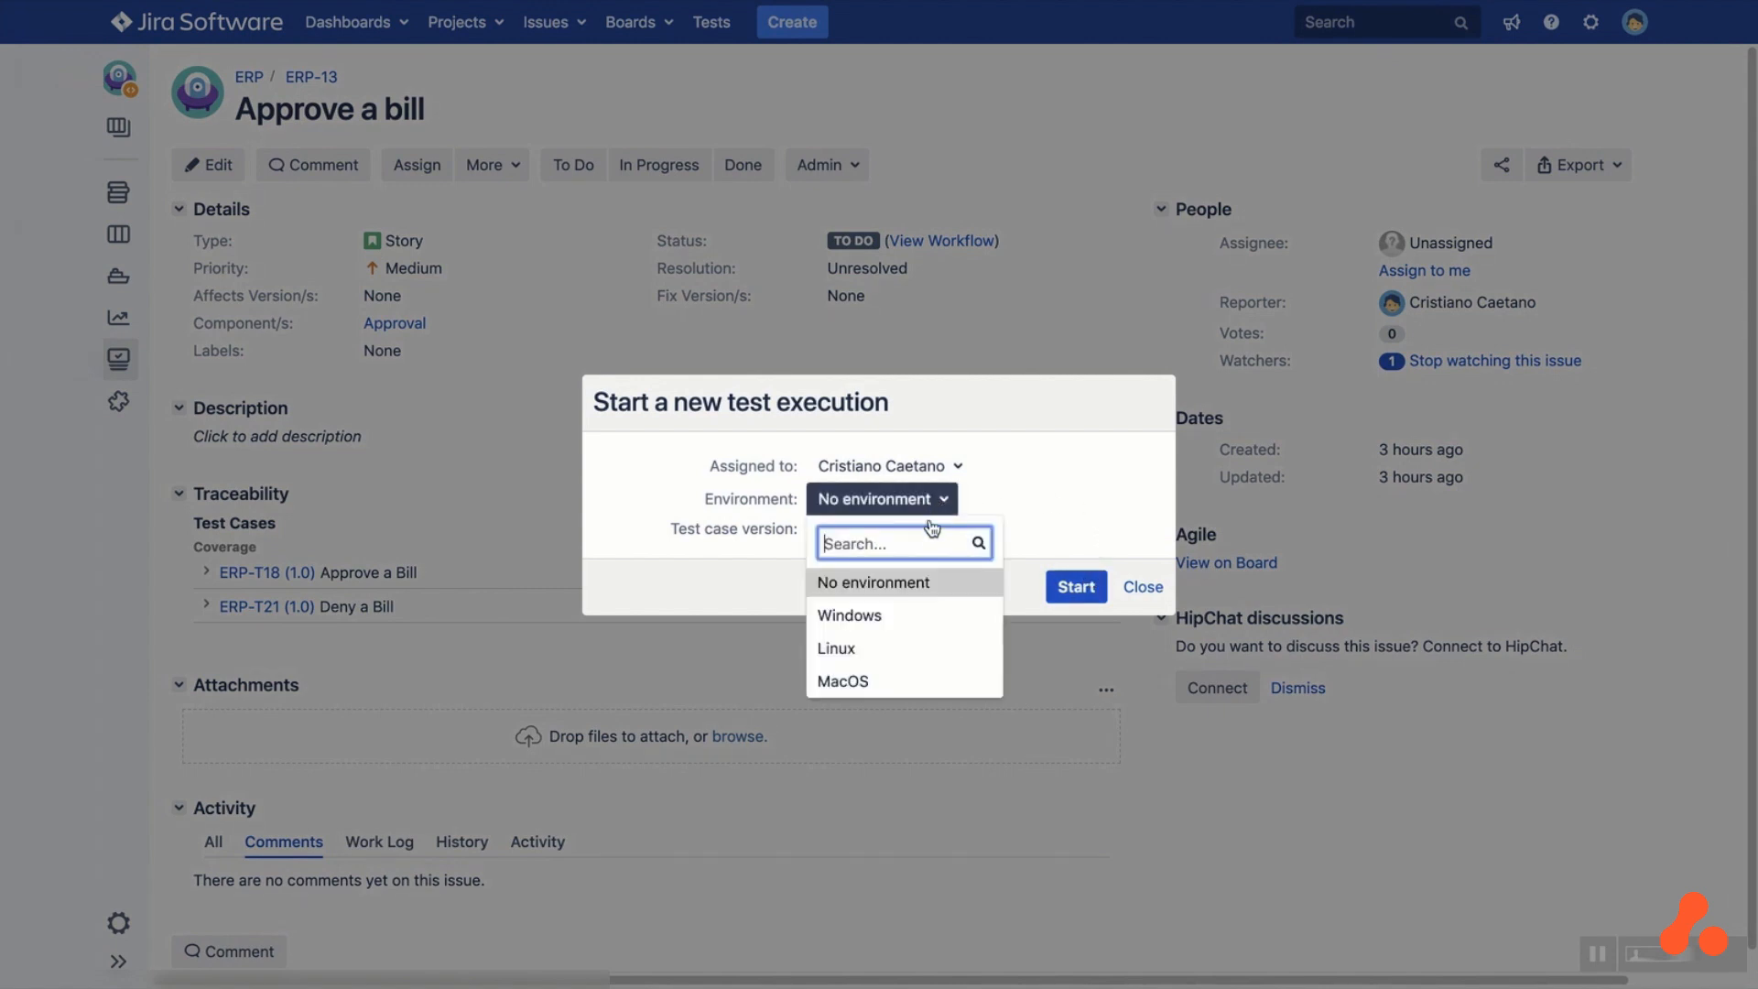
left_click(847, 615)
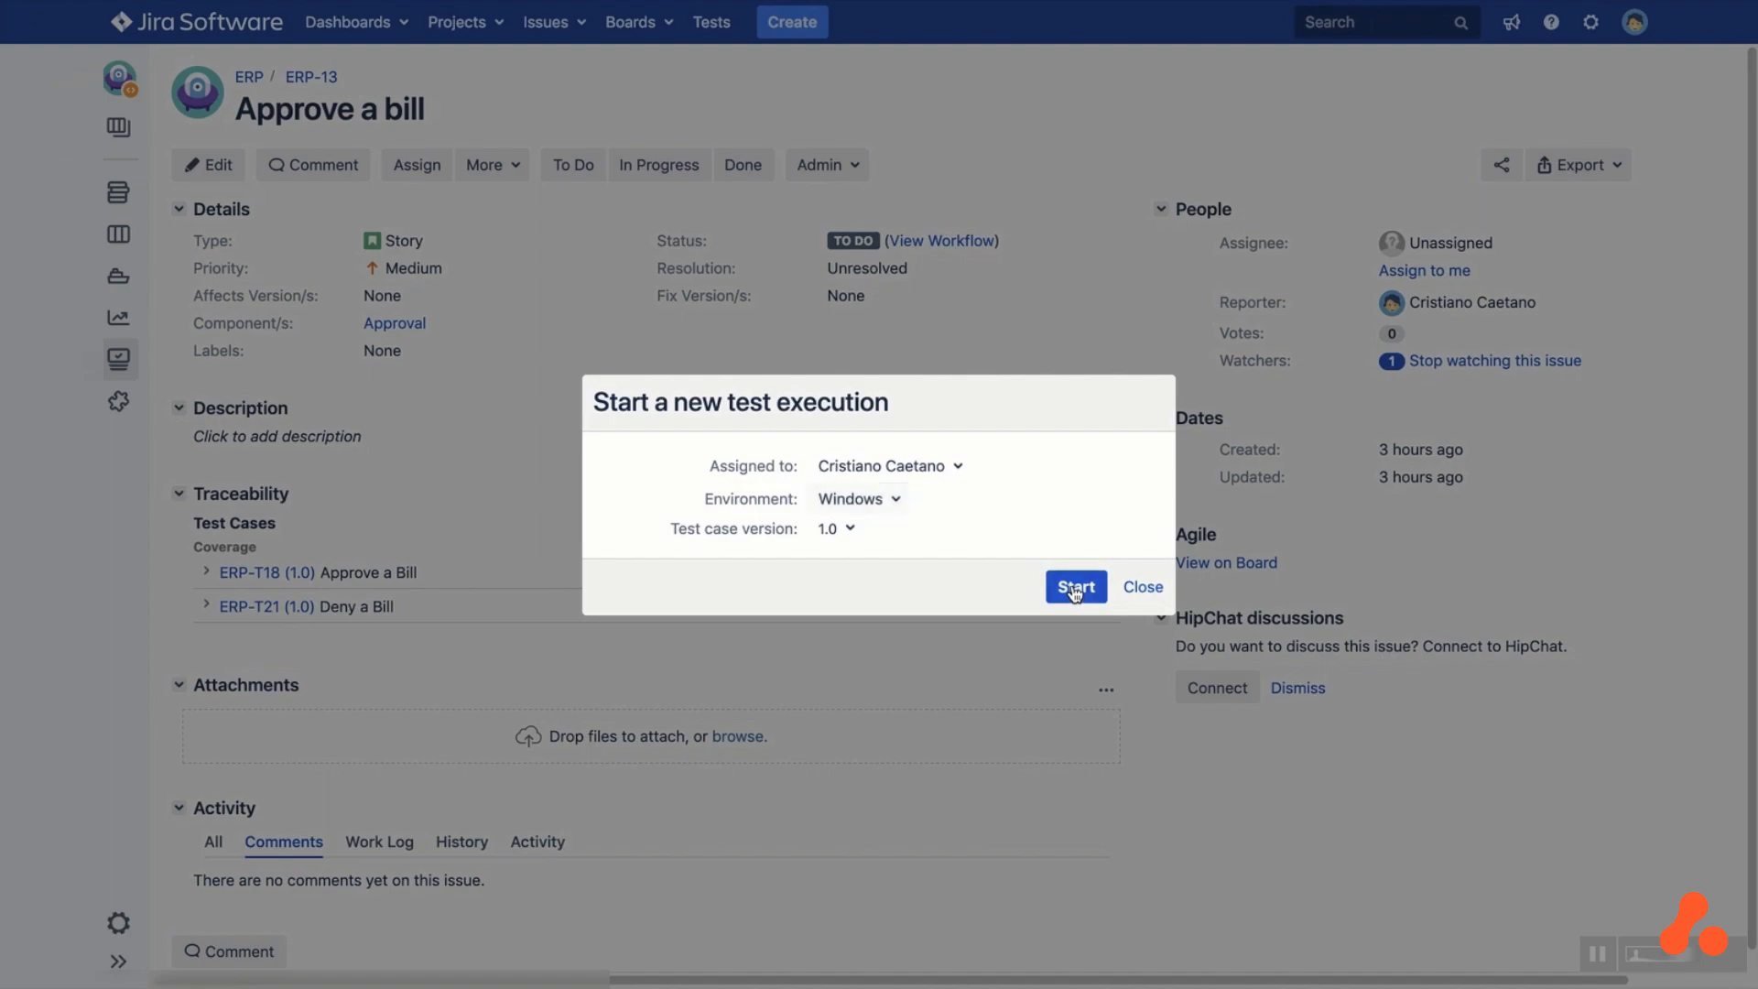
left_click(1075, 586)
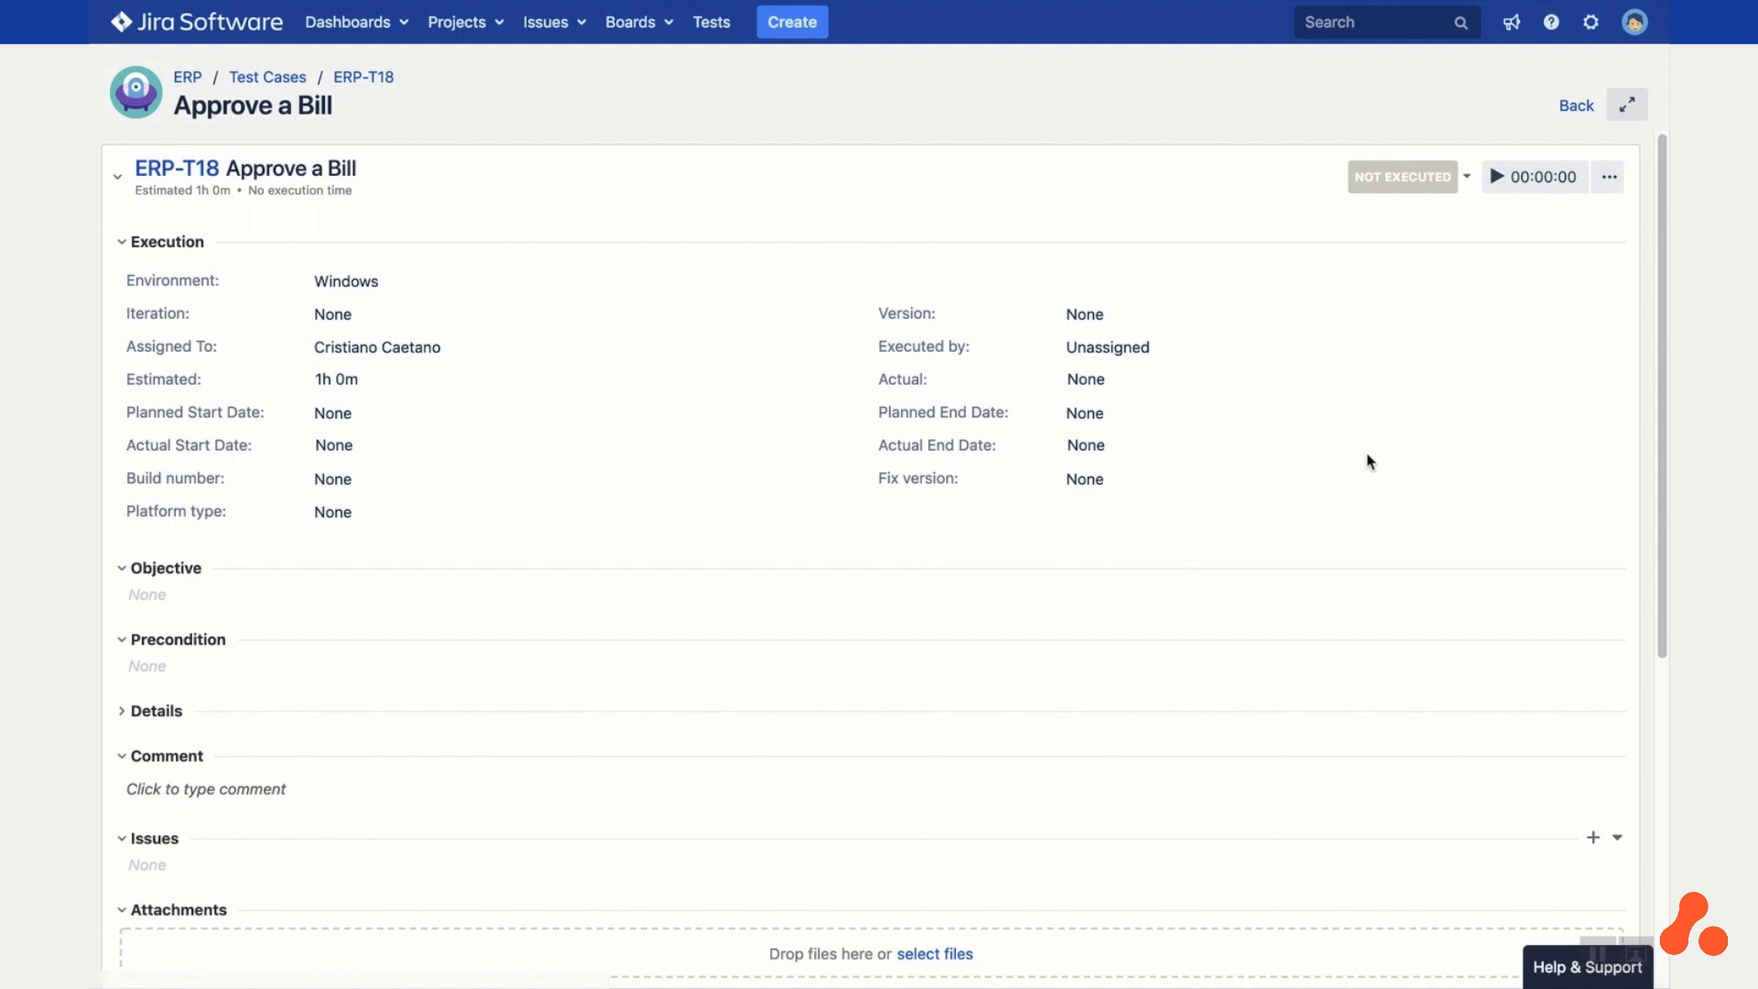
Run the Approve a Bill execution with both steps passed and return to the story
left_click(1496, 176)
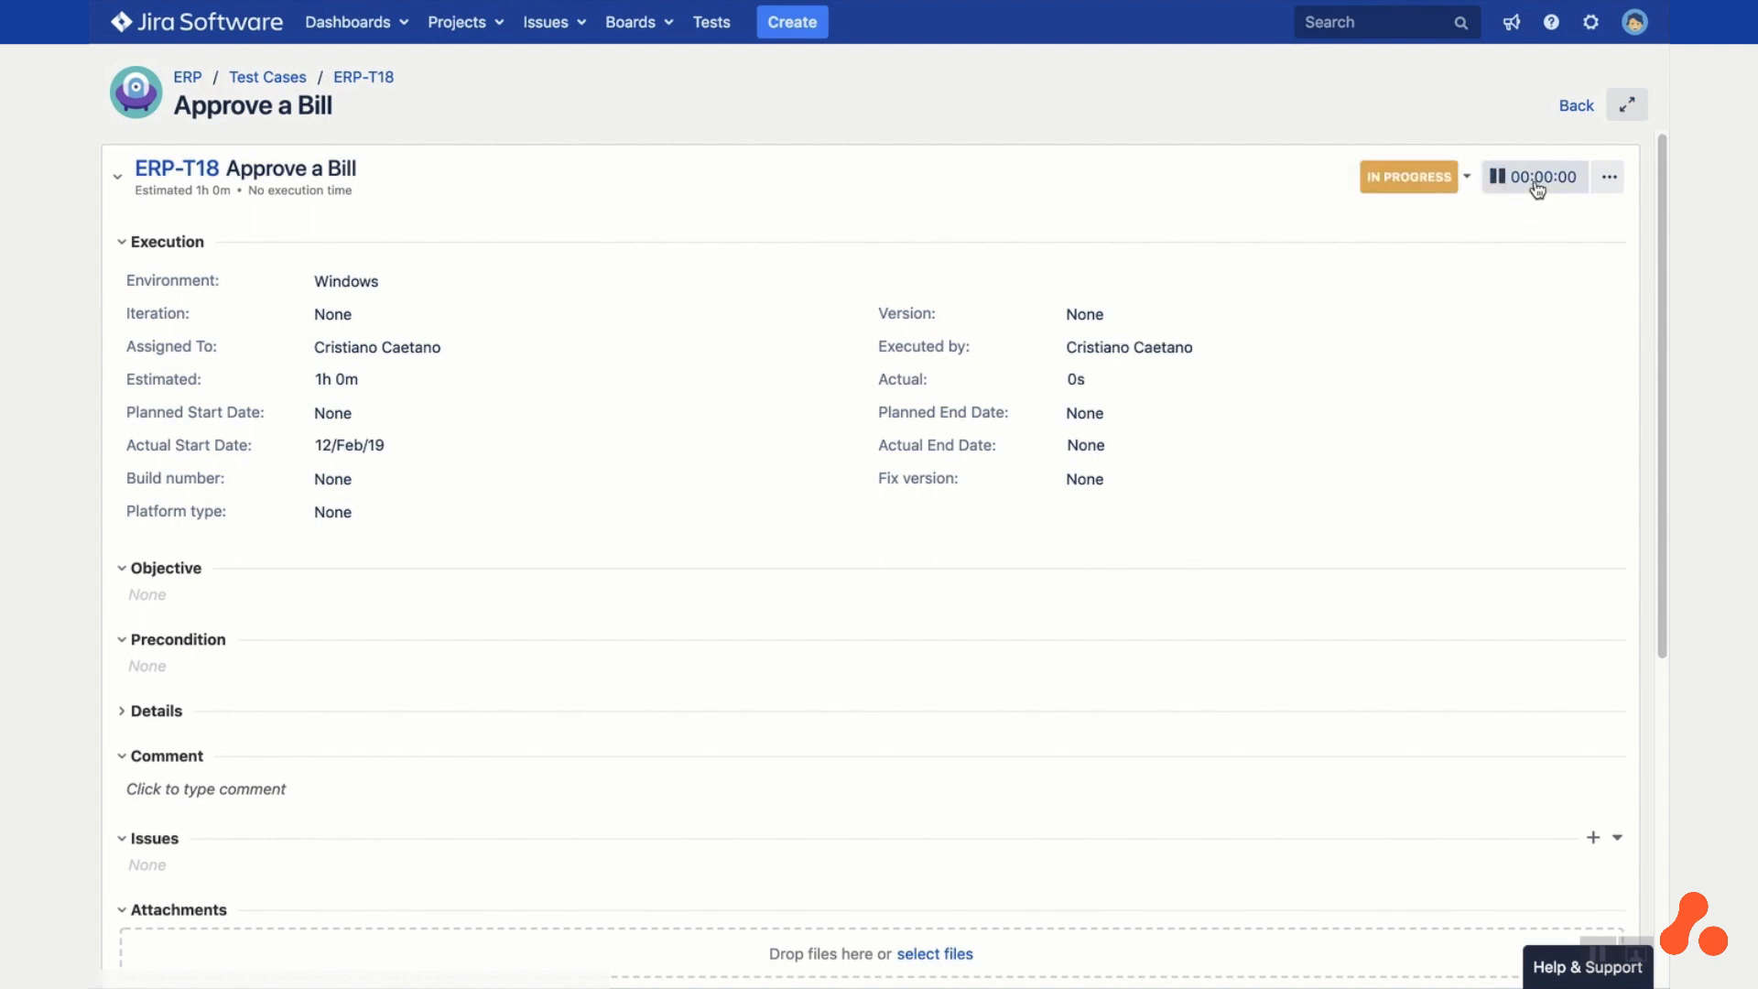
left_click(1535, 178)
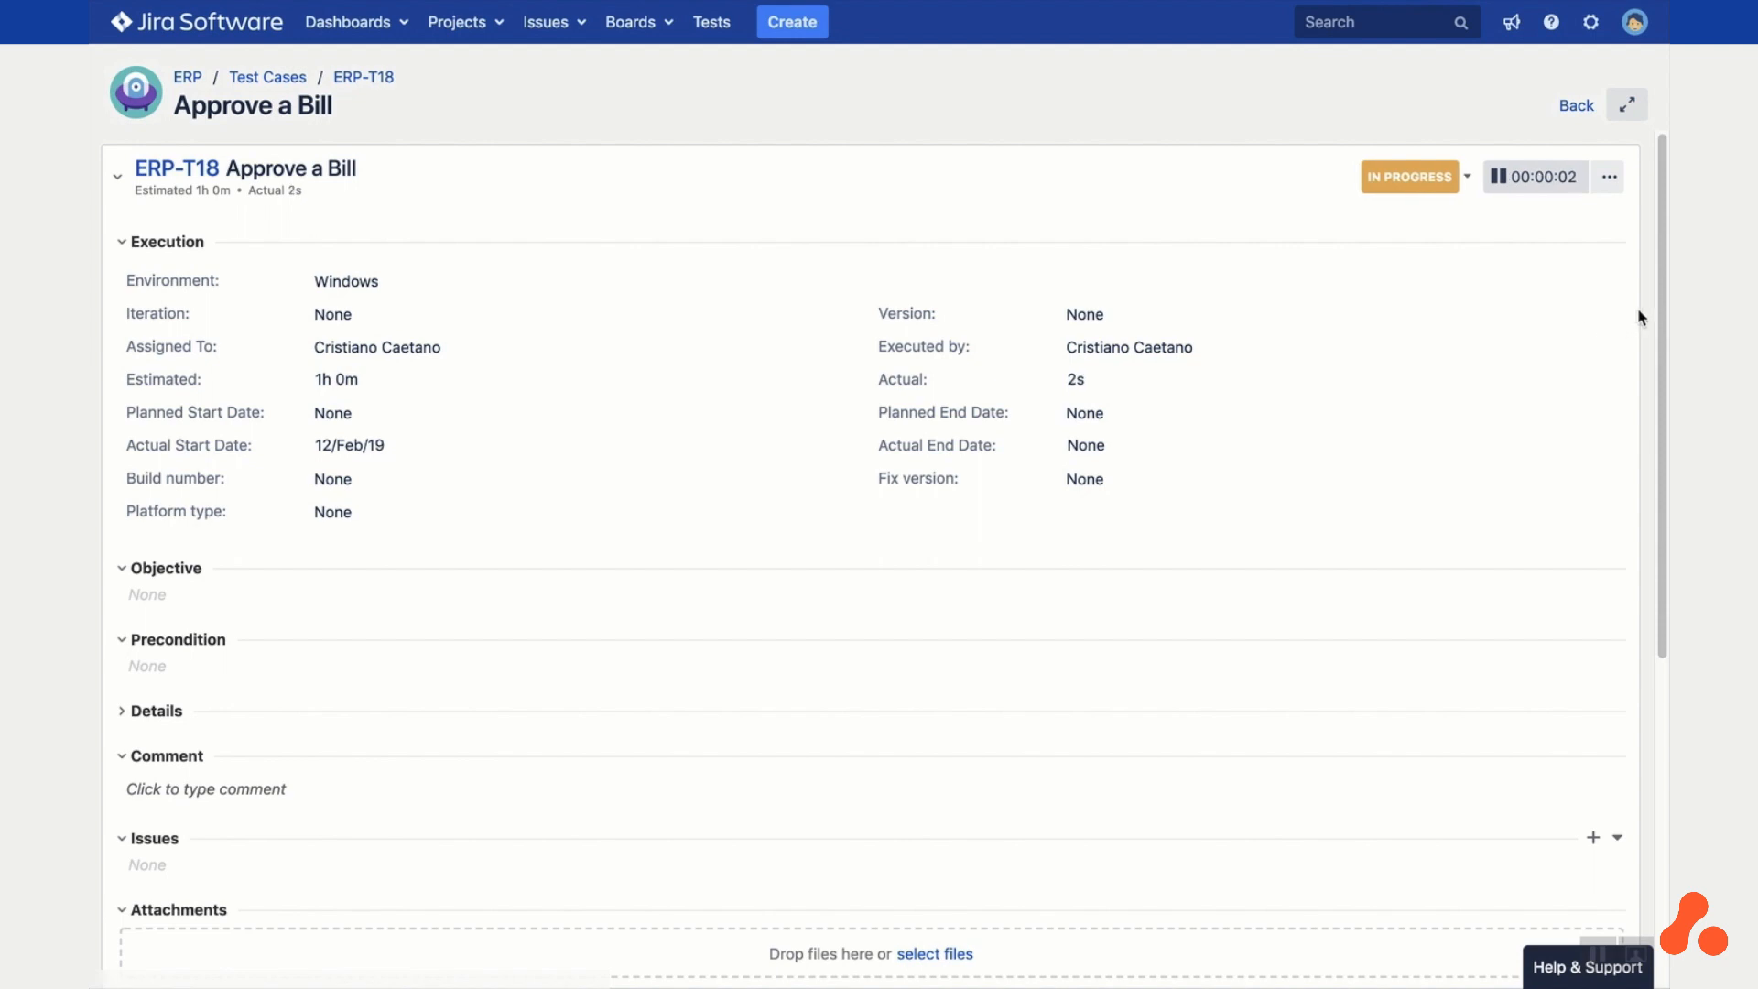
scroll("down", 3)
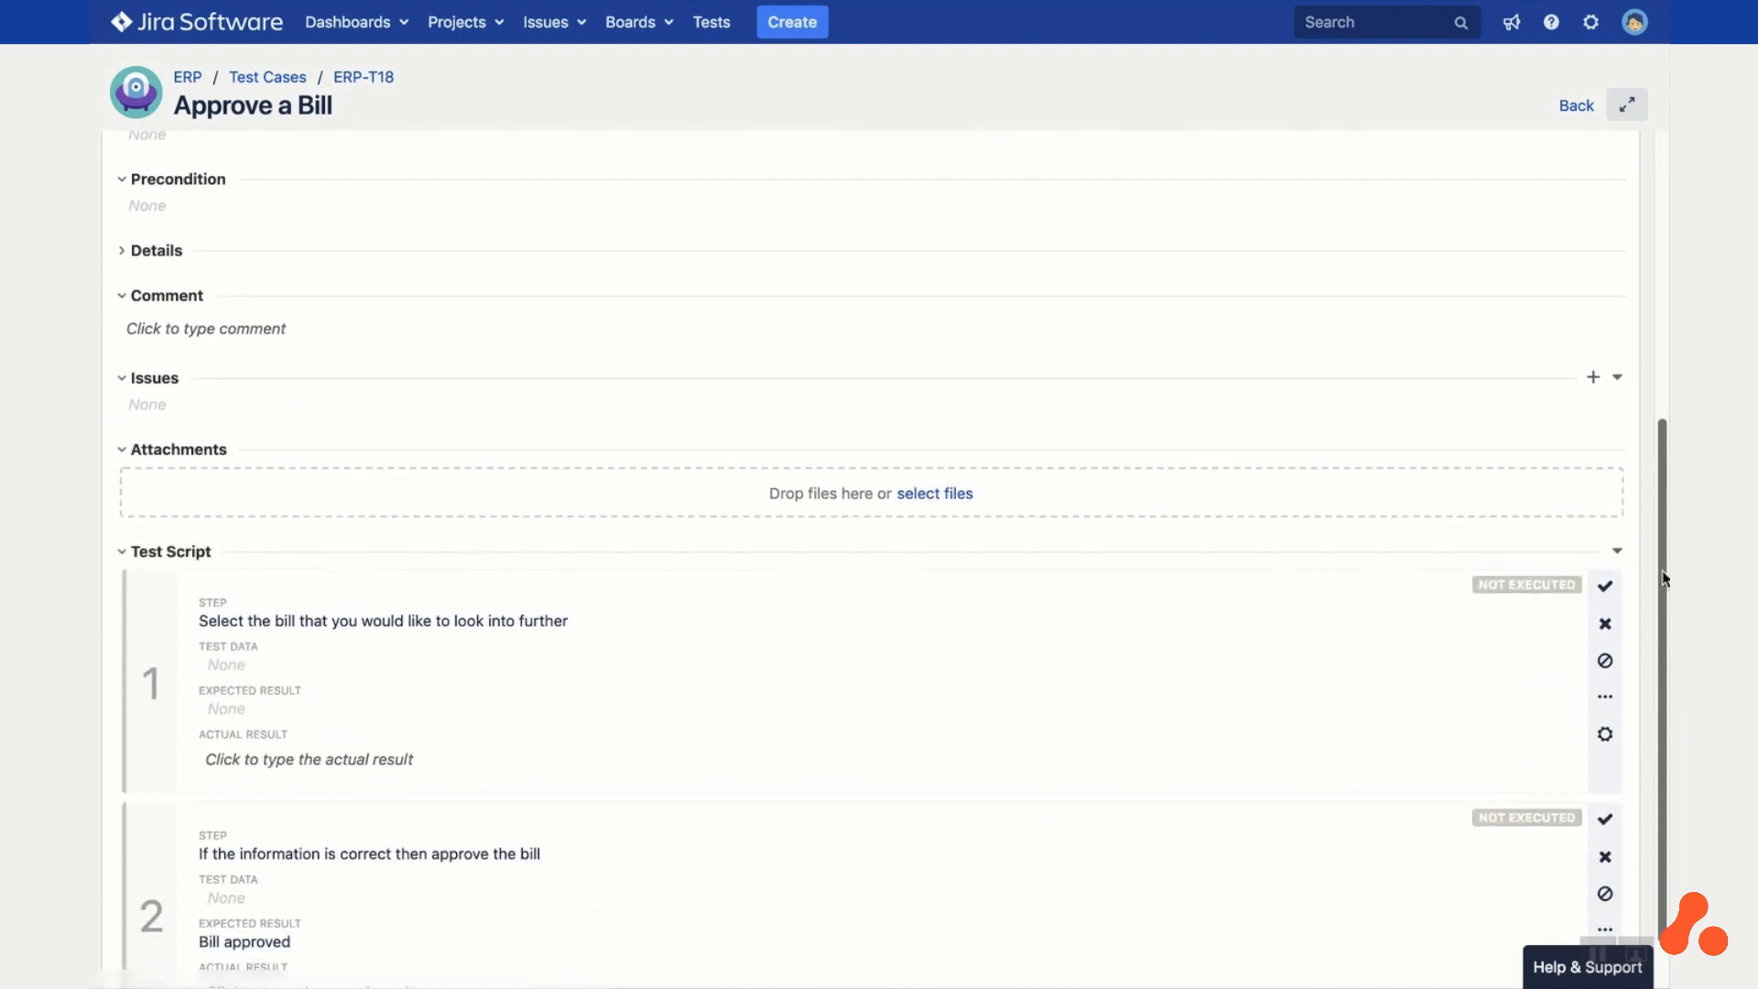
scroll("down", 3)
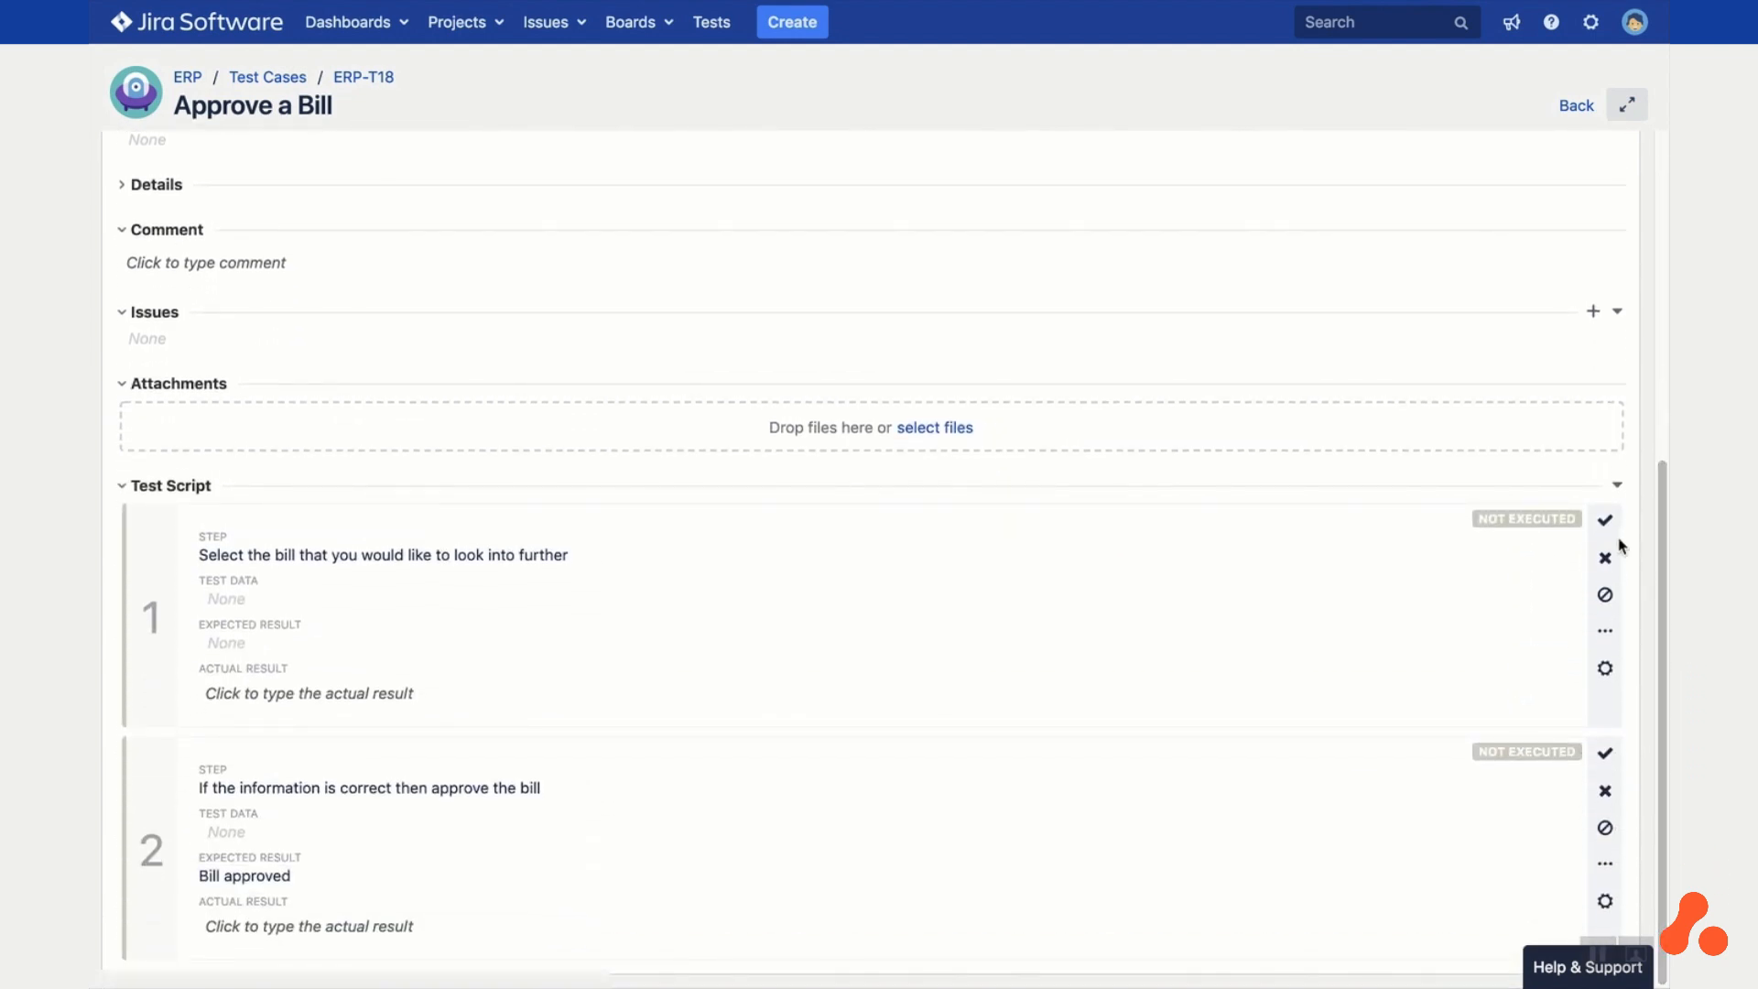
left_click(1604, 518)
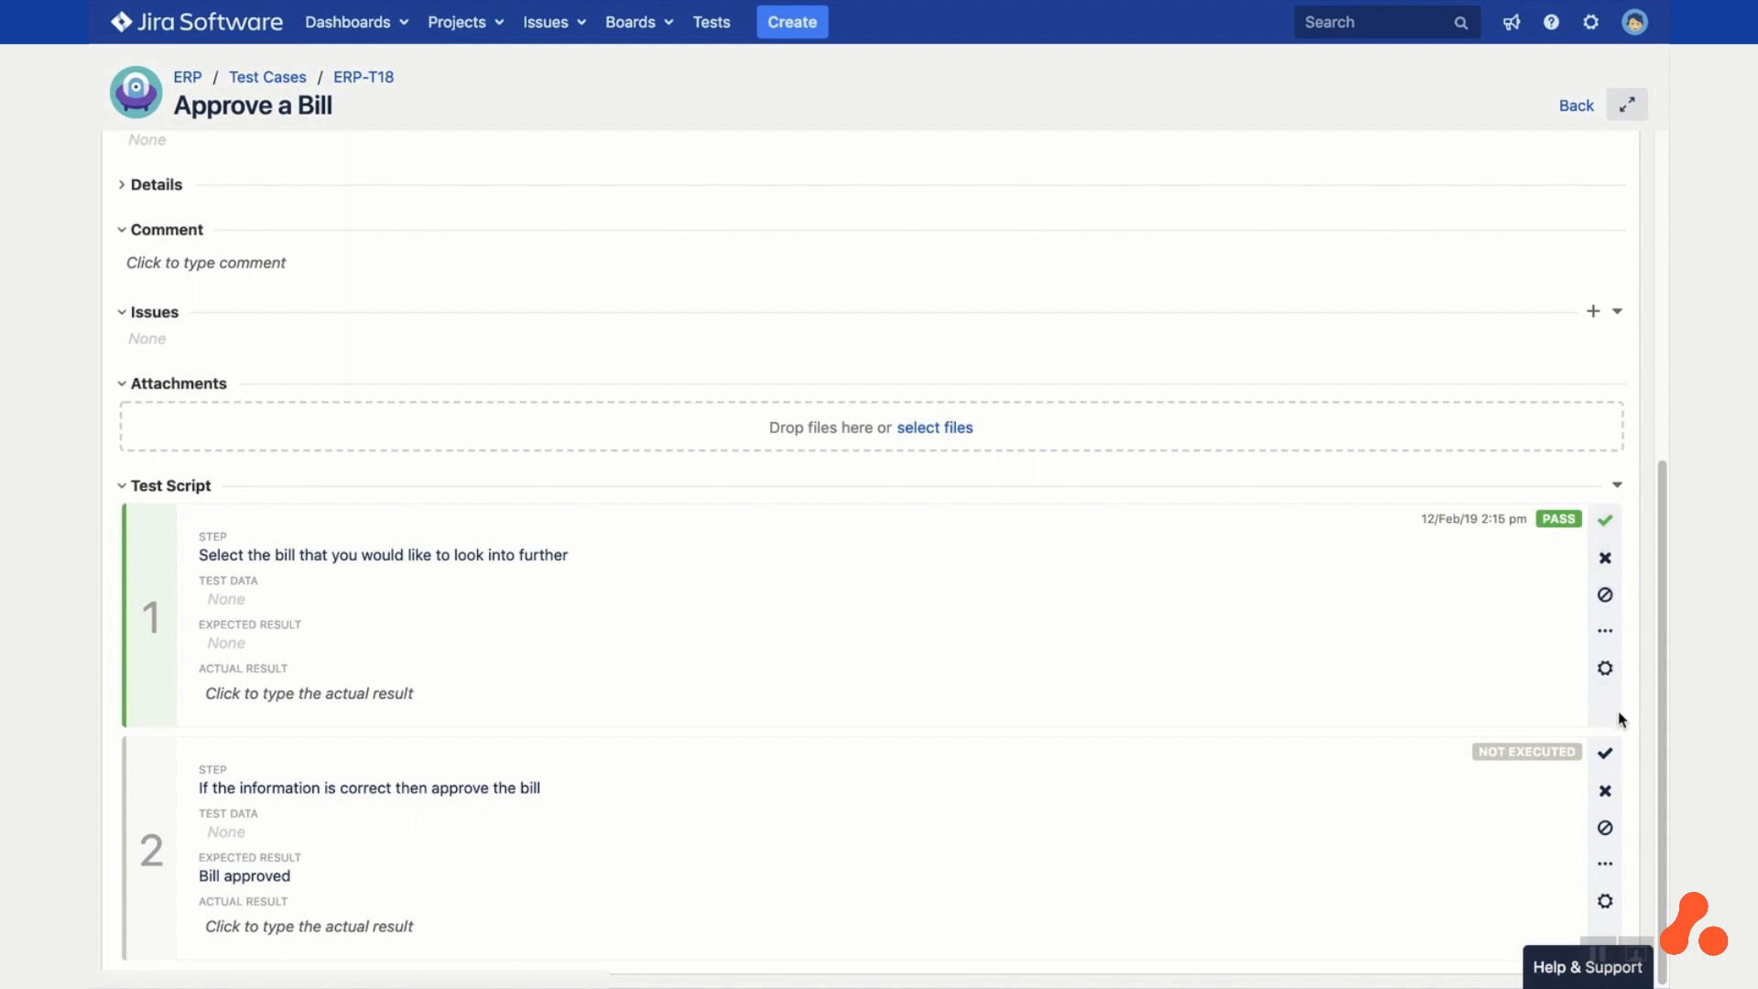
left_click(1604, 752)
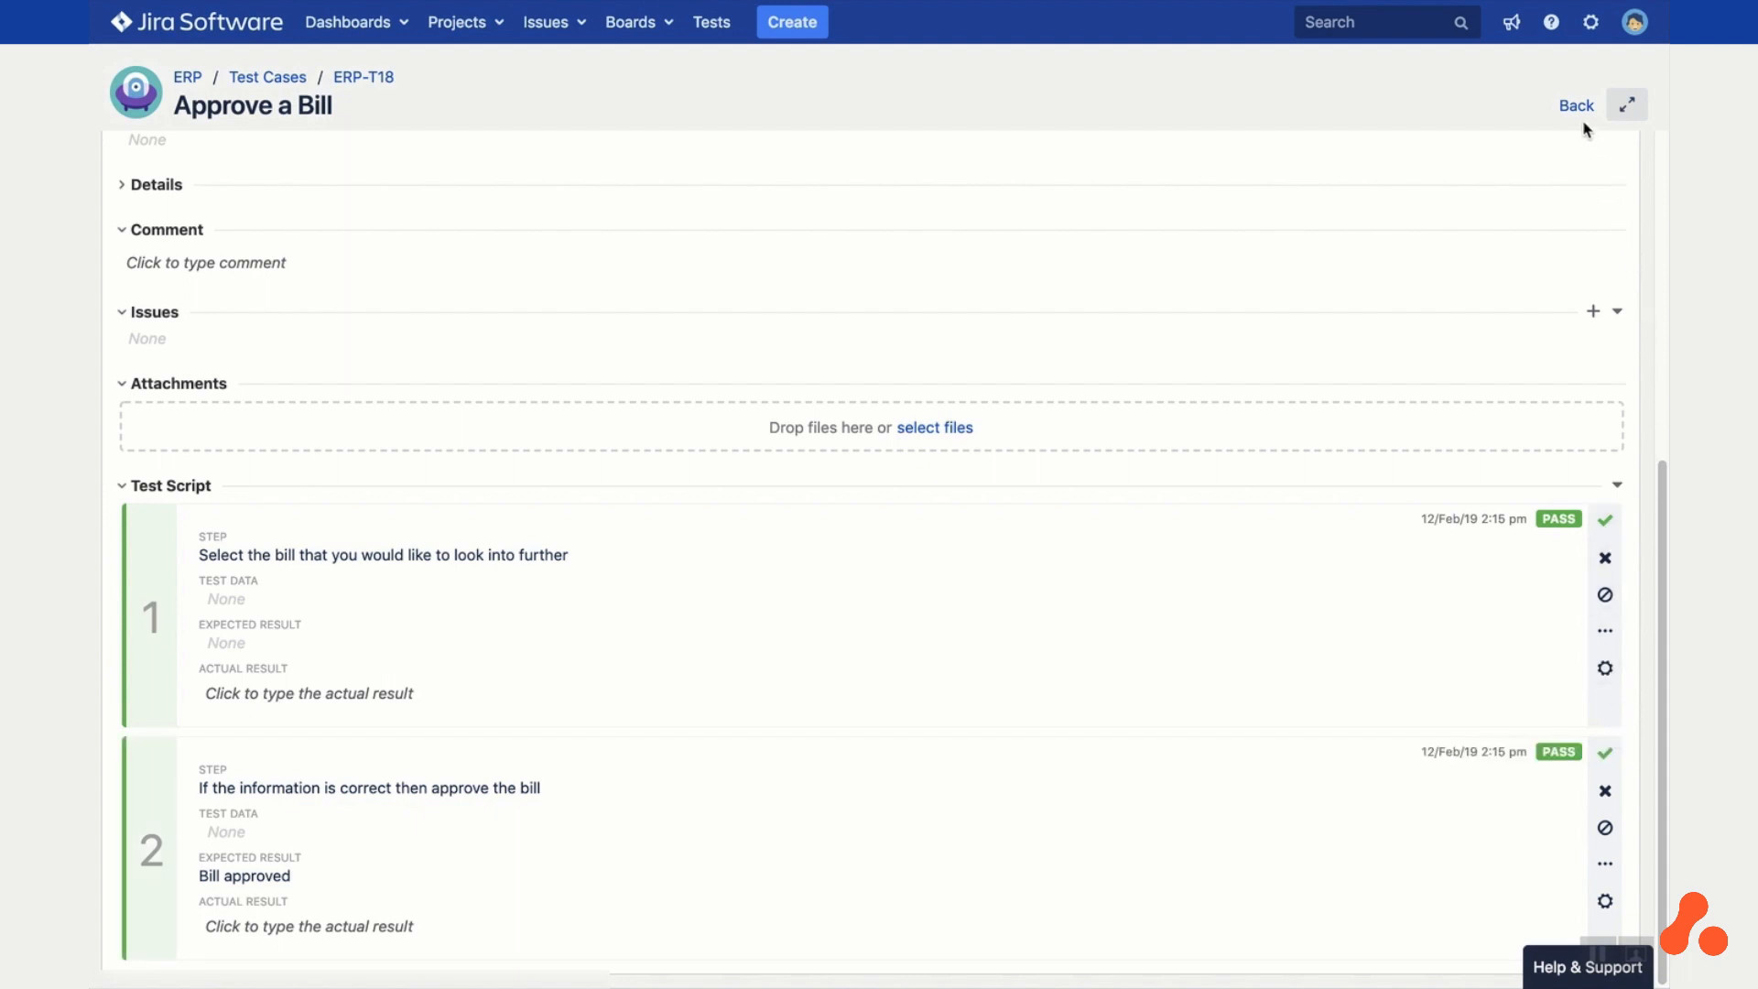
left_click(1574, 104)
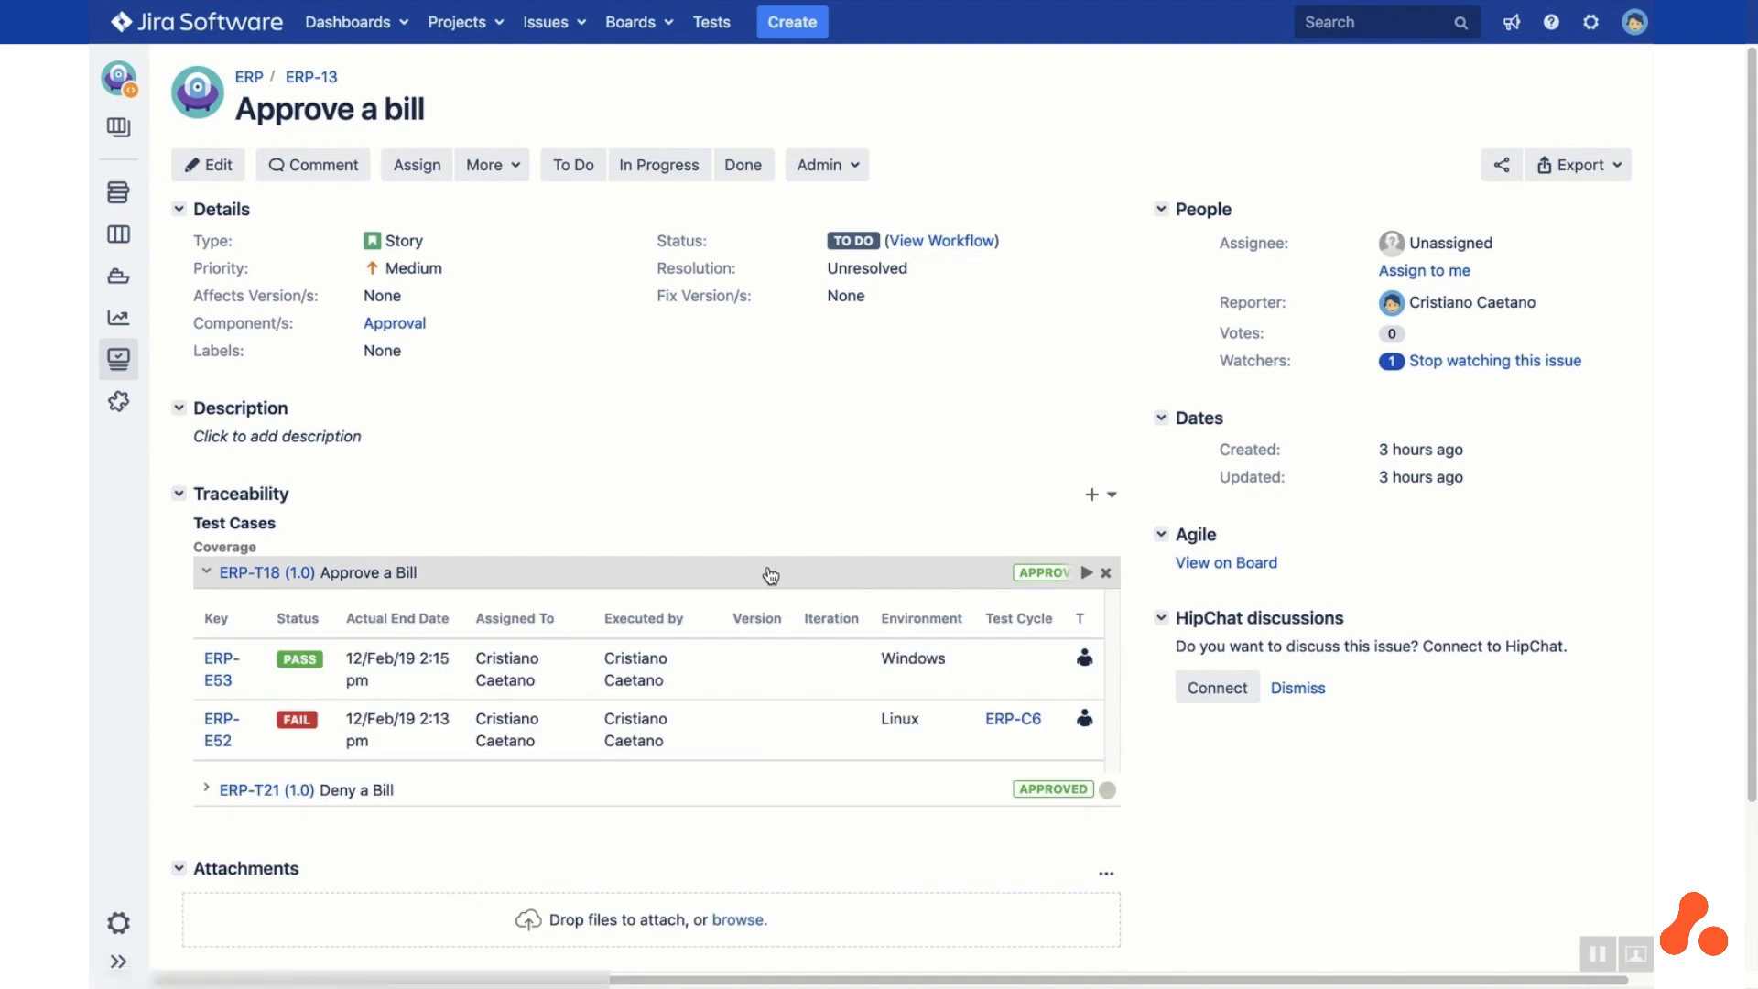
Open the Test Execution results (summary) report setup for the ERP project
left_click(1086, 573)
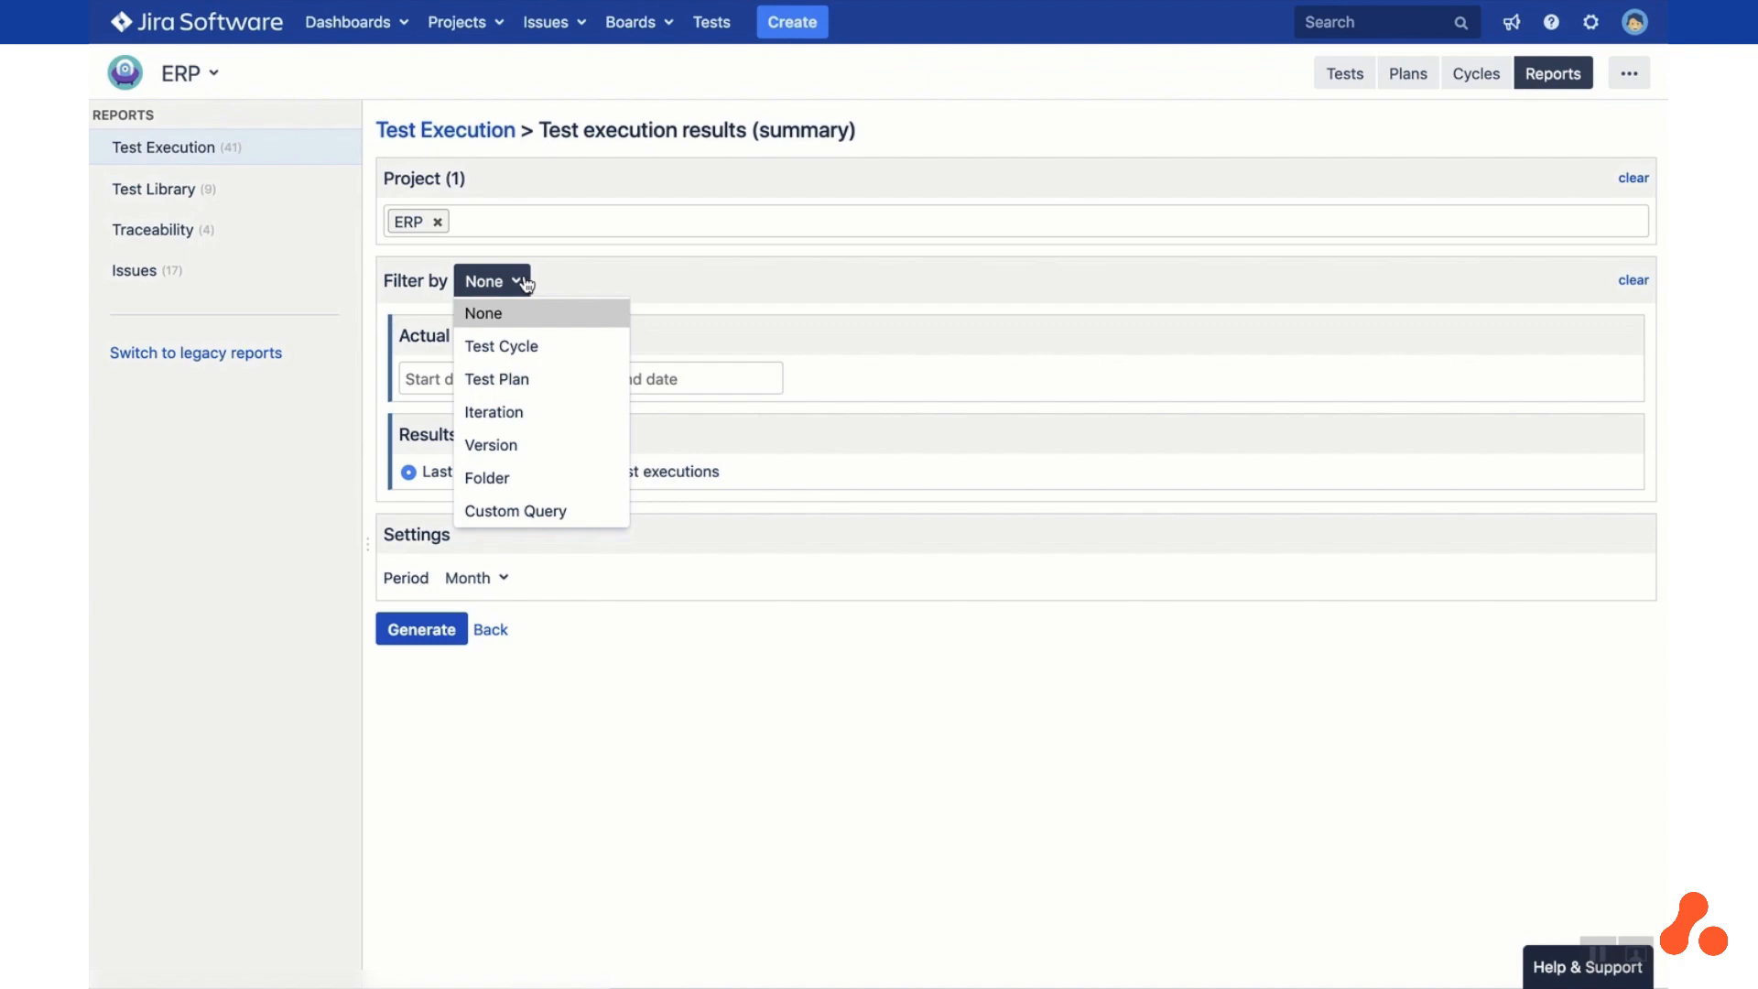
mouse_move(529, 348)
type("reg")
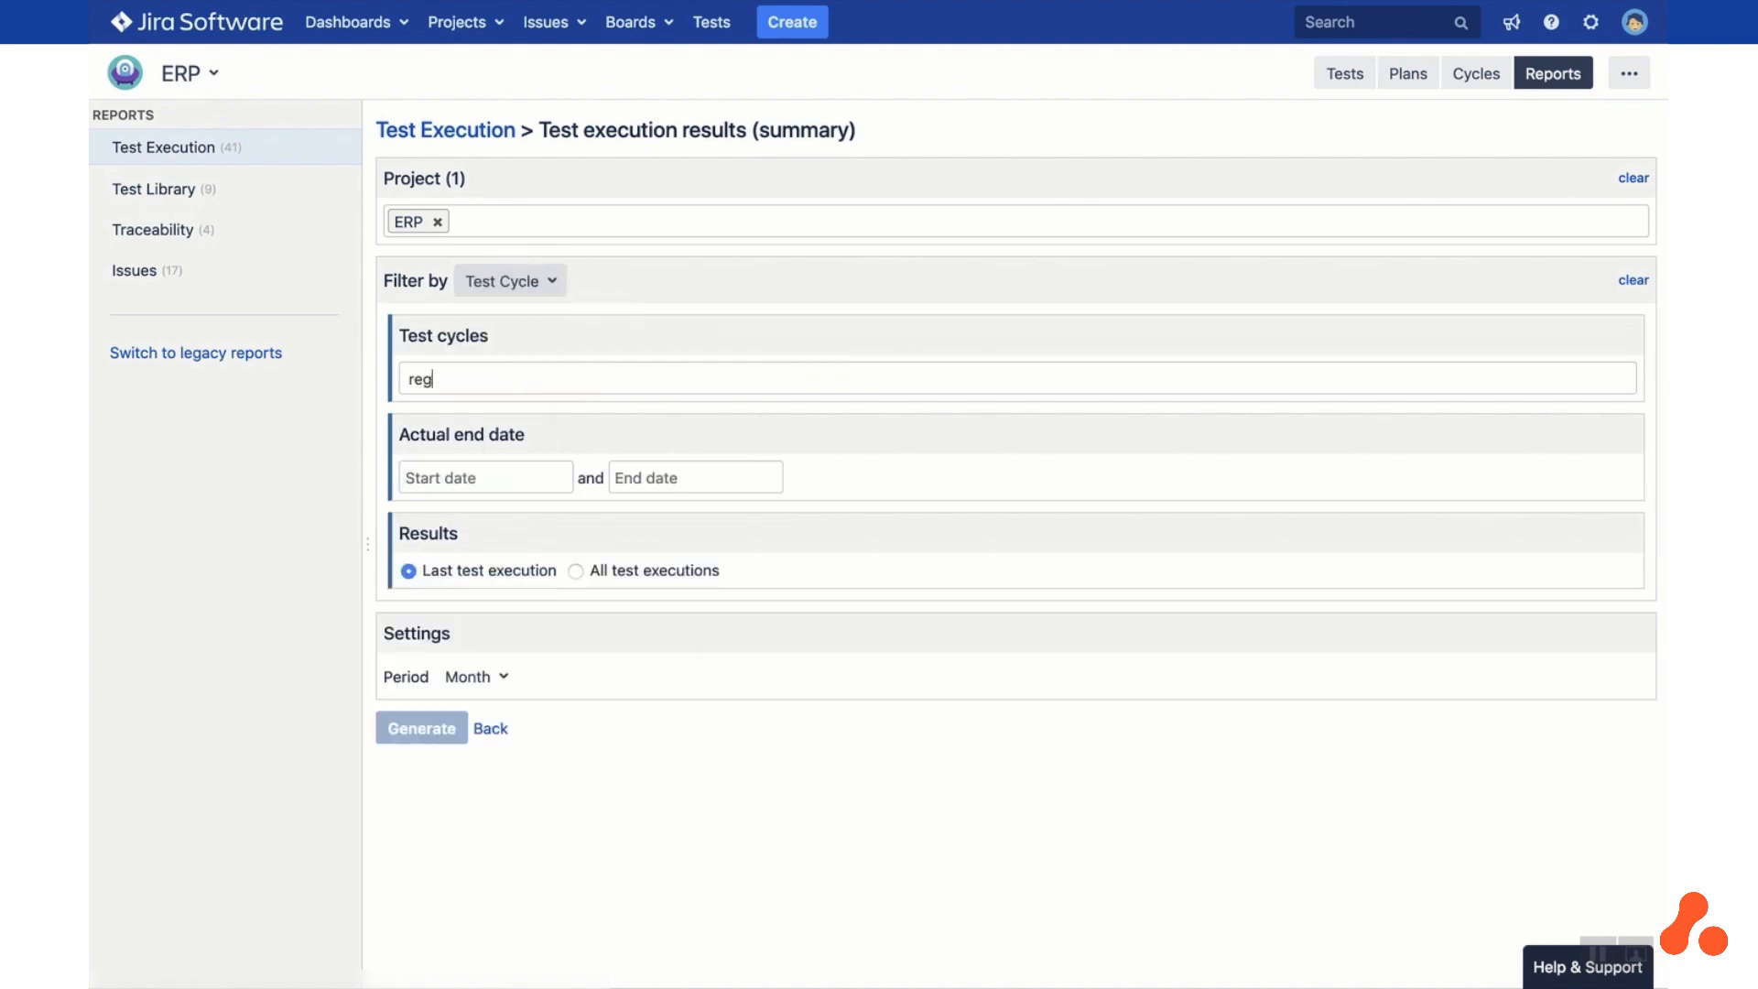
Generate the execution summary report filtered to test cycle ERP-C1
left_click(445, 378)
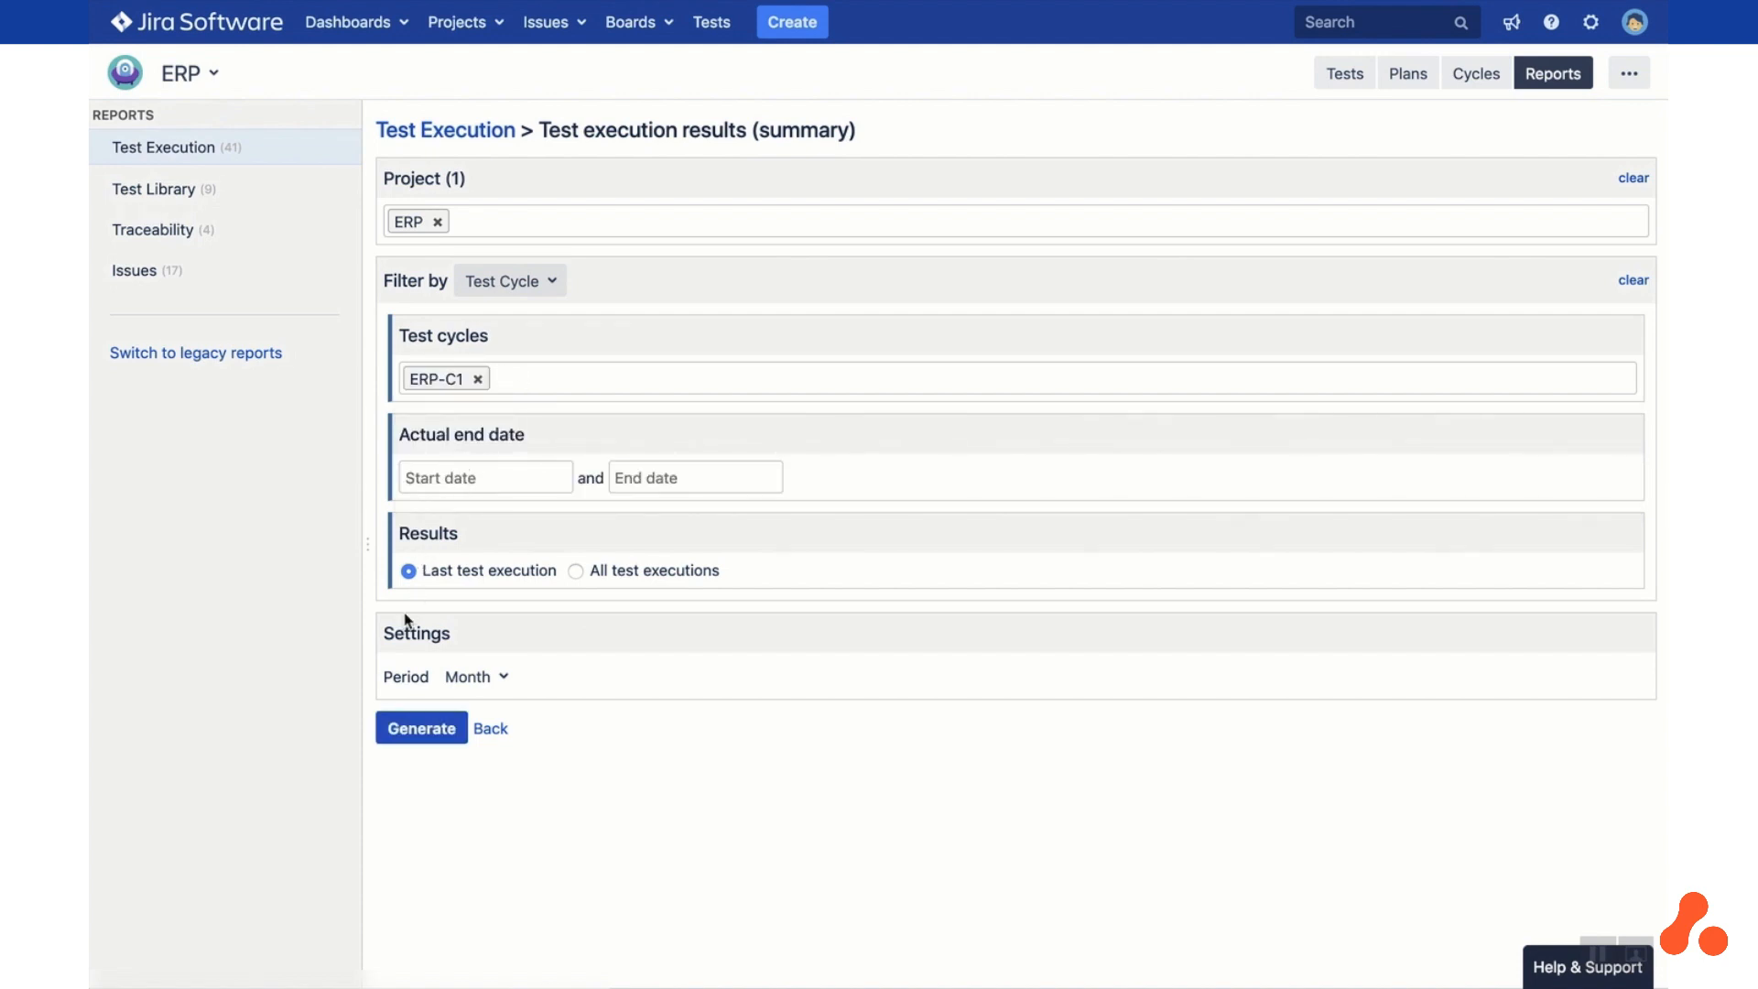
left_click(421, 727)
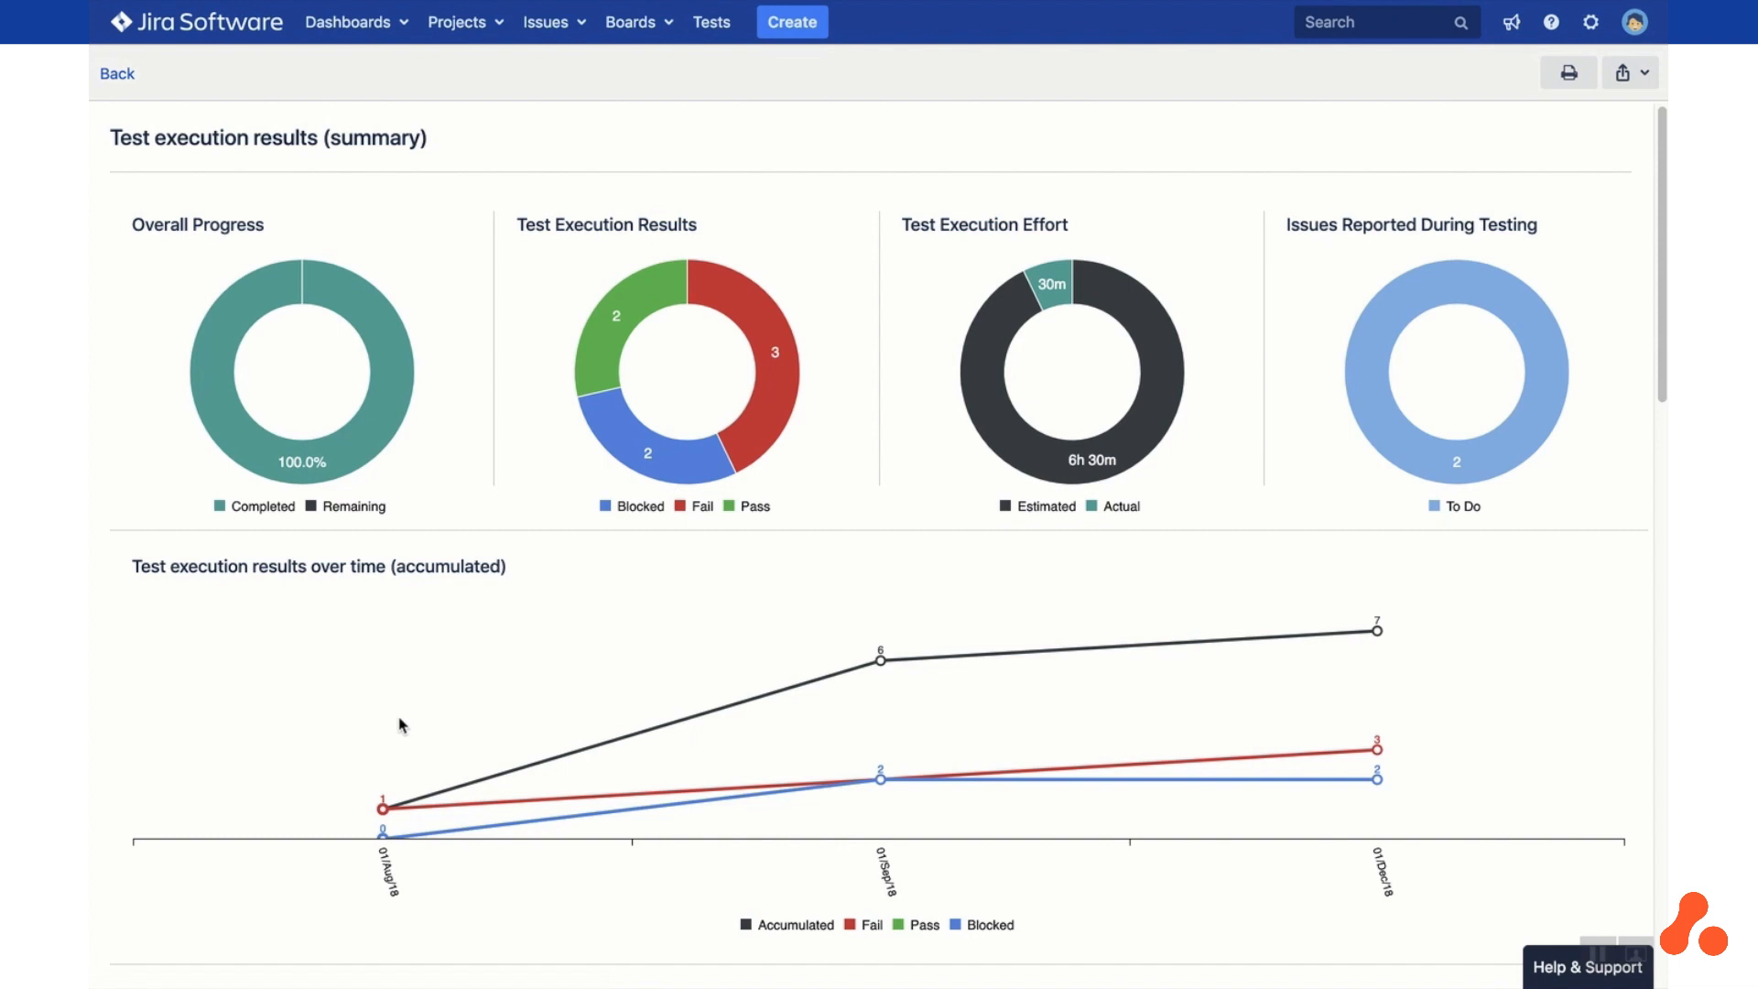
mouse_move(1192, 674)
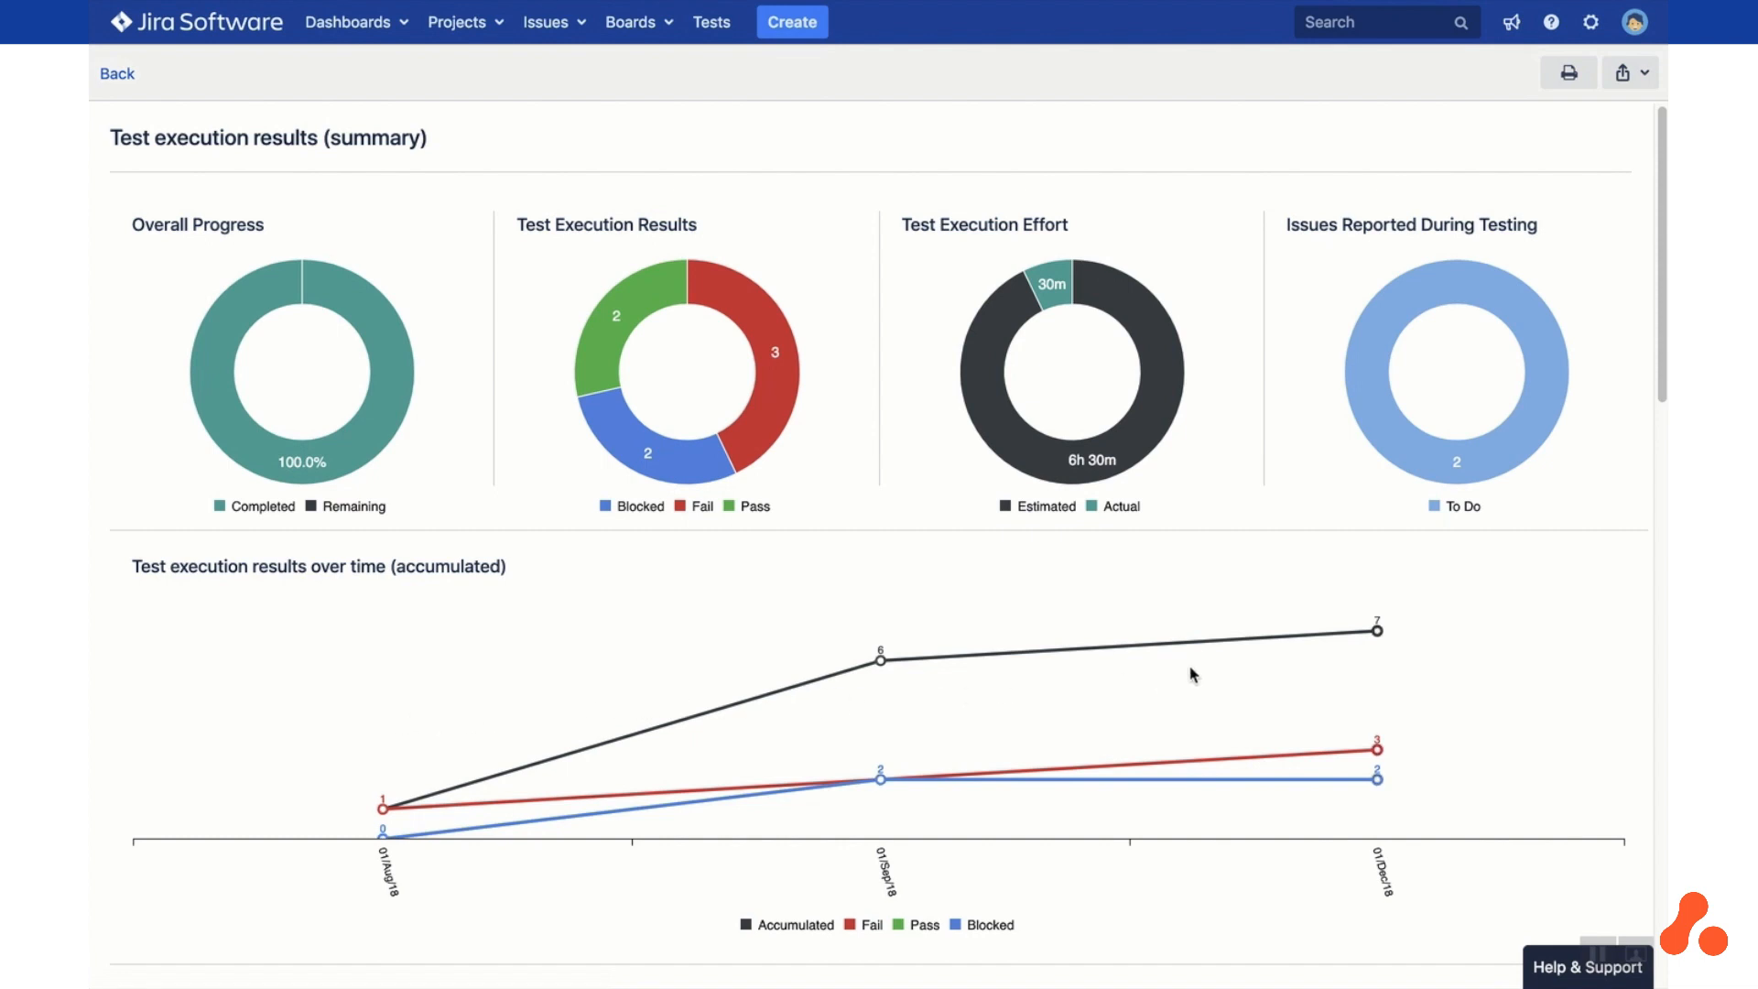
Scroll through the report charts to results by environment and export it as an Excel dataset
scroll("down", 3)
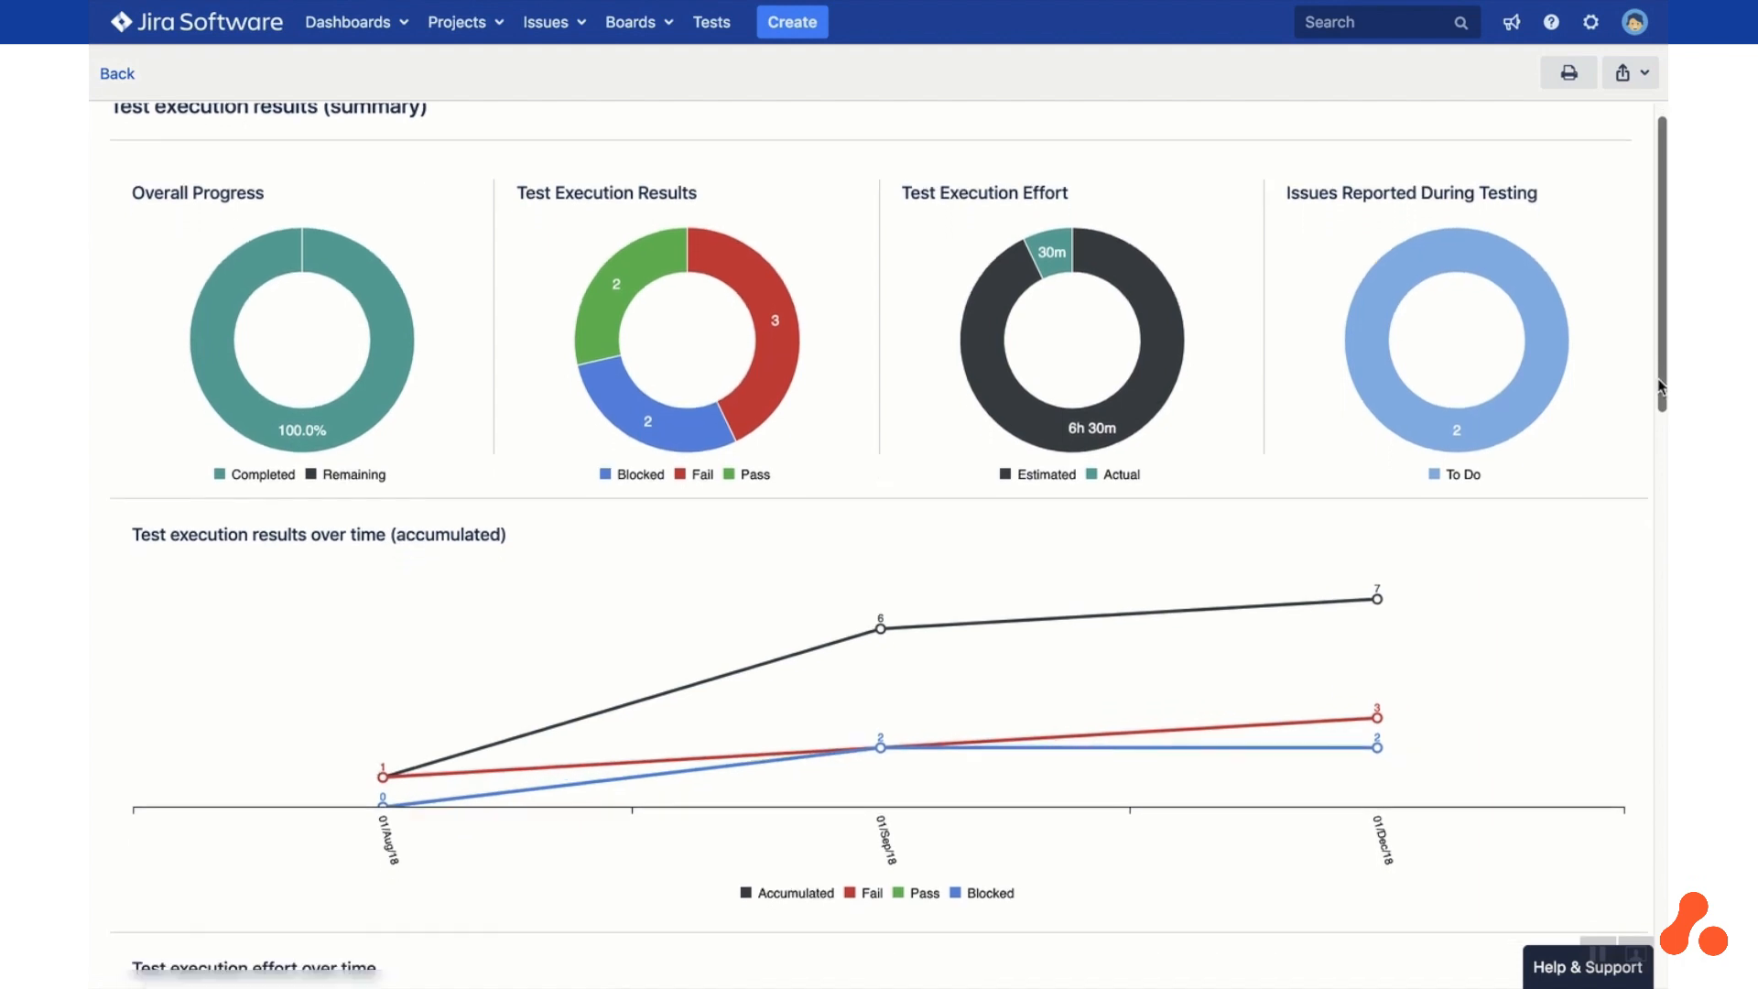
scroll("down", 3)
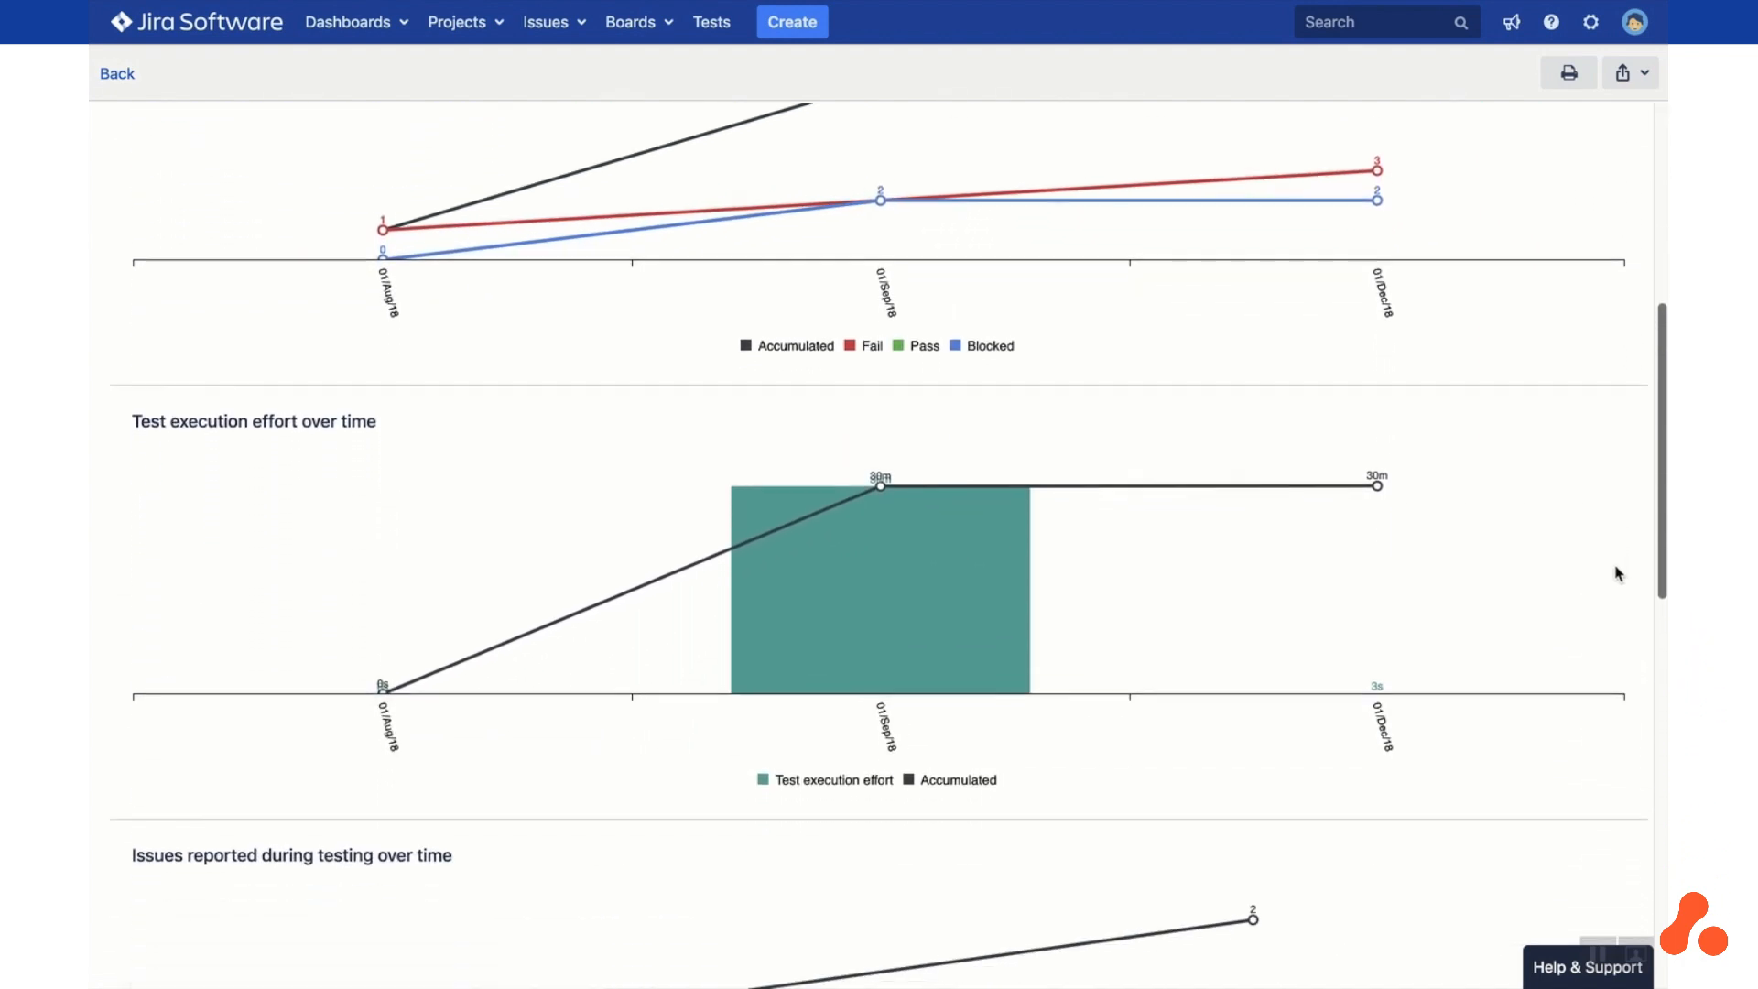
scroll("down", 3)
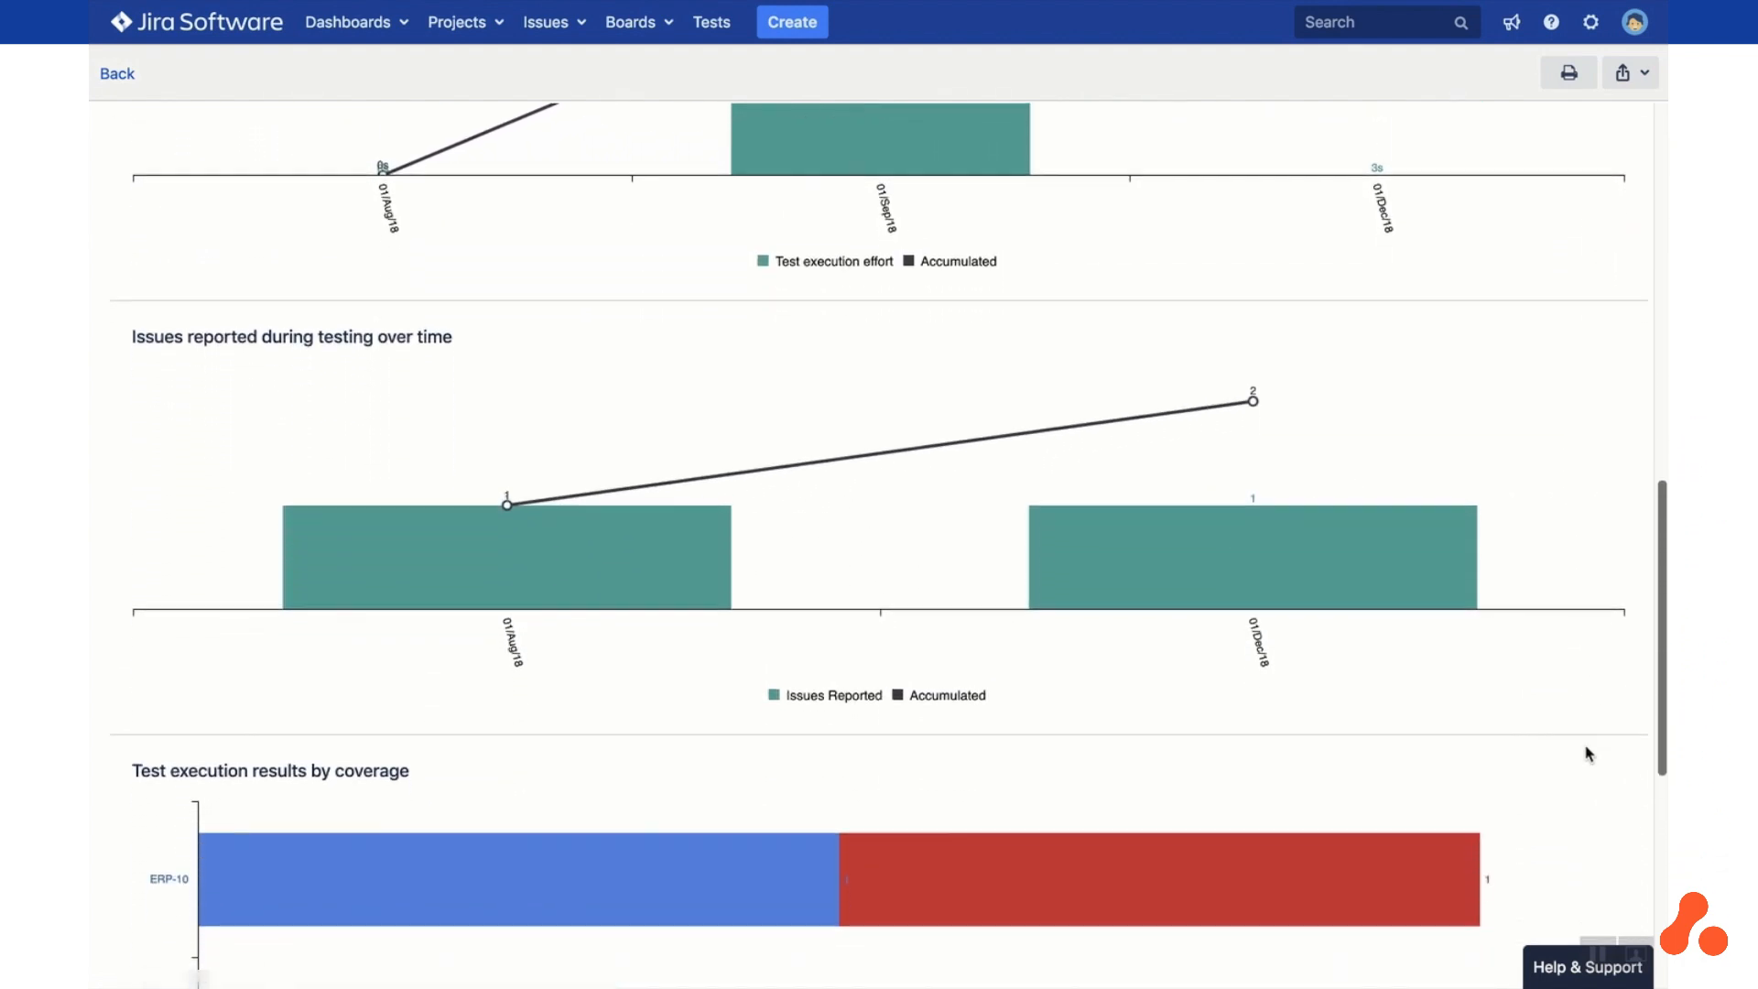
scroll("down", 3)
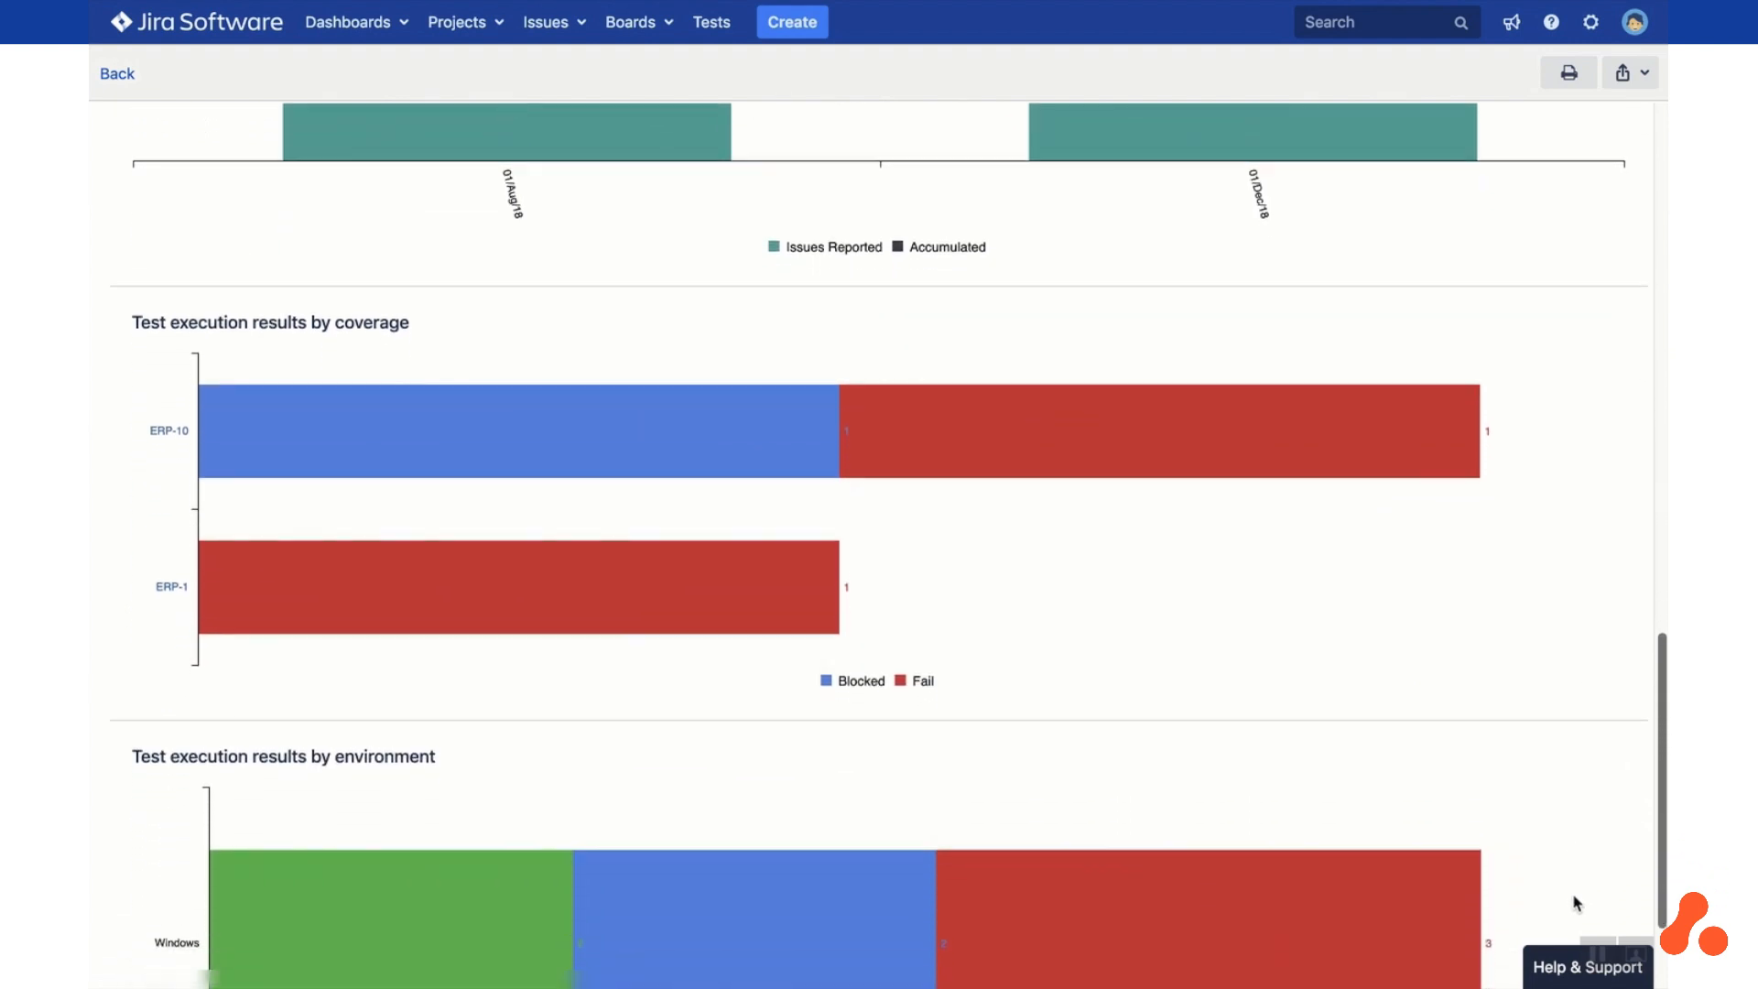
scroll("down", 3)
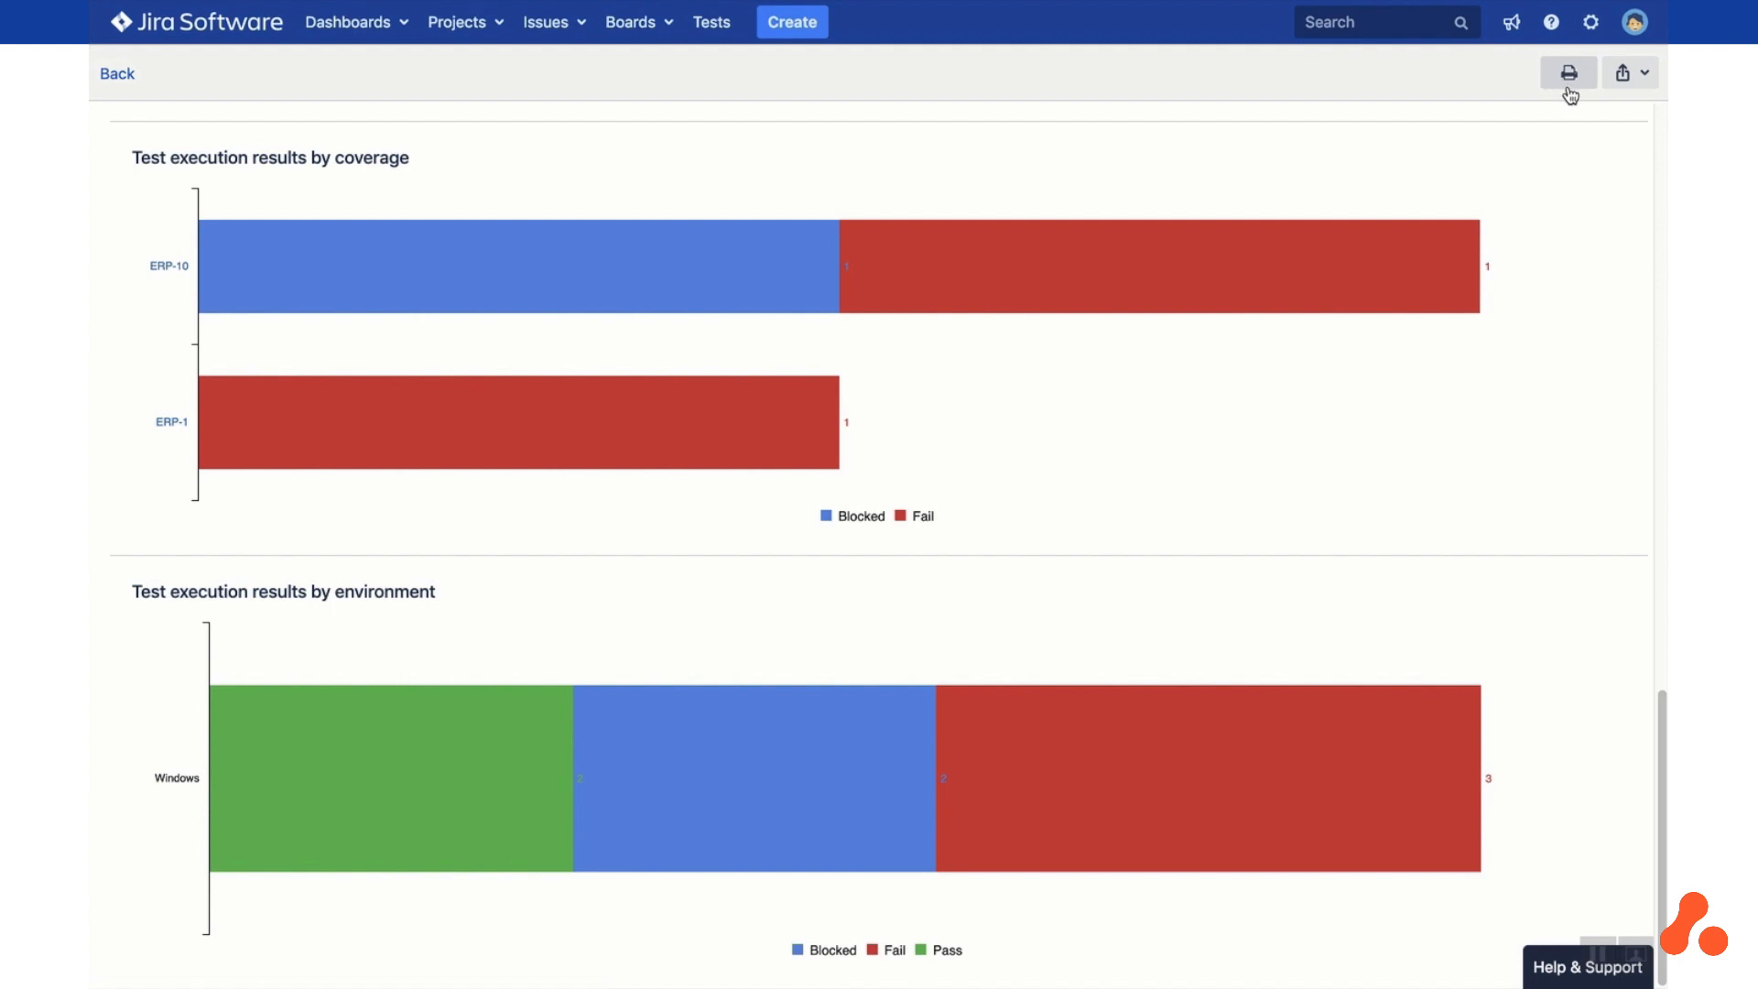
left_click(1630, 71)
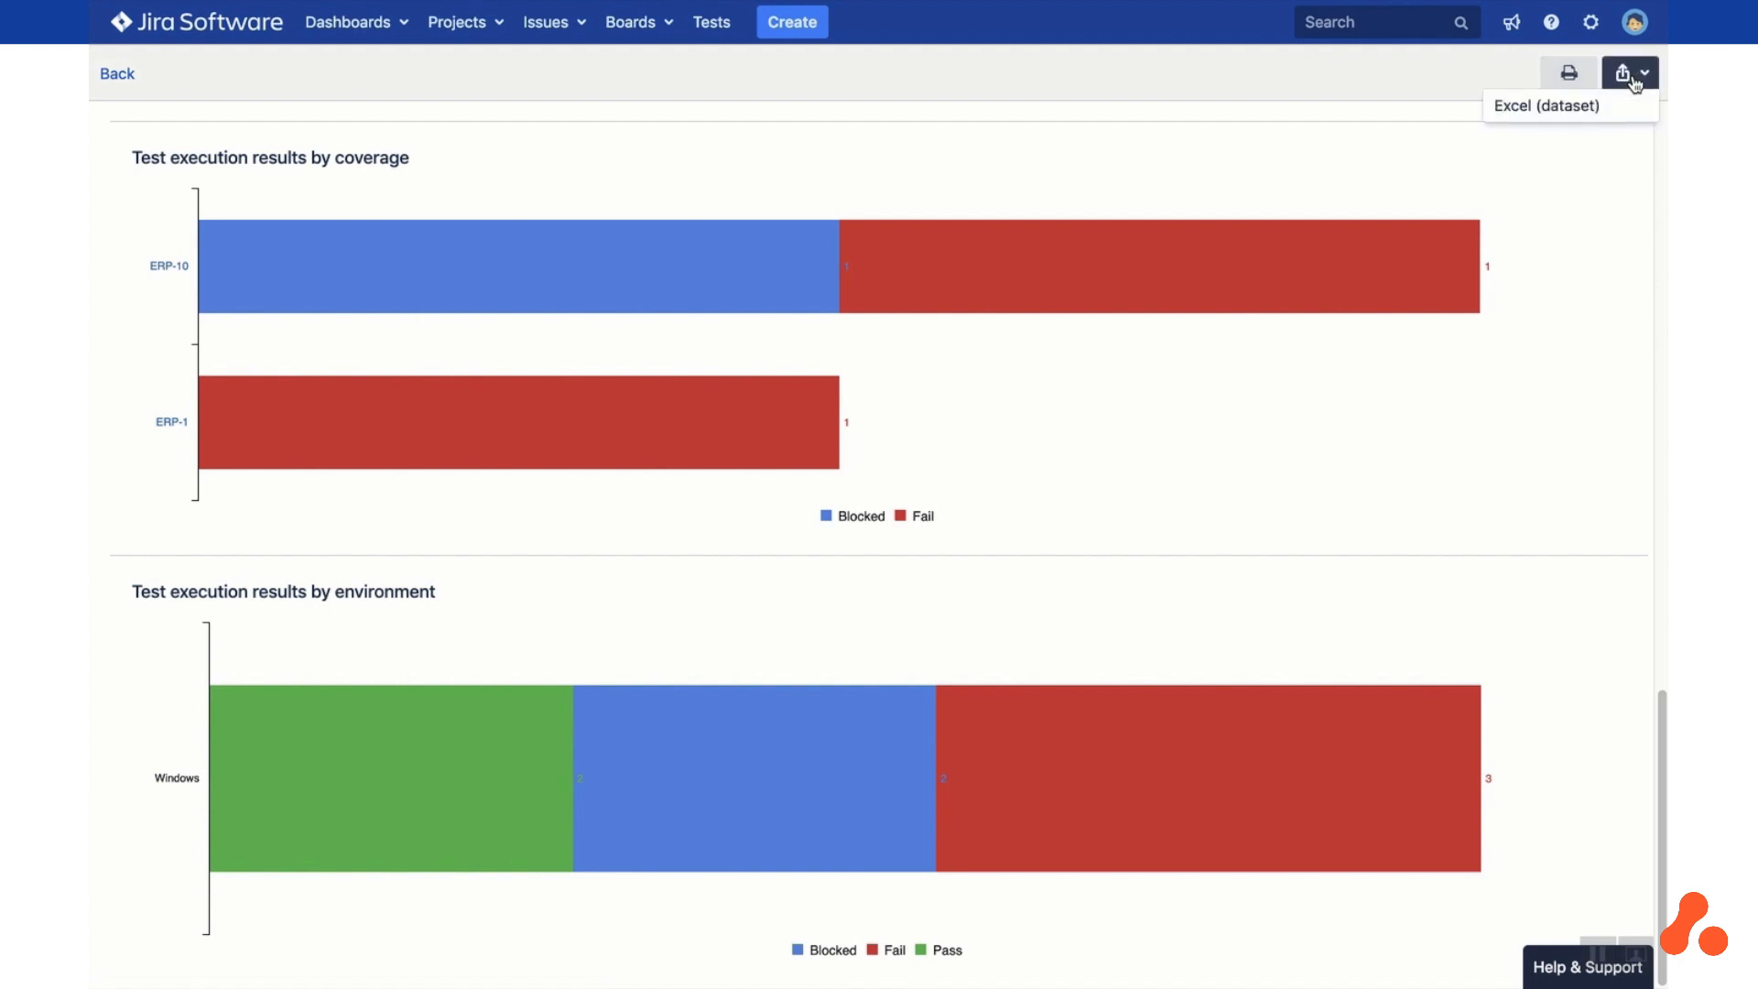
left_click(115, 74)
type("progre")
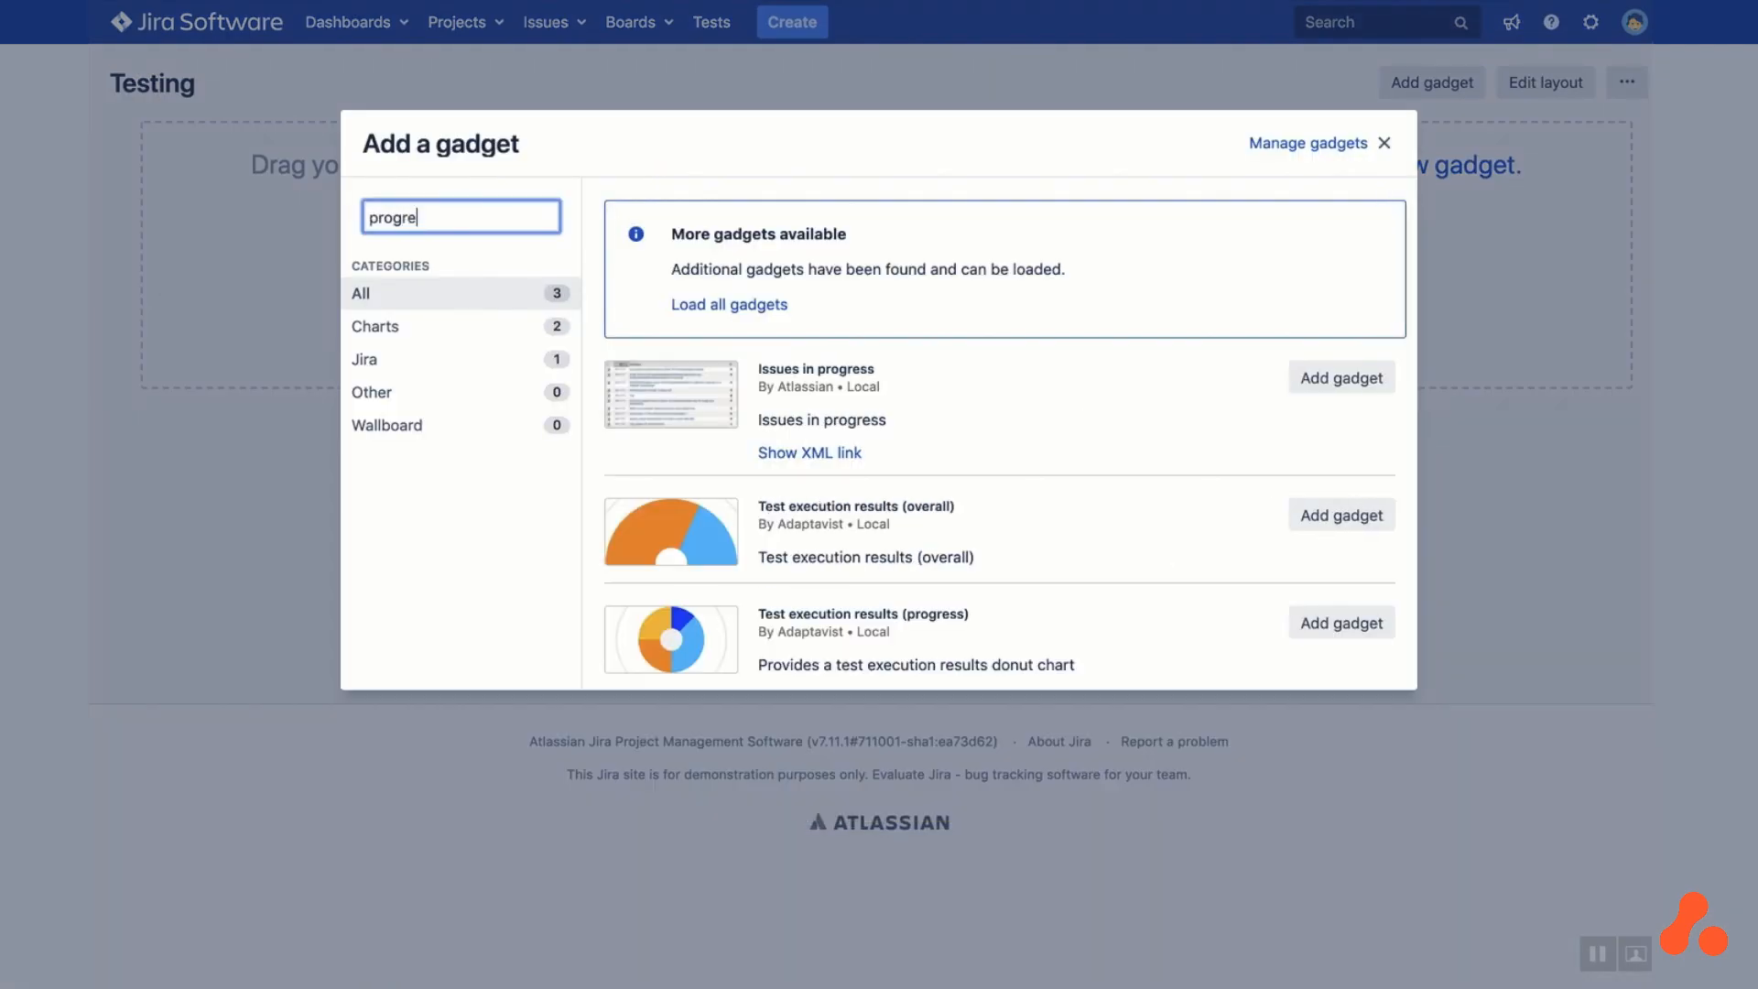
Add the Test execution results (progress) gadget set to project ERP, filtered by test cycle
left_click(1340, 623)
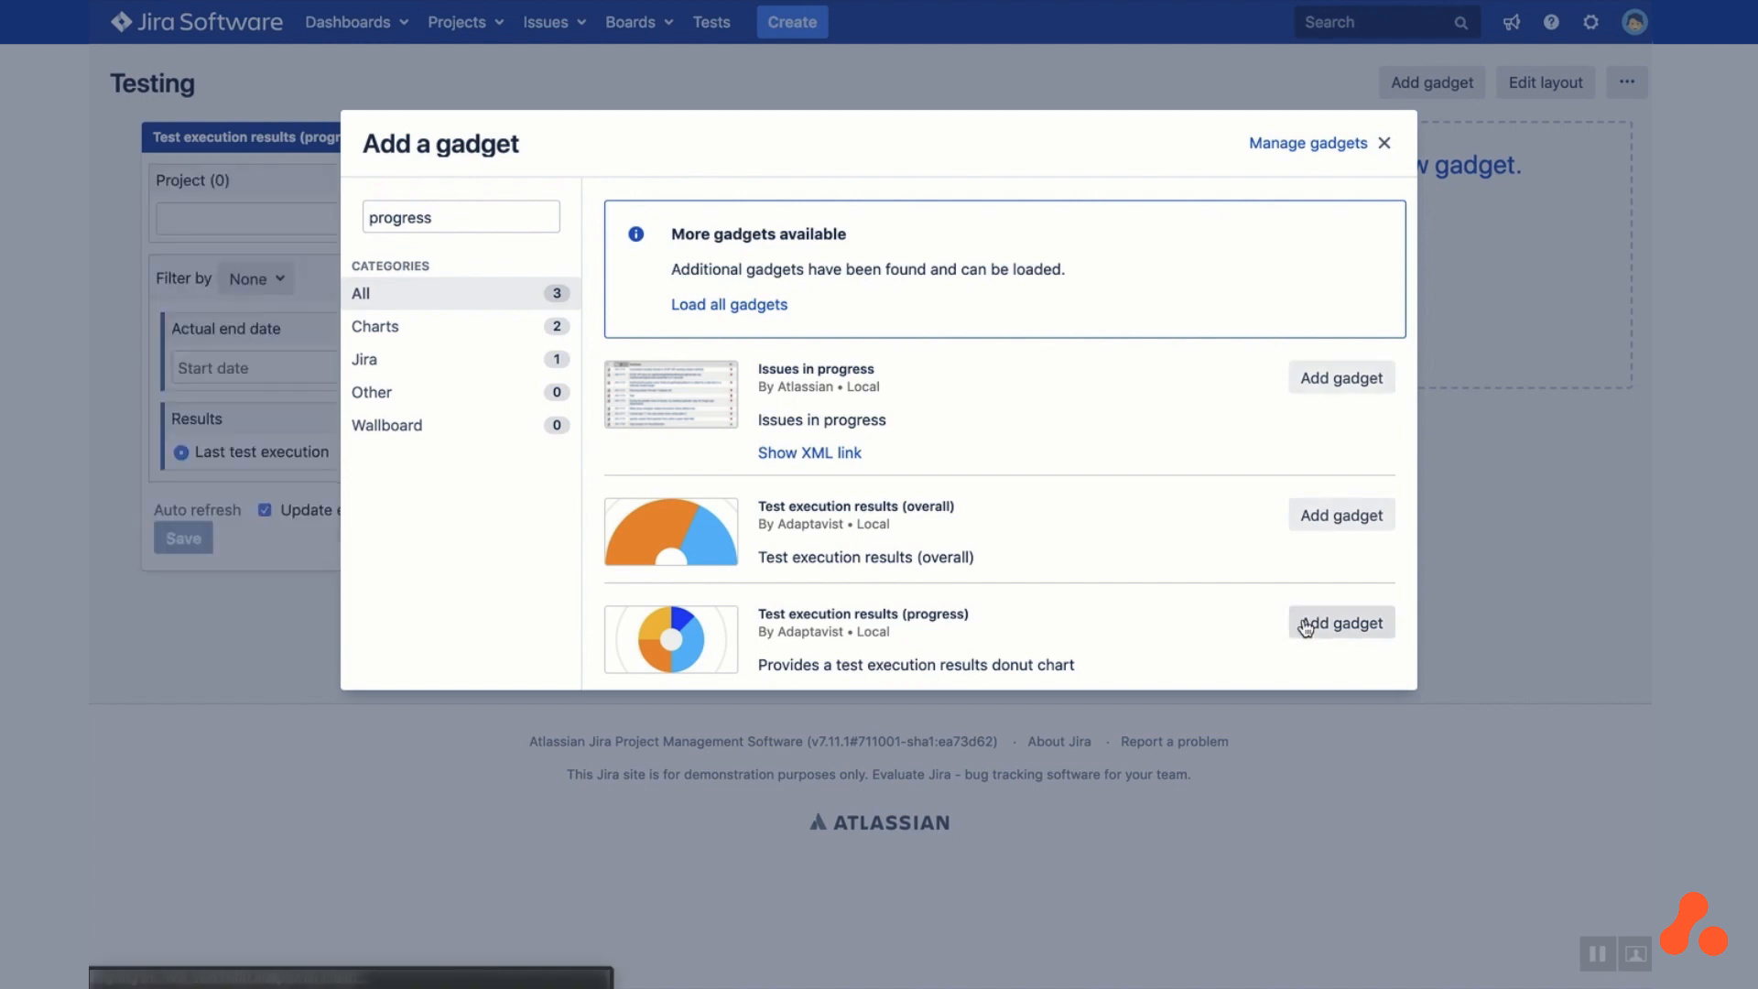
left_click(1384, 143)
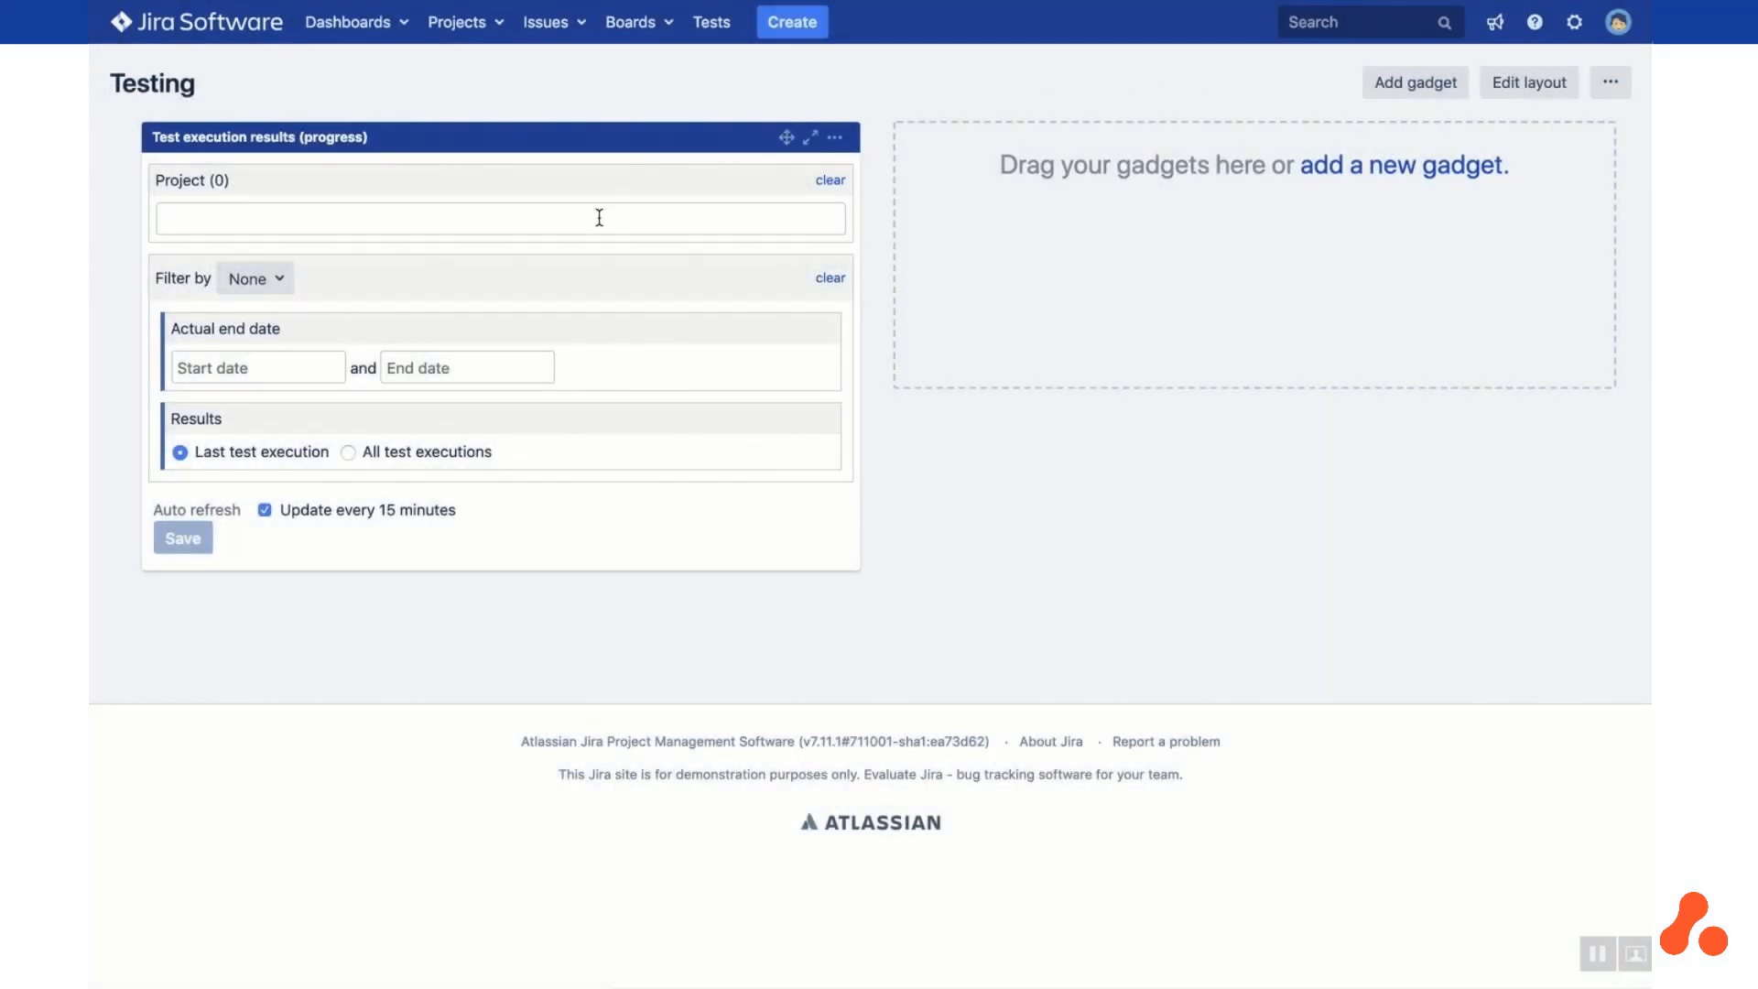
type("ERP")
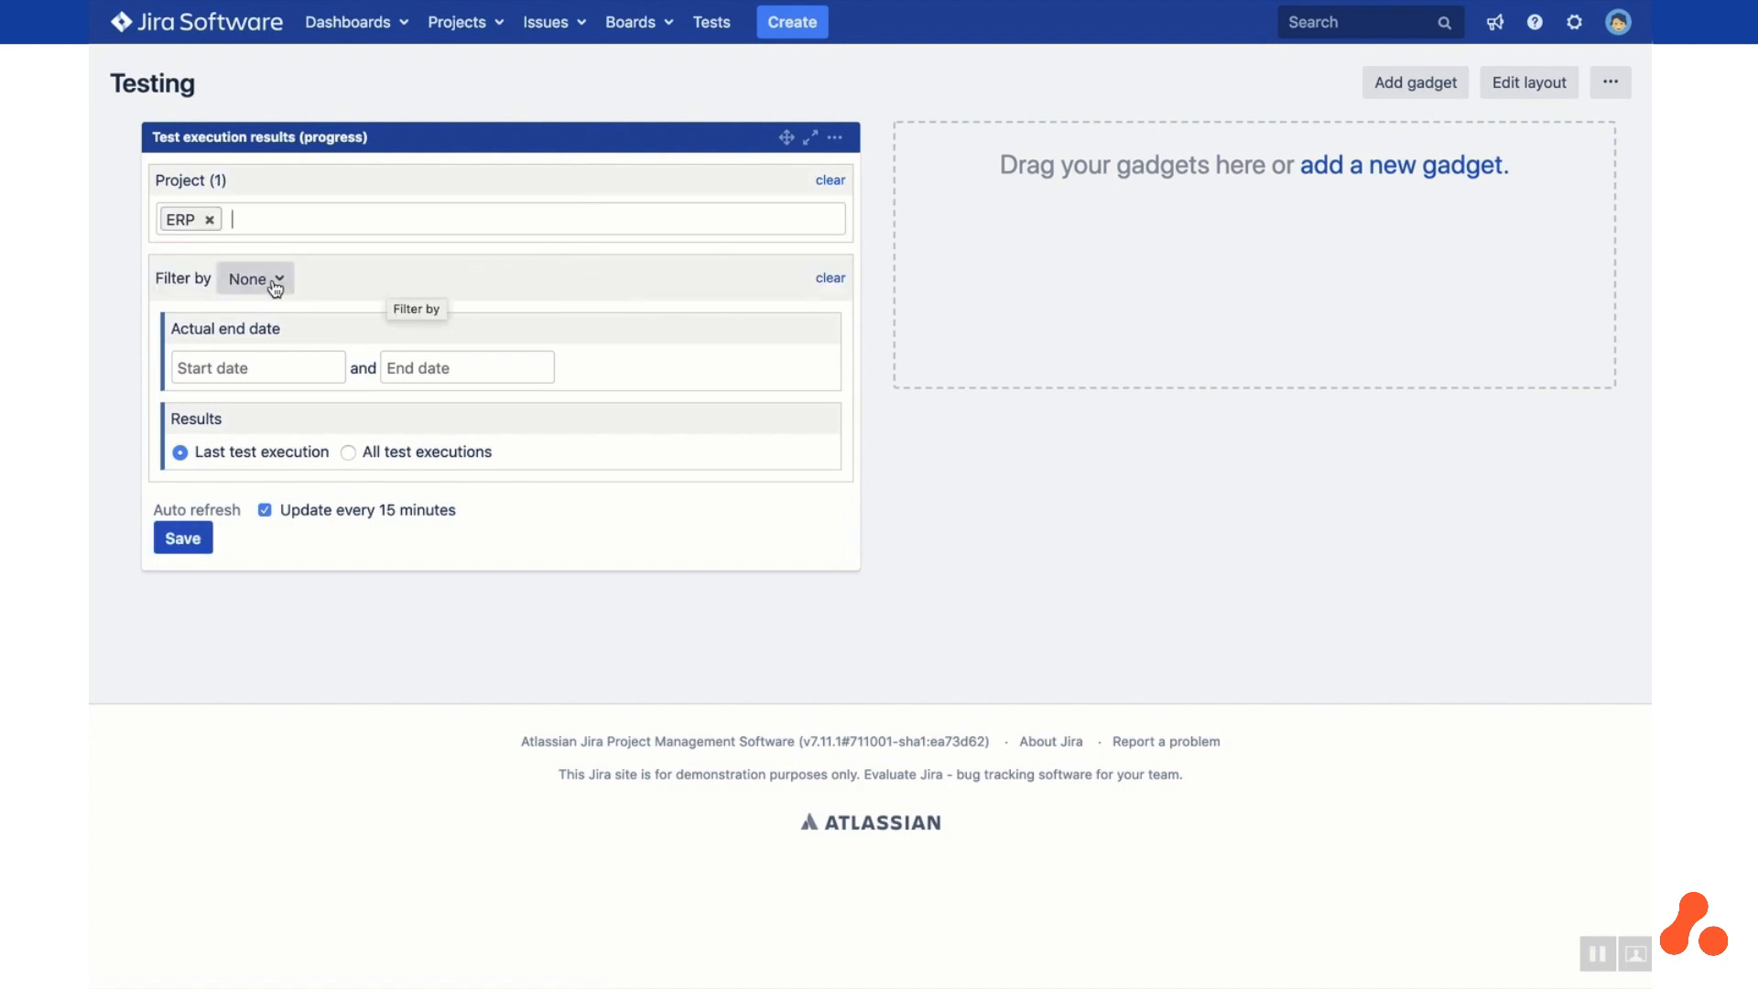
left_click(255, 278)
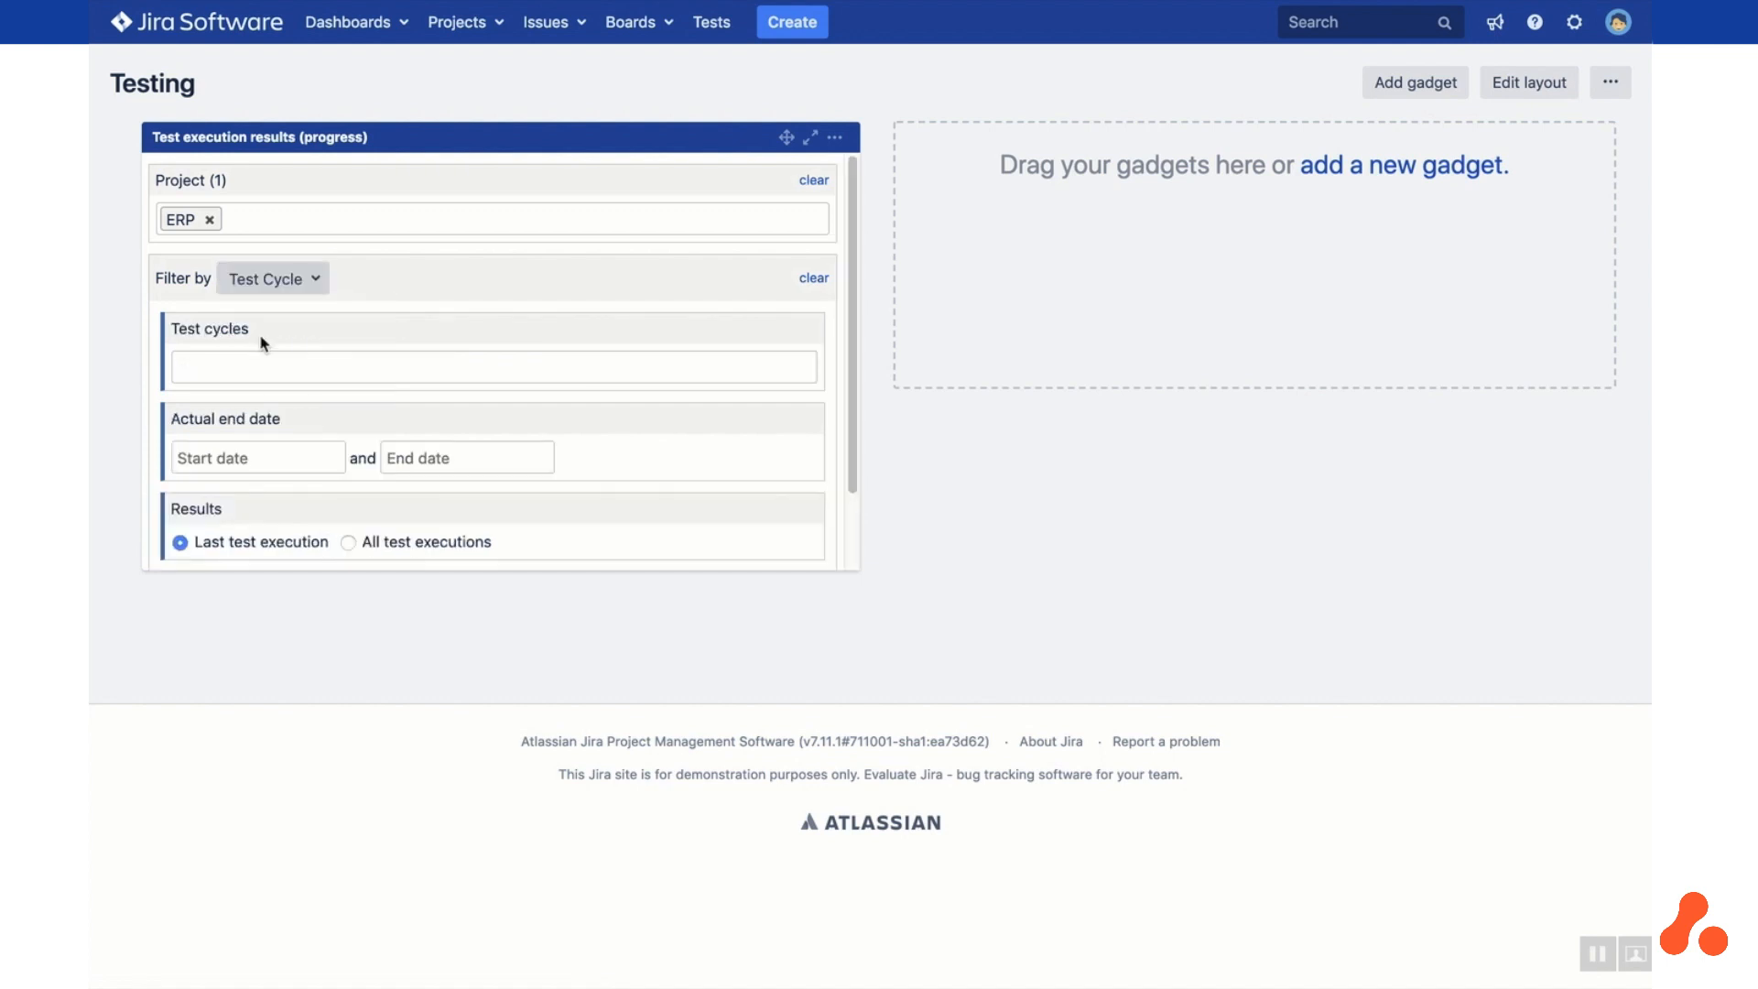